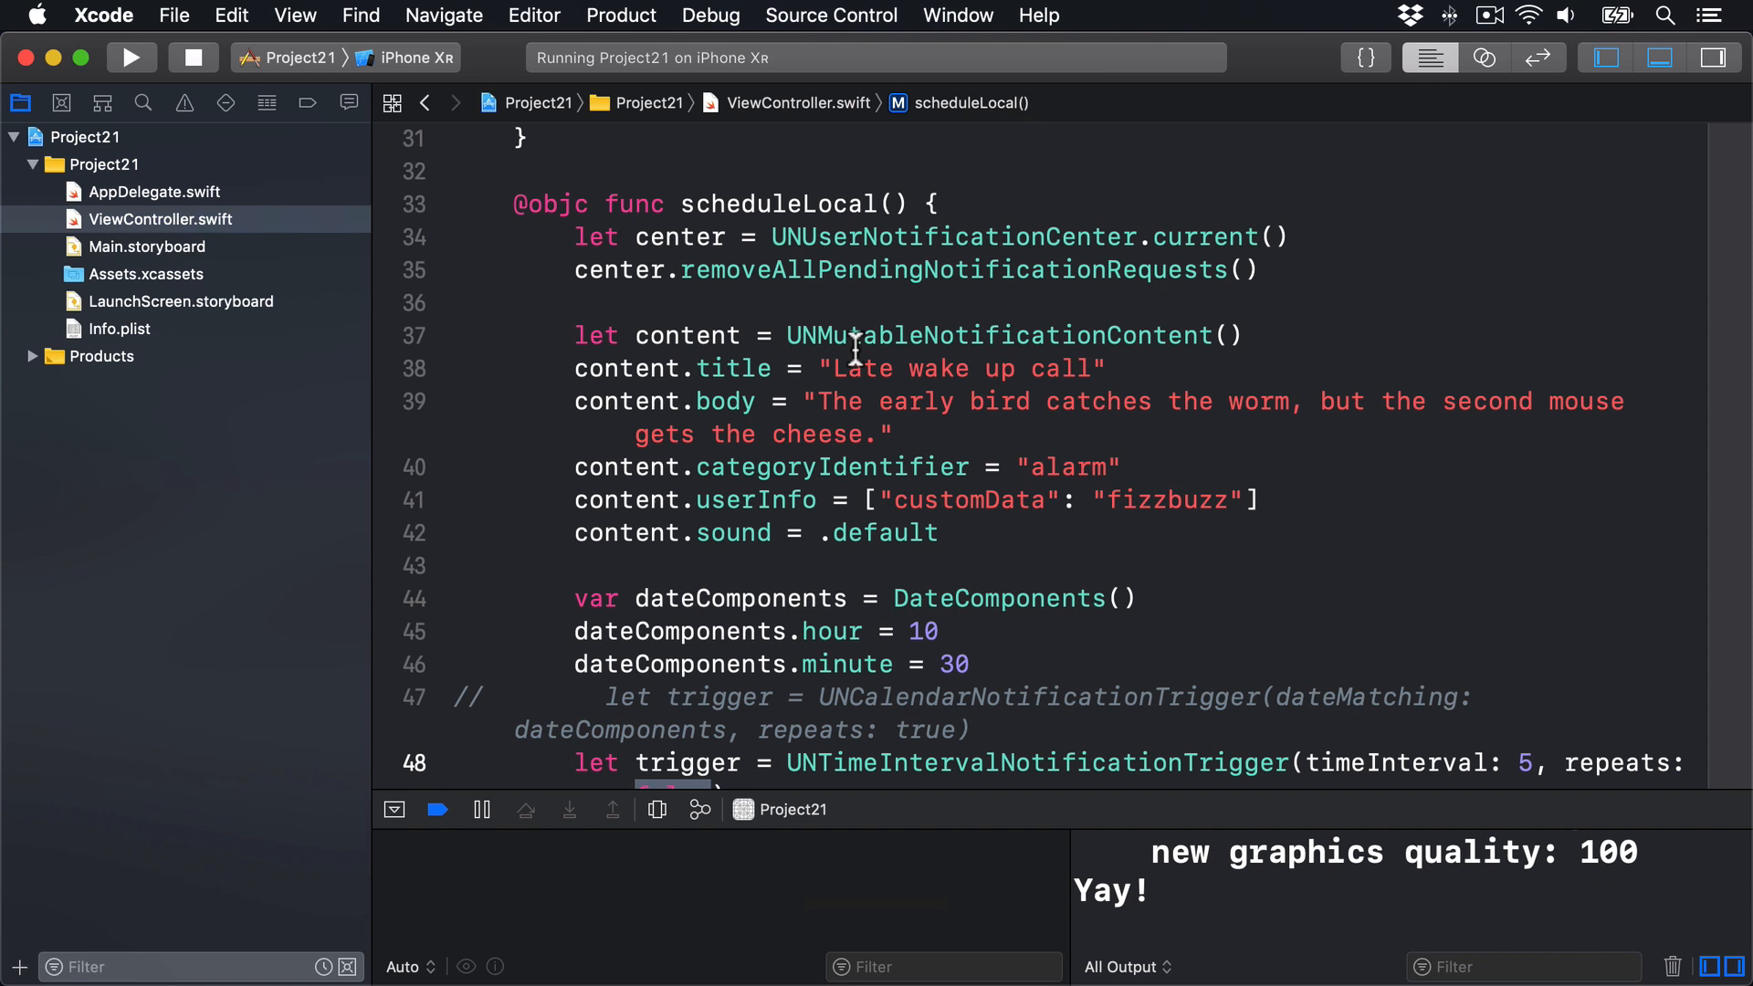
# Step: Add registerCategories() getting UNUserNotificationCenter.current() and setting center.delegate = self
pyautogui.doubleClick(1061, 466)
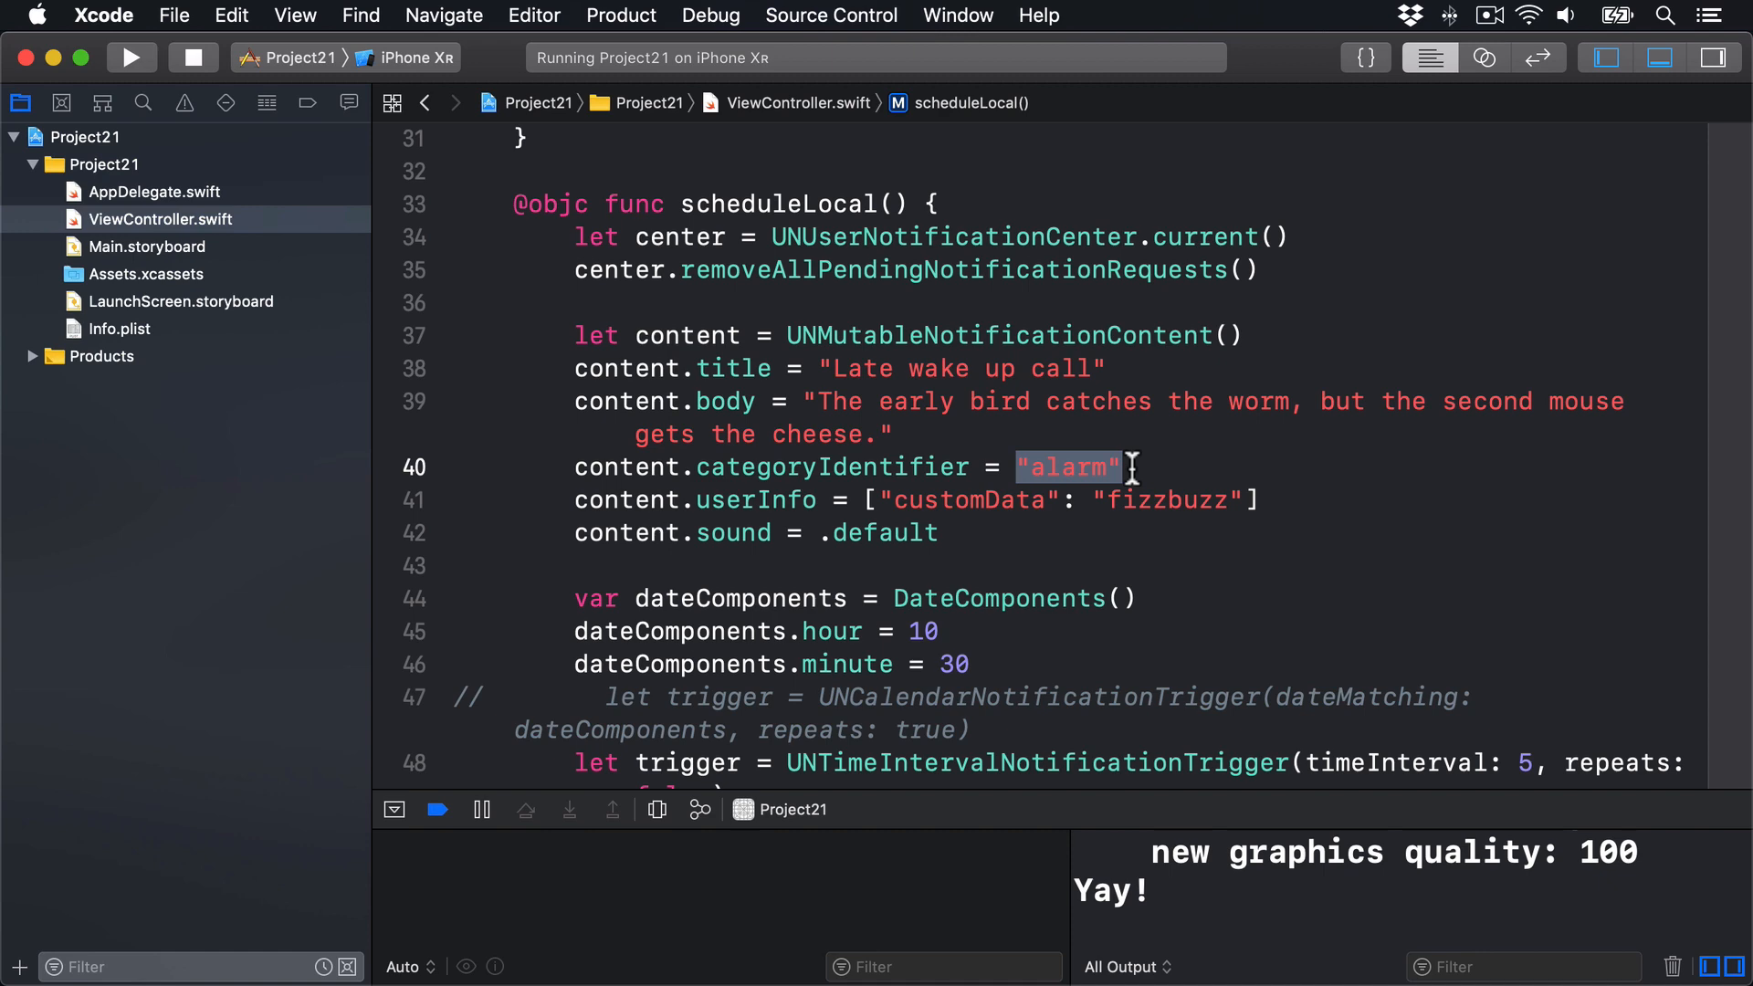
pyautogui.scroll(-3)
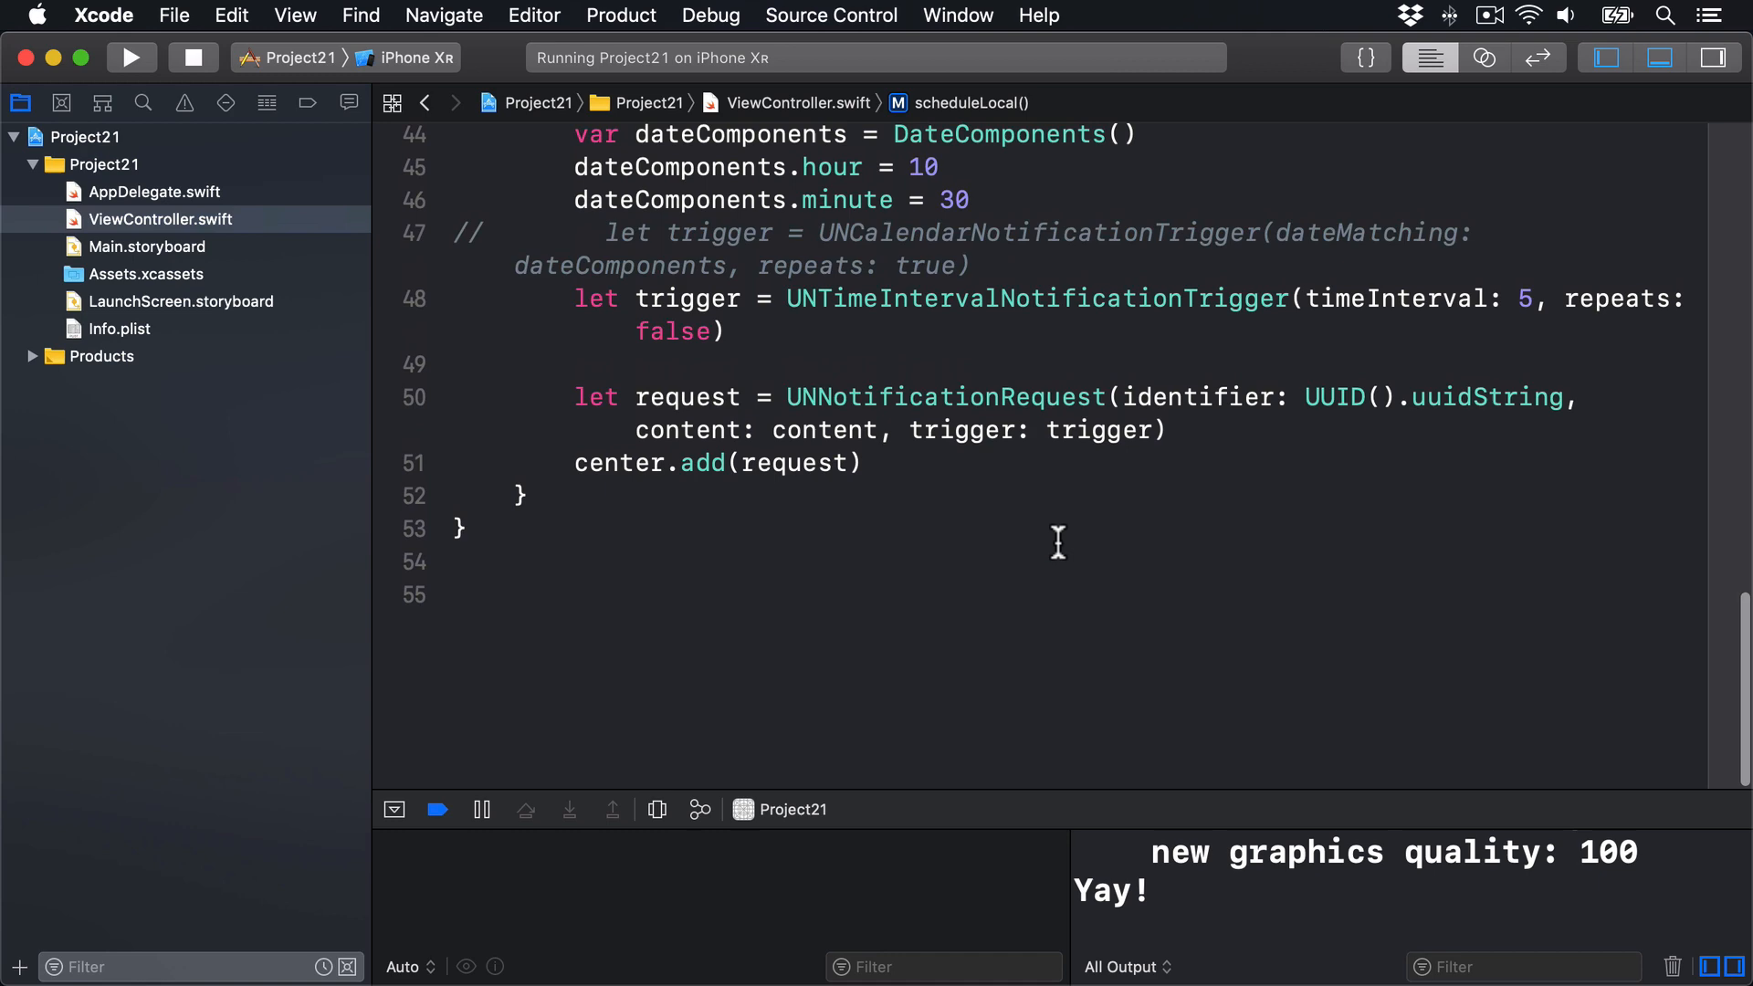
pyautogui.click(514, 572)
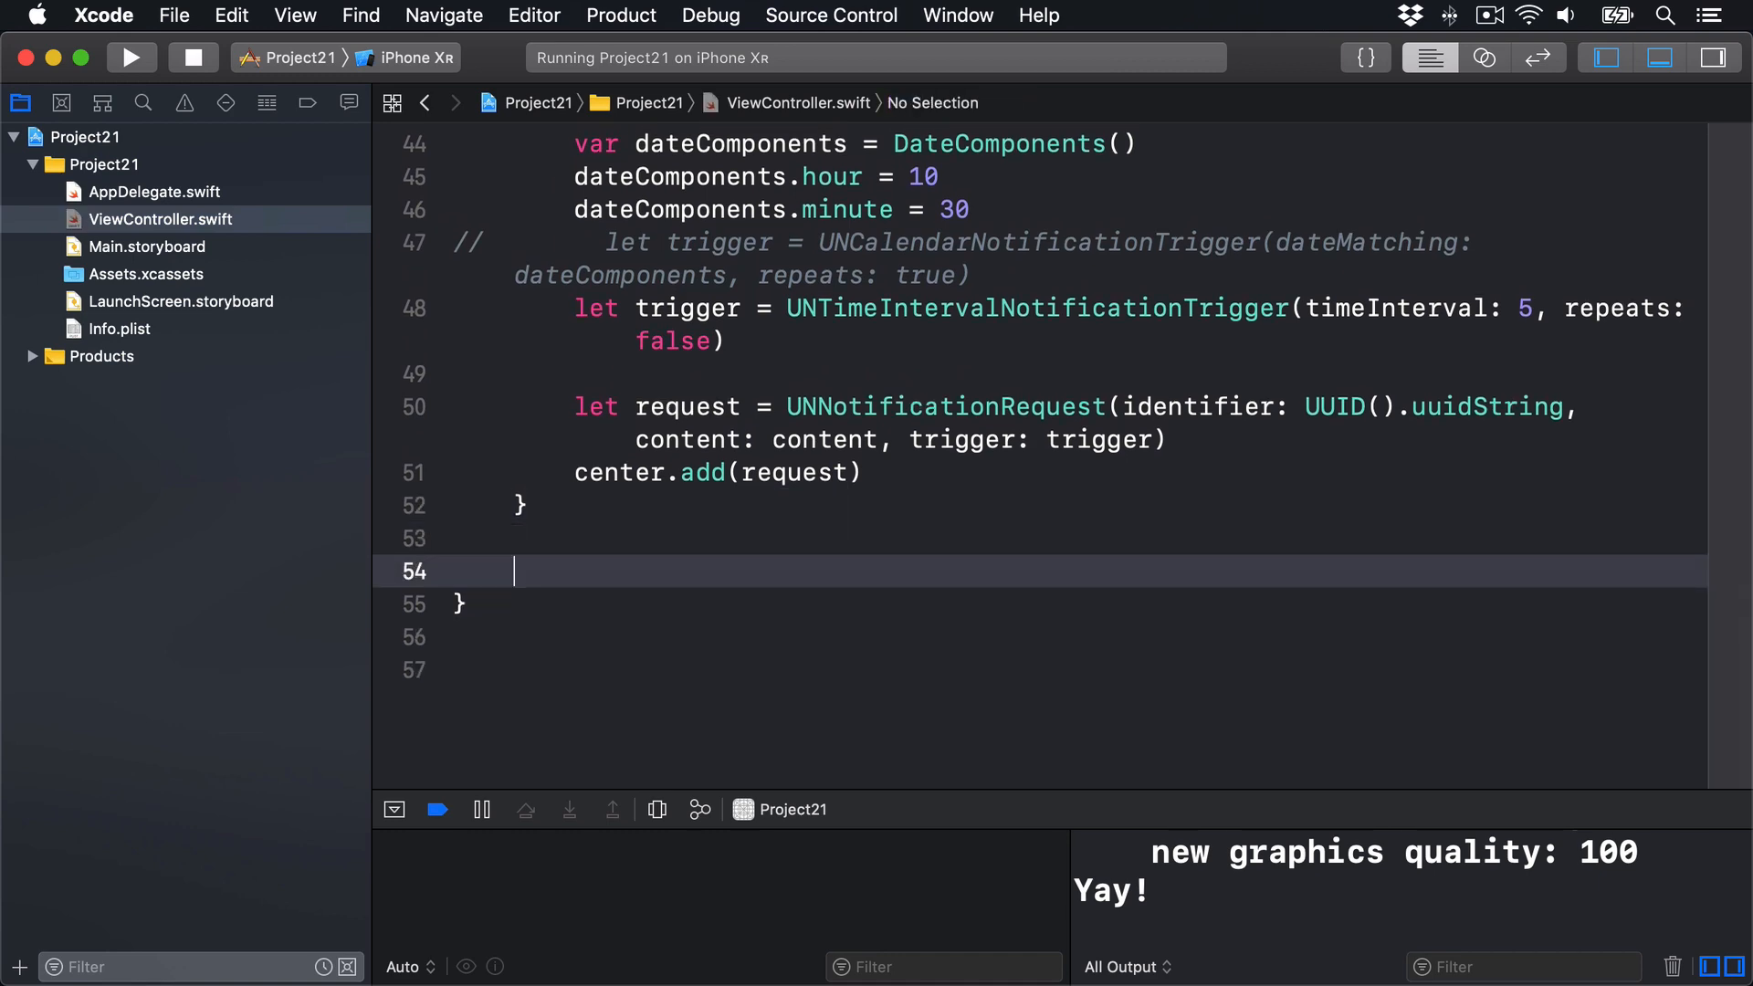
pyautogui.write('func register')
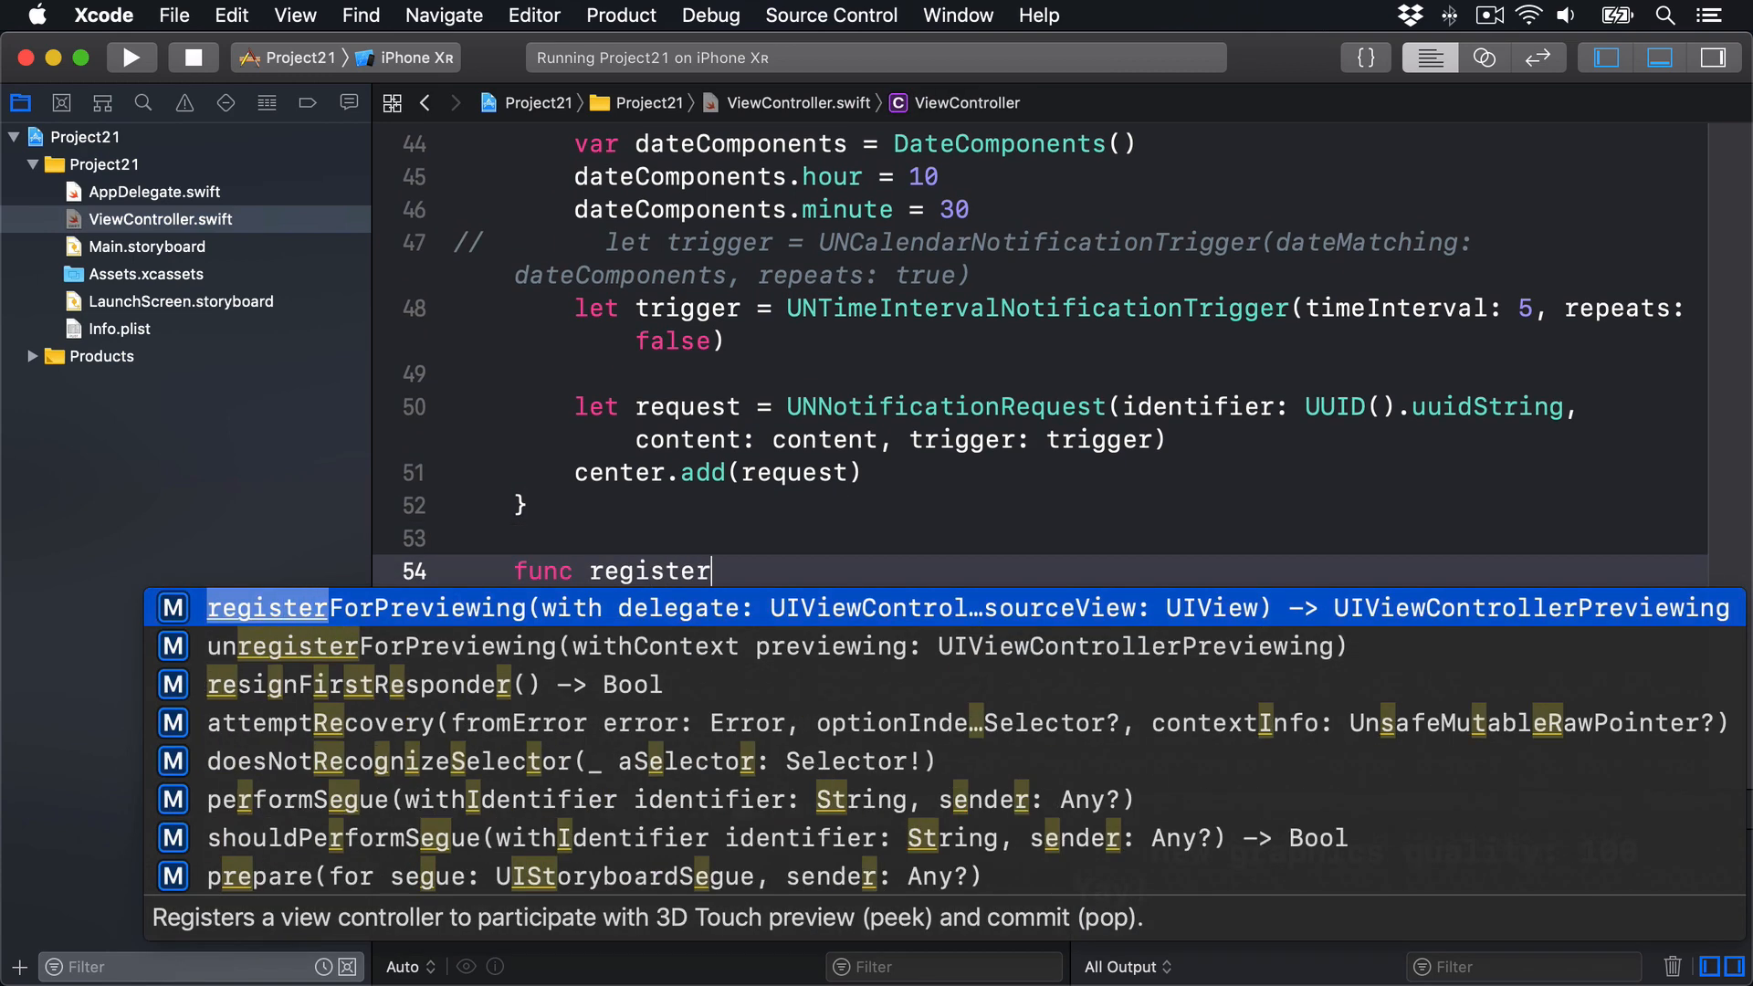
pyautogui.write('Categories() {')
pyautogui.write('let')
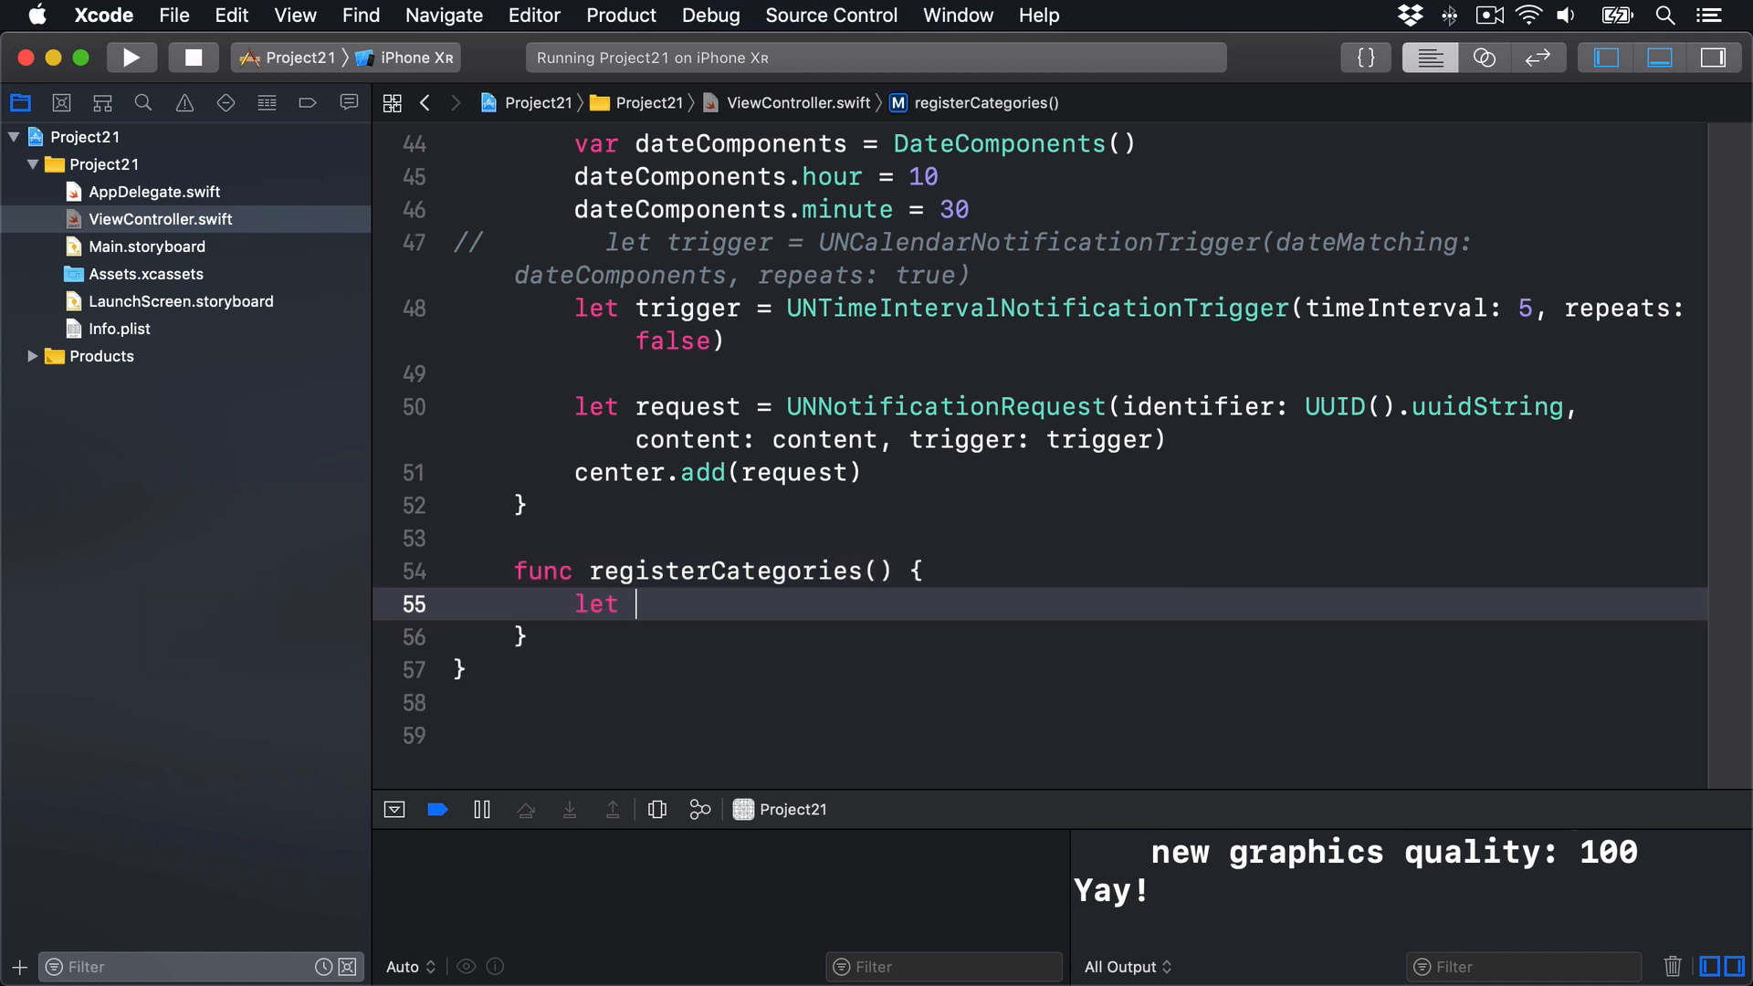
pyautogui.write('center =')
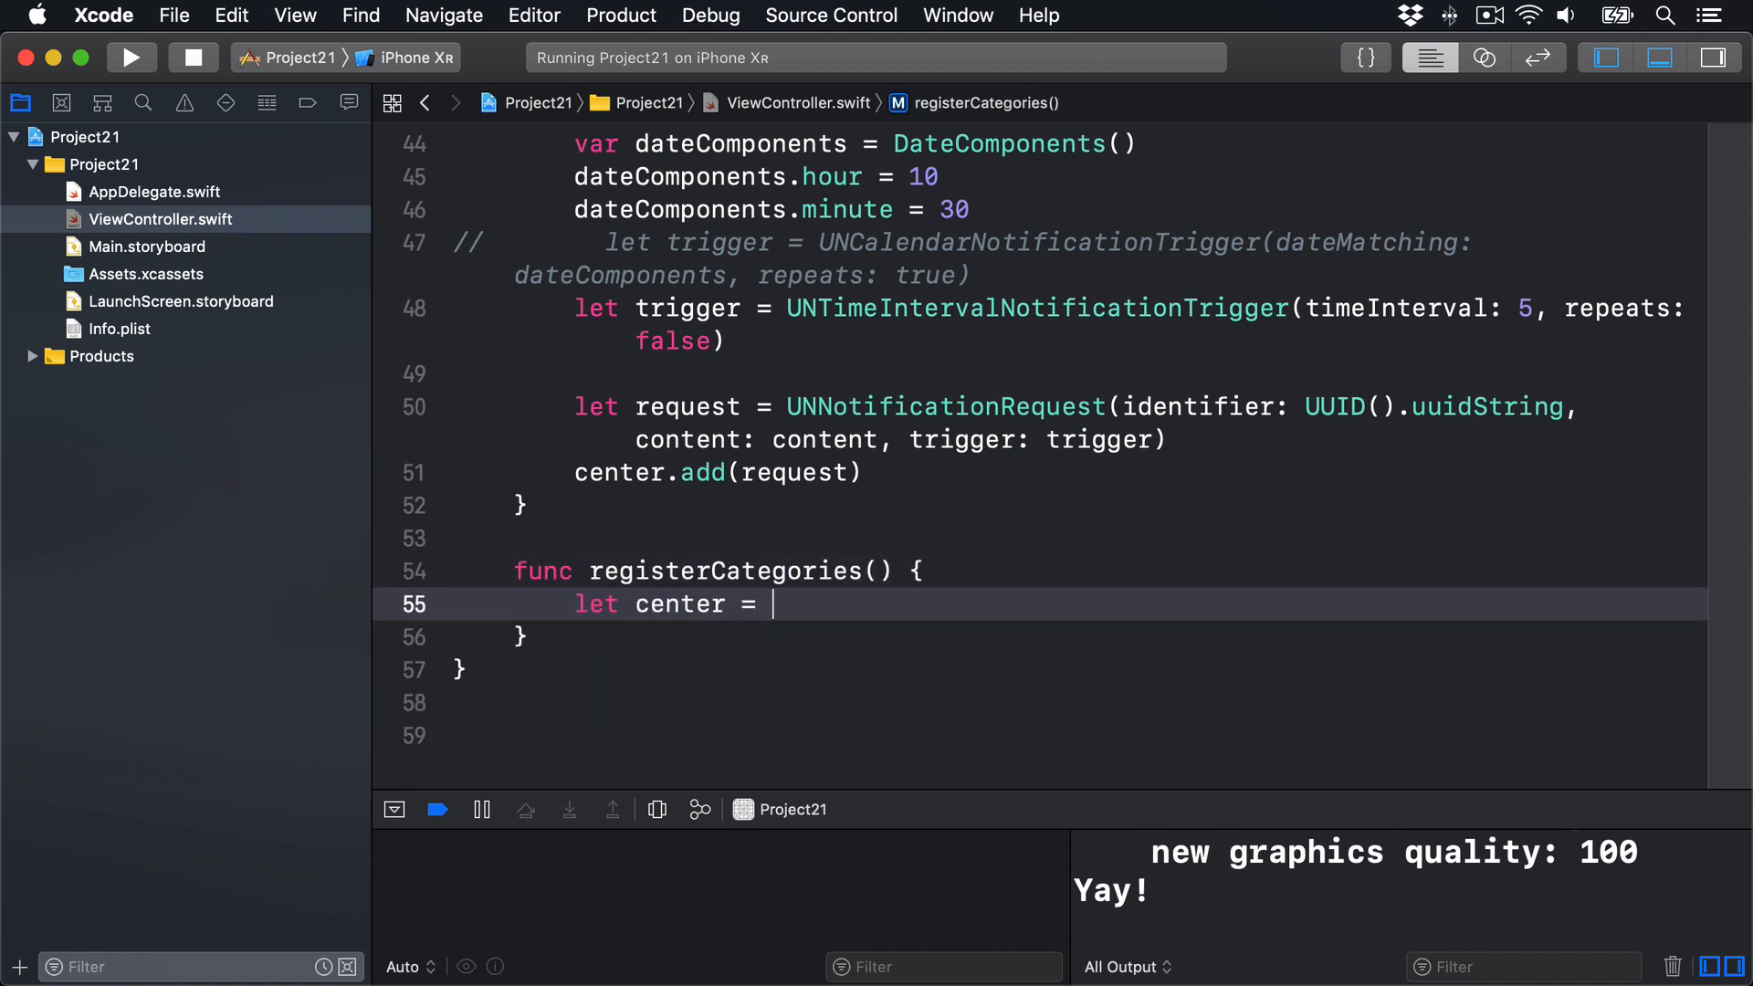
pyautogui.write('UNUser')
pyautogui.write('center.')
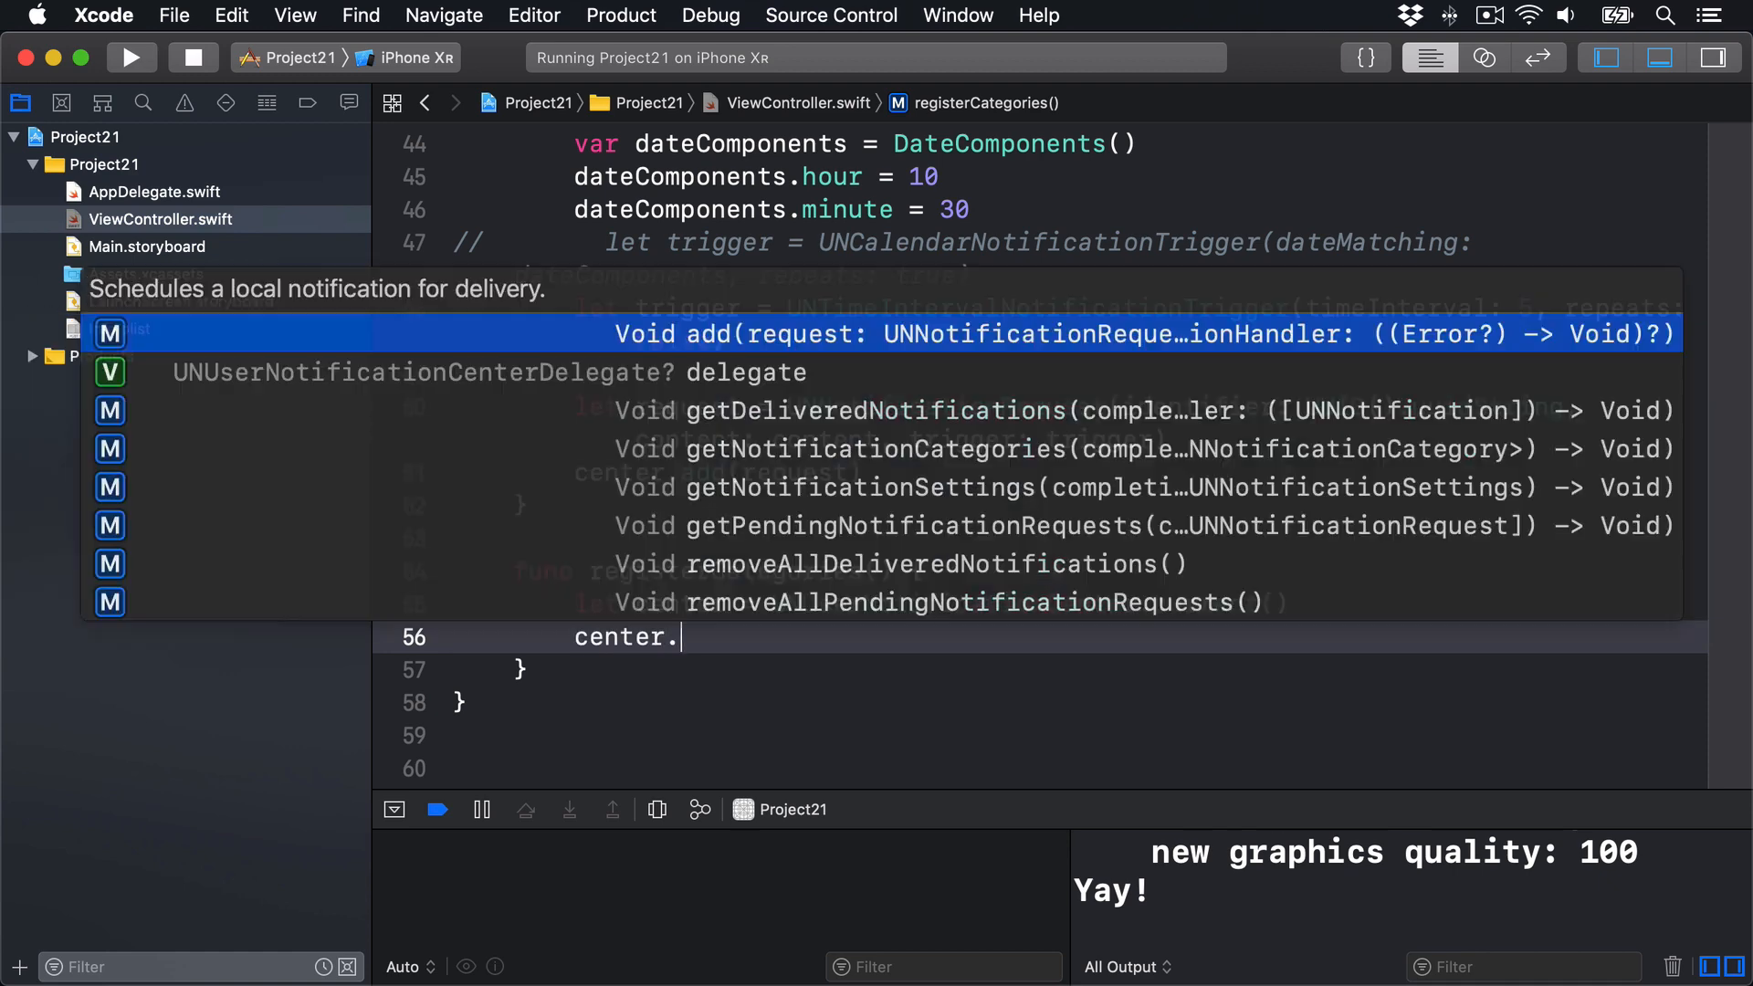
pyautogui.write('delegate = self')
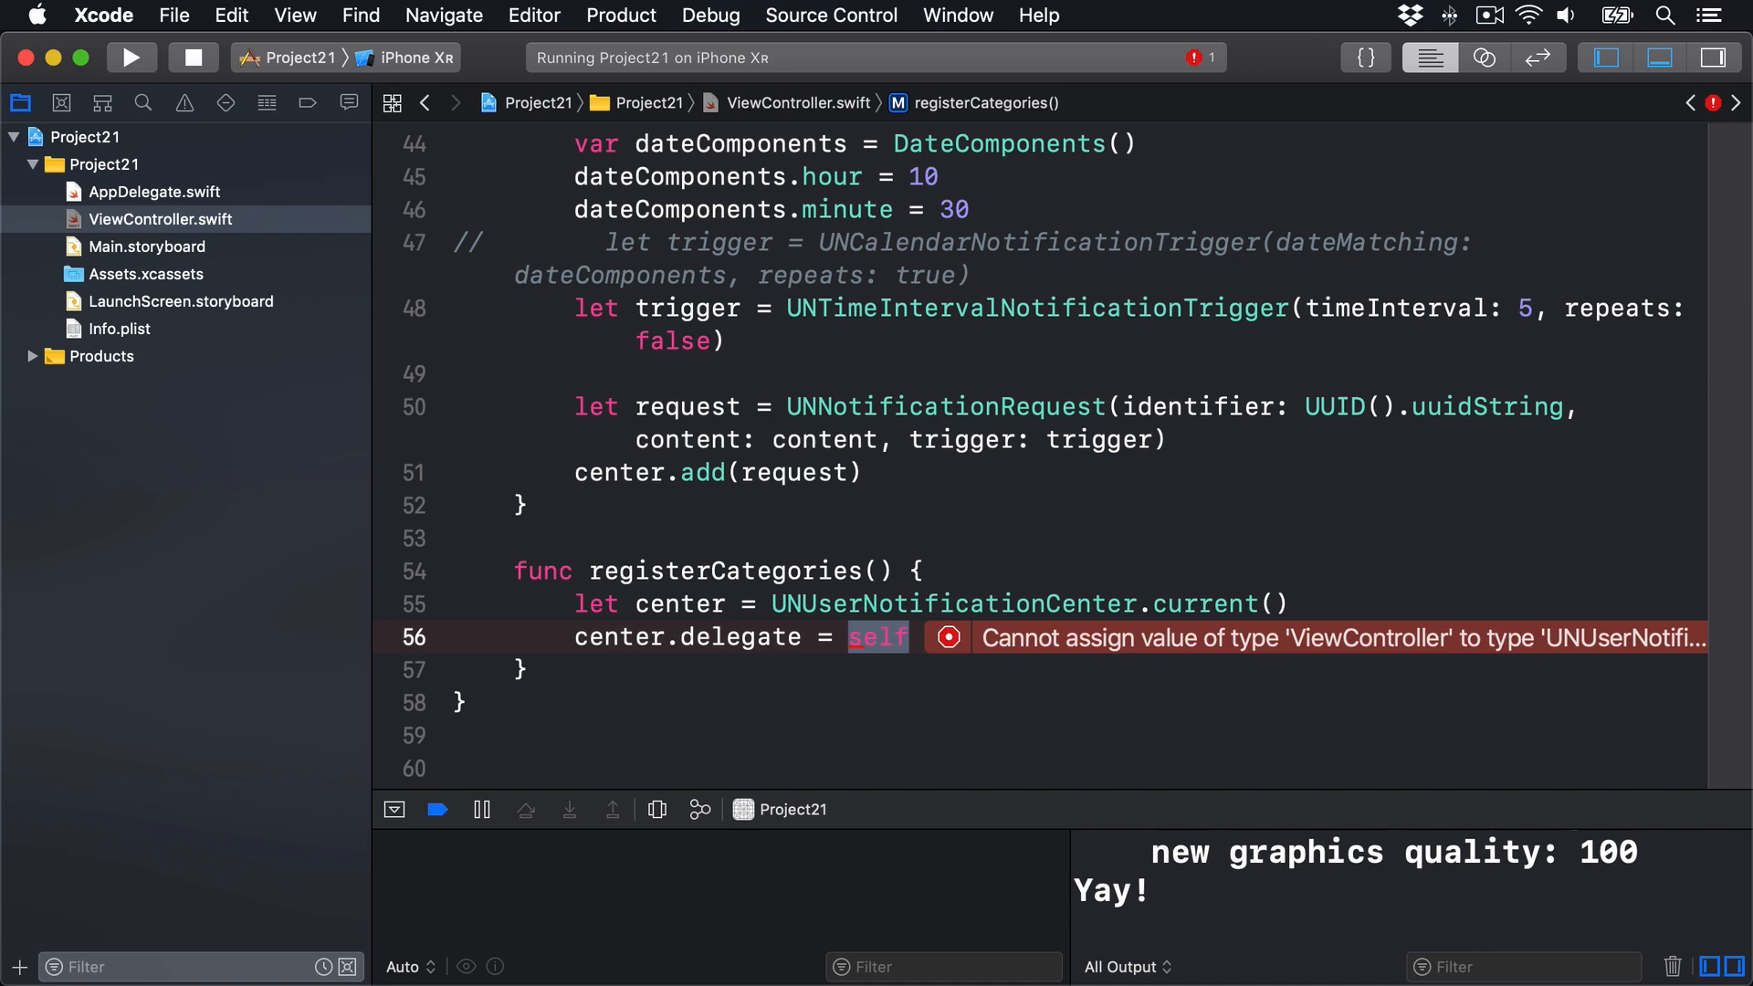
# Step: Append UNUserNotificationCenterDelegate after UIViewController in the ViewController class declaration
pyautogui.scroll(3)
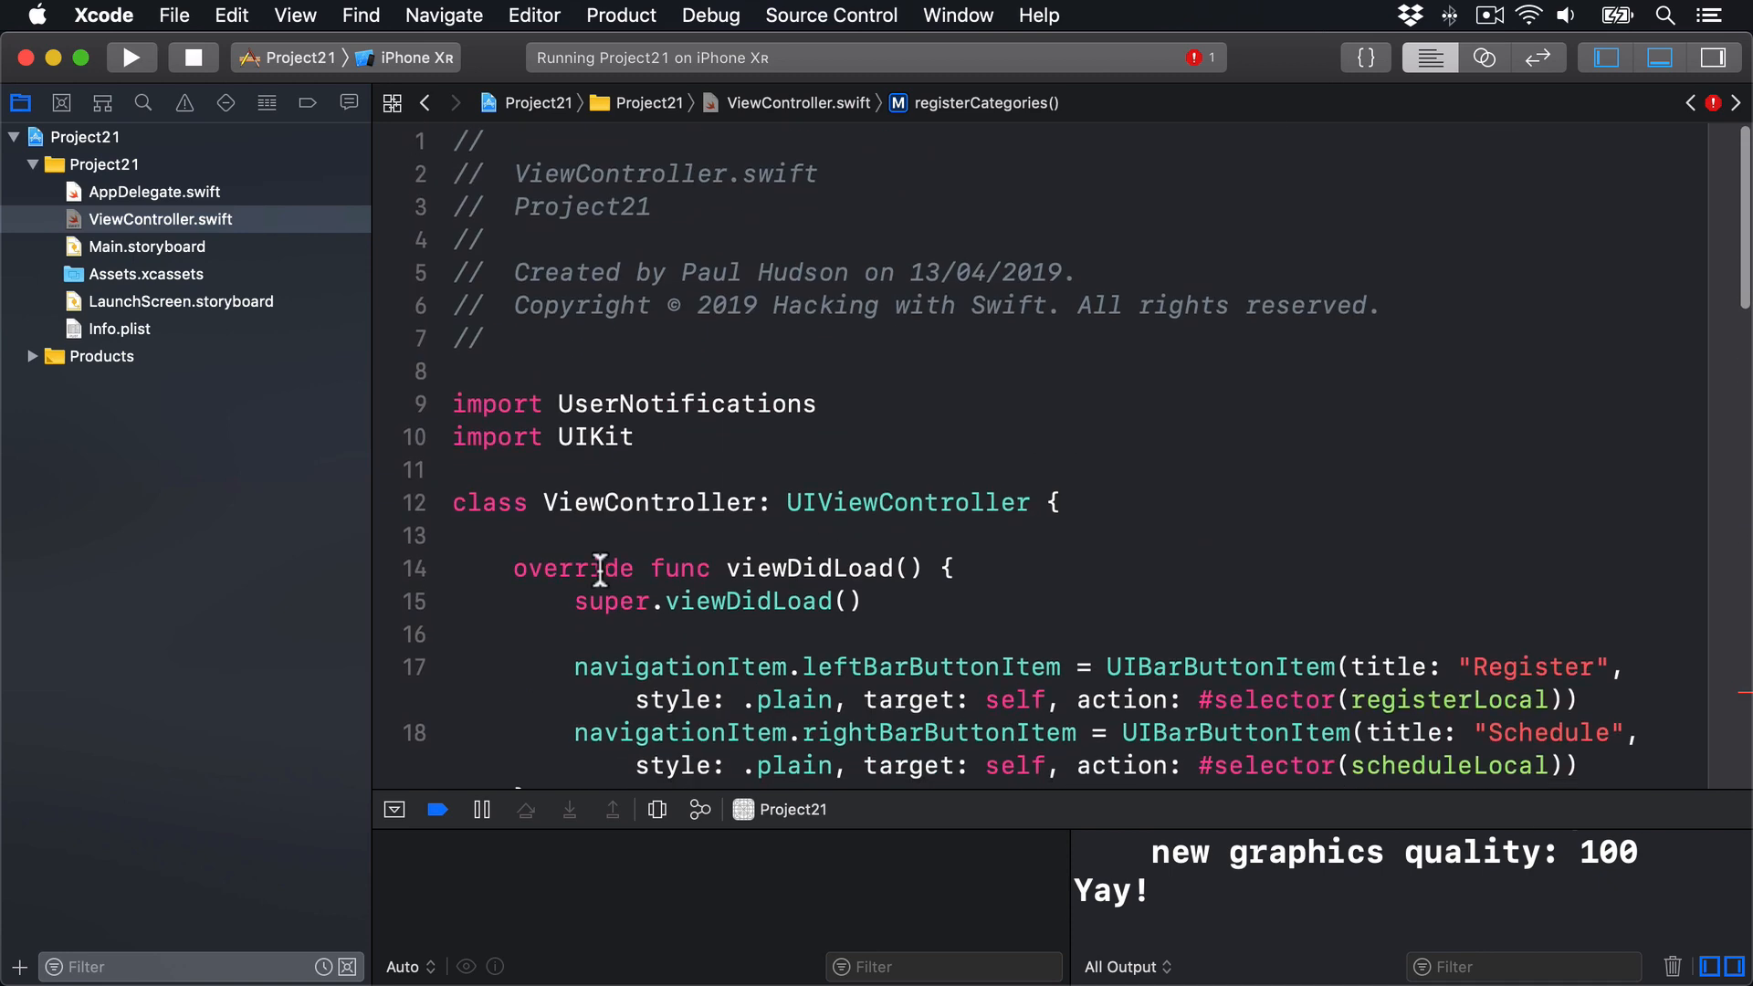
pyautogui.moveTo(998, 502)
pyautogui.write(', ')
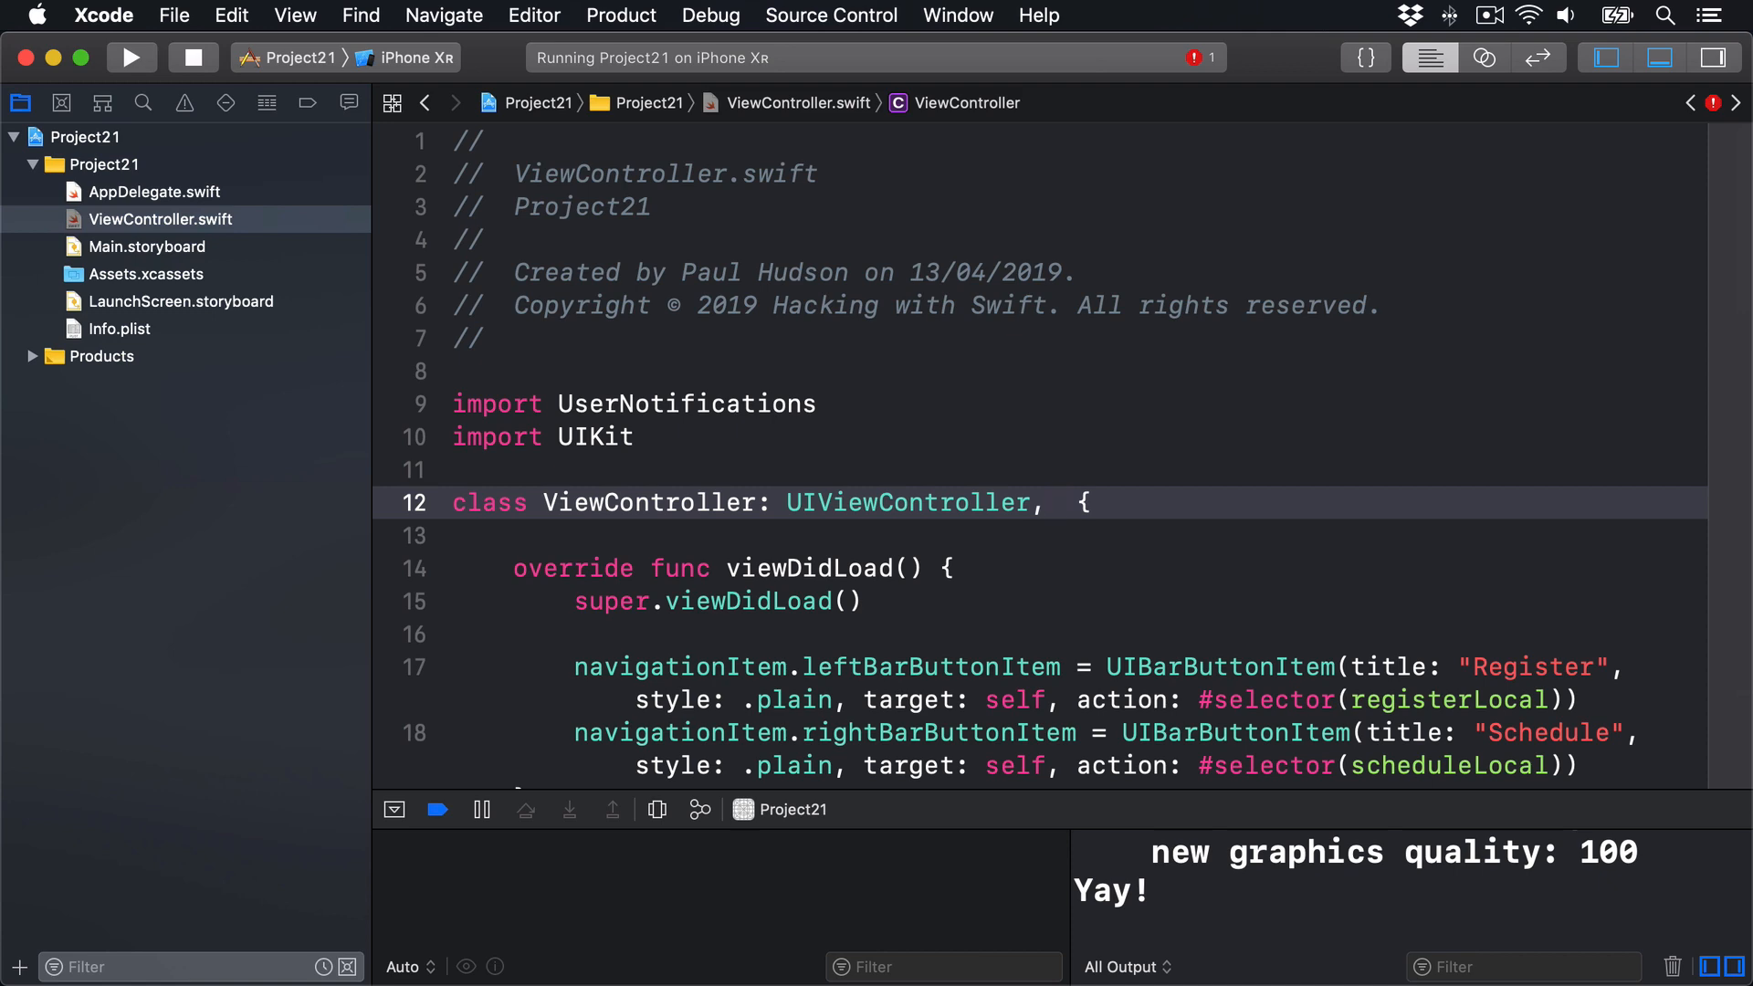
pyautogui.write('UNUserNotificationCenterDelegate')
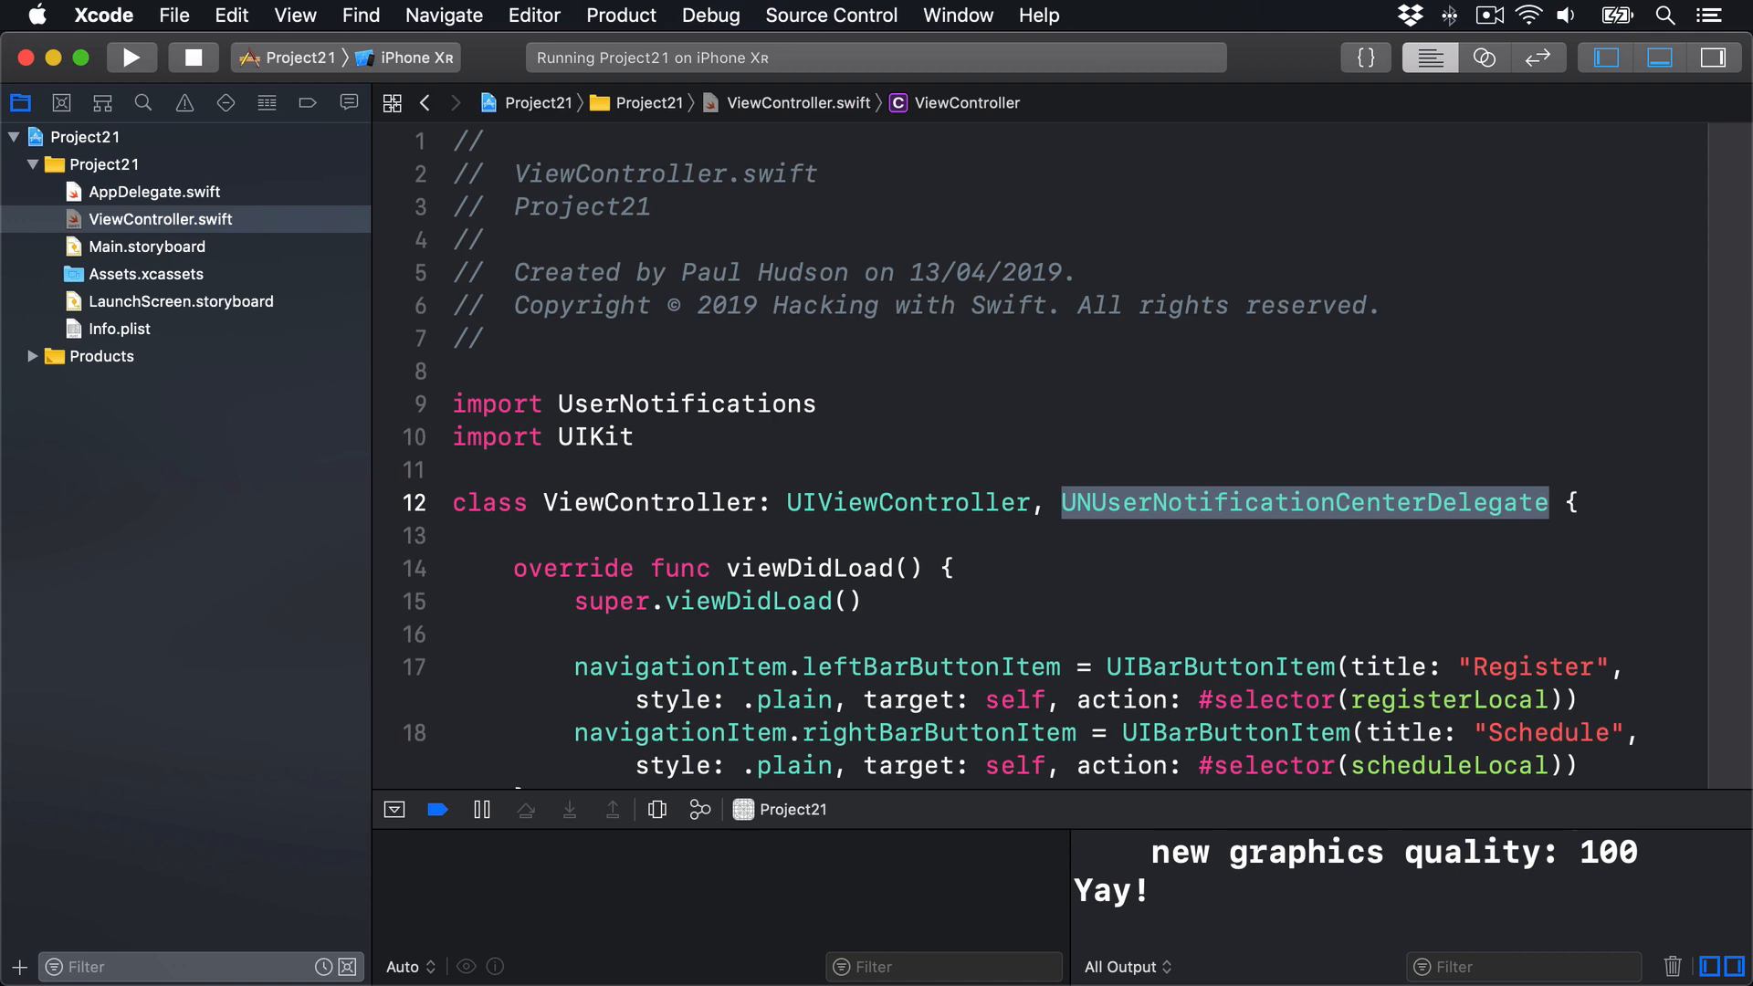
pyautogui.scroll(-3)
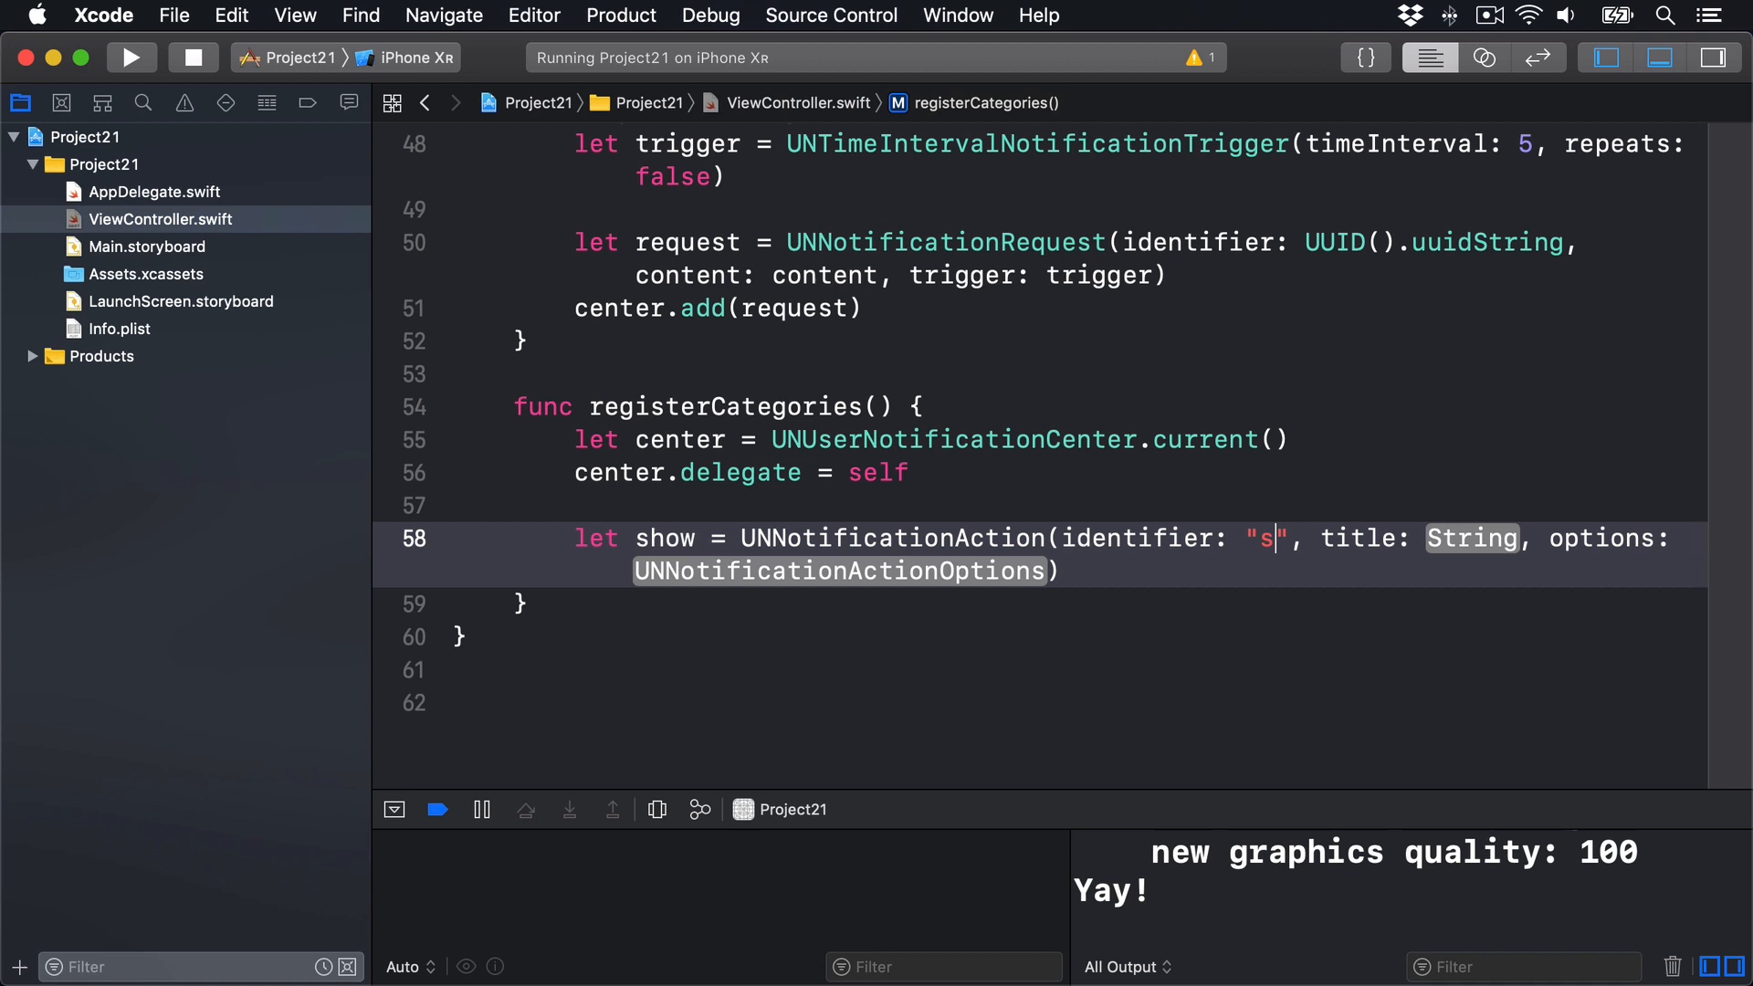
# Step: Finish the show UNNotificationAction with title 'Tell me more…' and .foreground options
pyautogui.write('how')
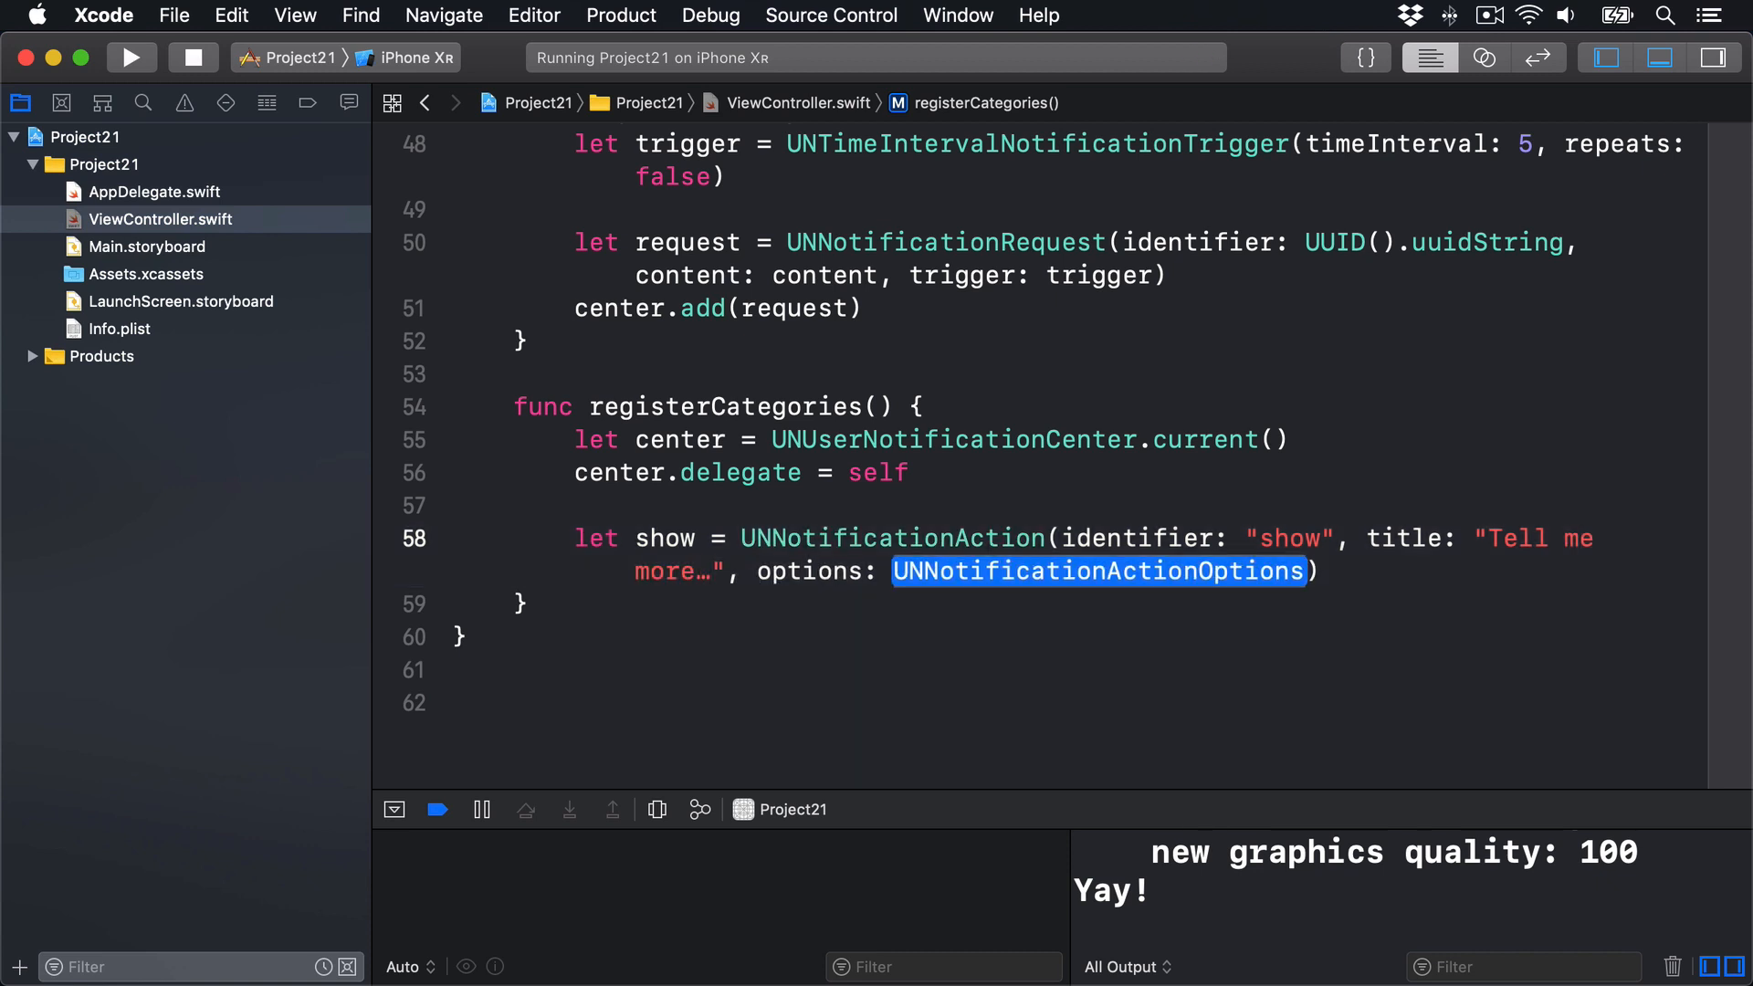
pyautogui.write('.')
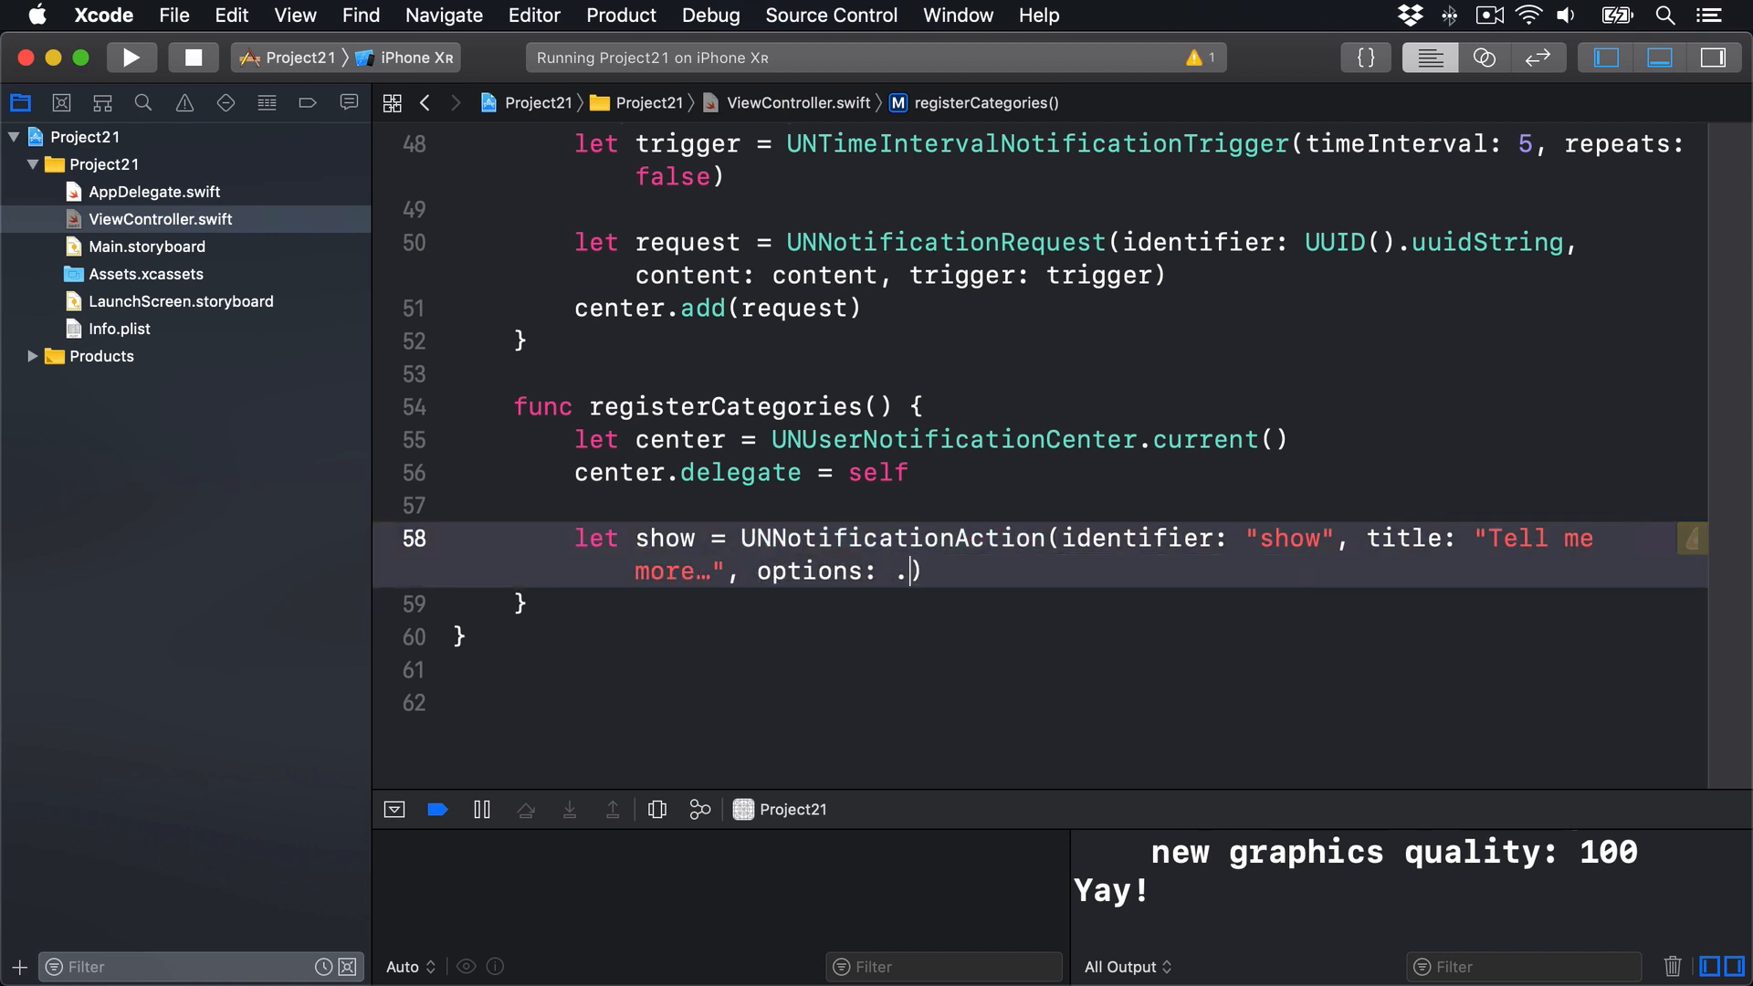
pyautogui.write('foreground')
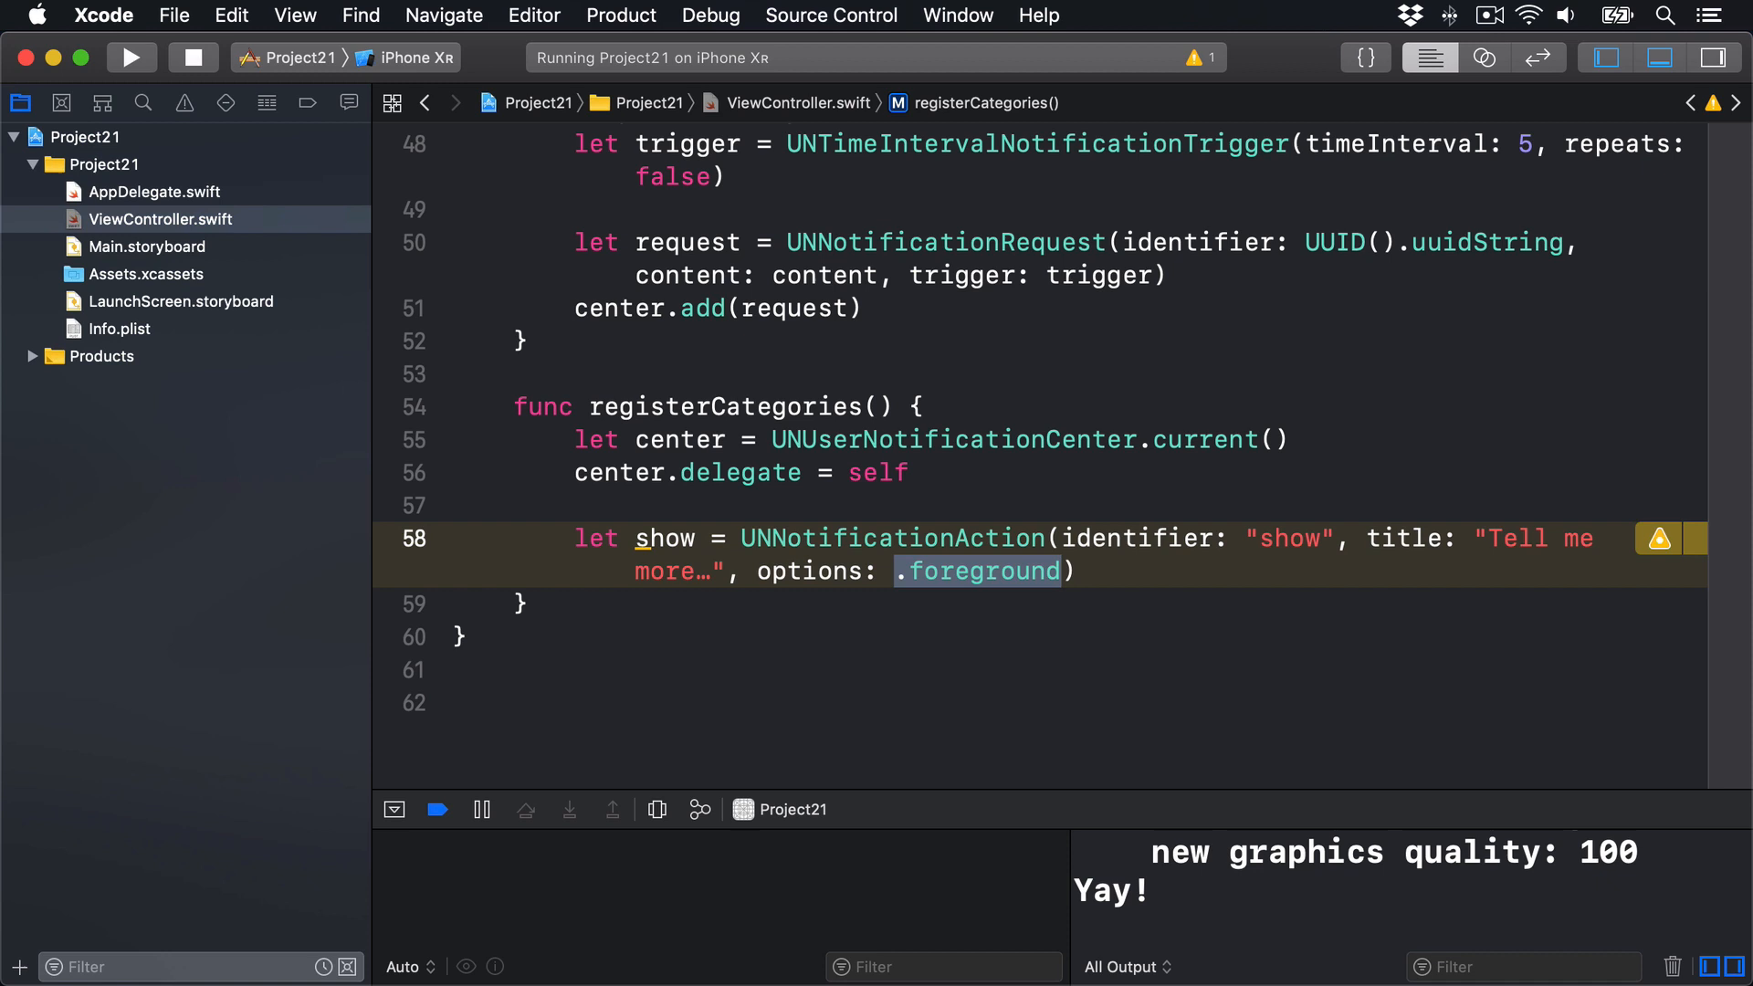
pyautogui.scroll(3)
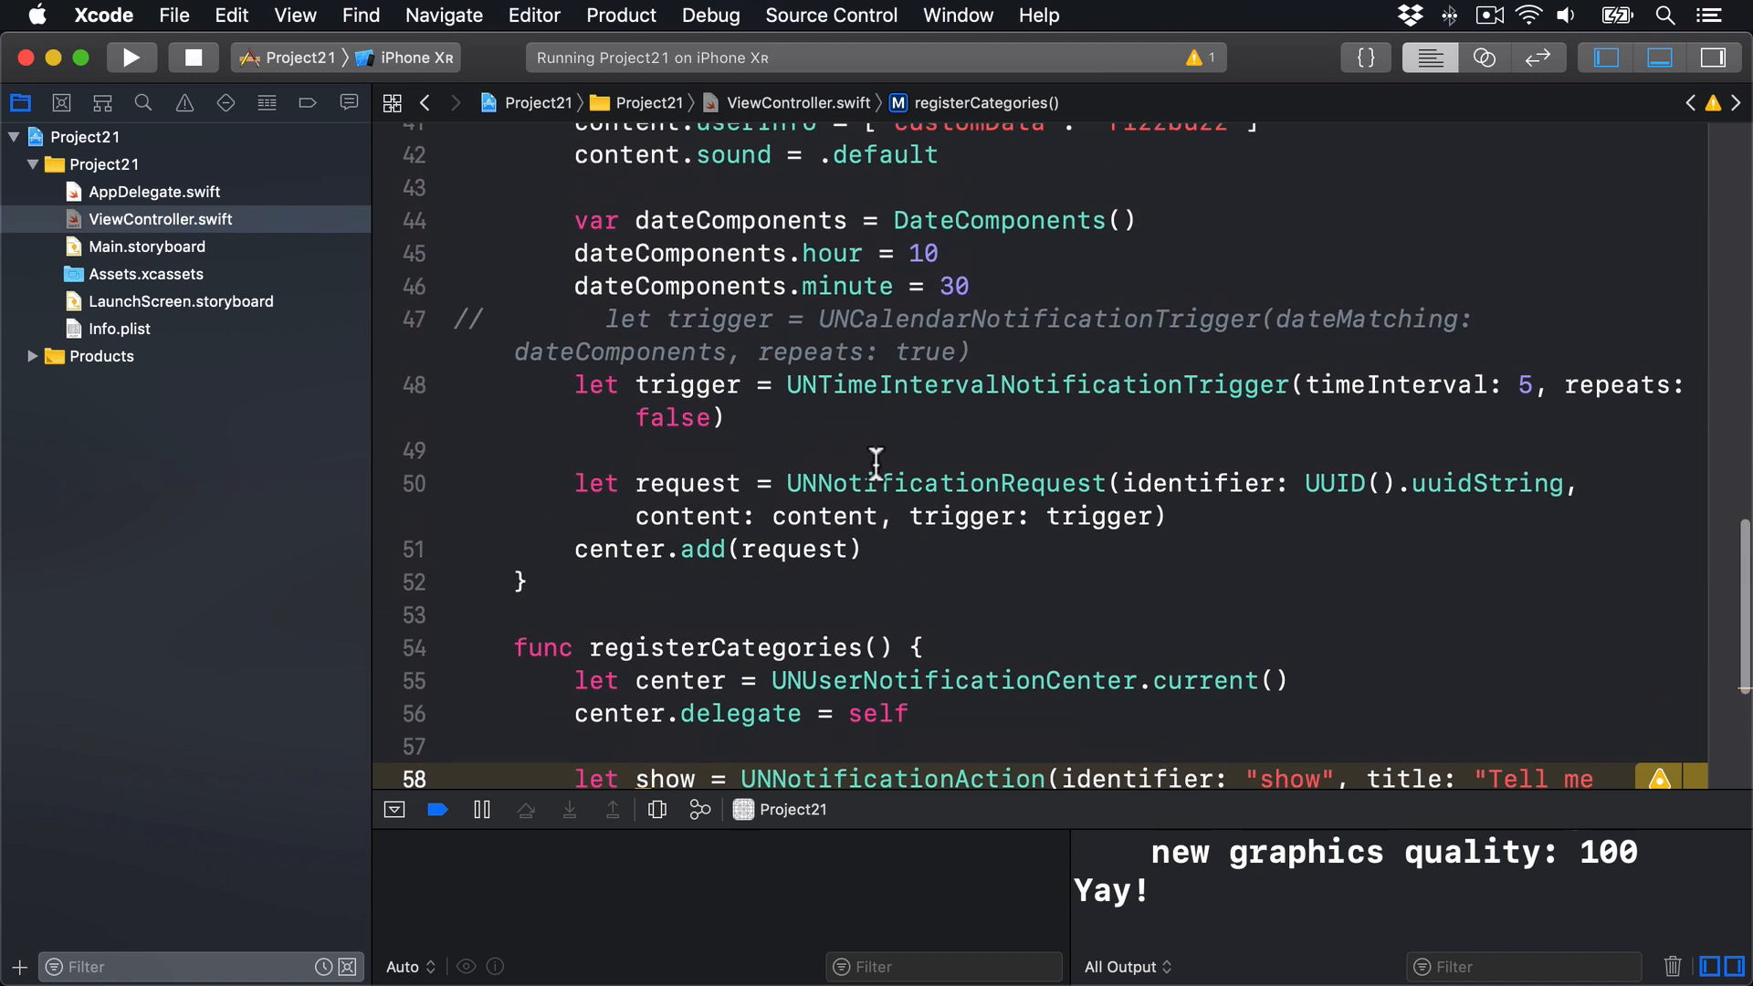
pyautogui.scroll(3)
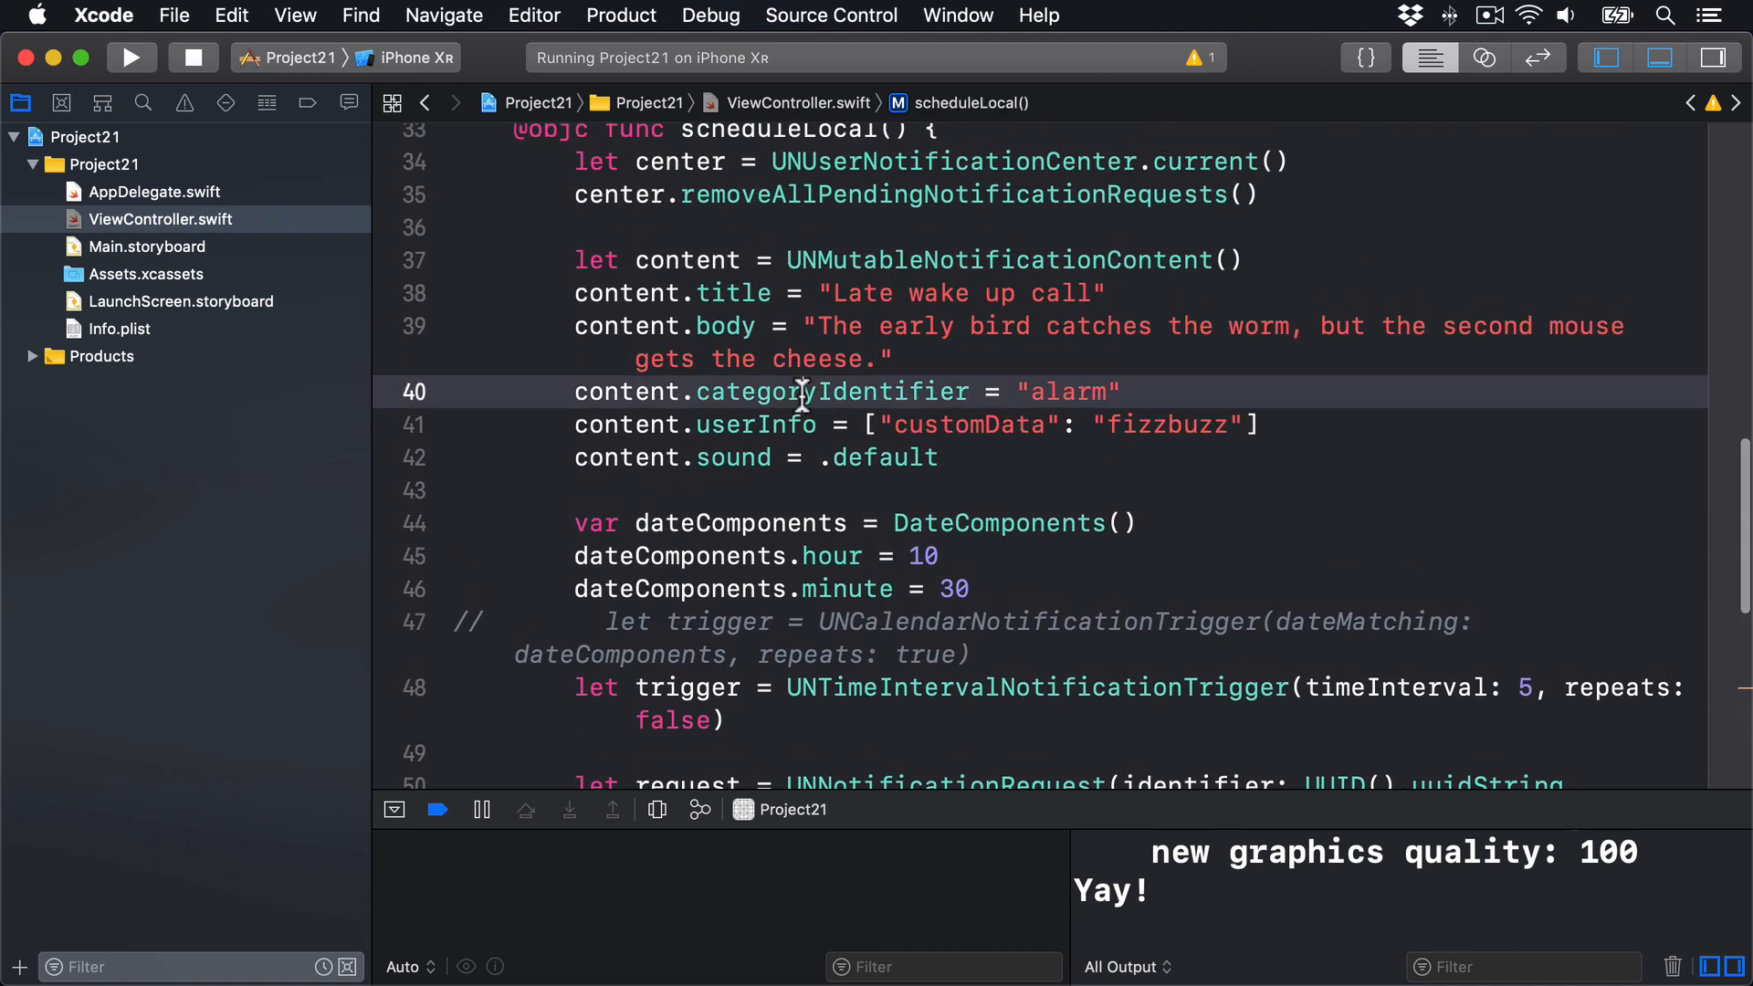
pyautogui.doubleClick(832, 392)
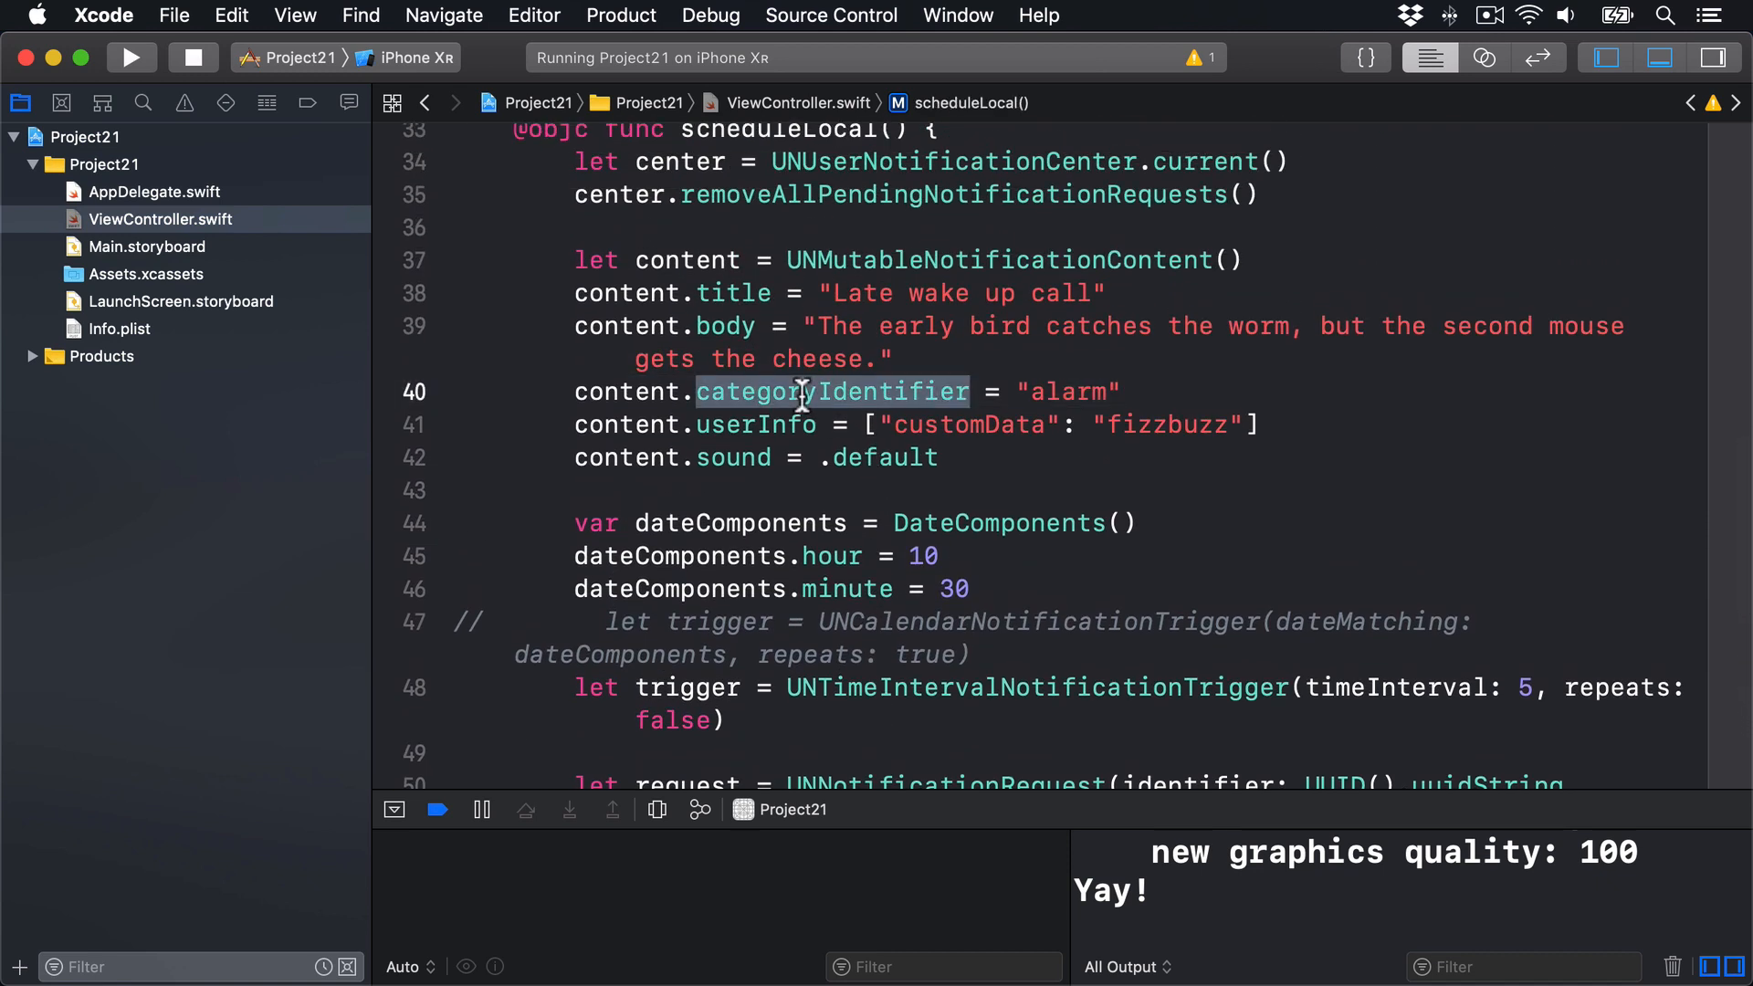
pyautogui.scroll(-3)
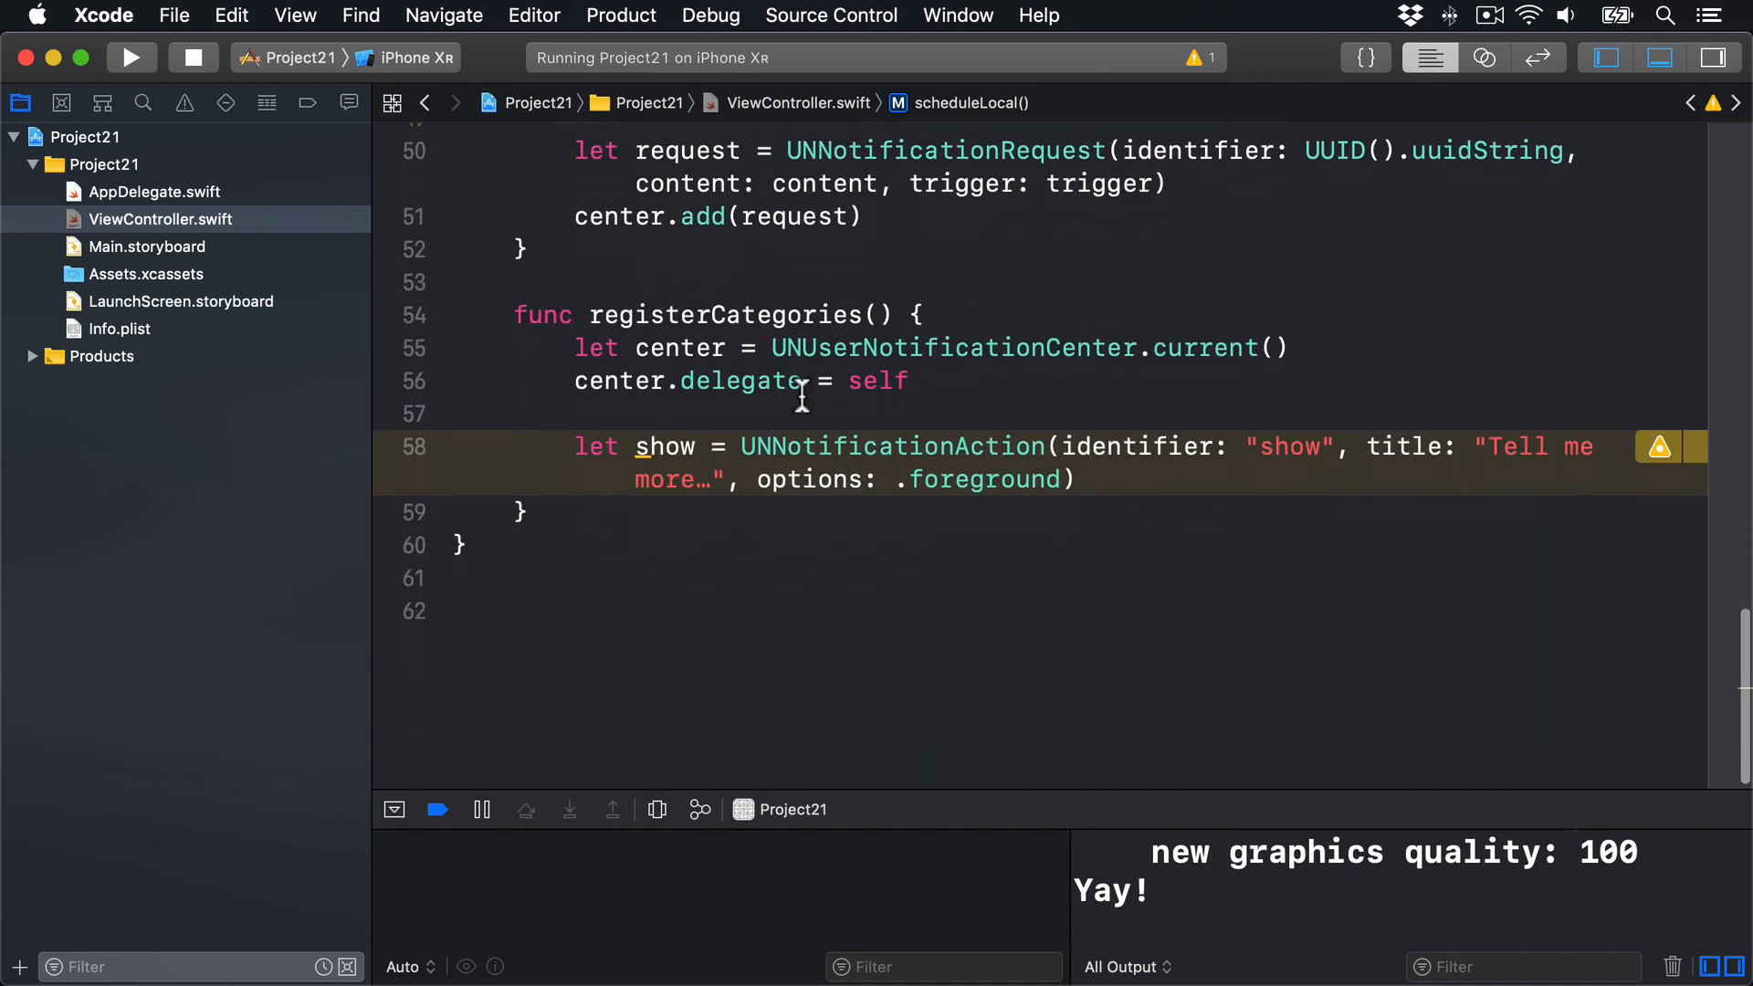
pyautogui.write('let c')
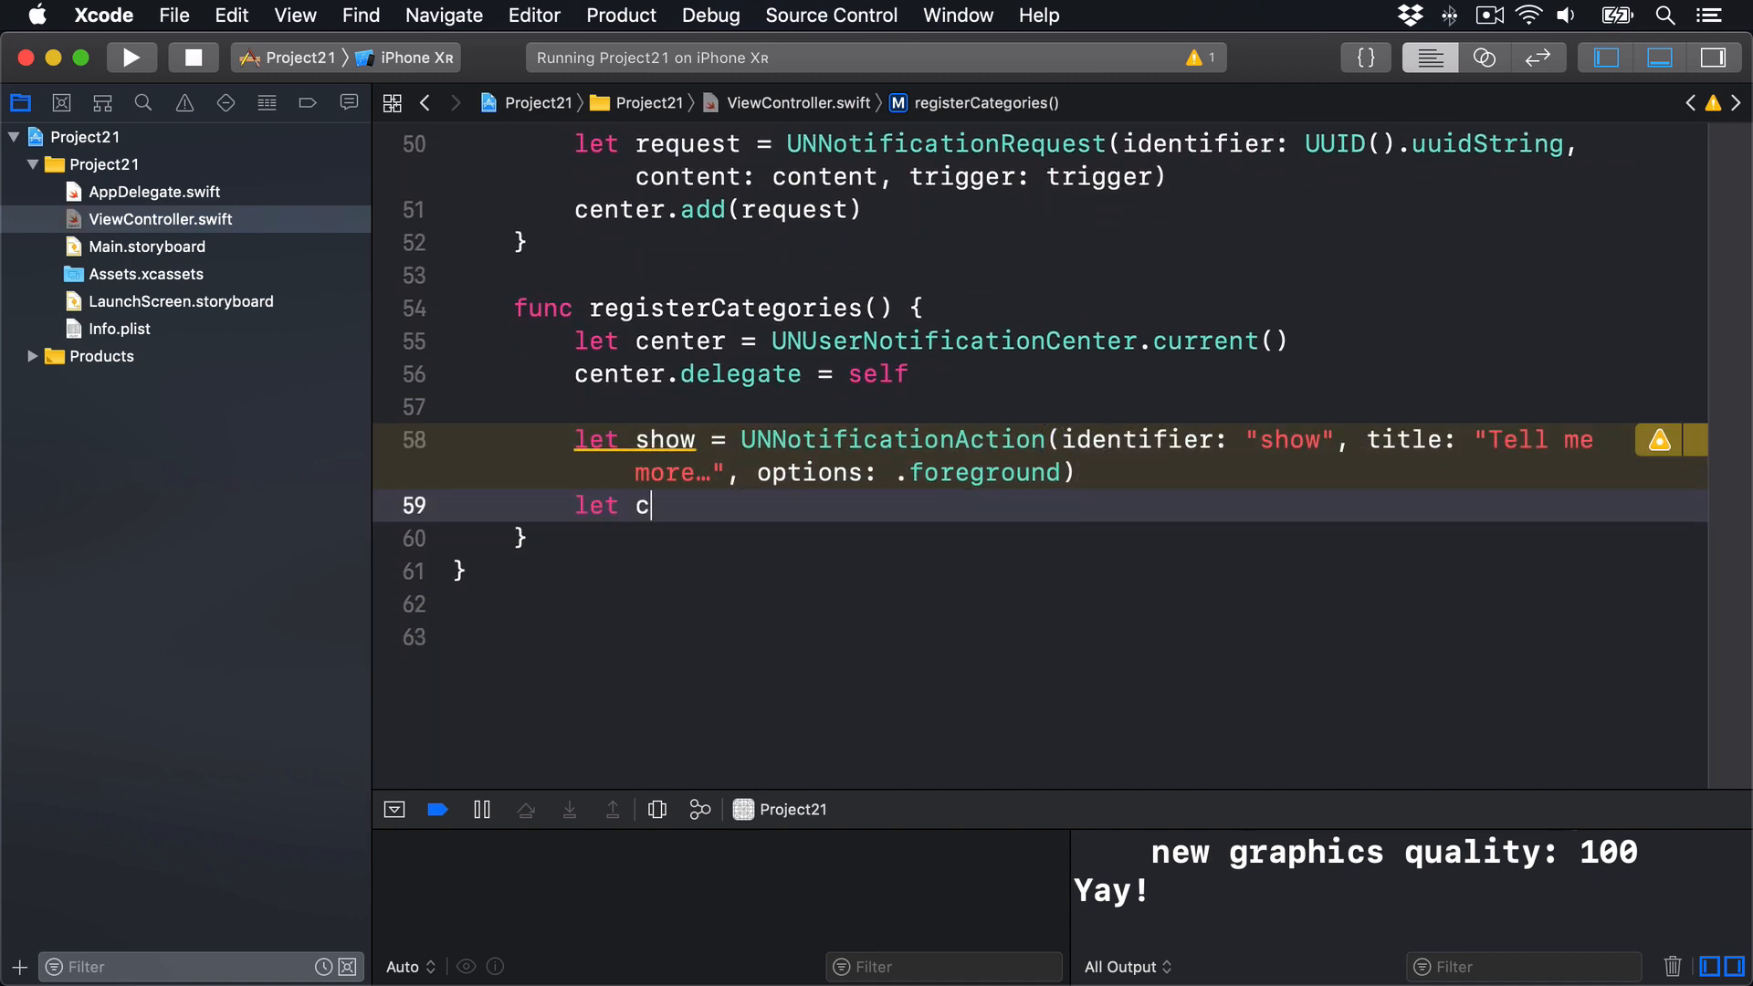
# Step: Build the 'alarm' UNNotificationCategory with actions [show] and register it via setNotificationCategories
pyautogui.write('ategory = UNNotificationCategory')
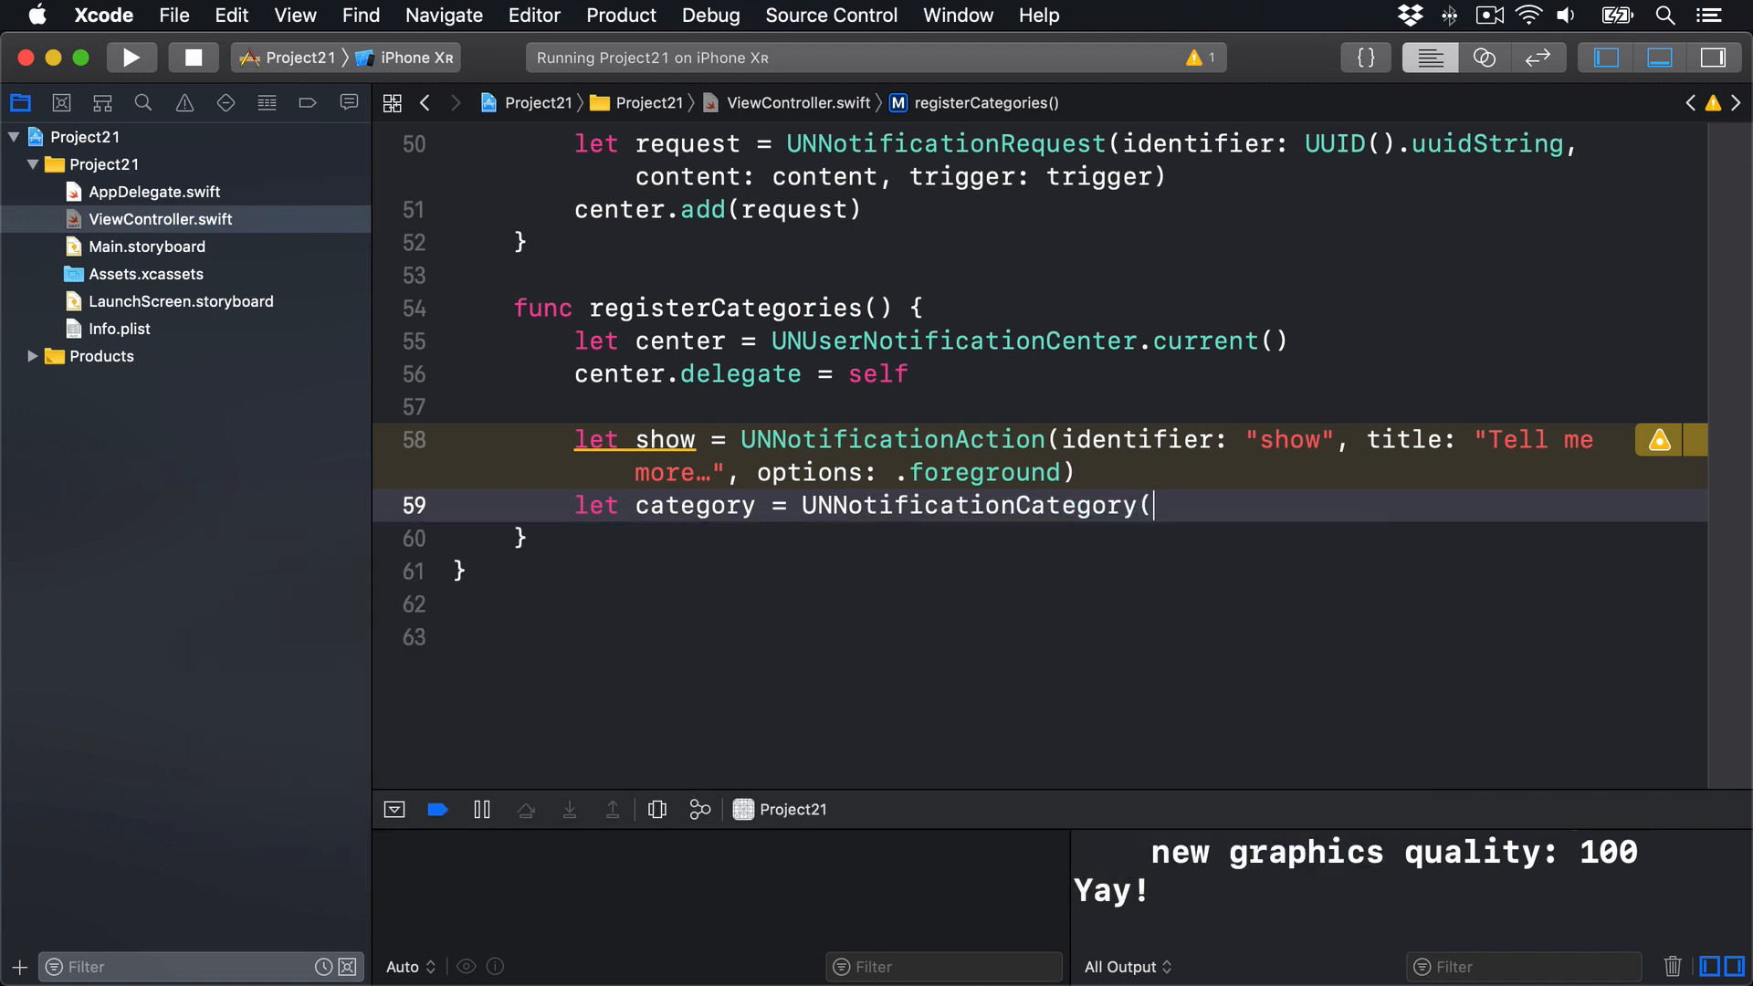
pyautogui.write('(')
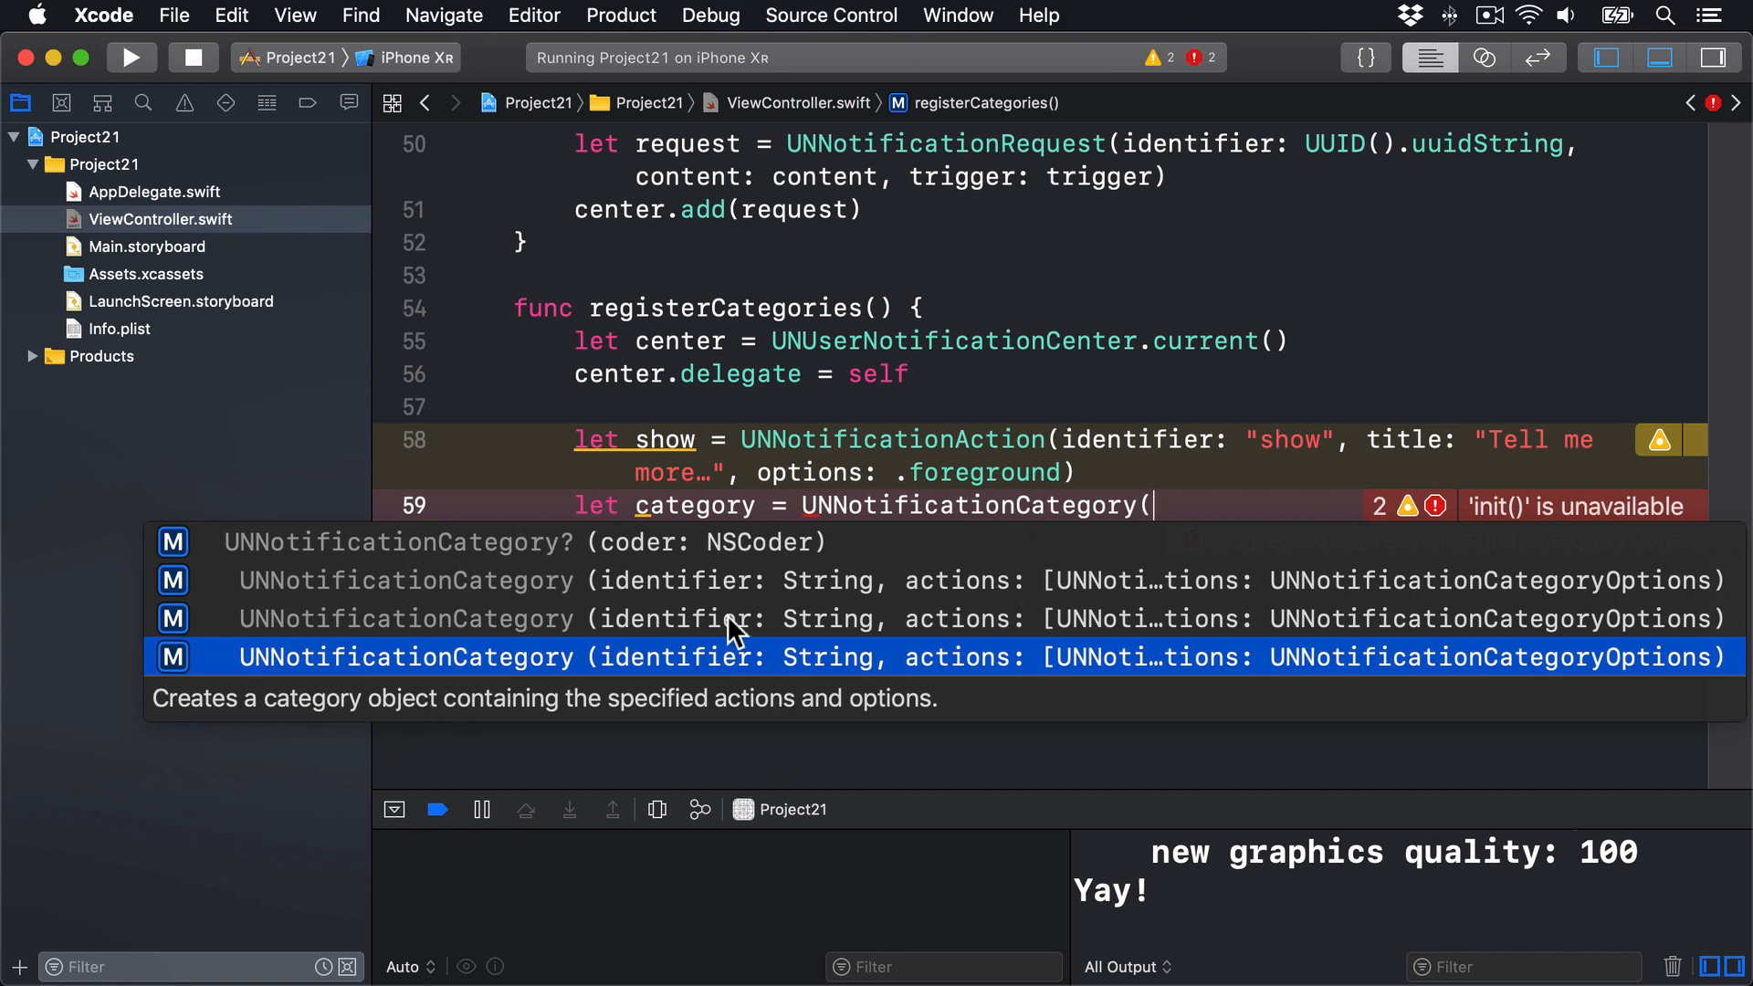
pyautogui.moveTo(1010, 727)
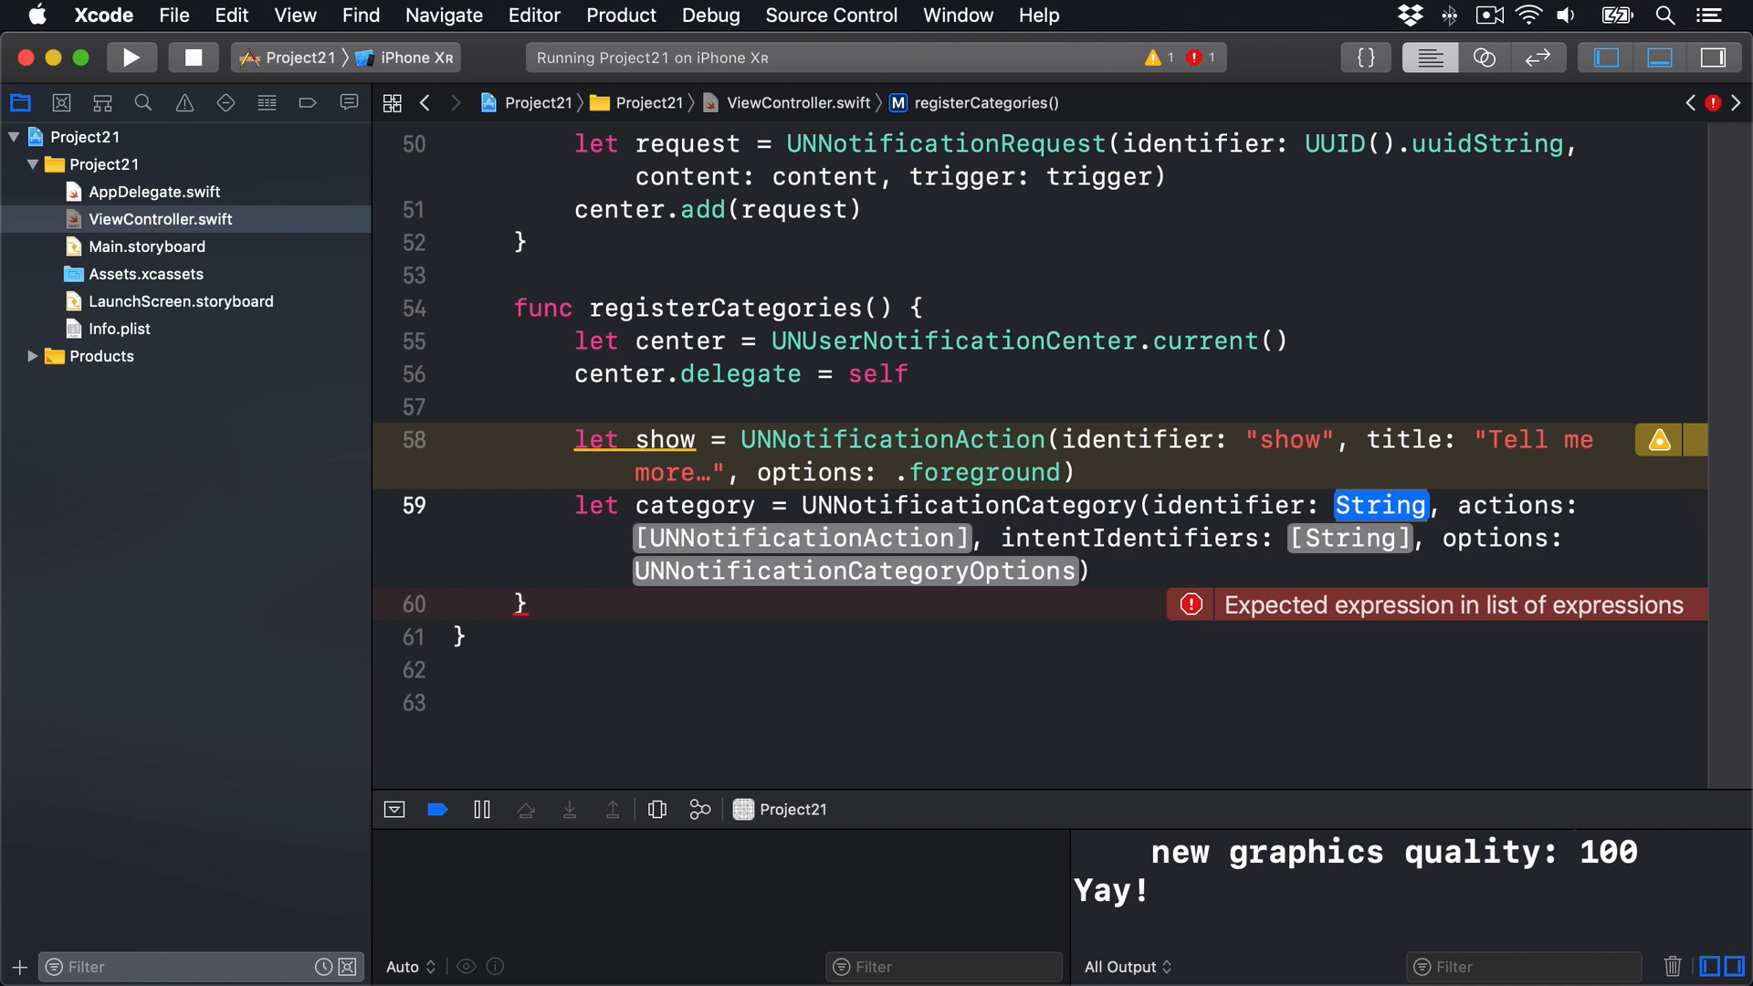
pyautogui.write('"alarm"')
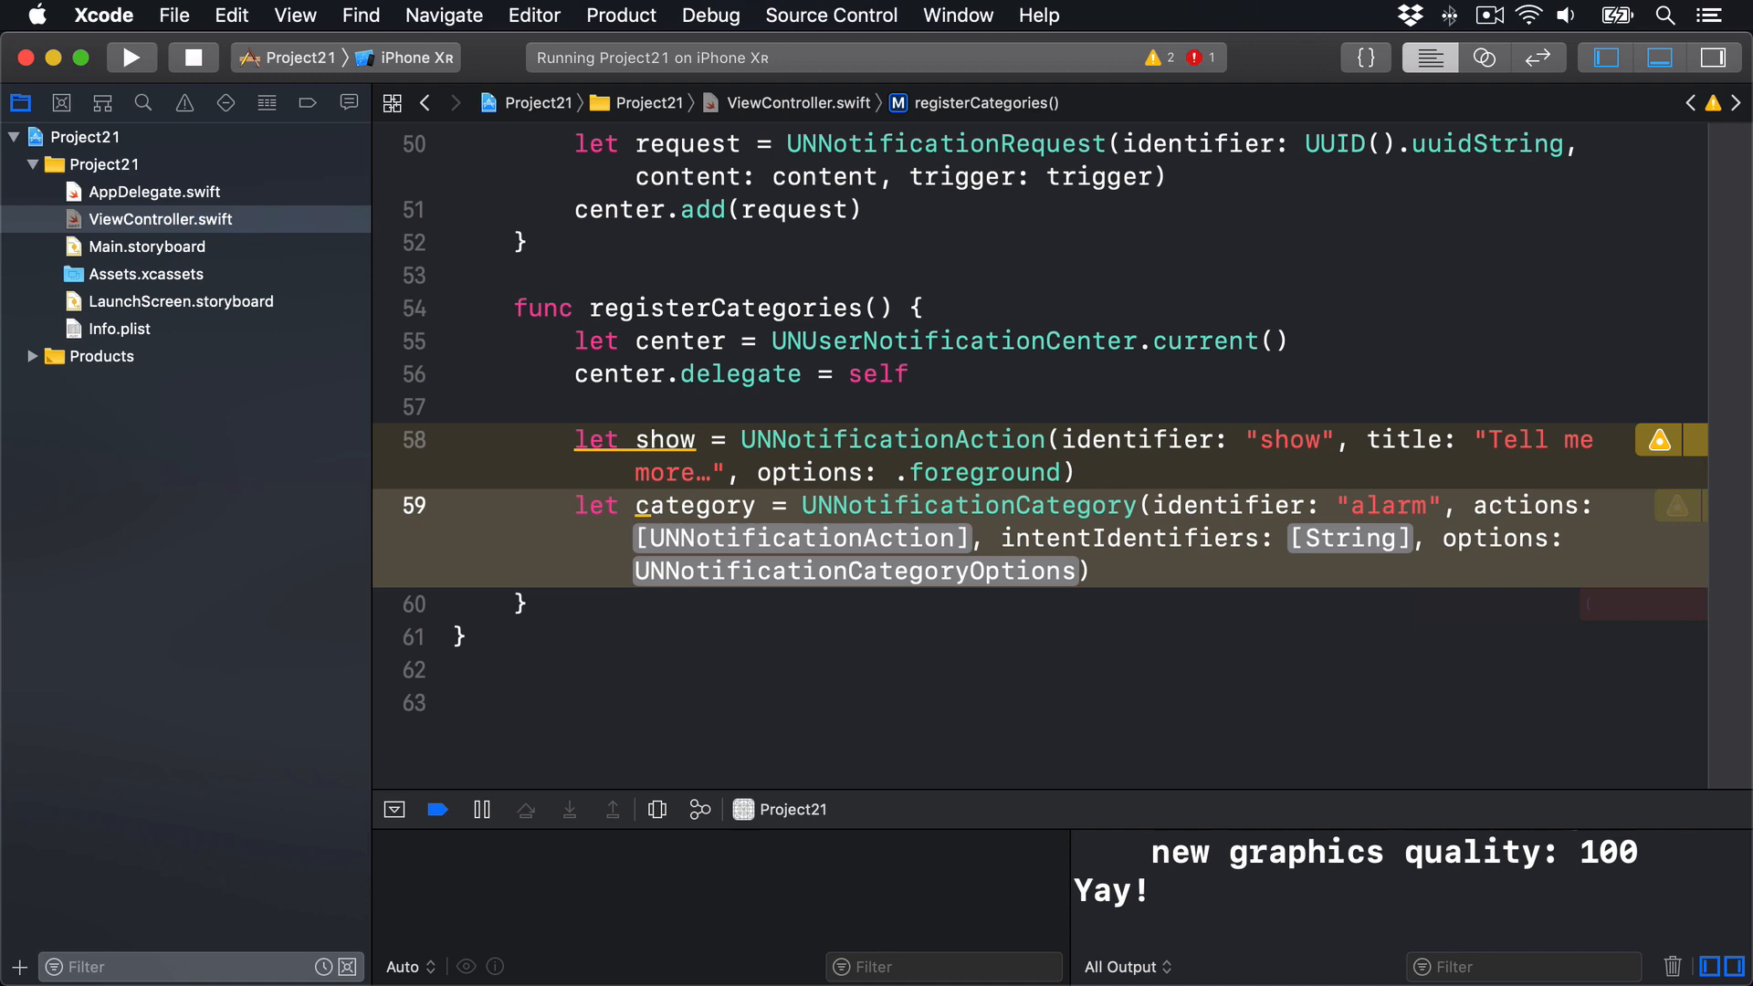
pyautogui.doubleClick(801, 538)
pyautogui.write('show')
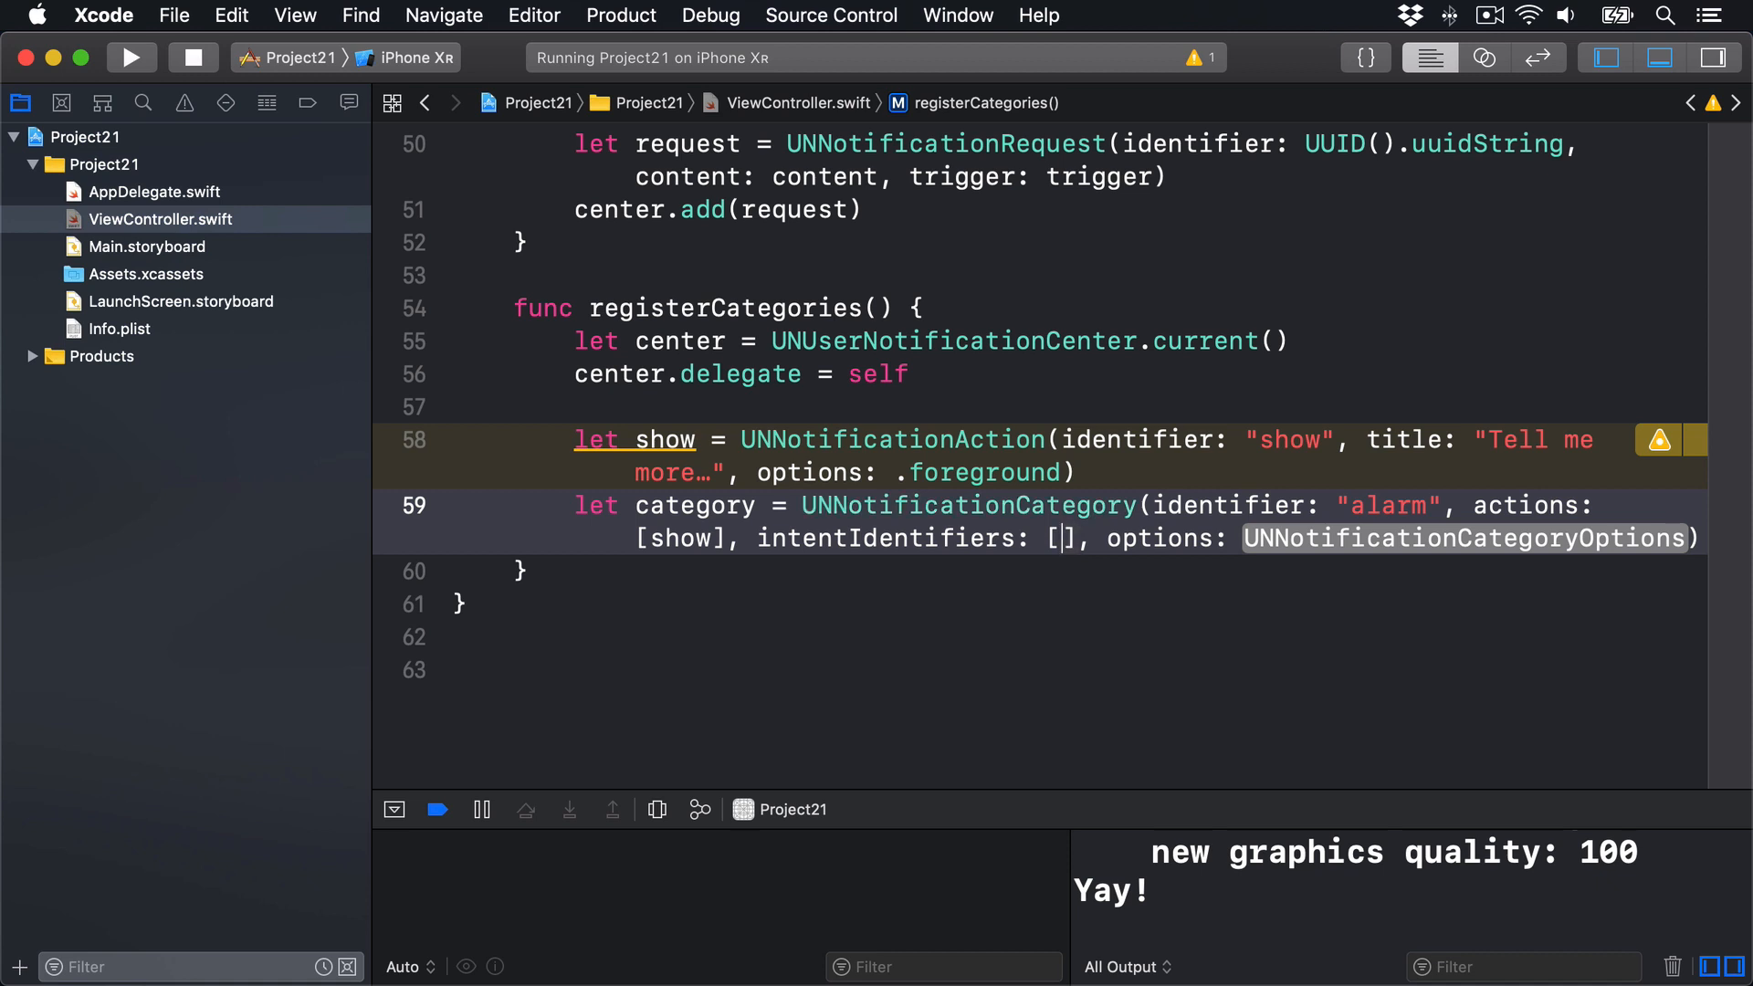
pyautogui.write('[]')
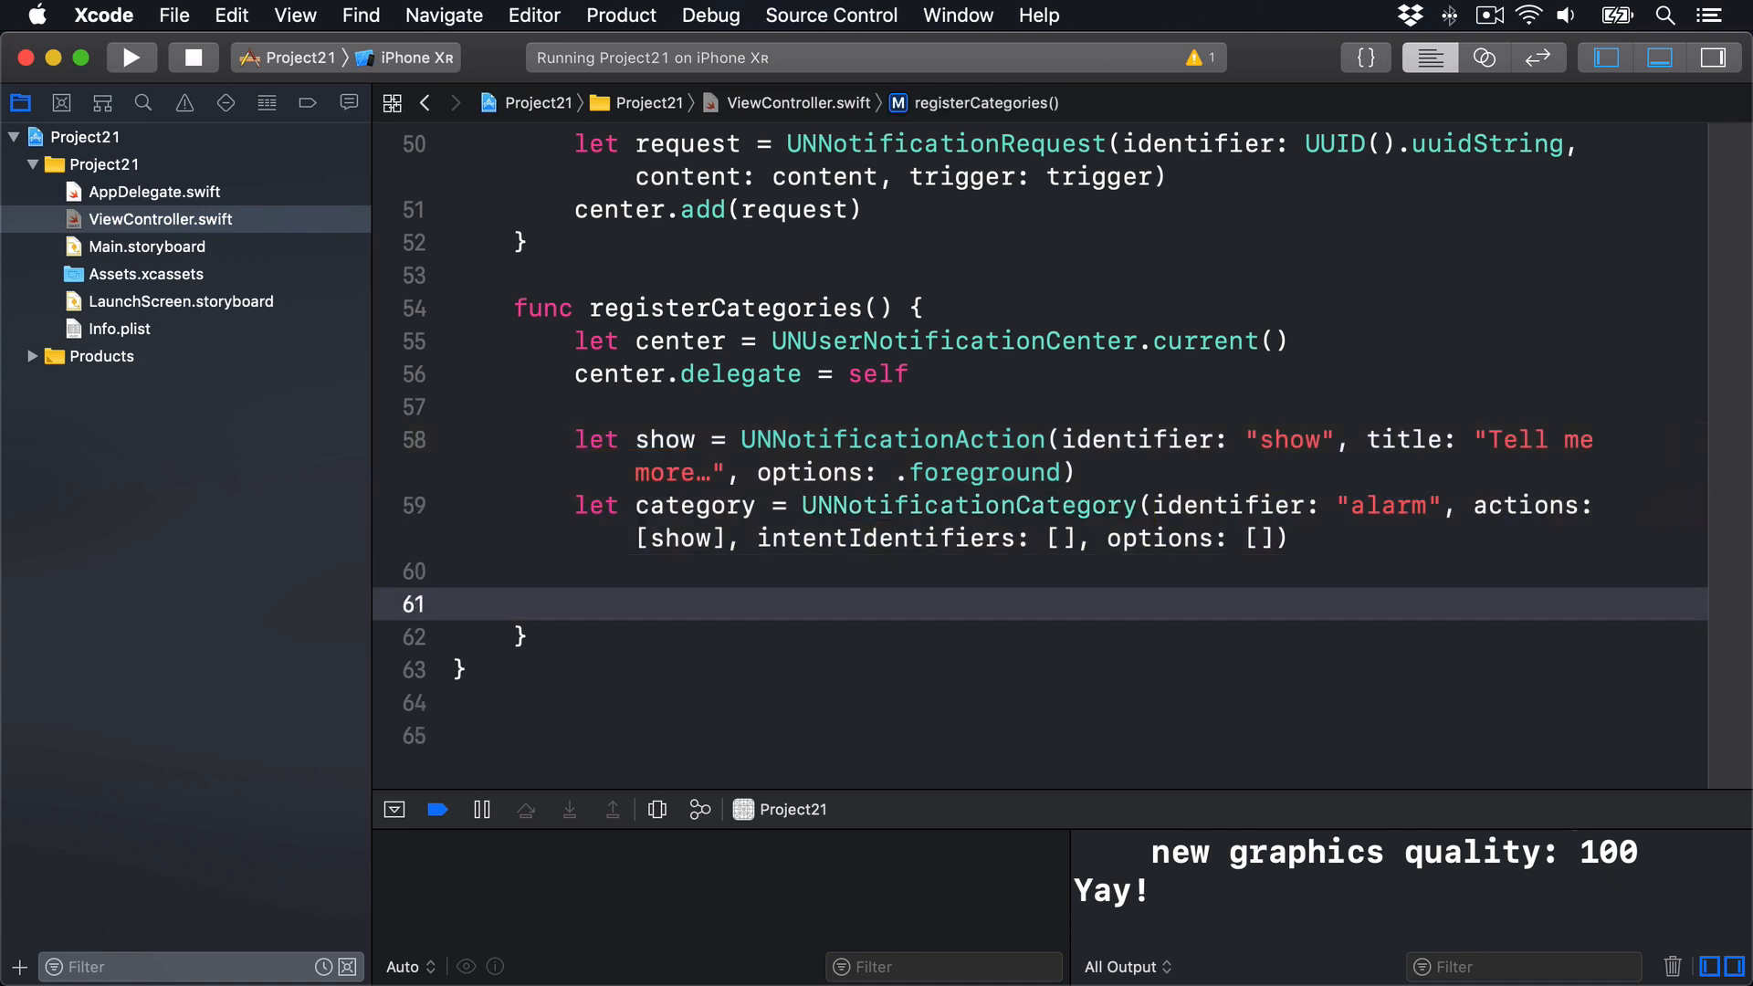
pyautogui.write('center.setNotificationCategories([category')
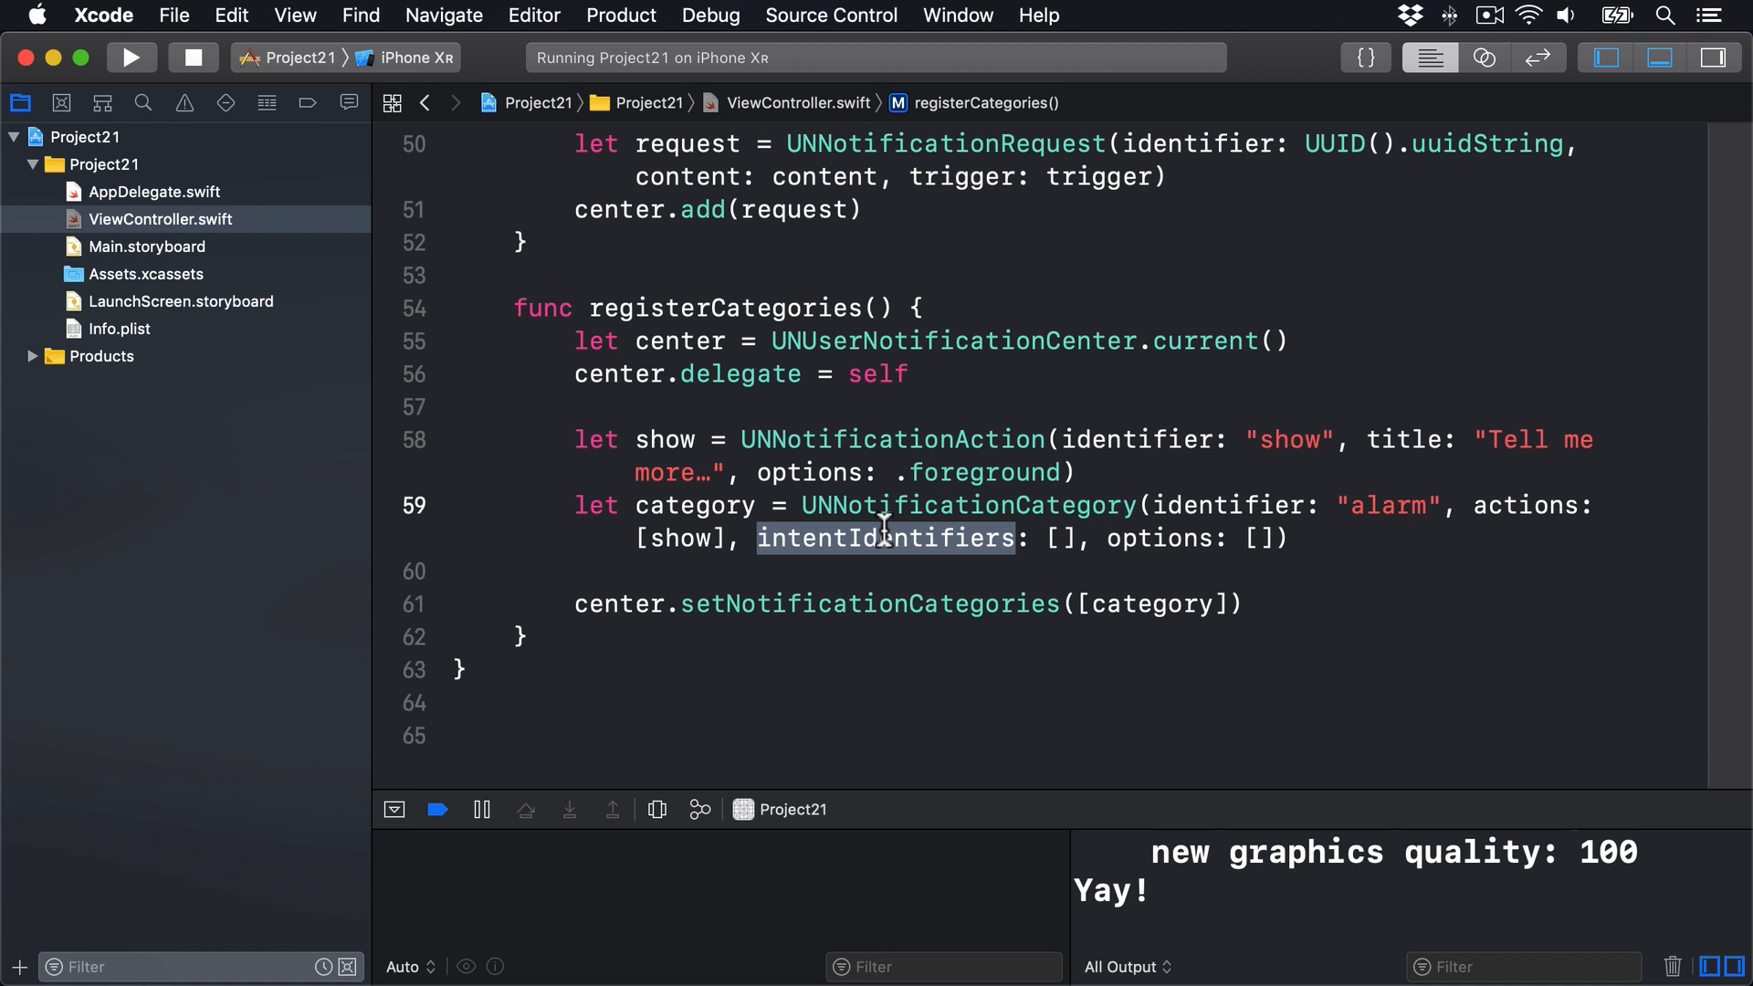
pyautogui.moveTo(1175, 538)
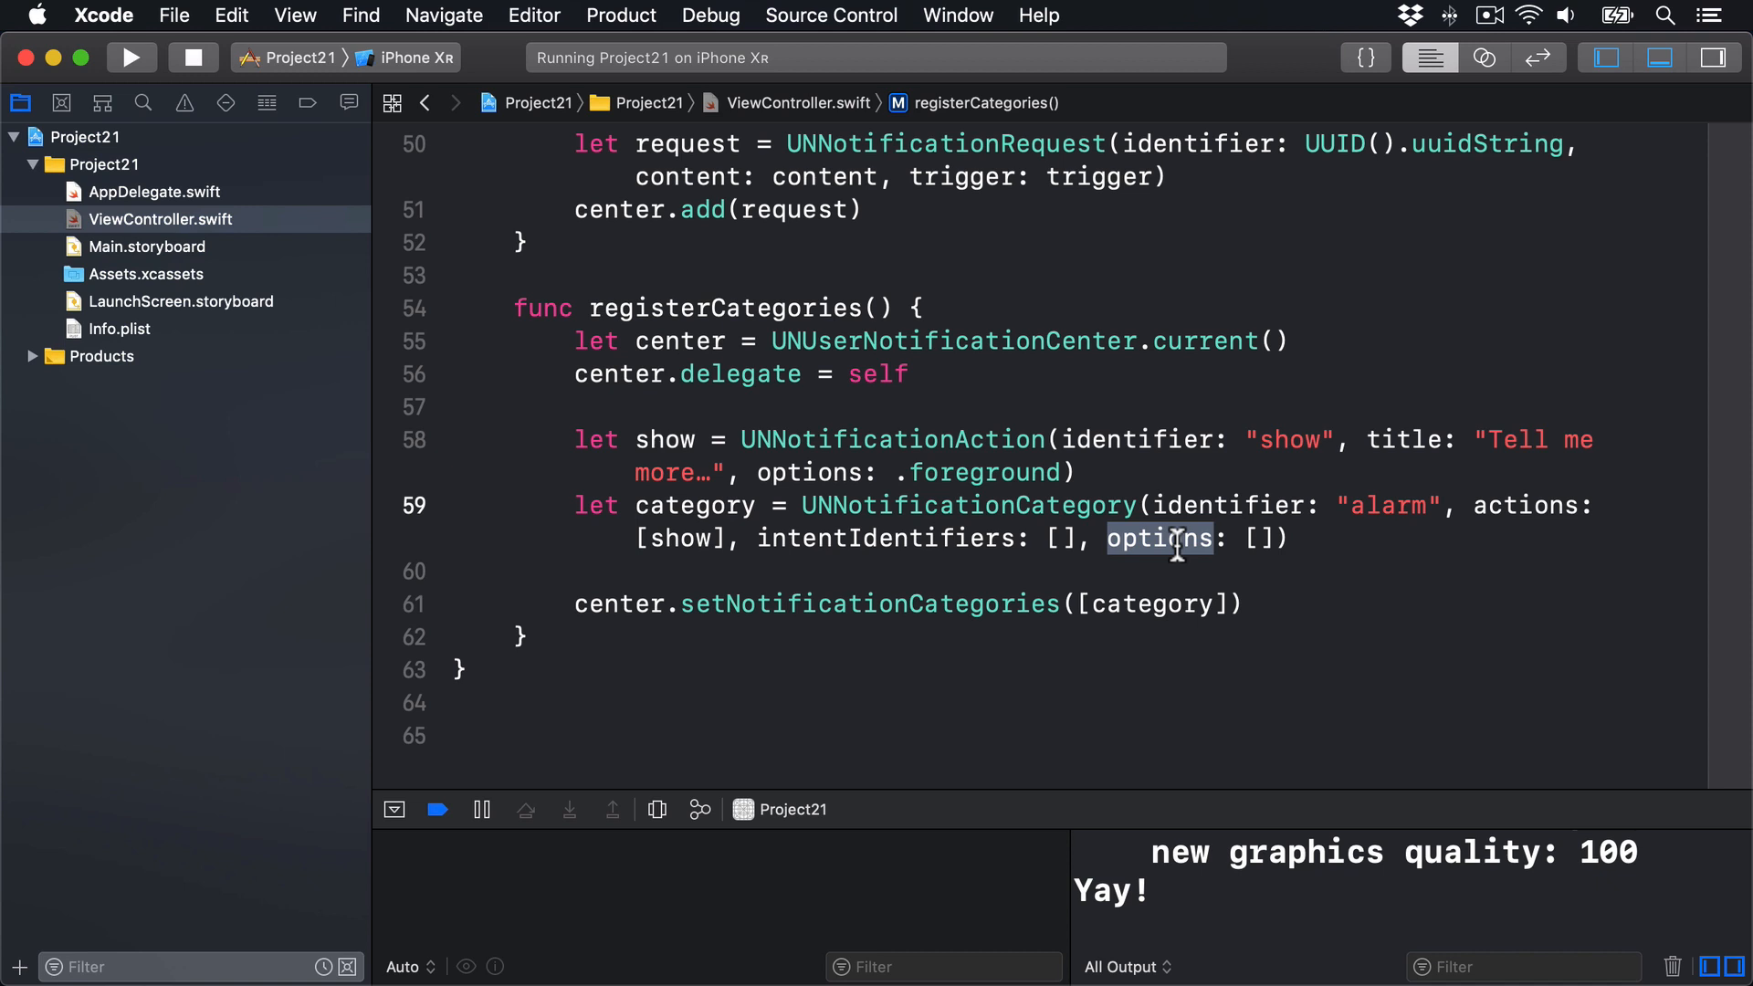
# Step: Delete ', options: []' from the alarm category initializer and review the registration code
pyautogui.click(1051, 538)
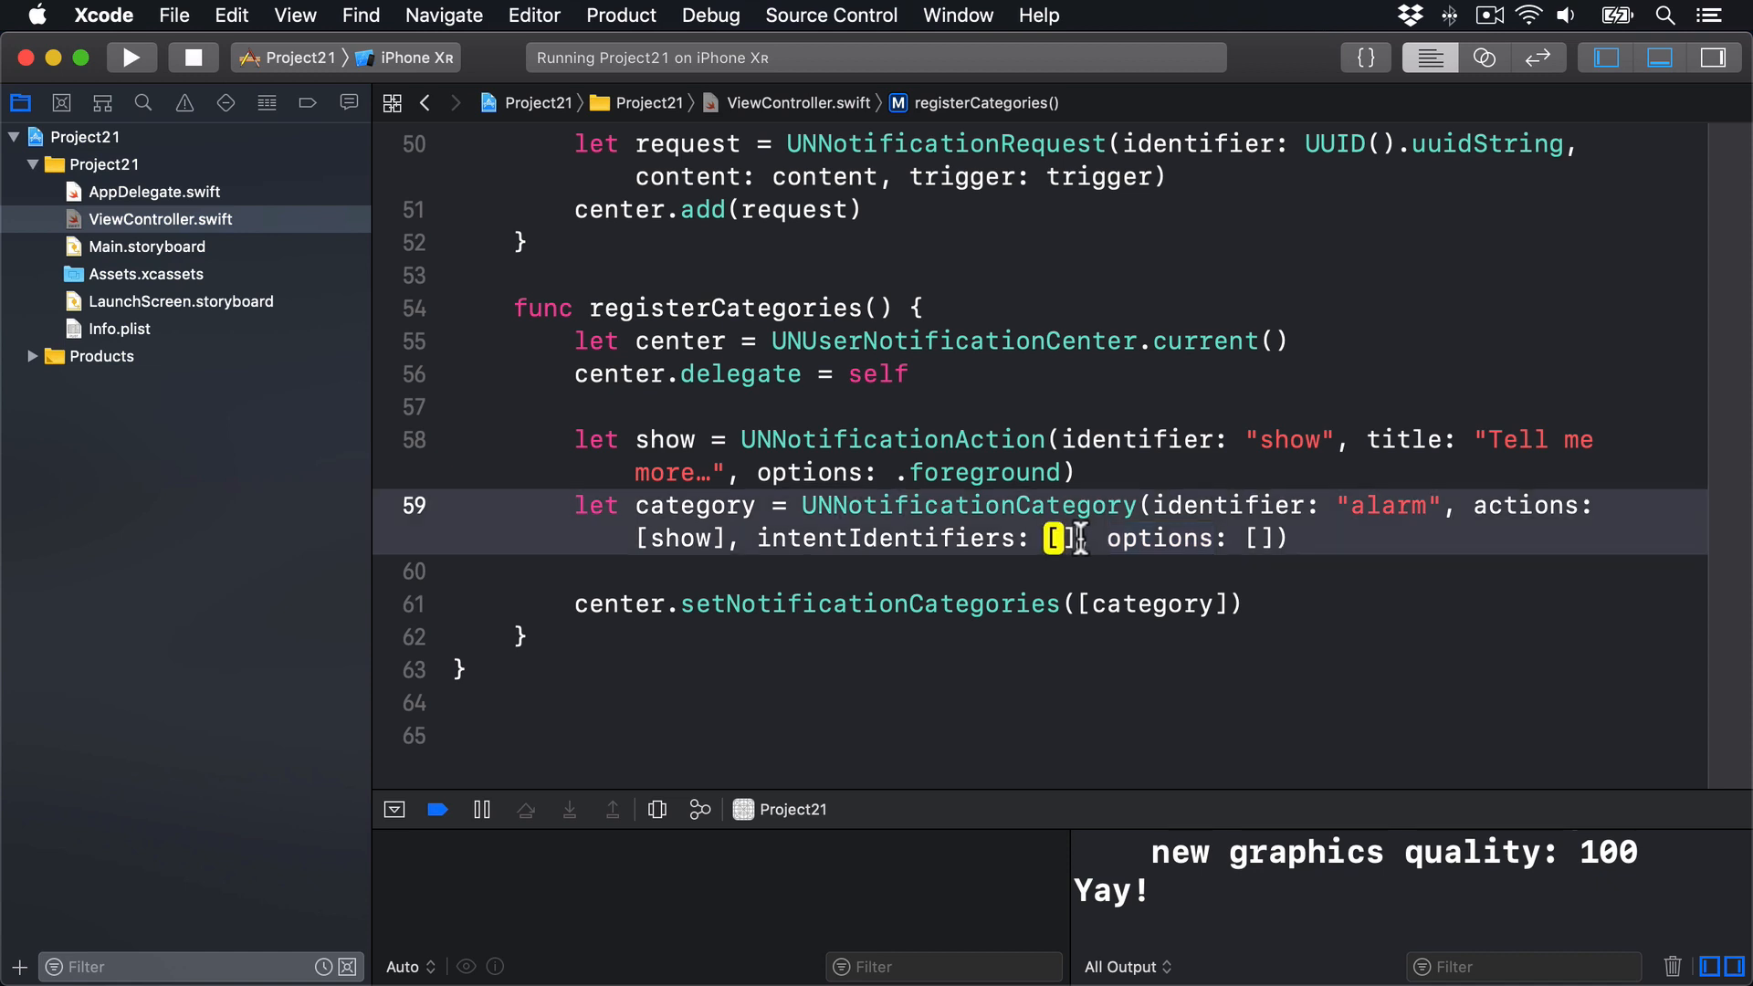
pyautogui.press('backspace')
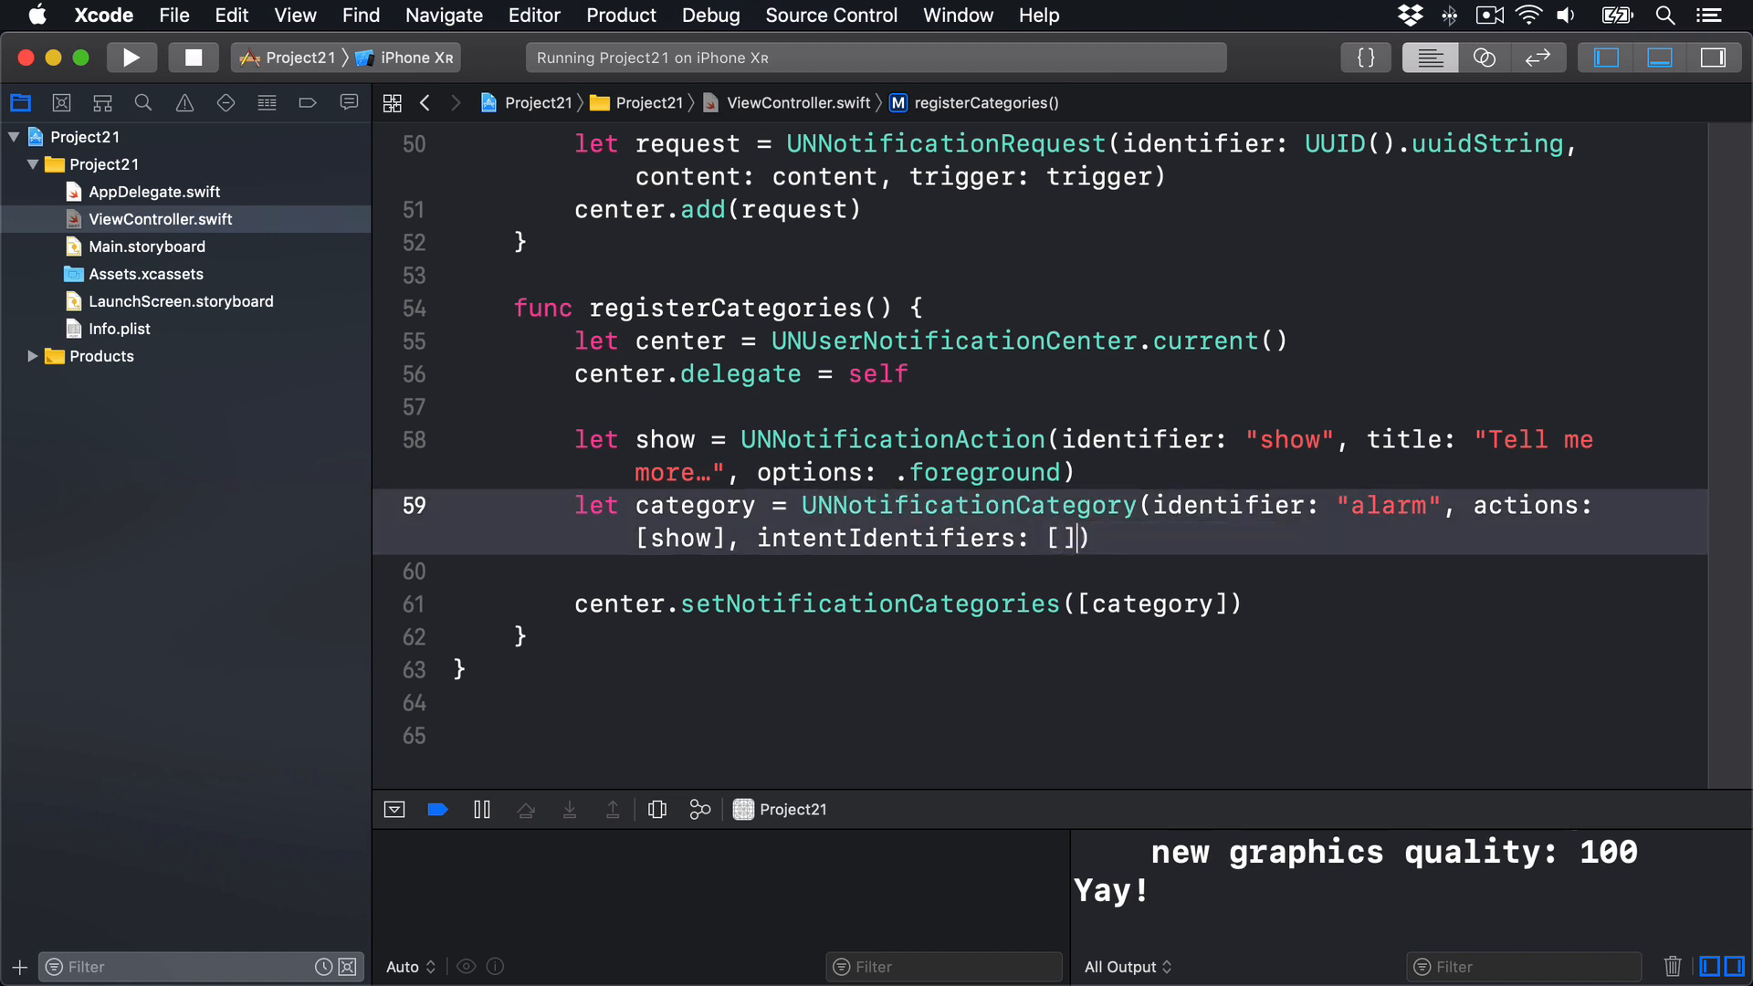
pyautogui.doubleClick(1144, 604)
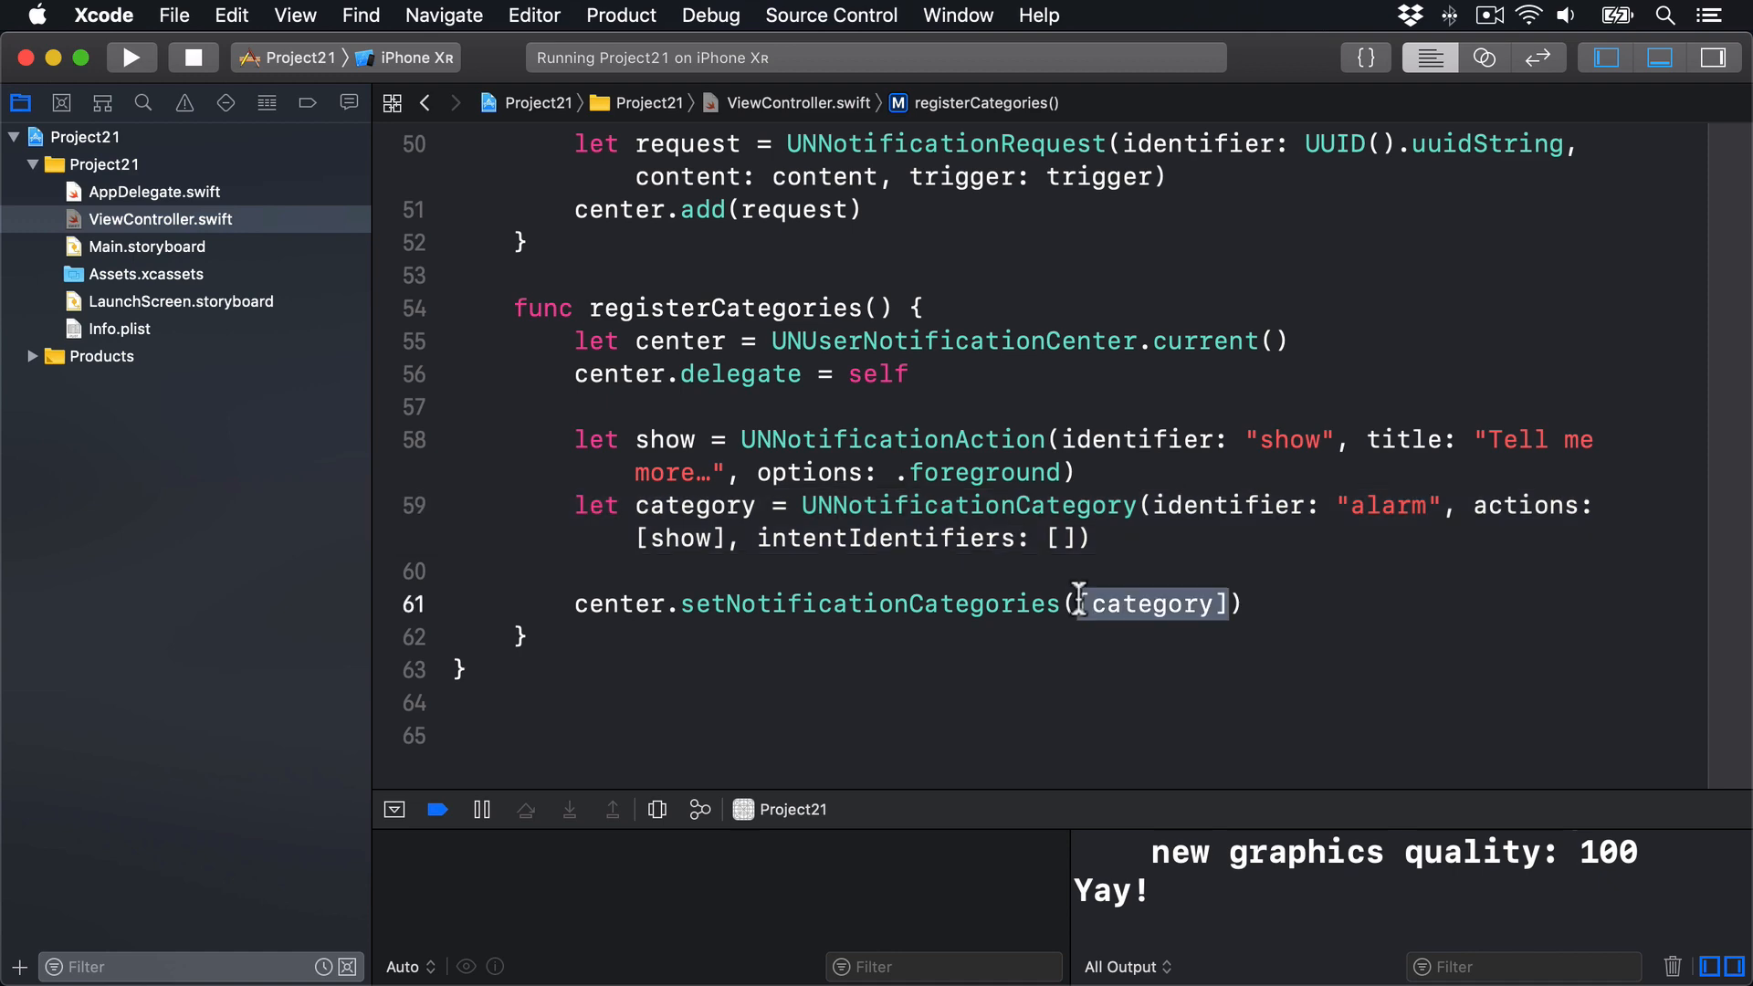
pyautogui.scroll(3)
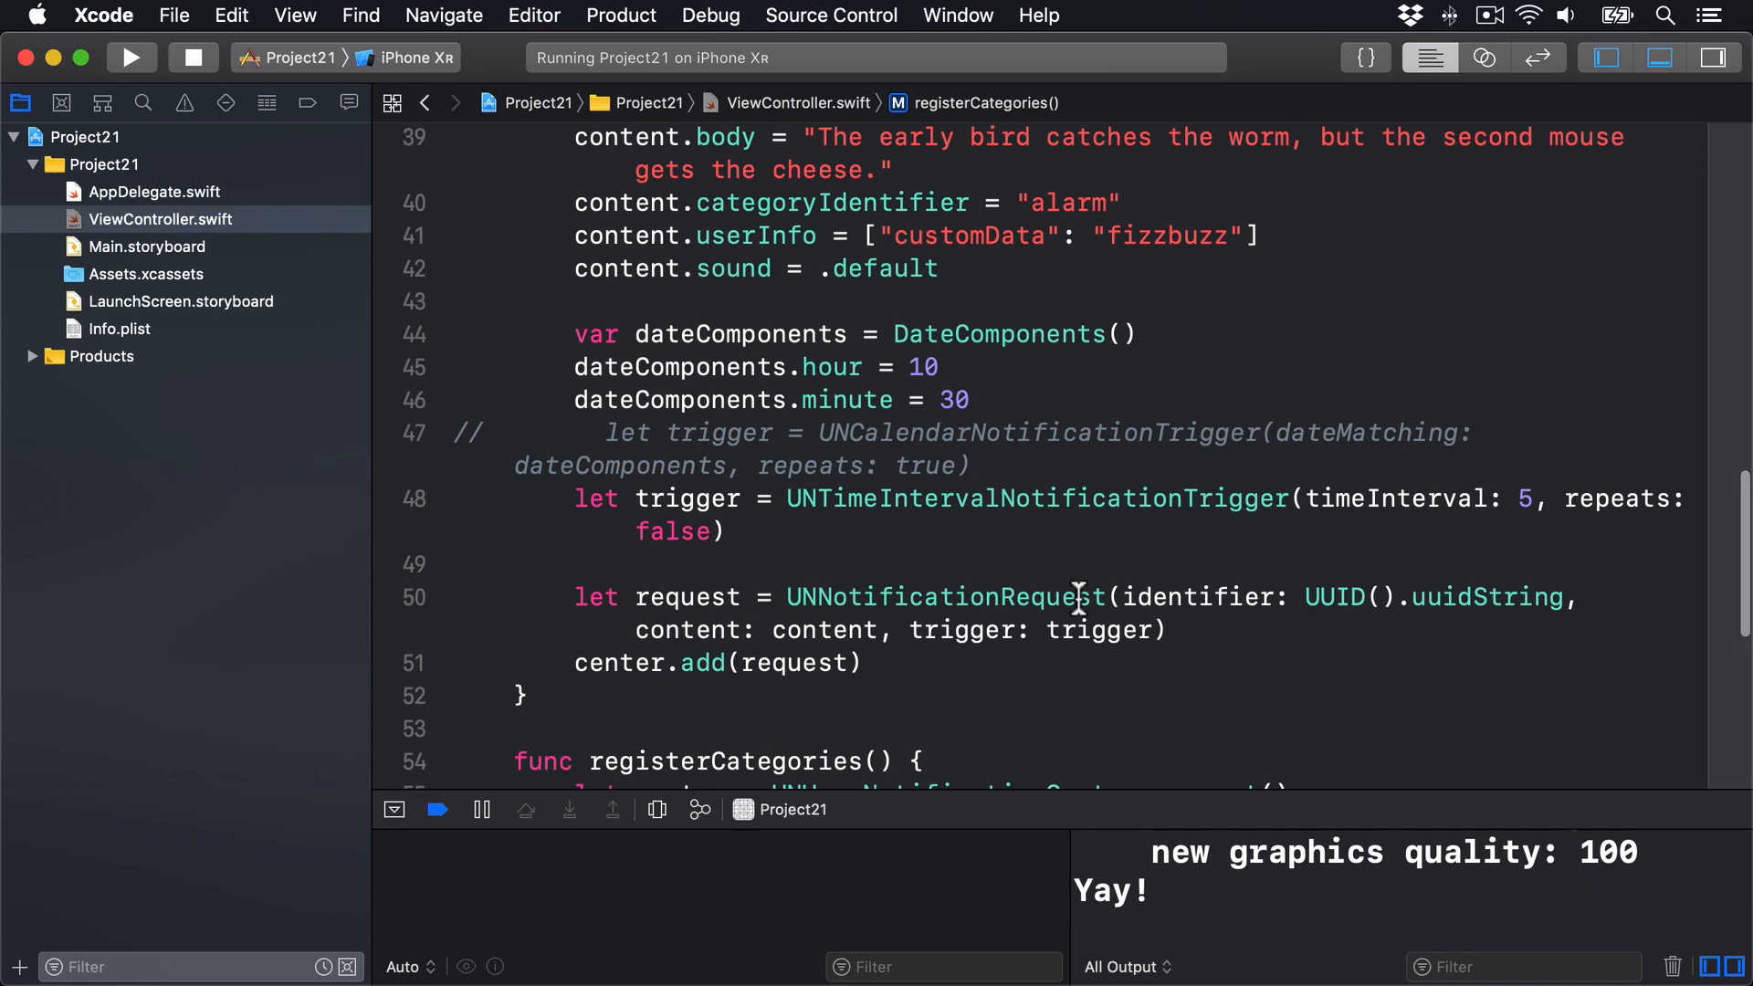
pyautogui.scroll(3)
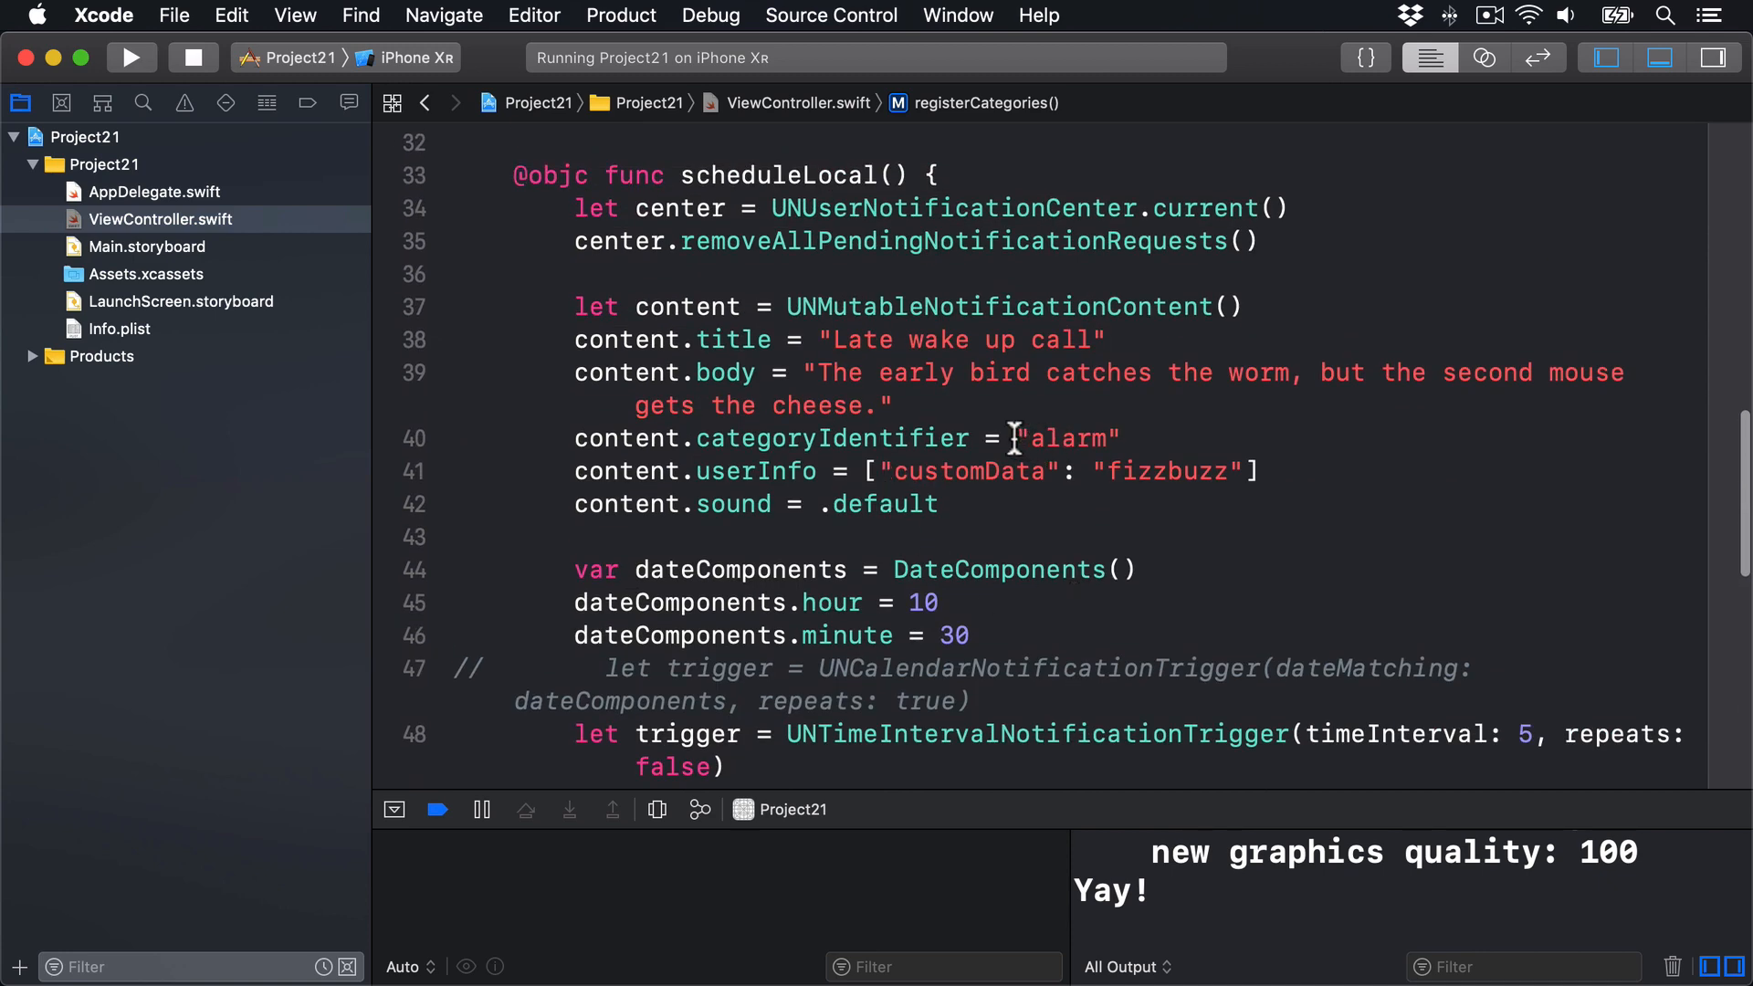
pyautogui.doubleClick(1066, 438)
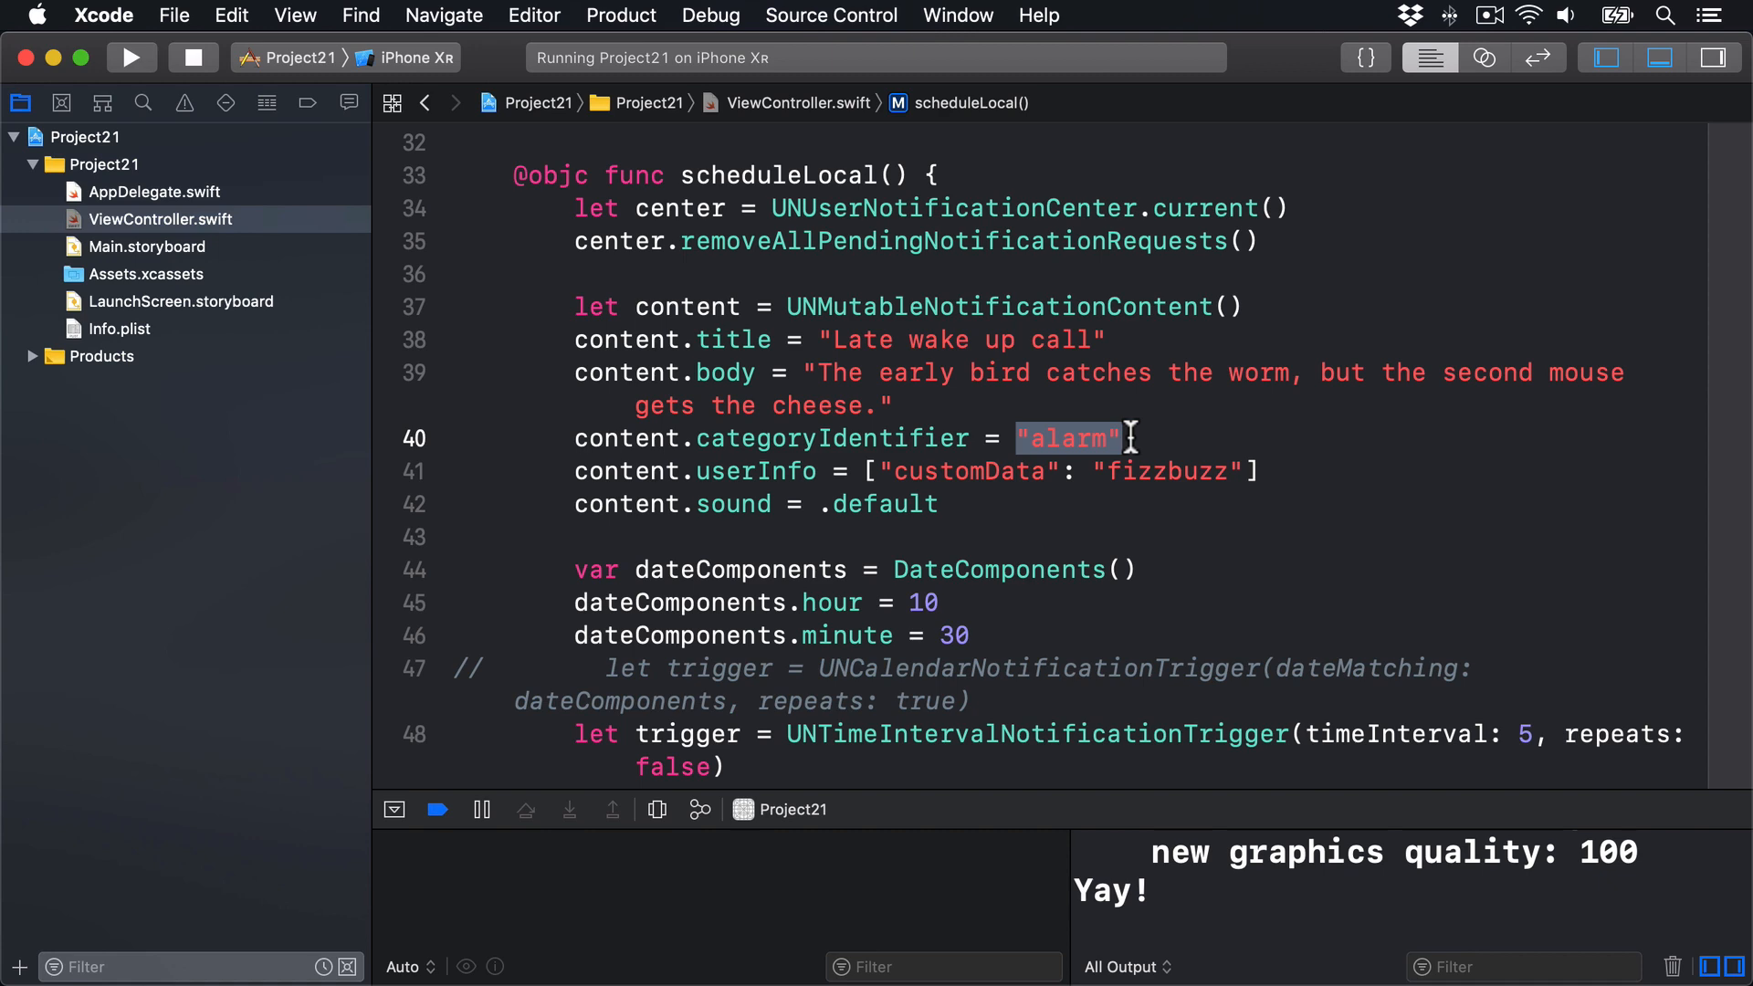
pyautogui.scroll(-3)
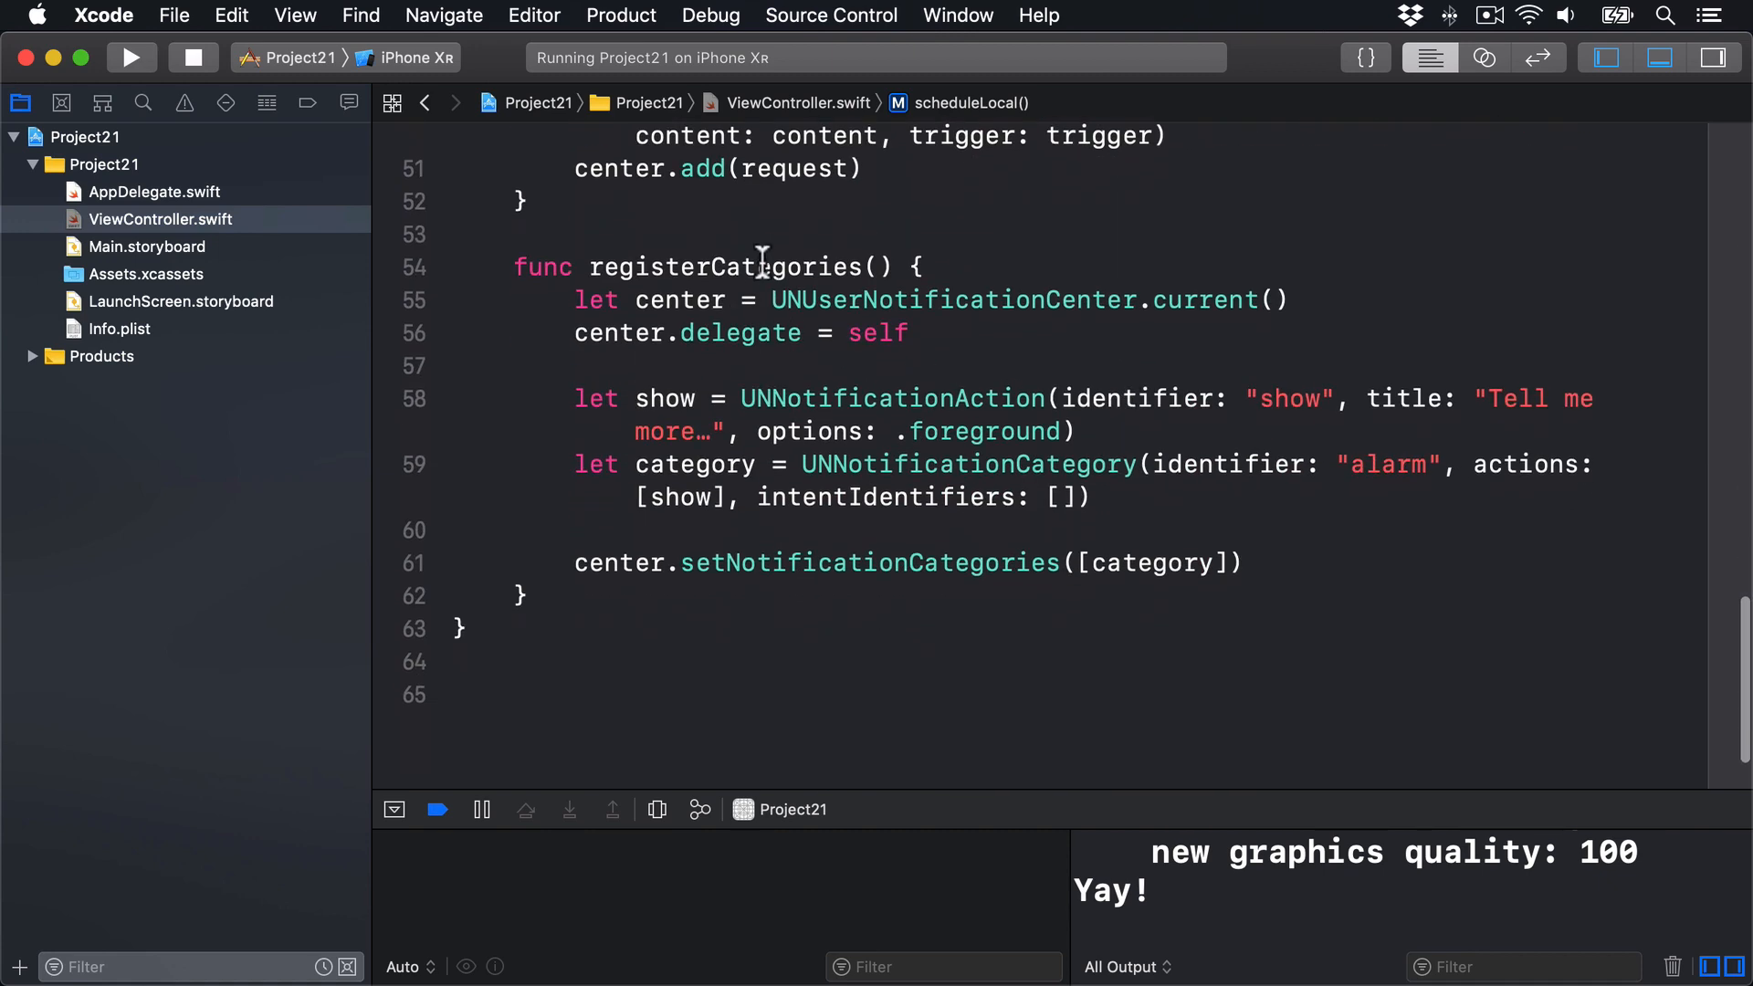
pyautogui.doubleClick(724, 266)
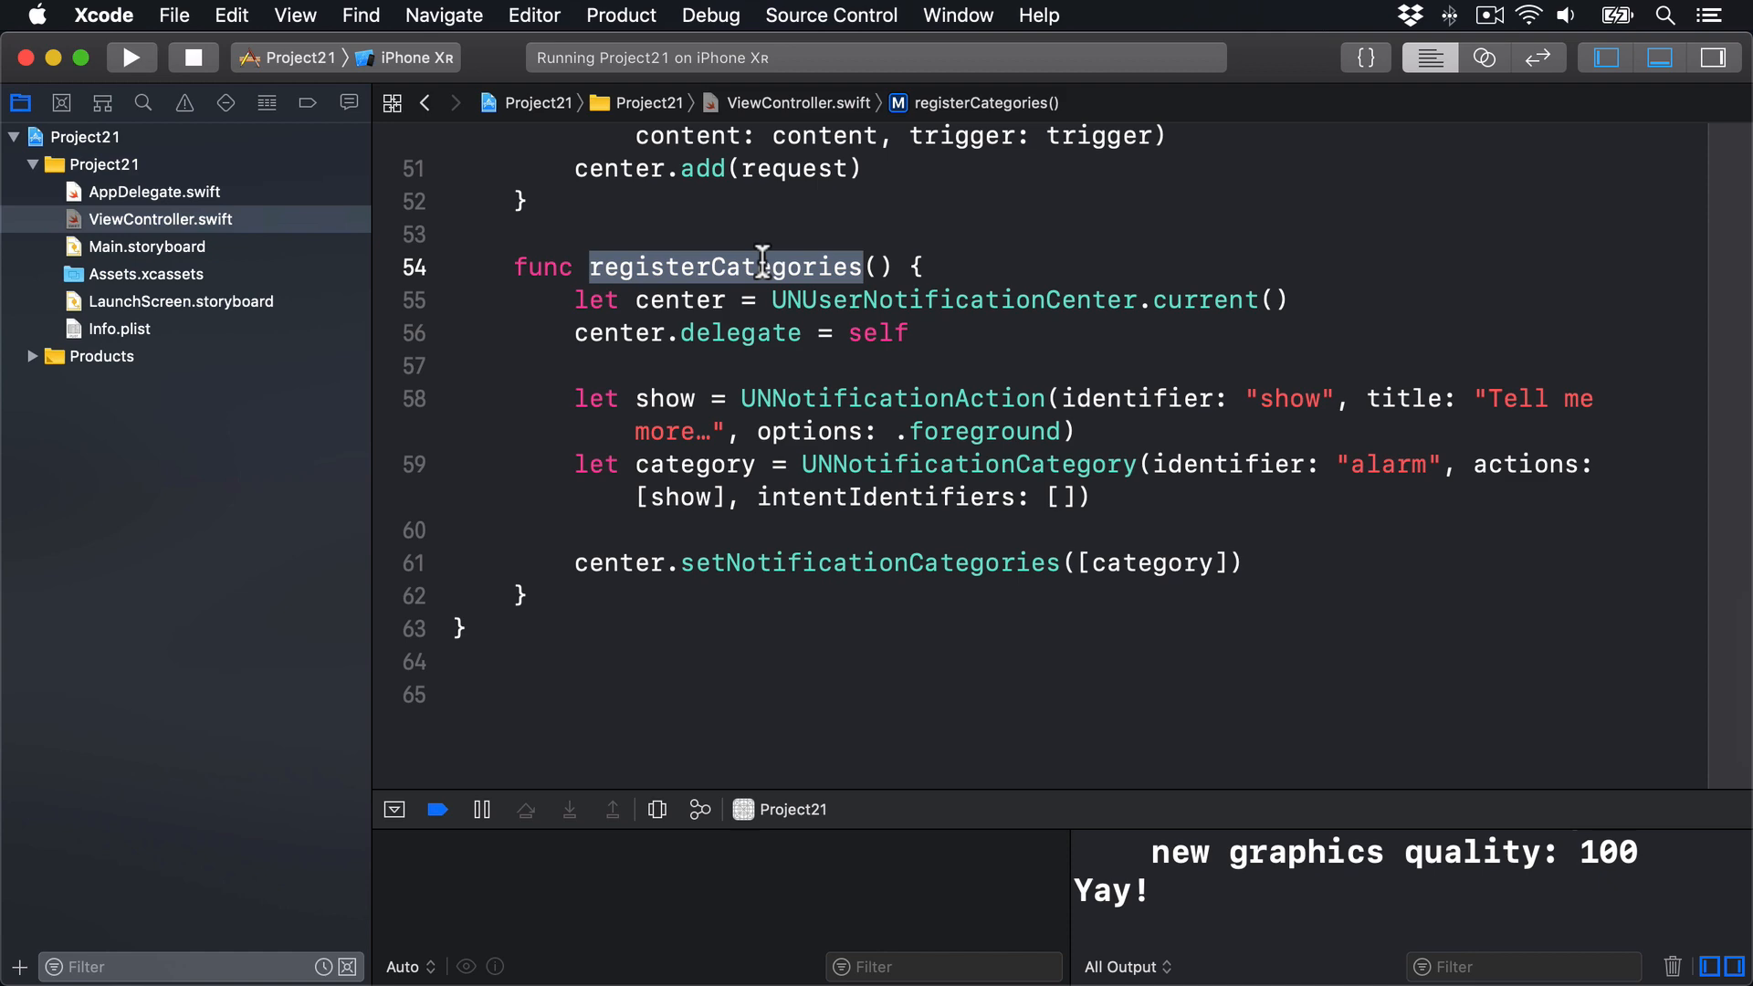
# Step: Insert a registerCategories() call as the first line of scheduleLocal()
pyautogui.scroll(3)
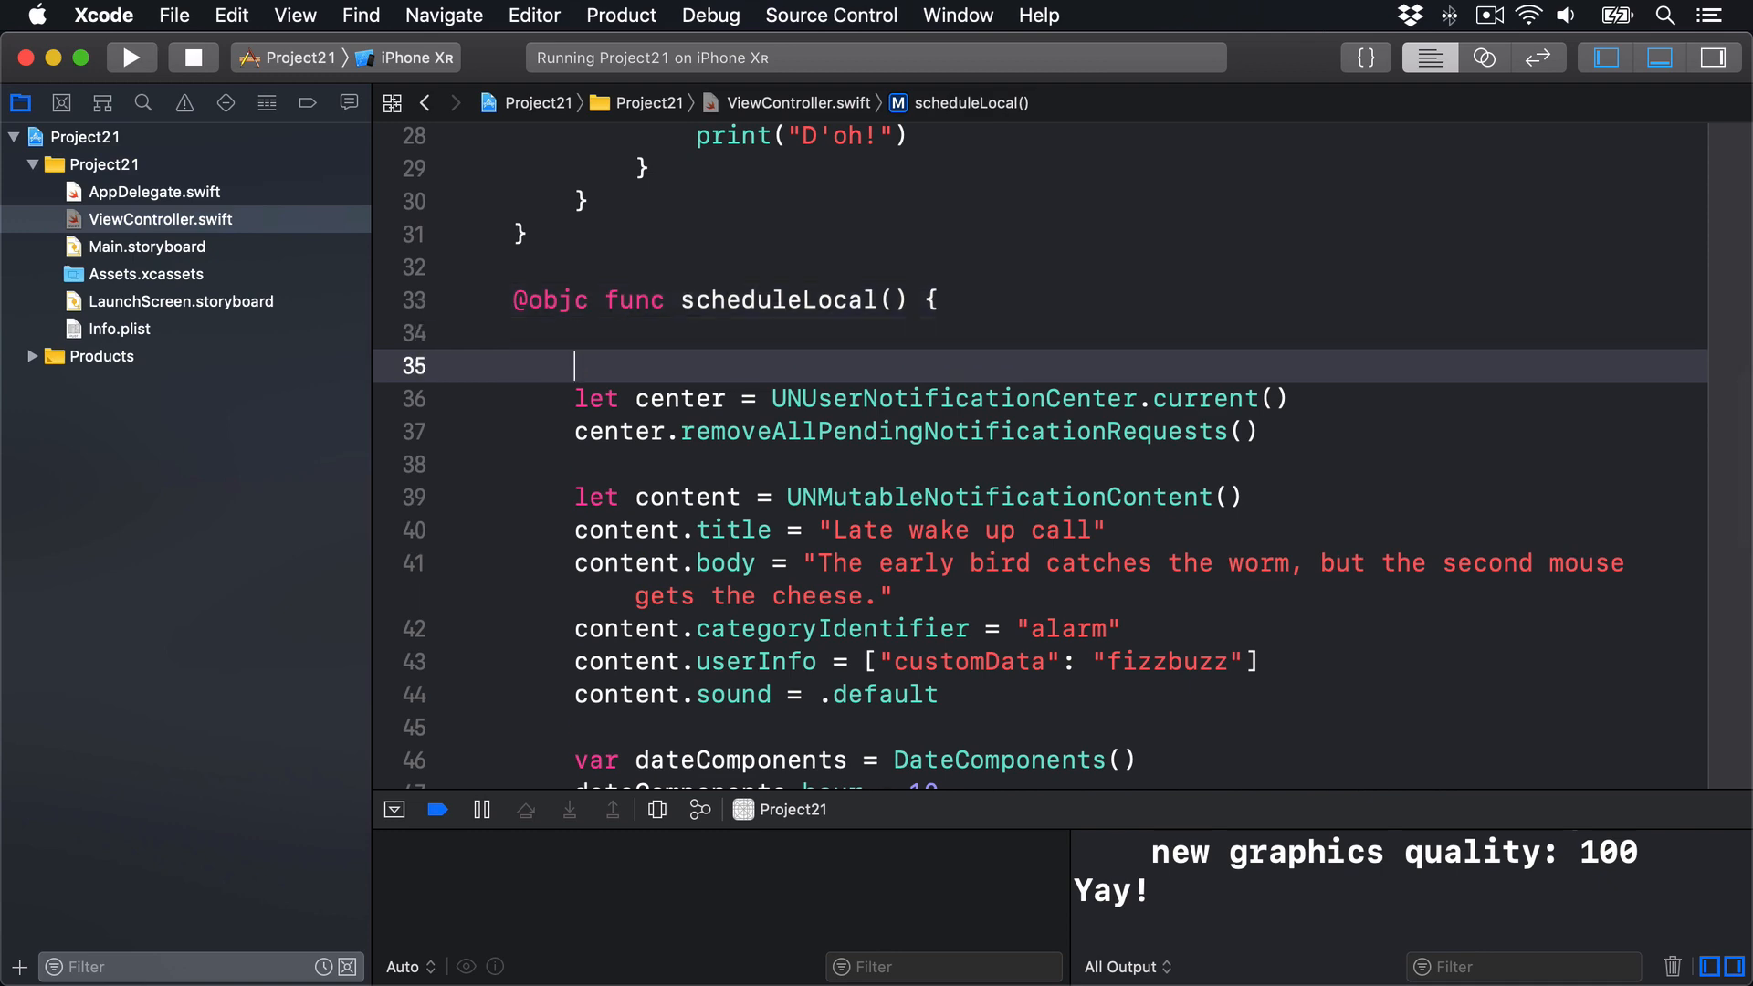
pyautogui.write('registerCategories(')
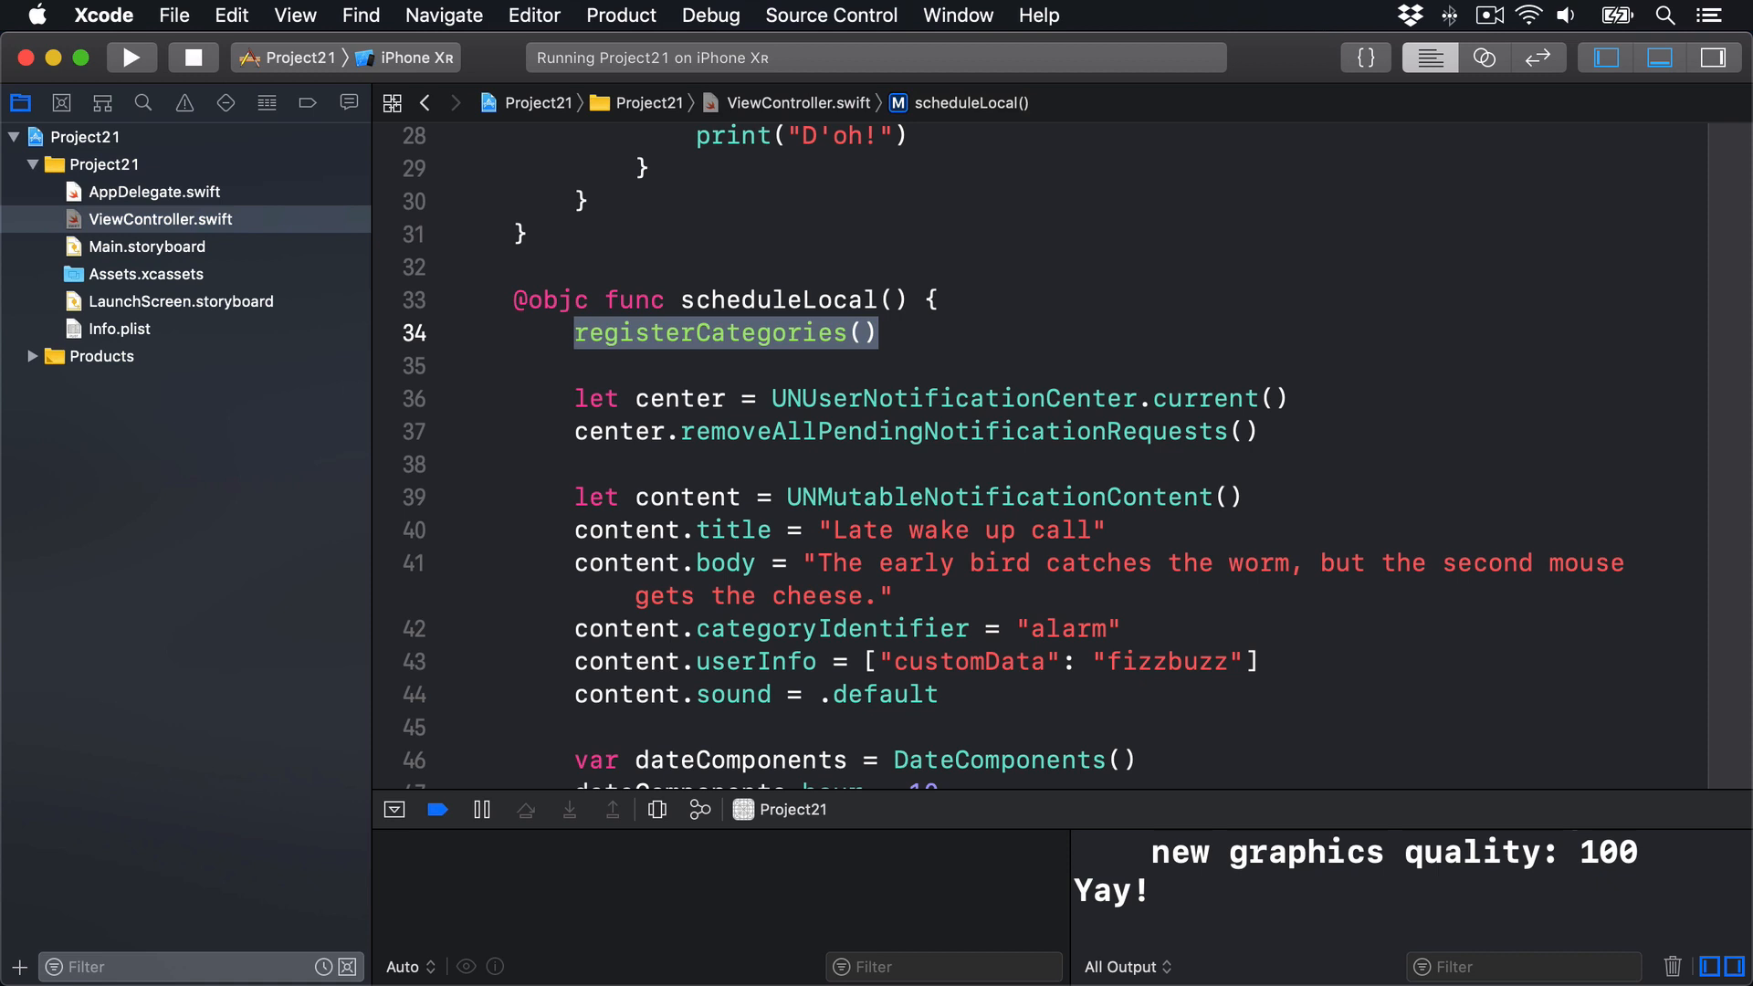
pyautogui.scroll(-3)
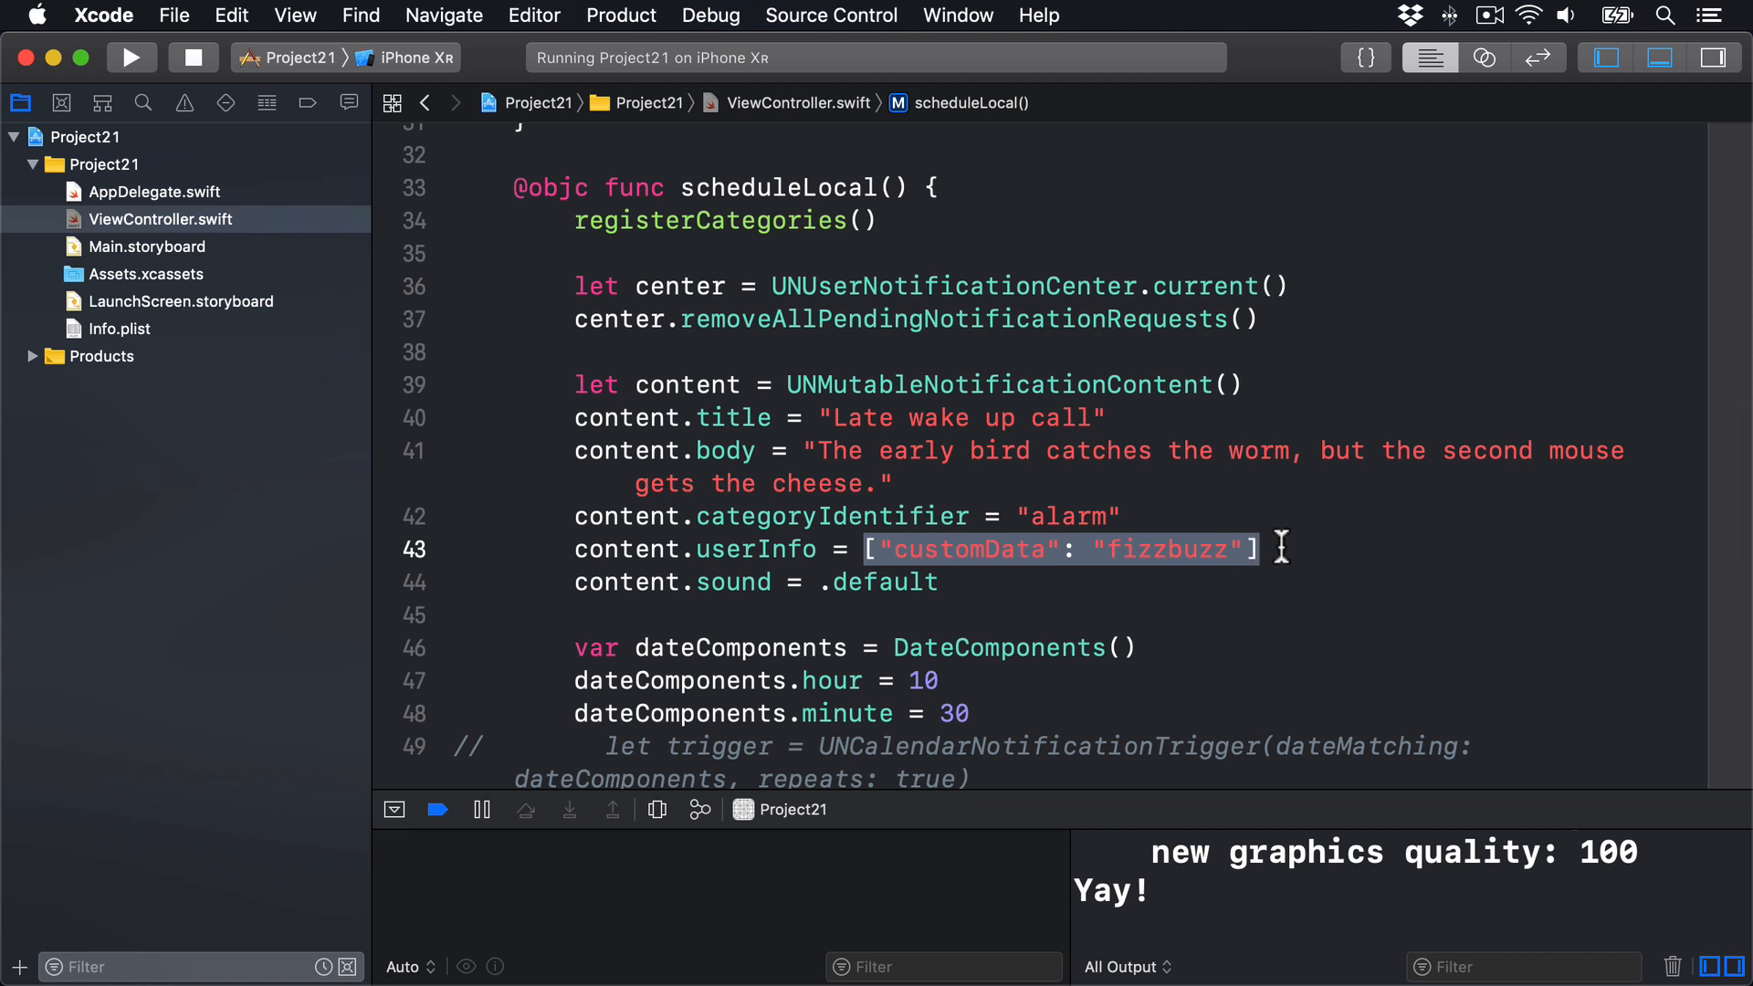
pyautogui.scroll(-3)
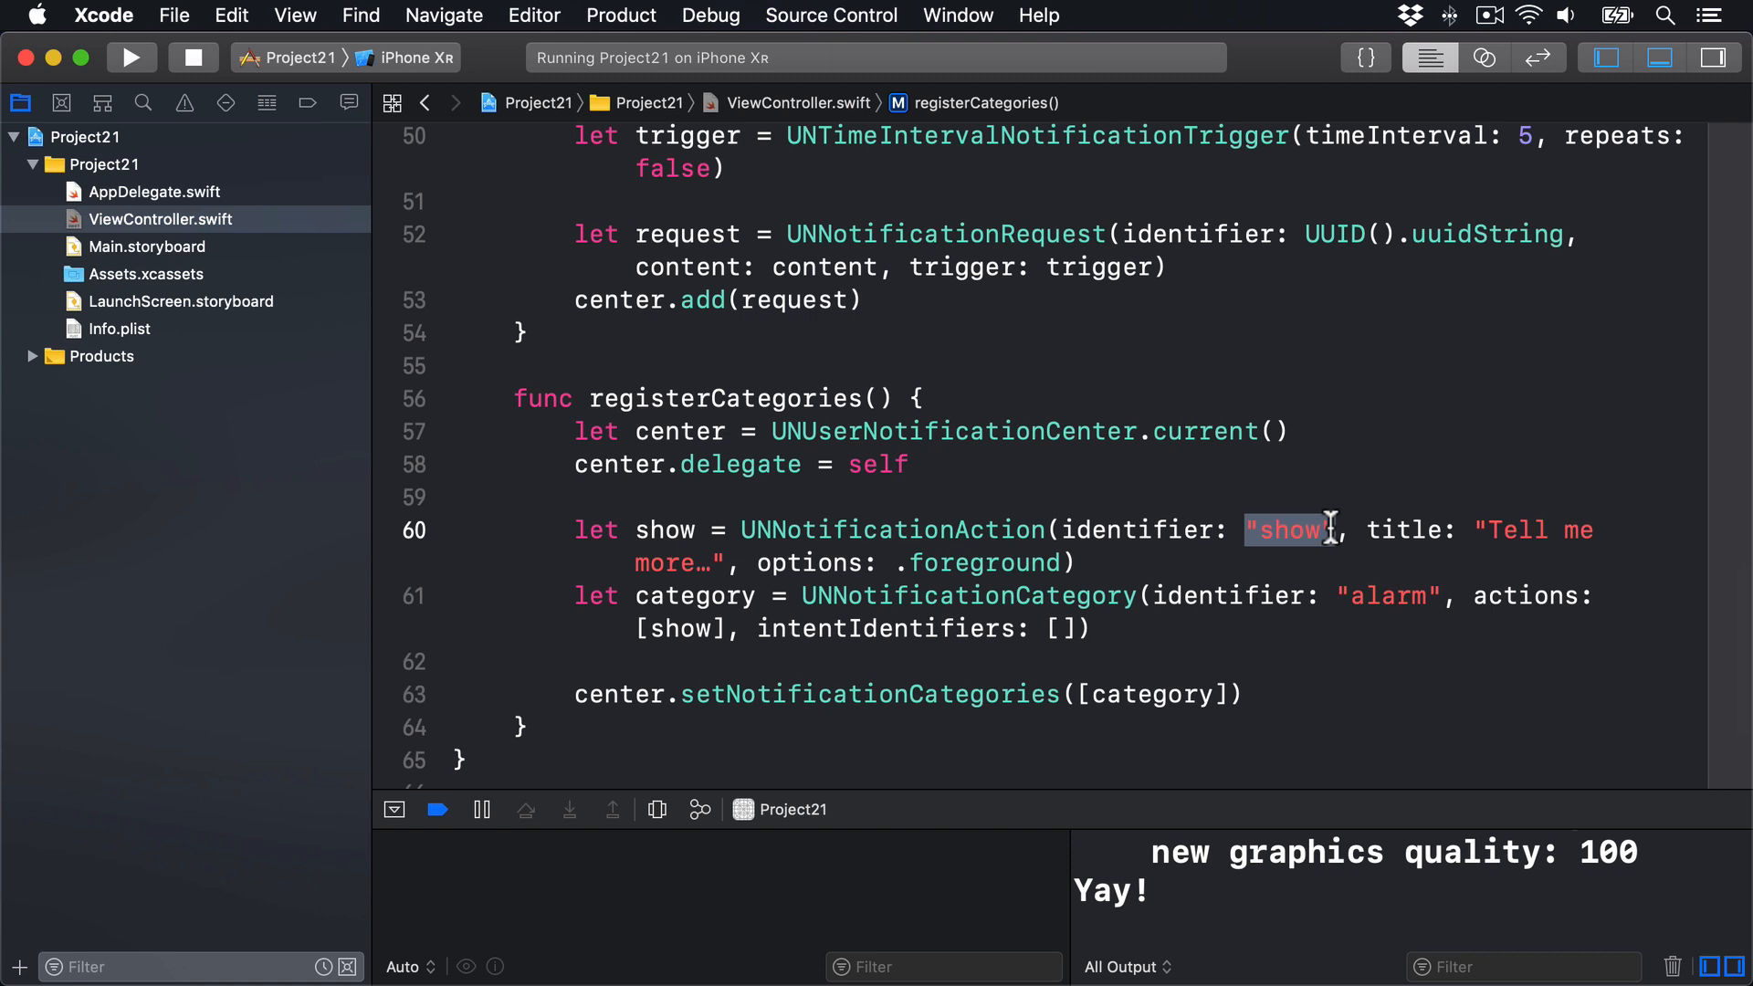
pyautogui.scroll(-3)
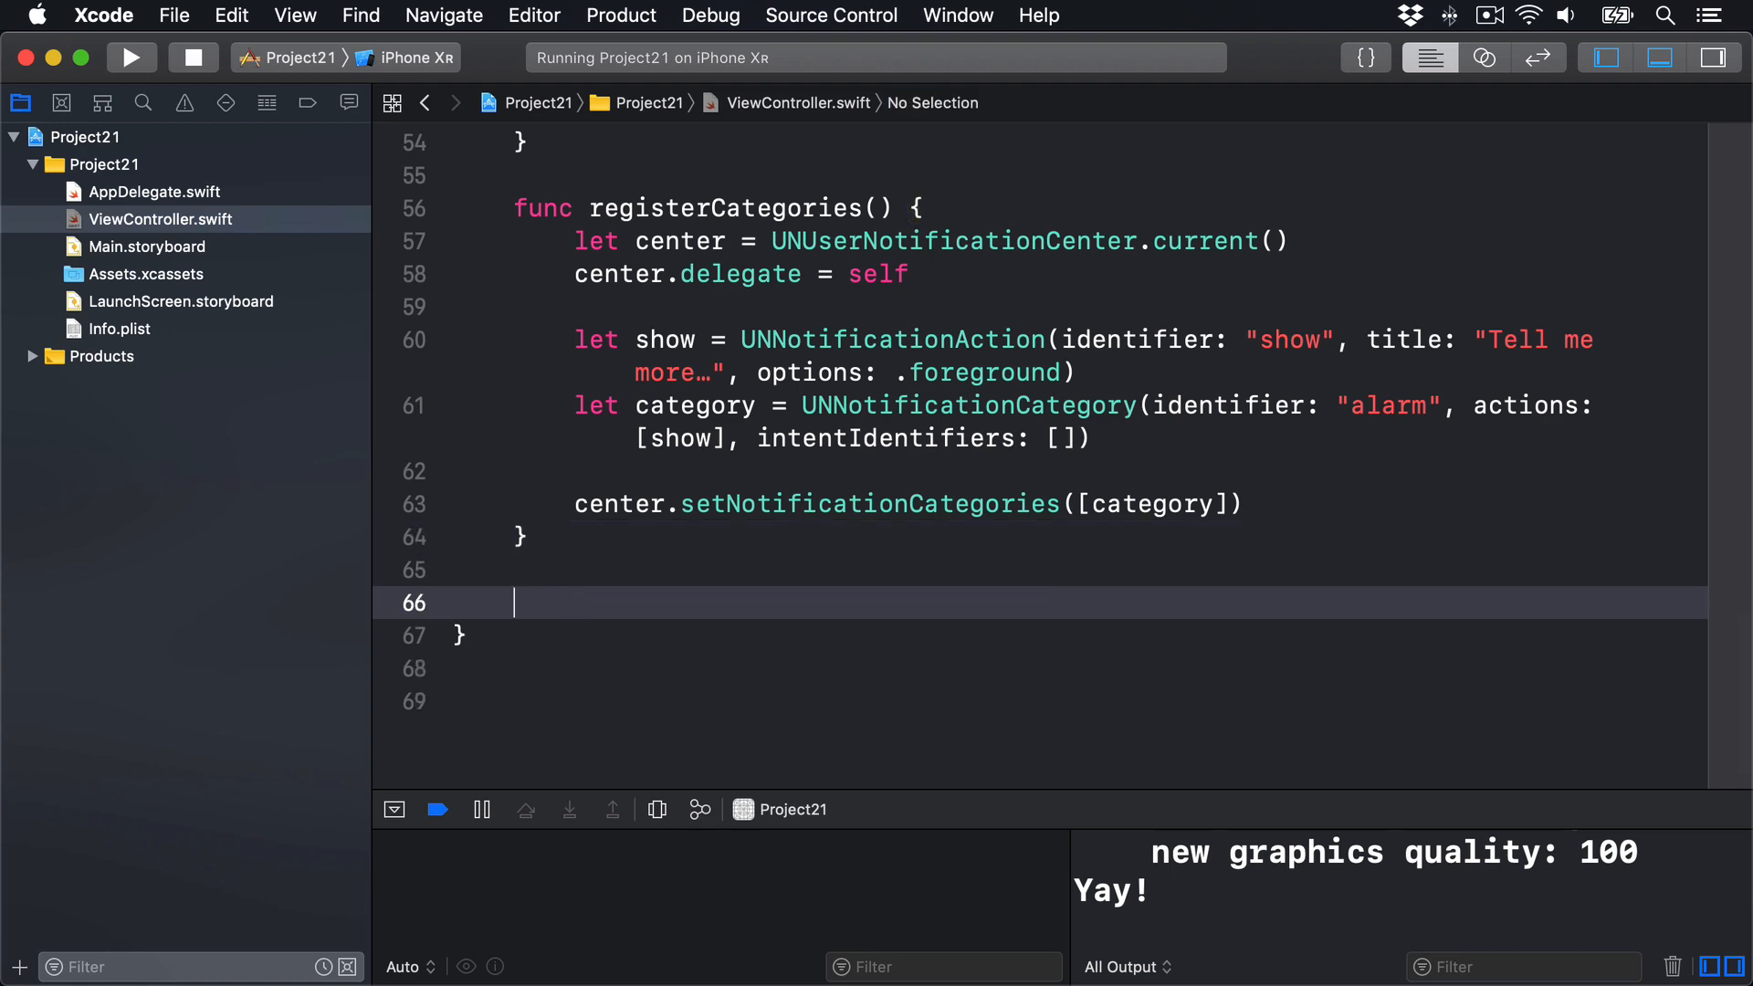
# Step: Autocomplete userNotificationCenter(_:didReceive:withCompletionHandler:) and set userInfo from response.notification.request.content
pyautogui.write('didrec')
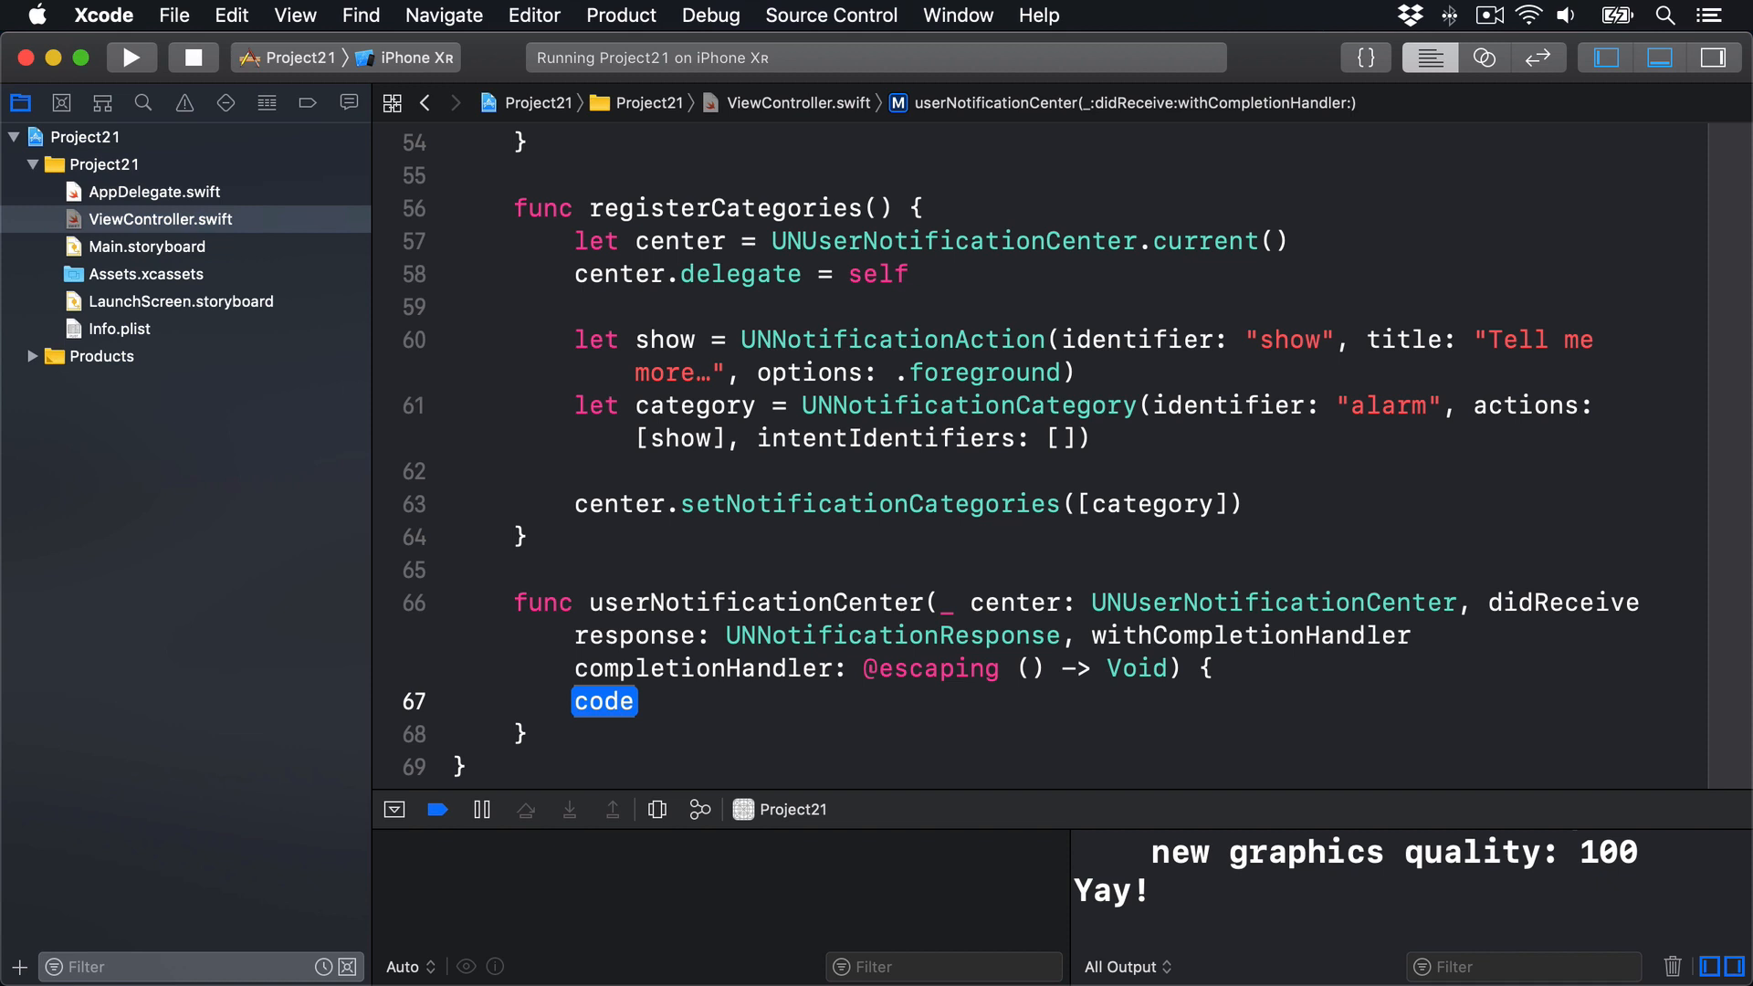
pyautogui.write('let userInfo')
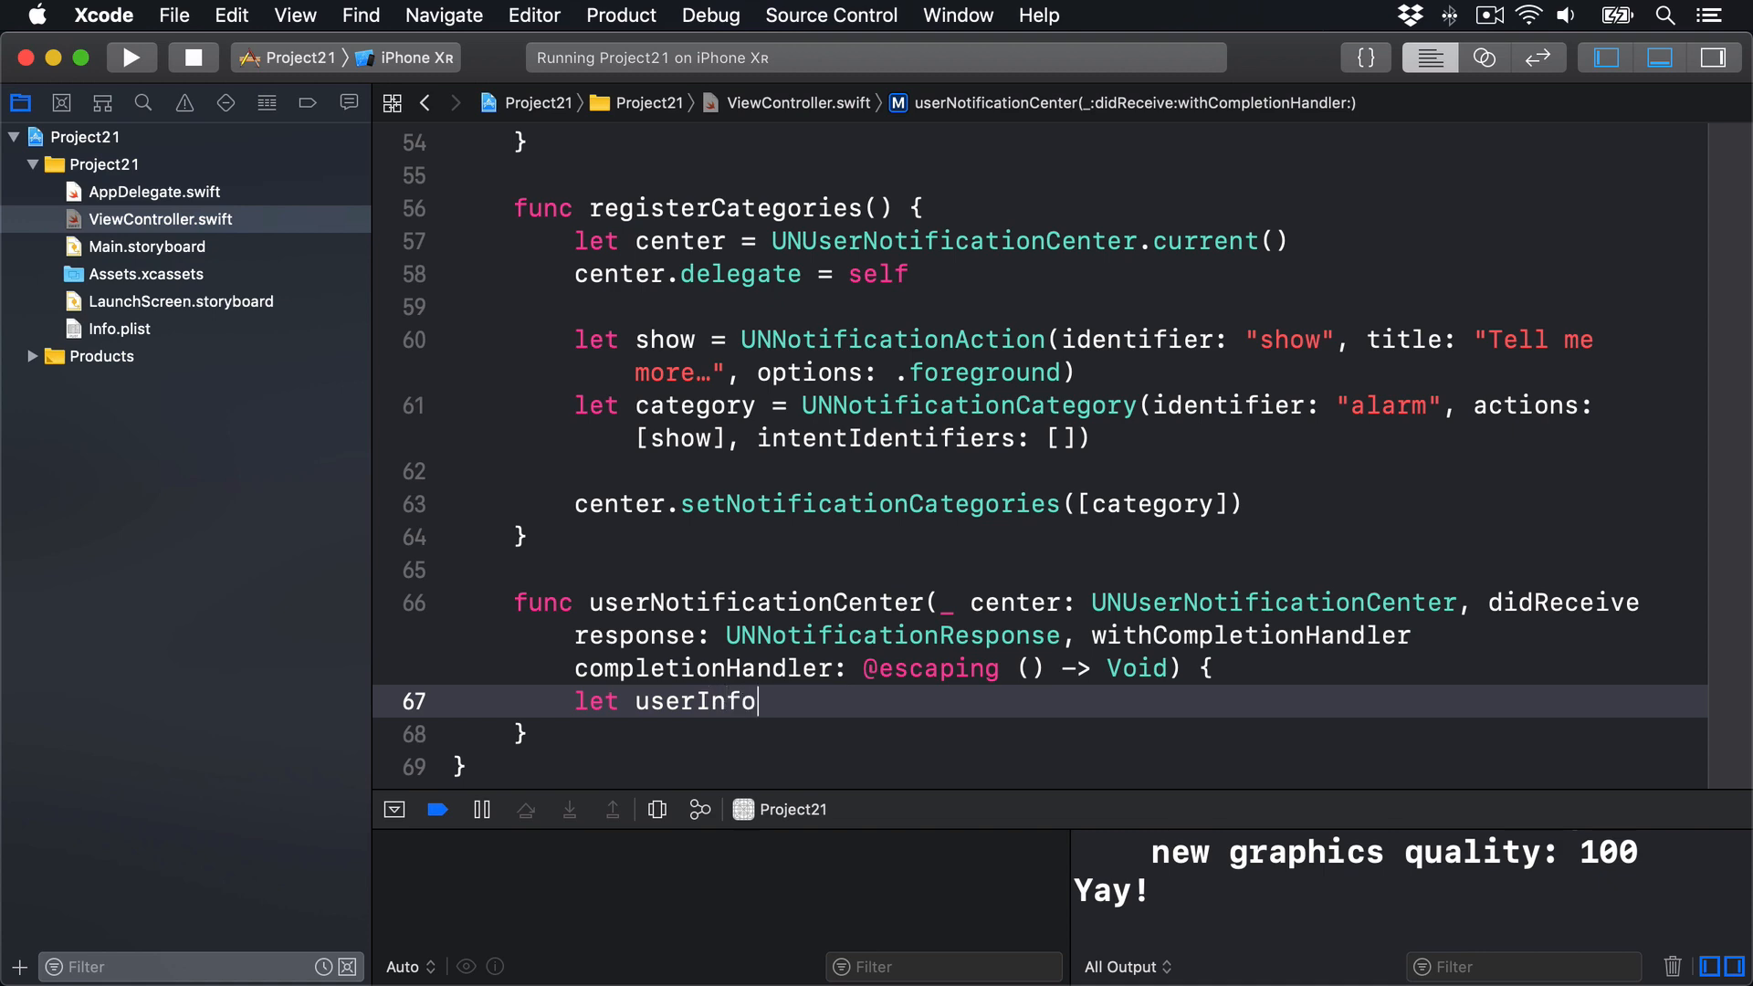
pyautogui.write('= response')
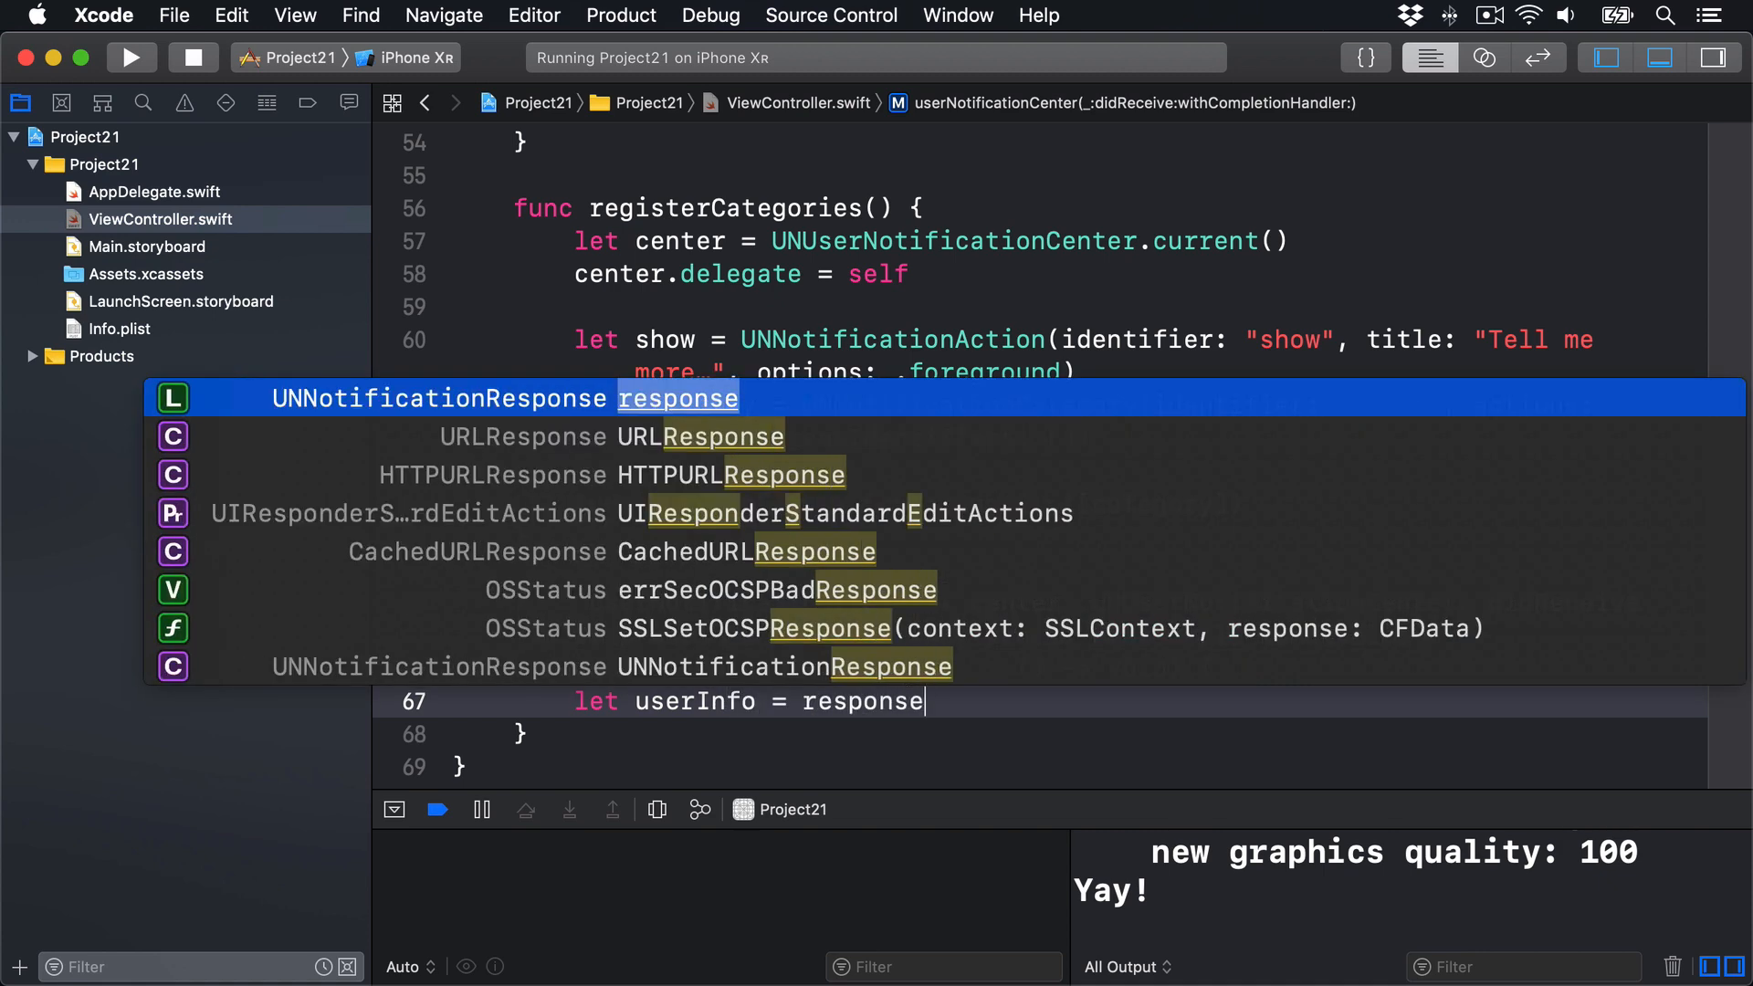
pyautogui.write('.notification.request.content.userInfo')
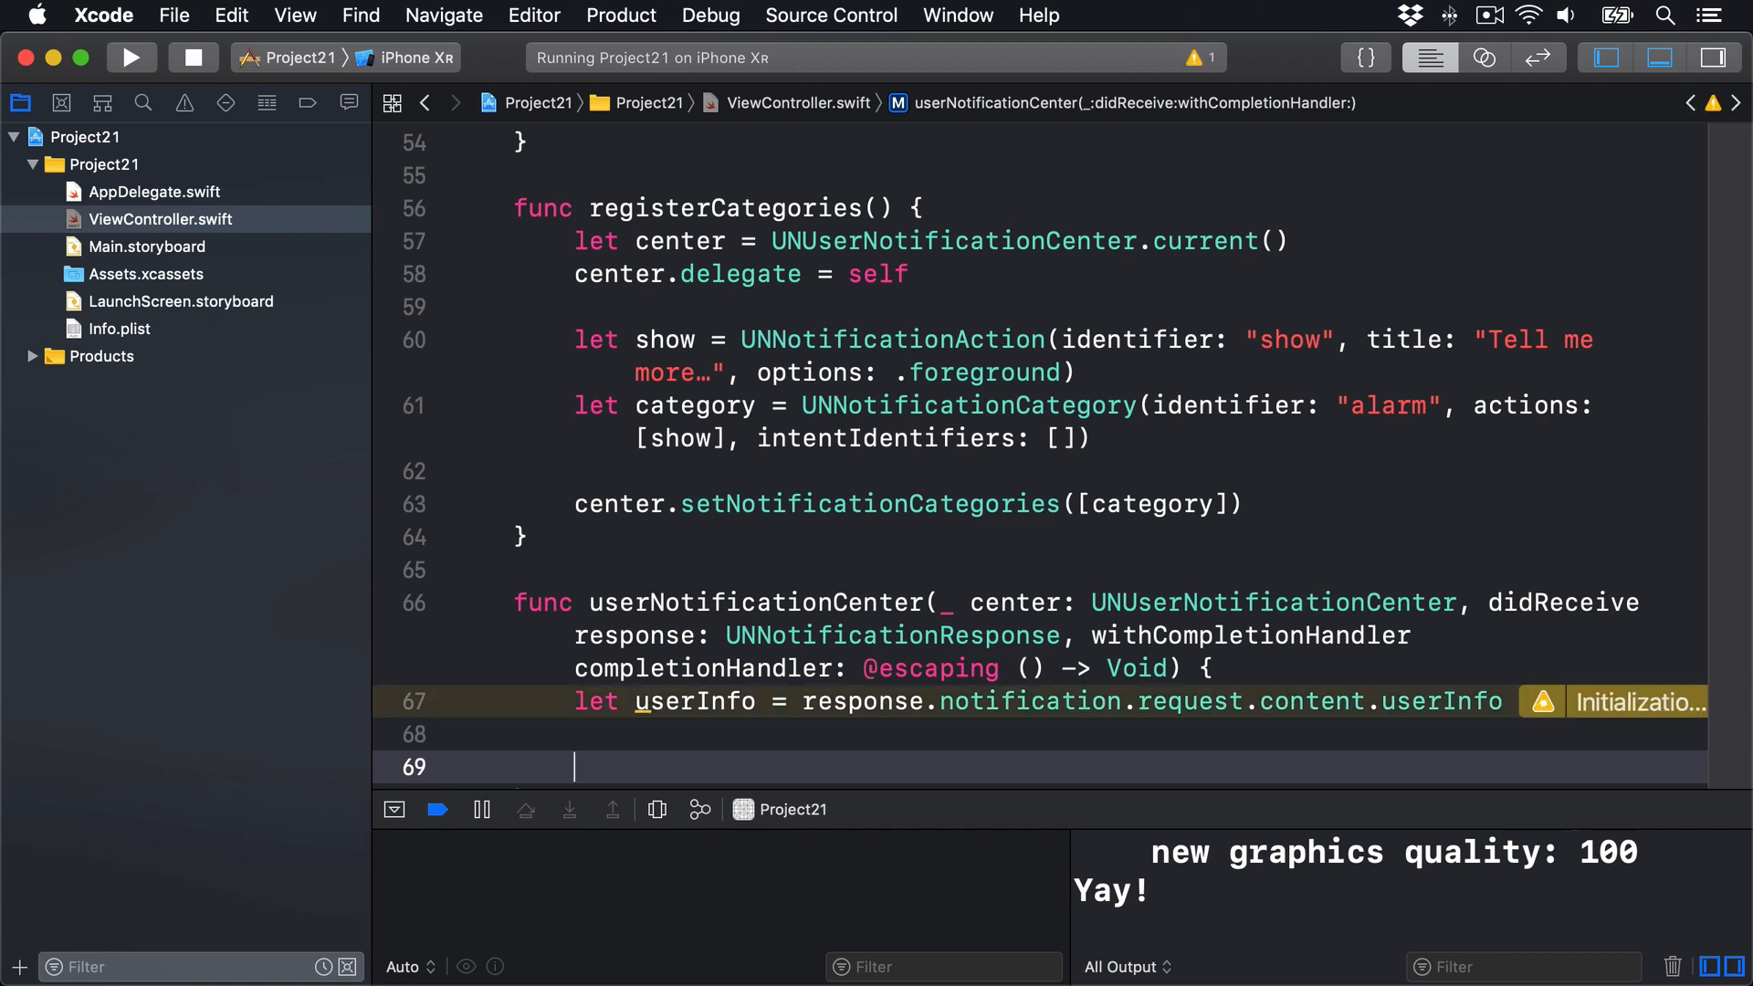
# Step: Unwrap userInfo["customData"] as String and print "Custom data received: \(customData)"
pyautogui.write('if let cu')
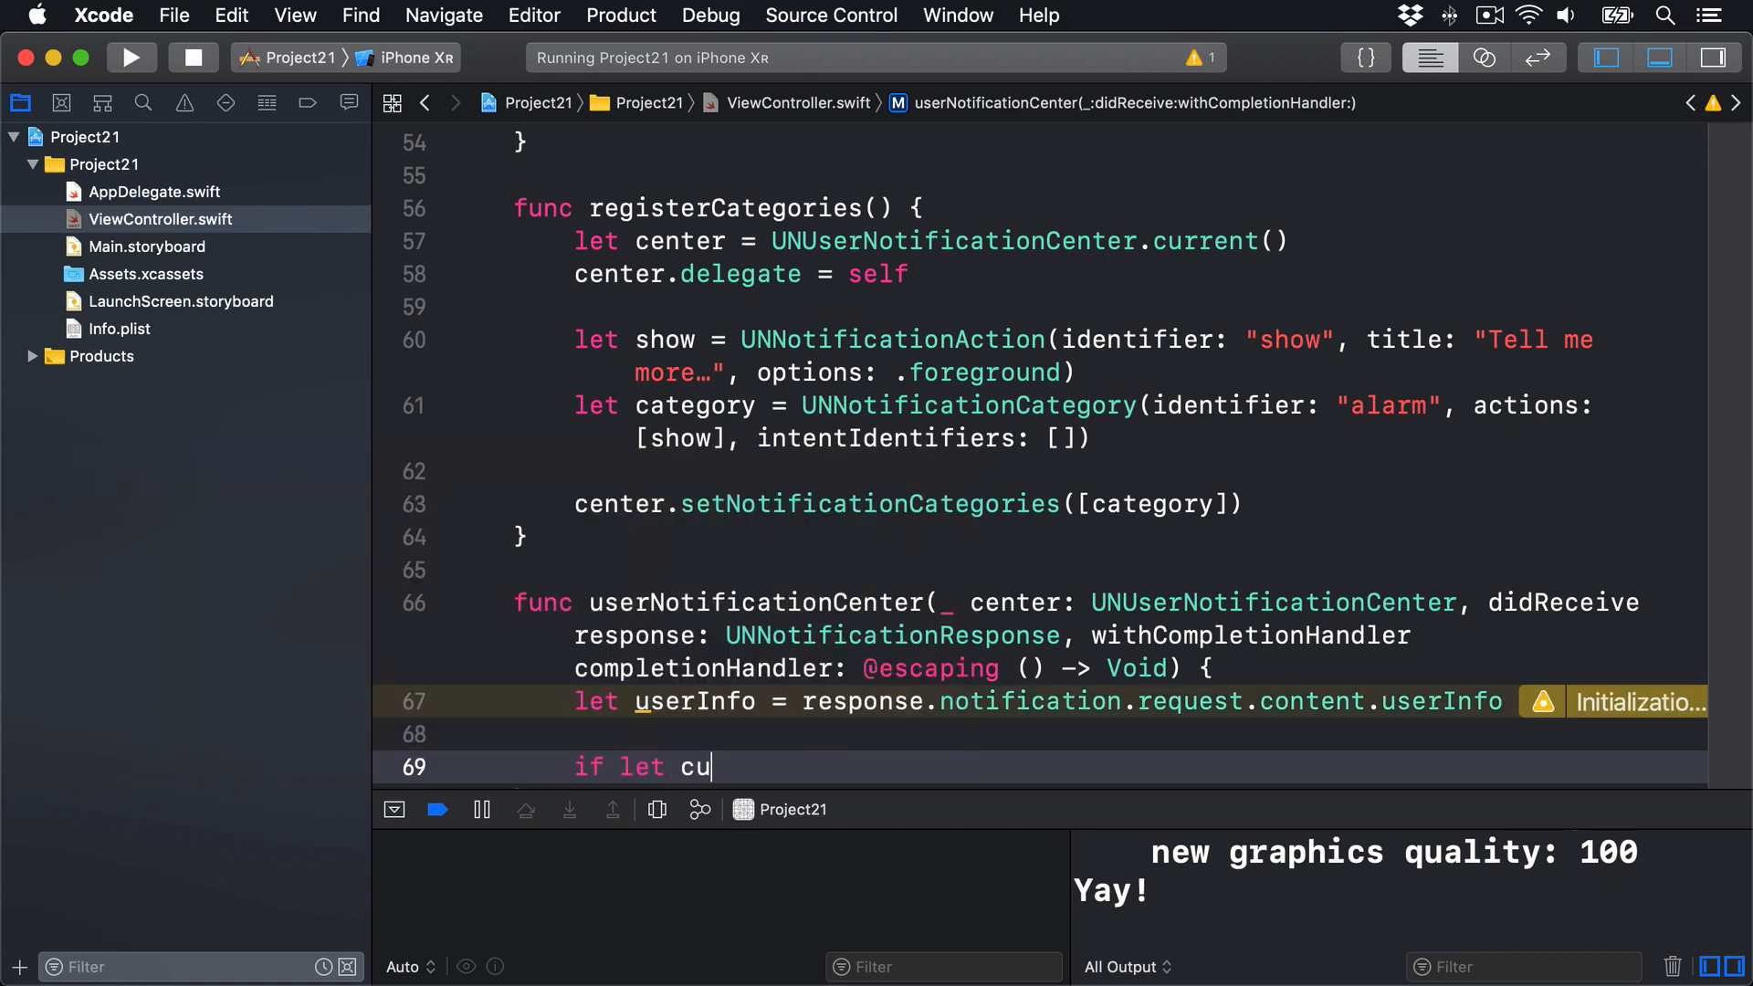
pyautogui.write('stomData = userInfo["customData')
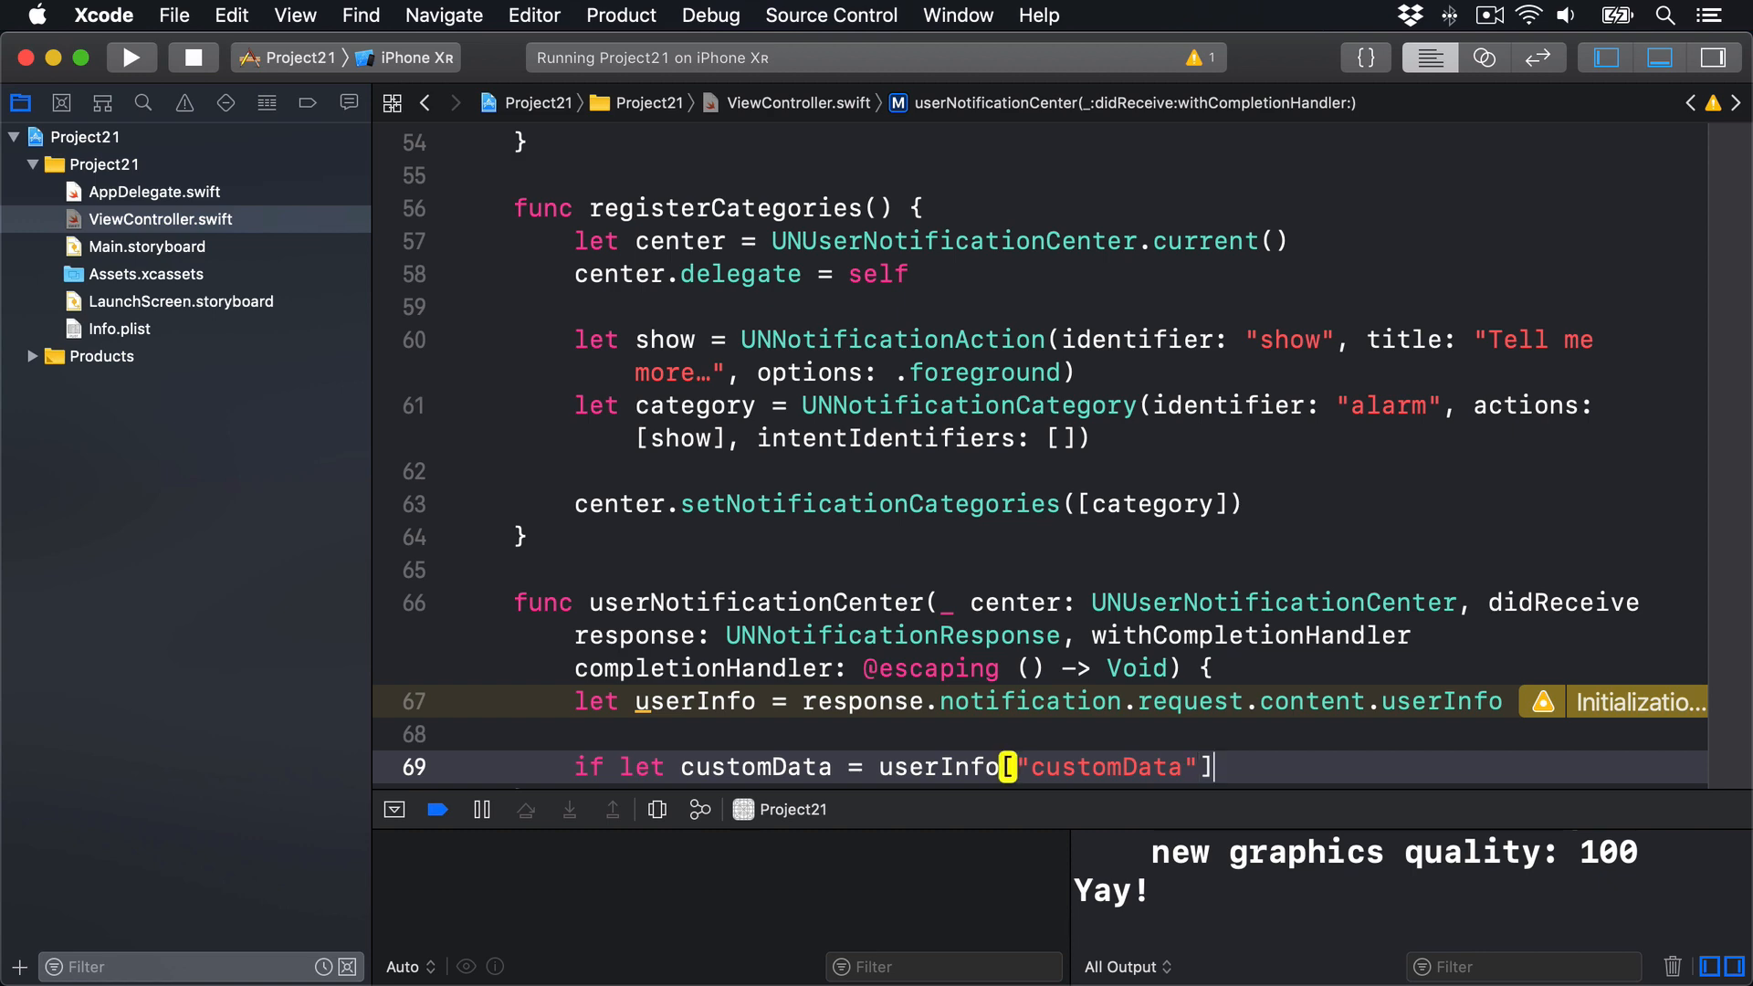
pyautogui.write('as? String {')
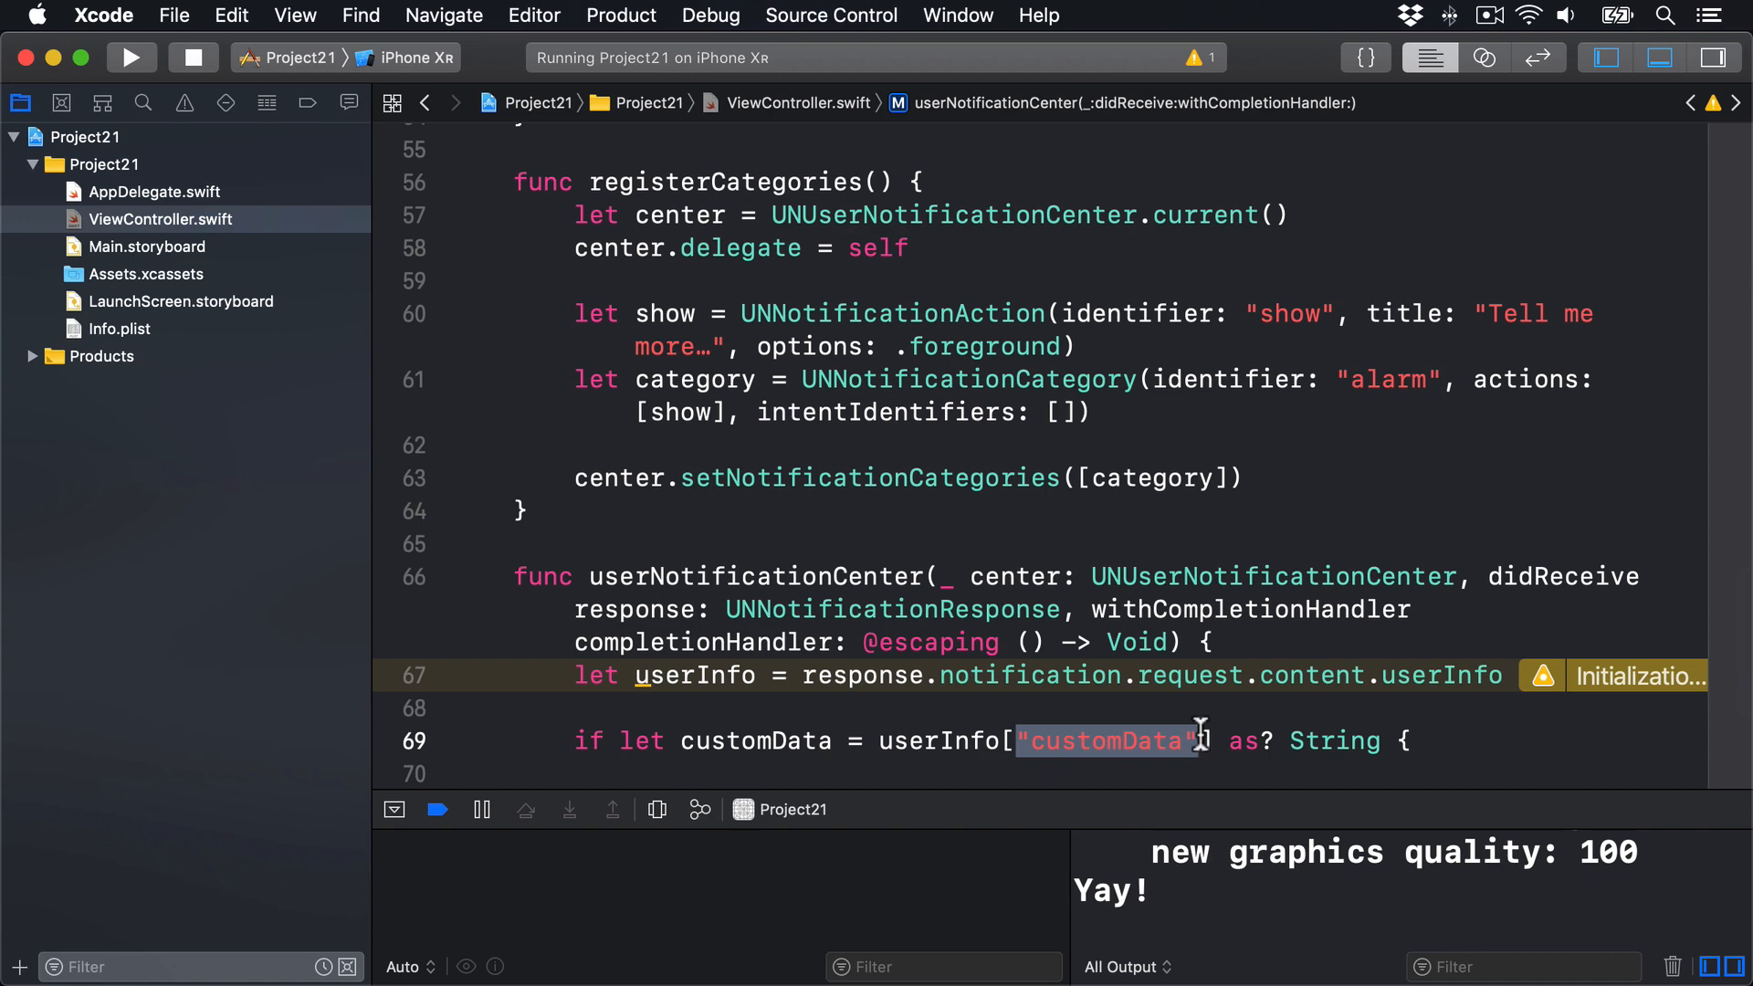
pyautogui.moveTo(1249, 710)
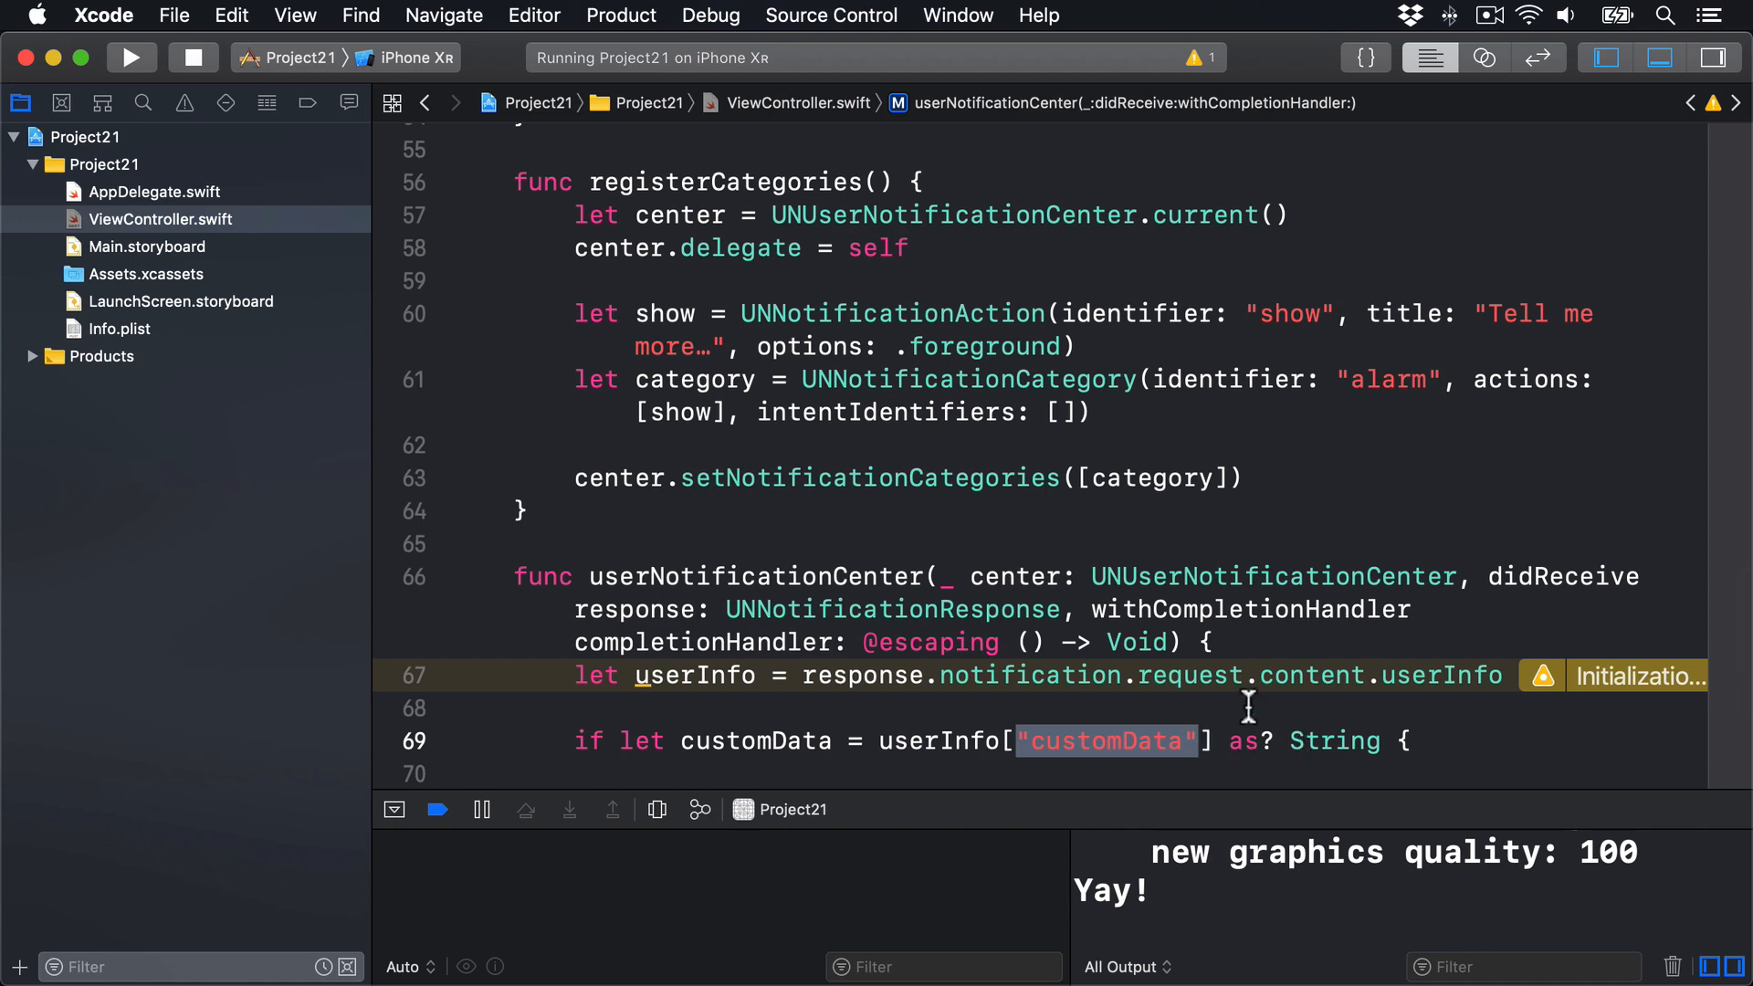
pyautogui.scroll(3)
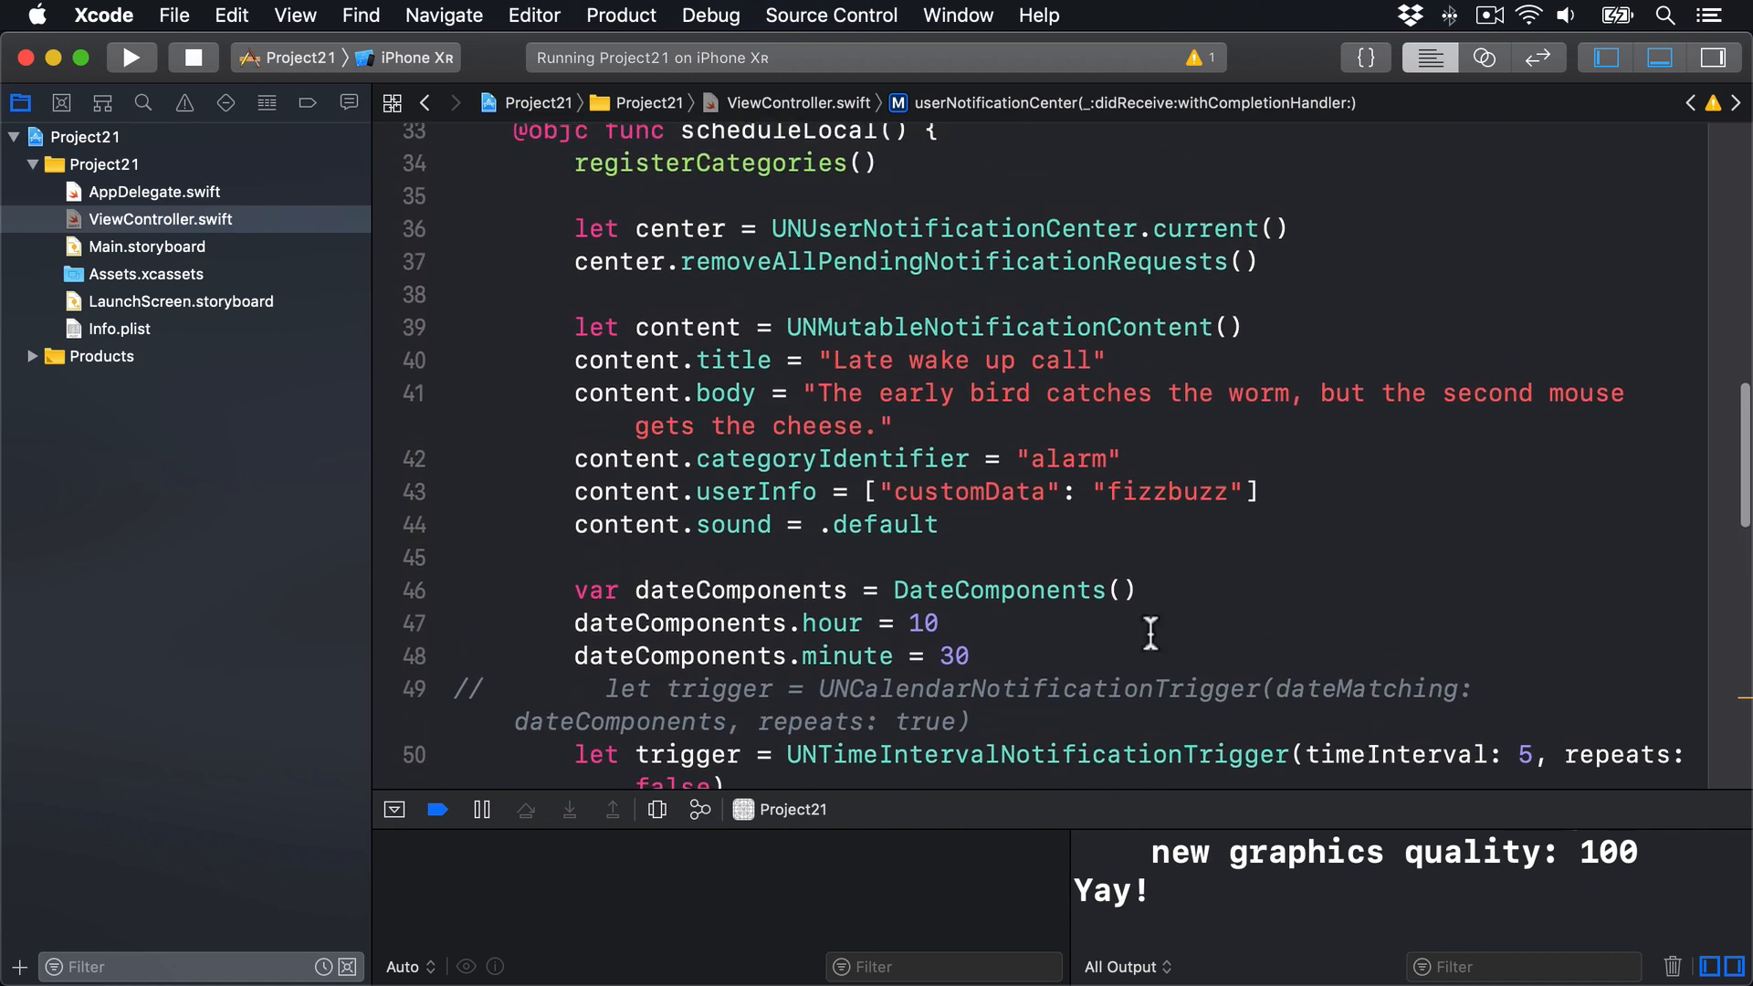
pyautogui.click(988, 493)
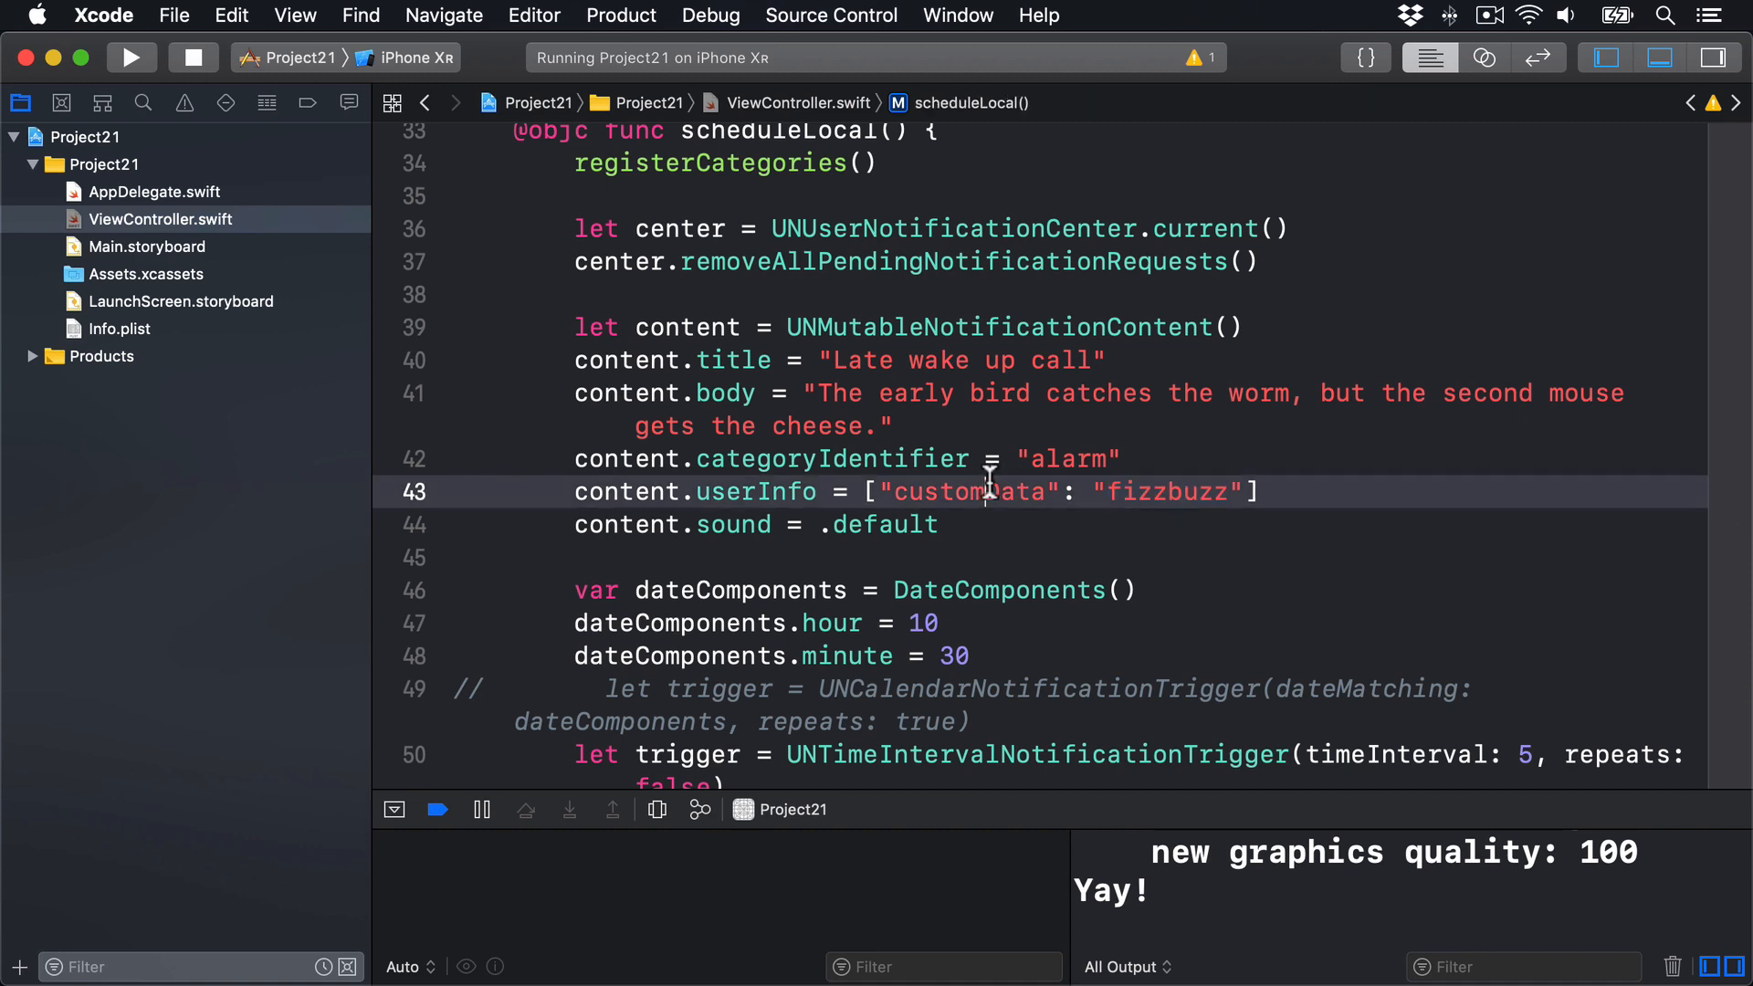
pyautogui.scroll(-3)
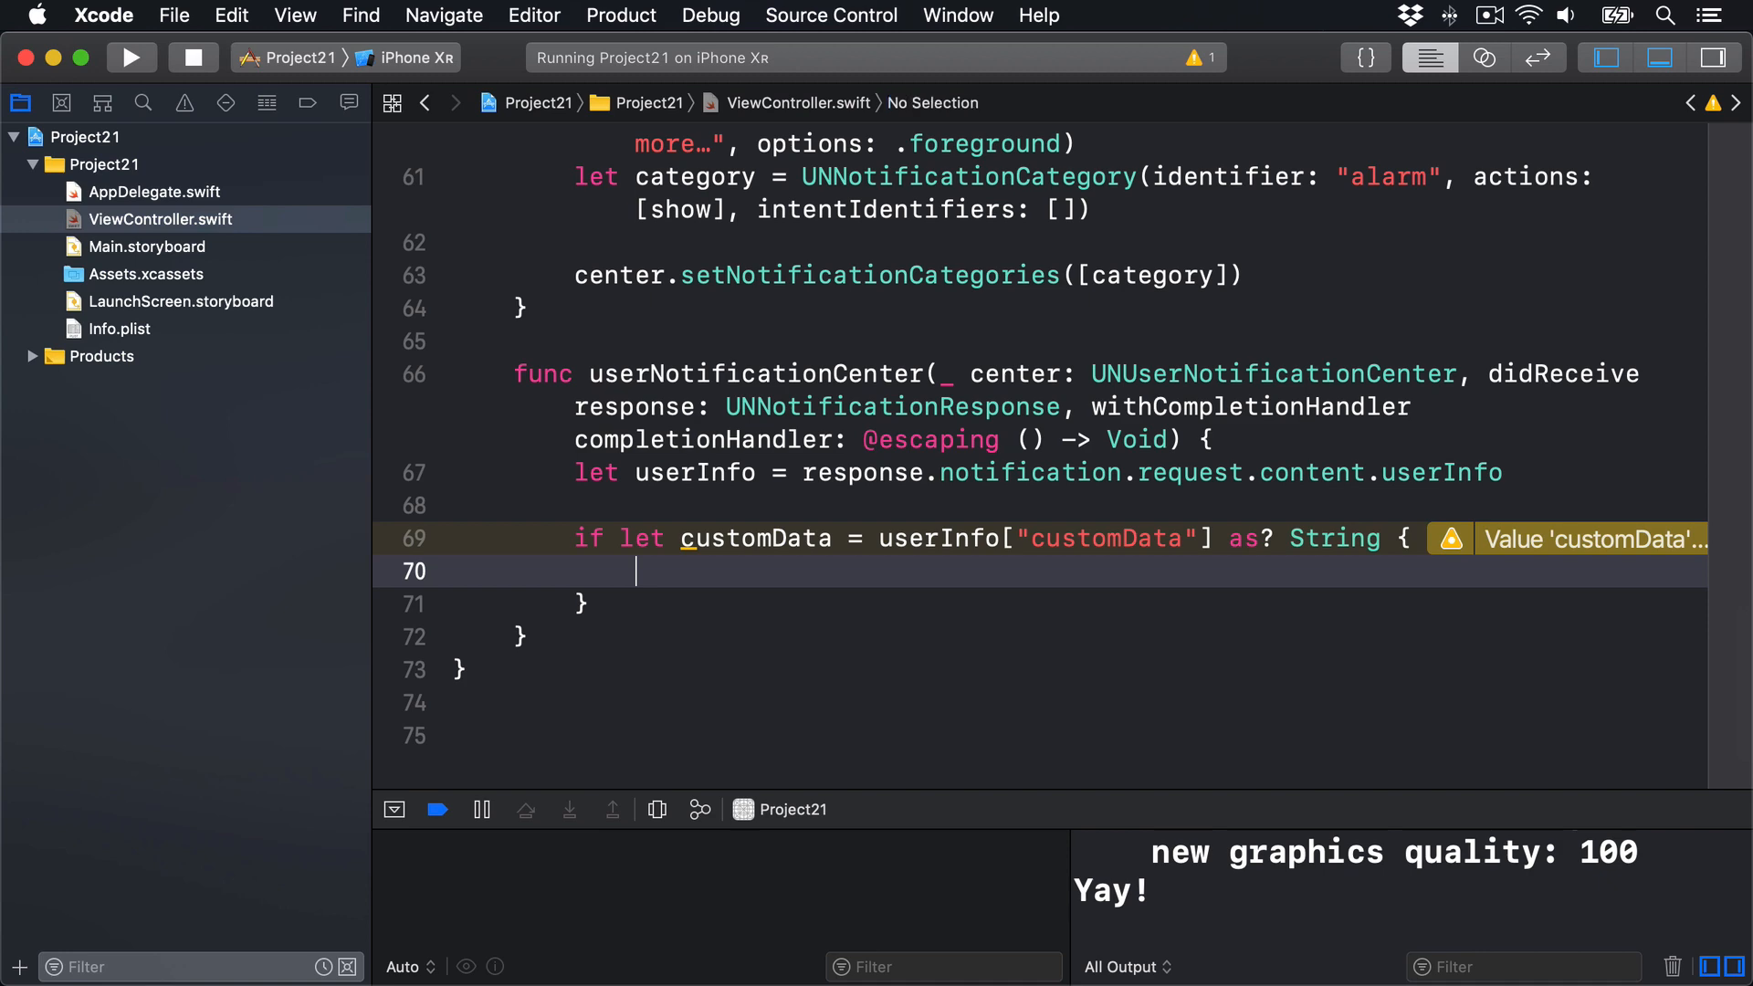
pyautogui.write('print("Custom data received: \\')
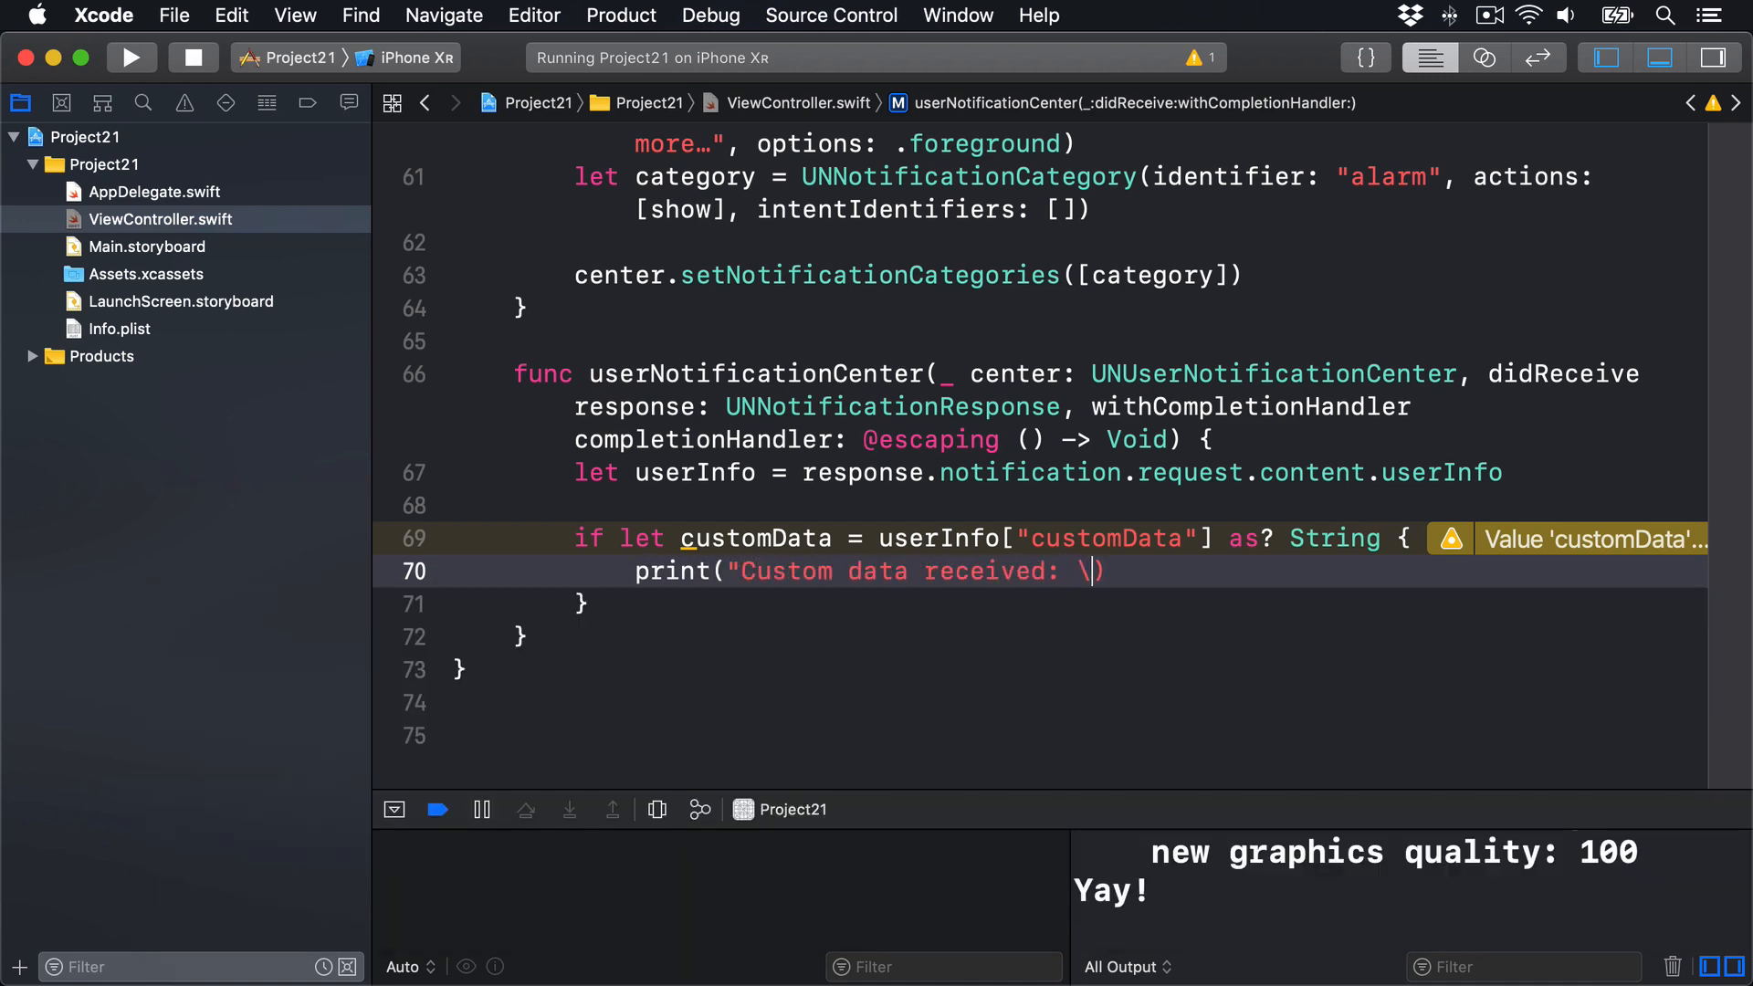
pyautogui.write('(customData')
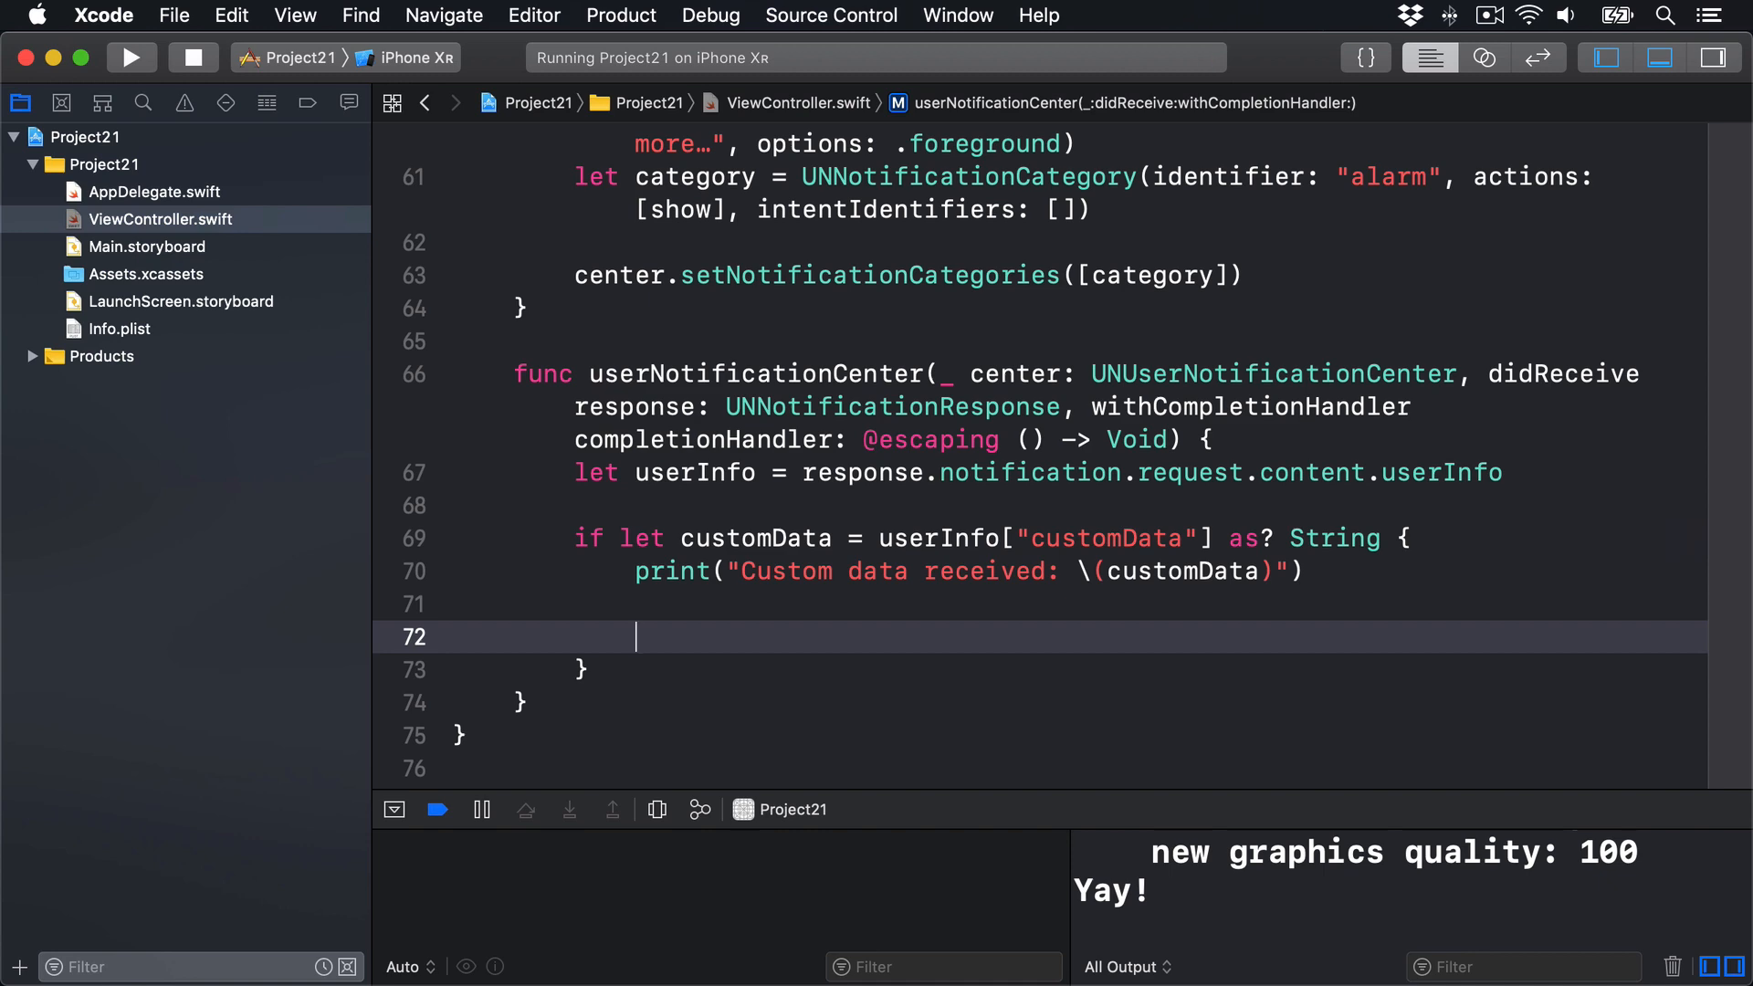
# Step: Switch on response.actionIdentifier with a UNNotificationDefaultActionIdentifier case commented 'the user swiped to unlock'
pyautogui.write('switch r')
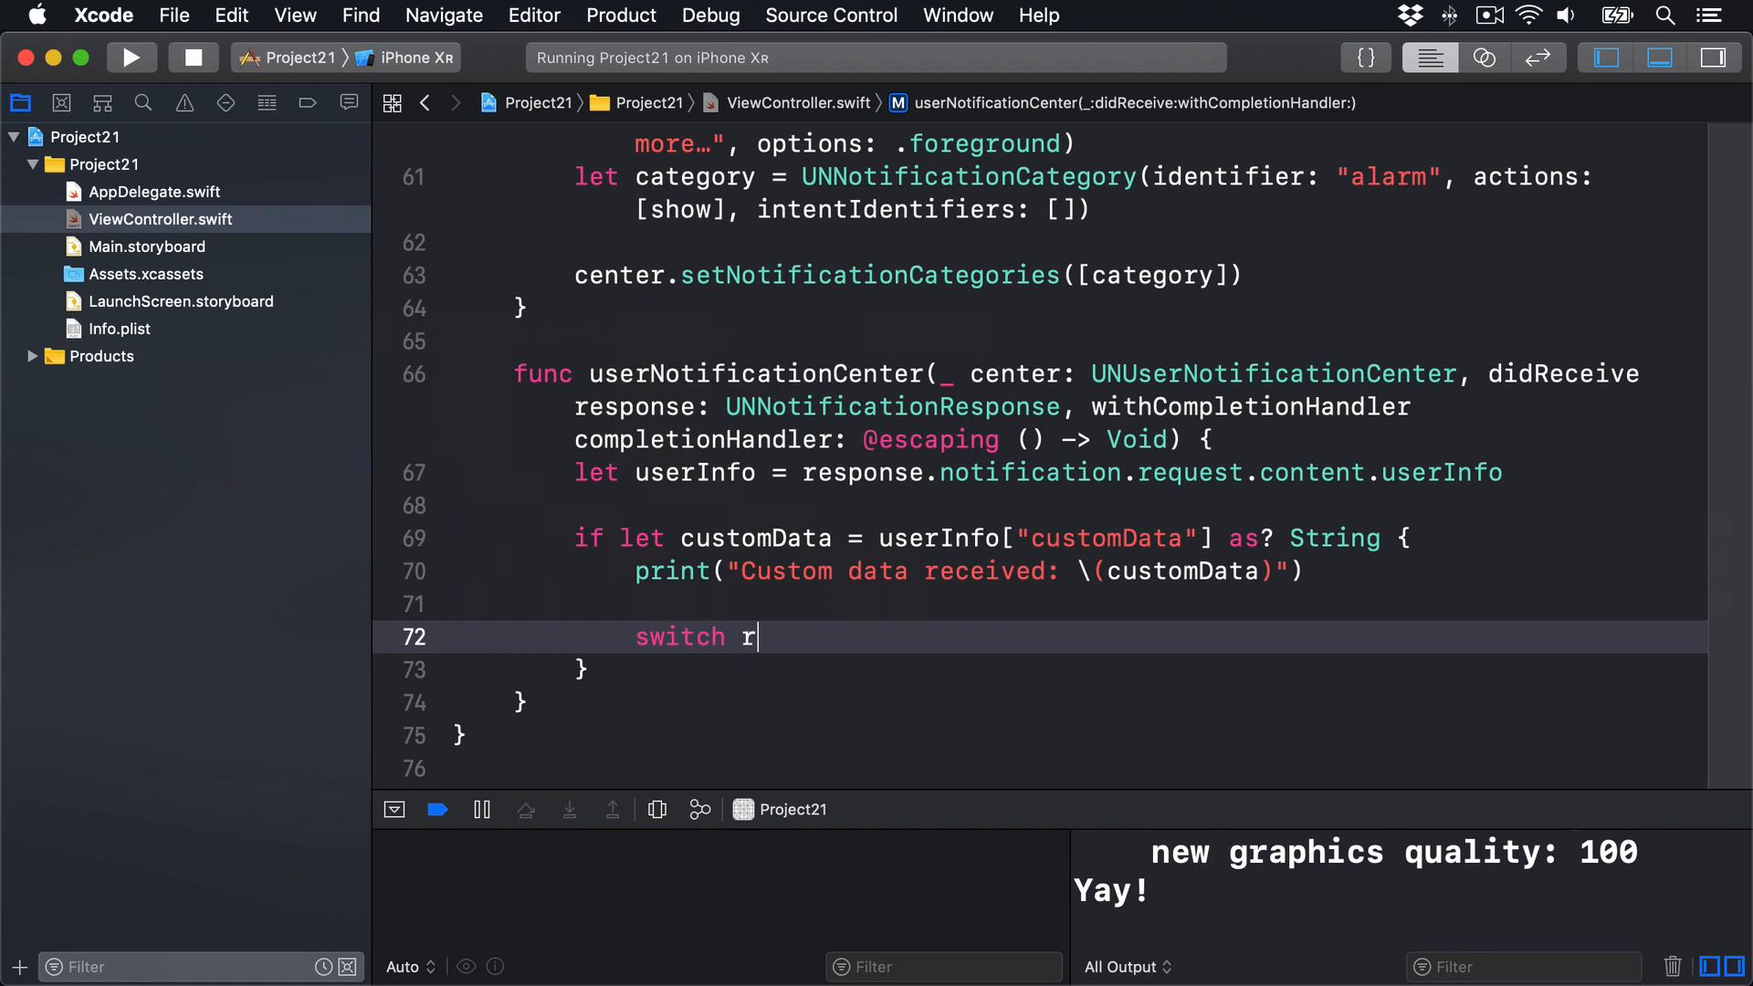
pyautogui.write('esponse.actin')
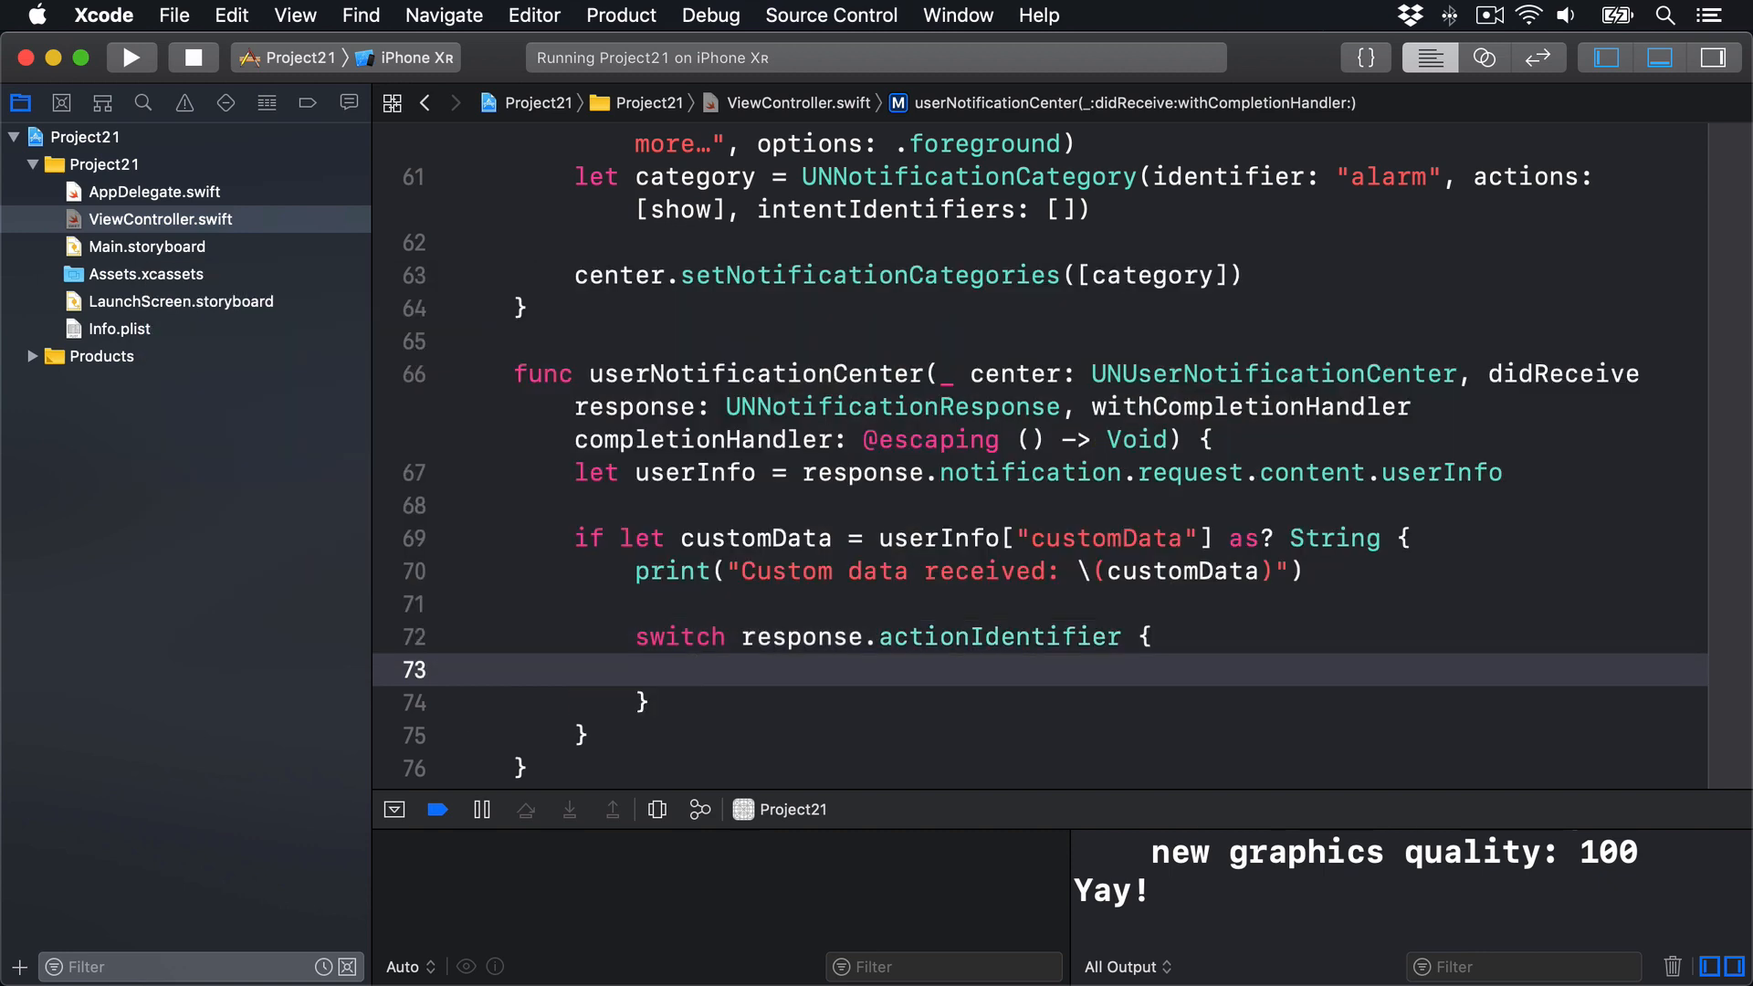
pyautogui.write('ca')
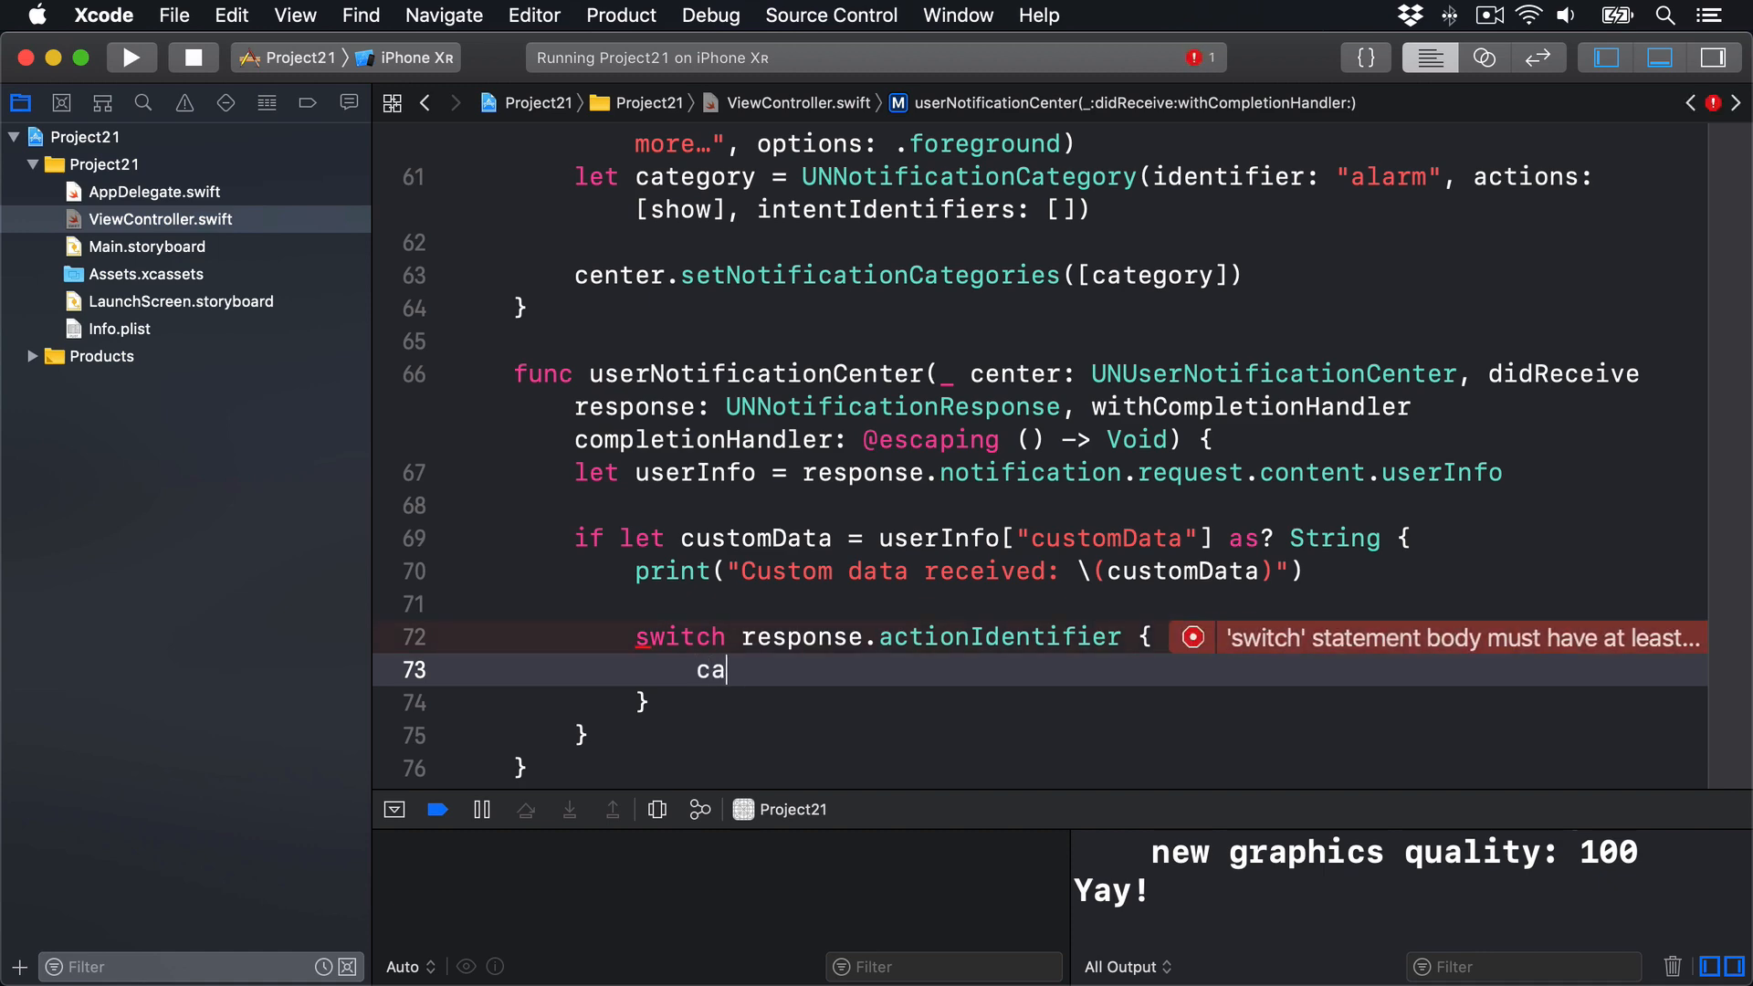
pyautogui.write('se')
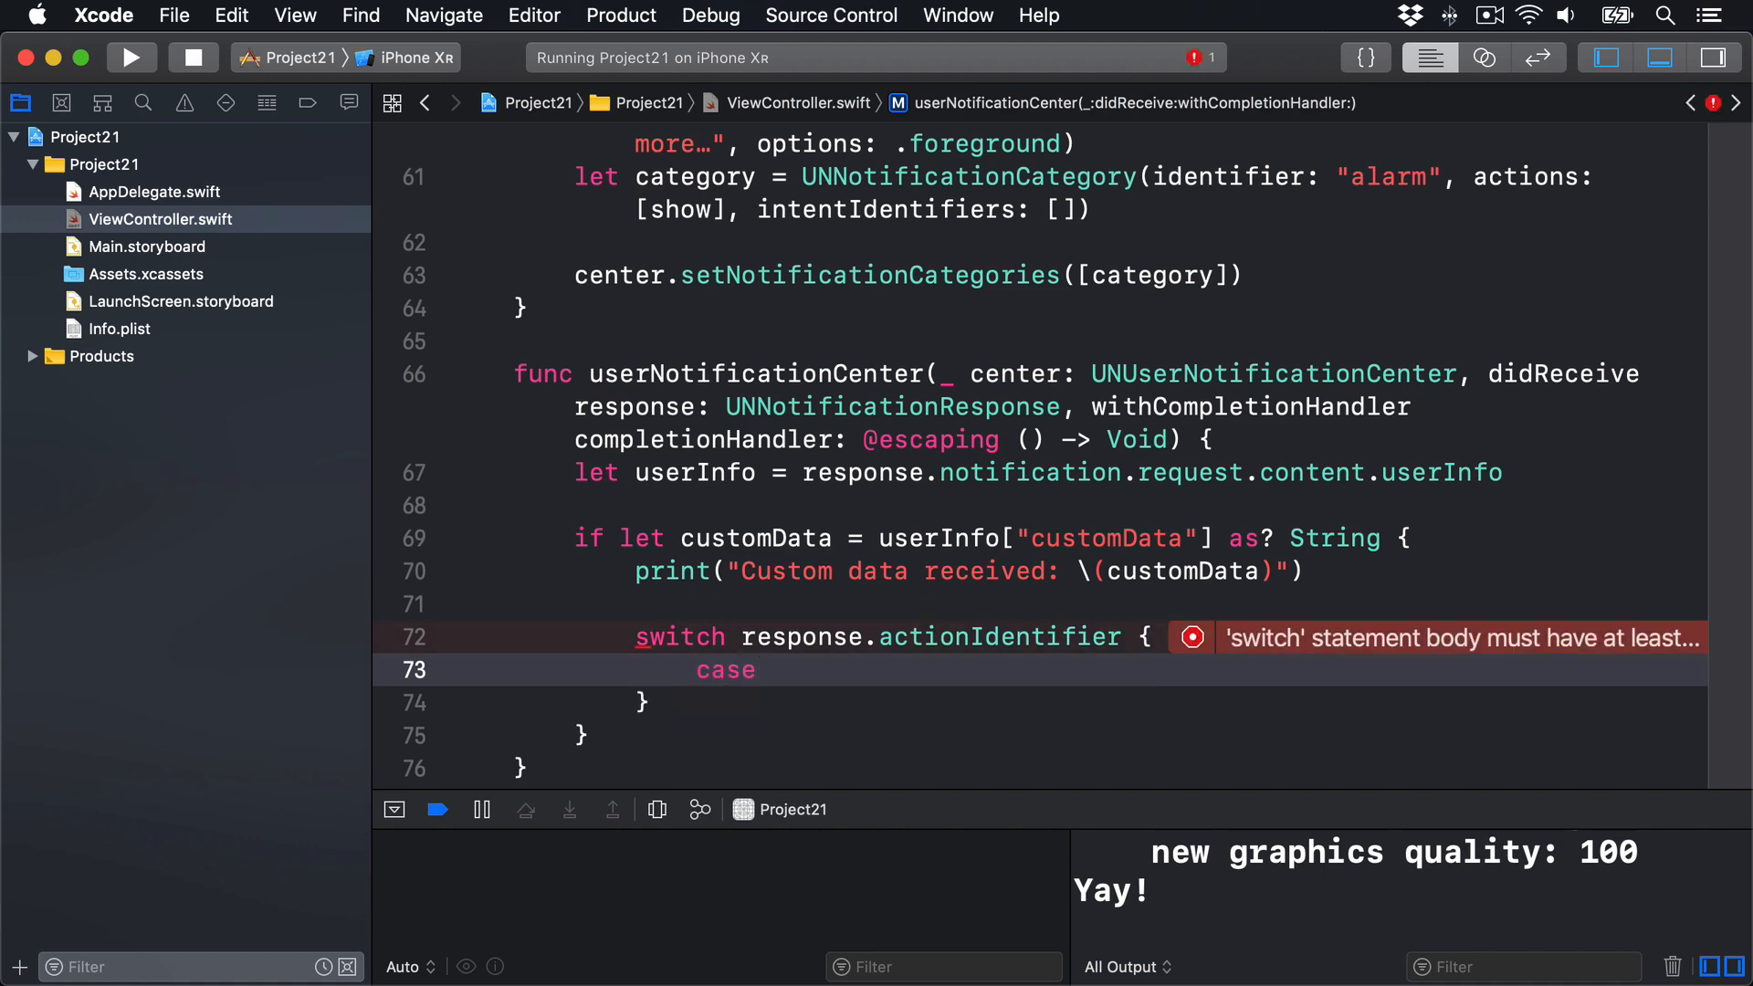
pyautogui.write('UNNotificationDefault')
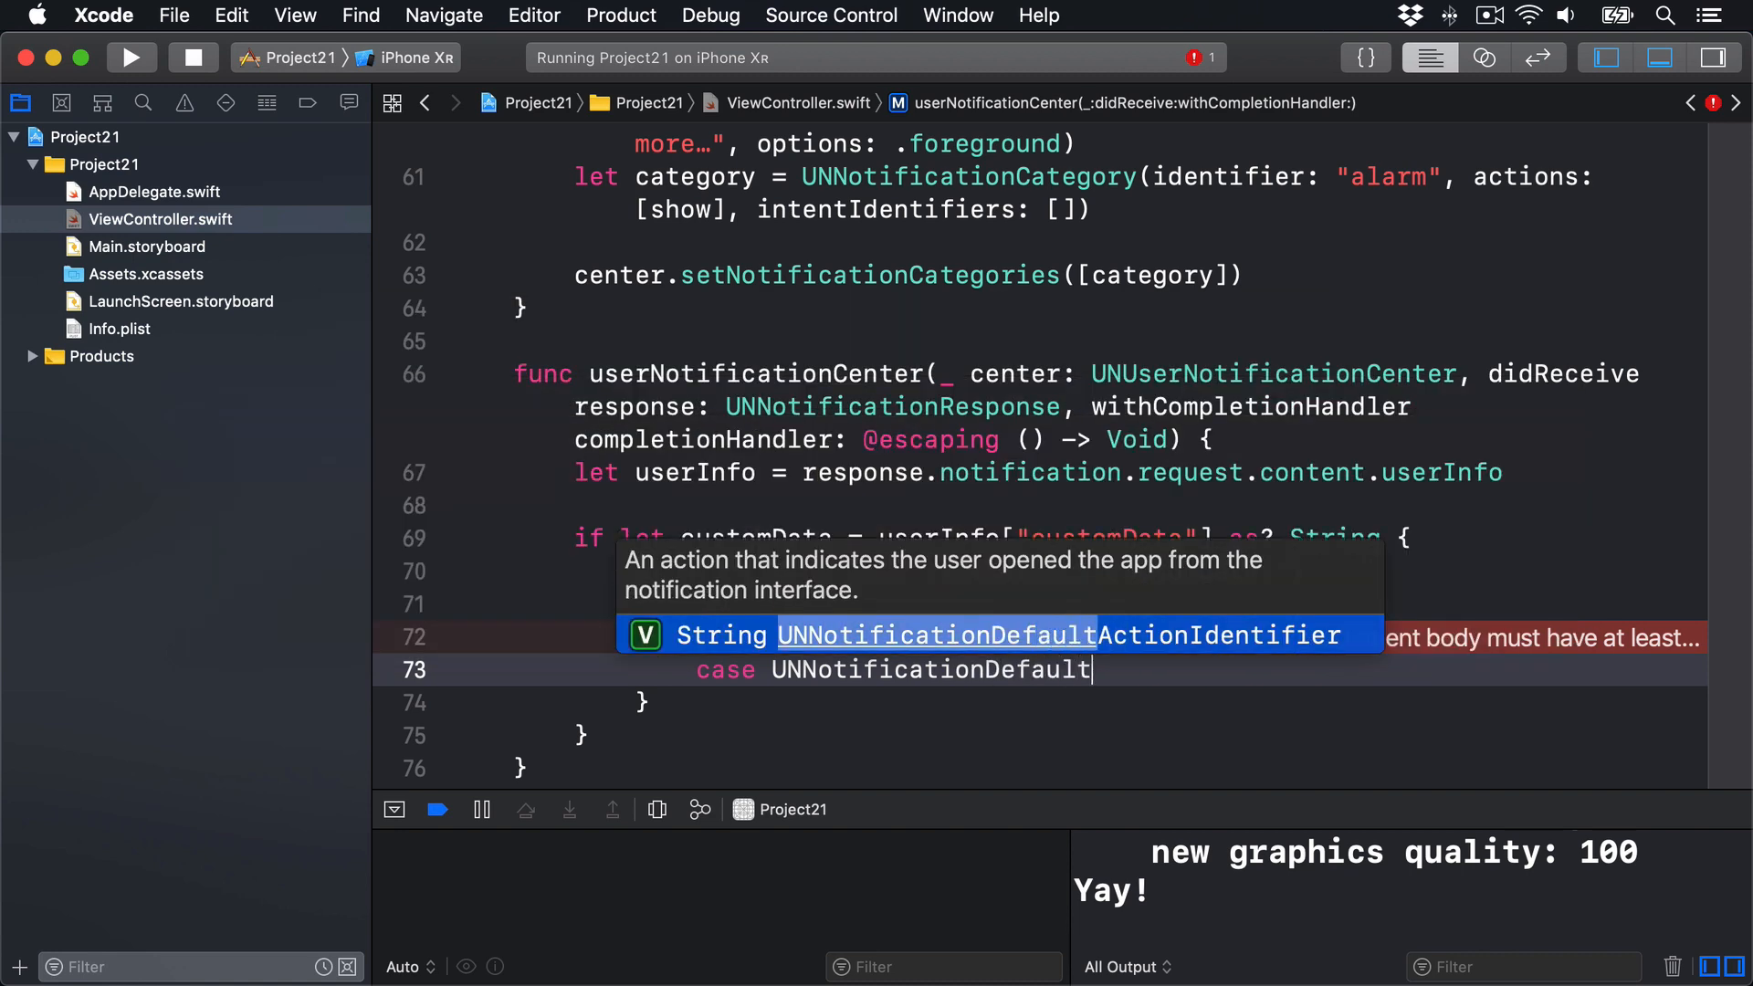
pyautogui.press('return')
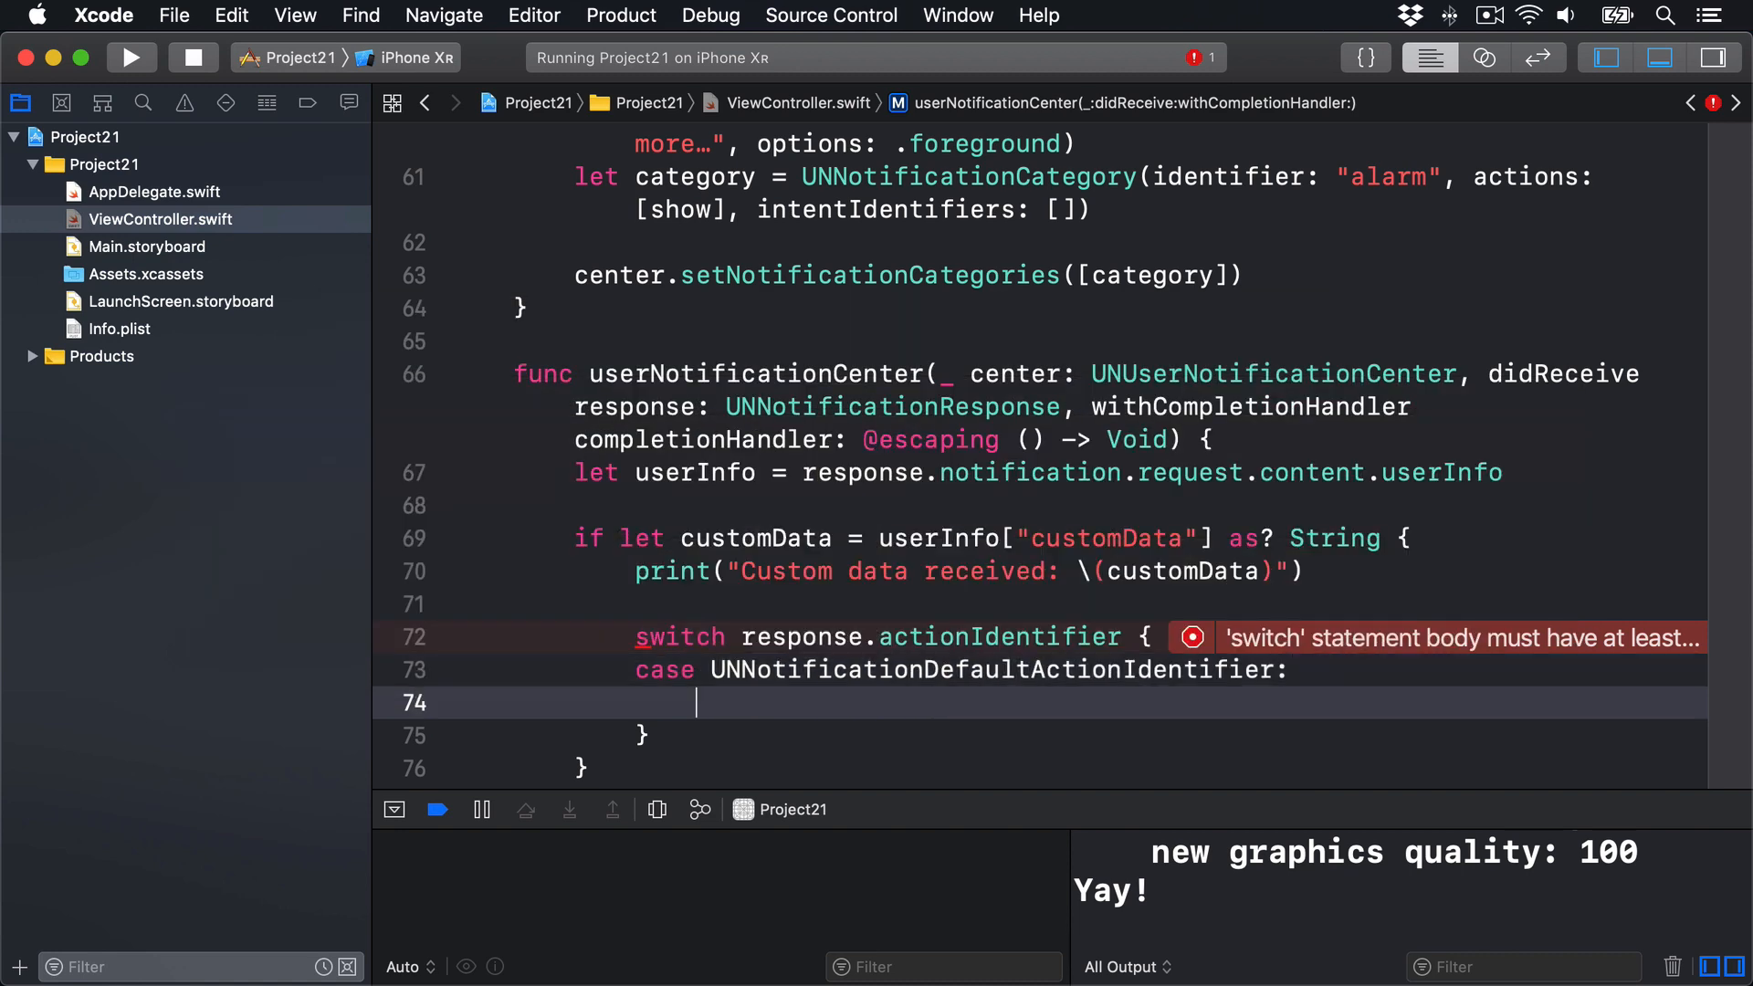
pyautogui.write('// the user')
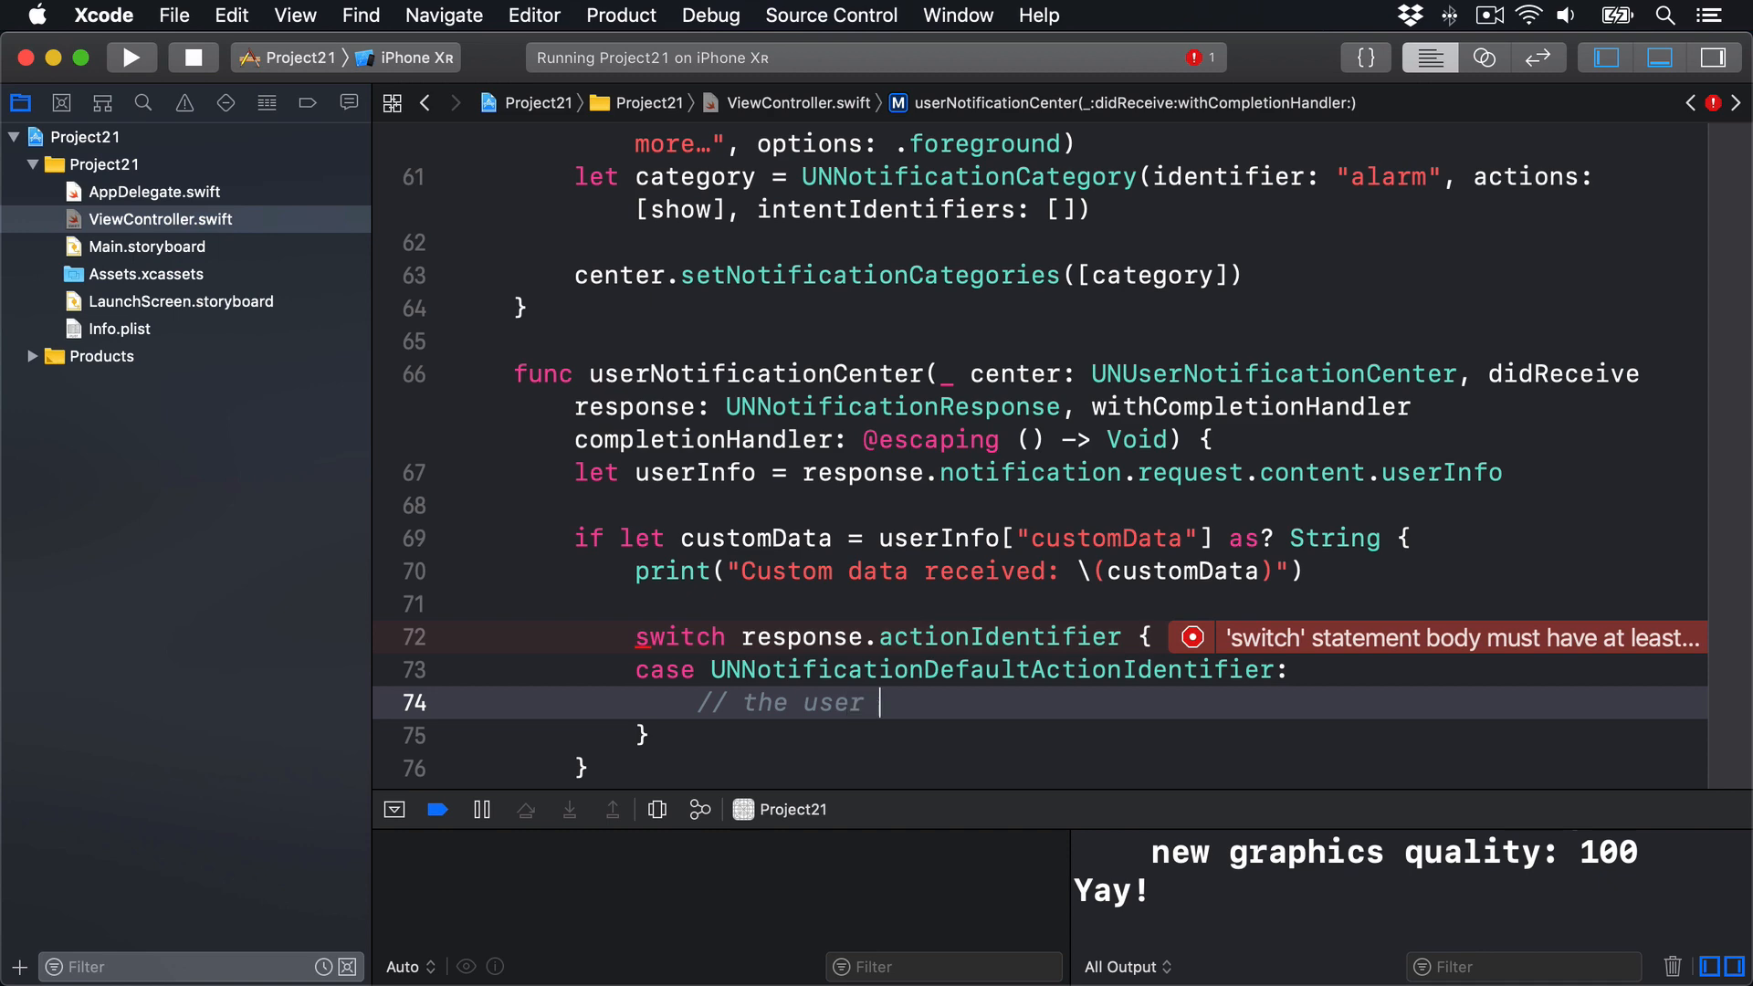
pyautogui.write('swiped to unlock')
pyautogui.write('print("Default identifier')
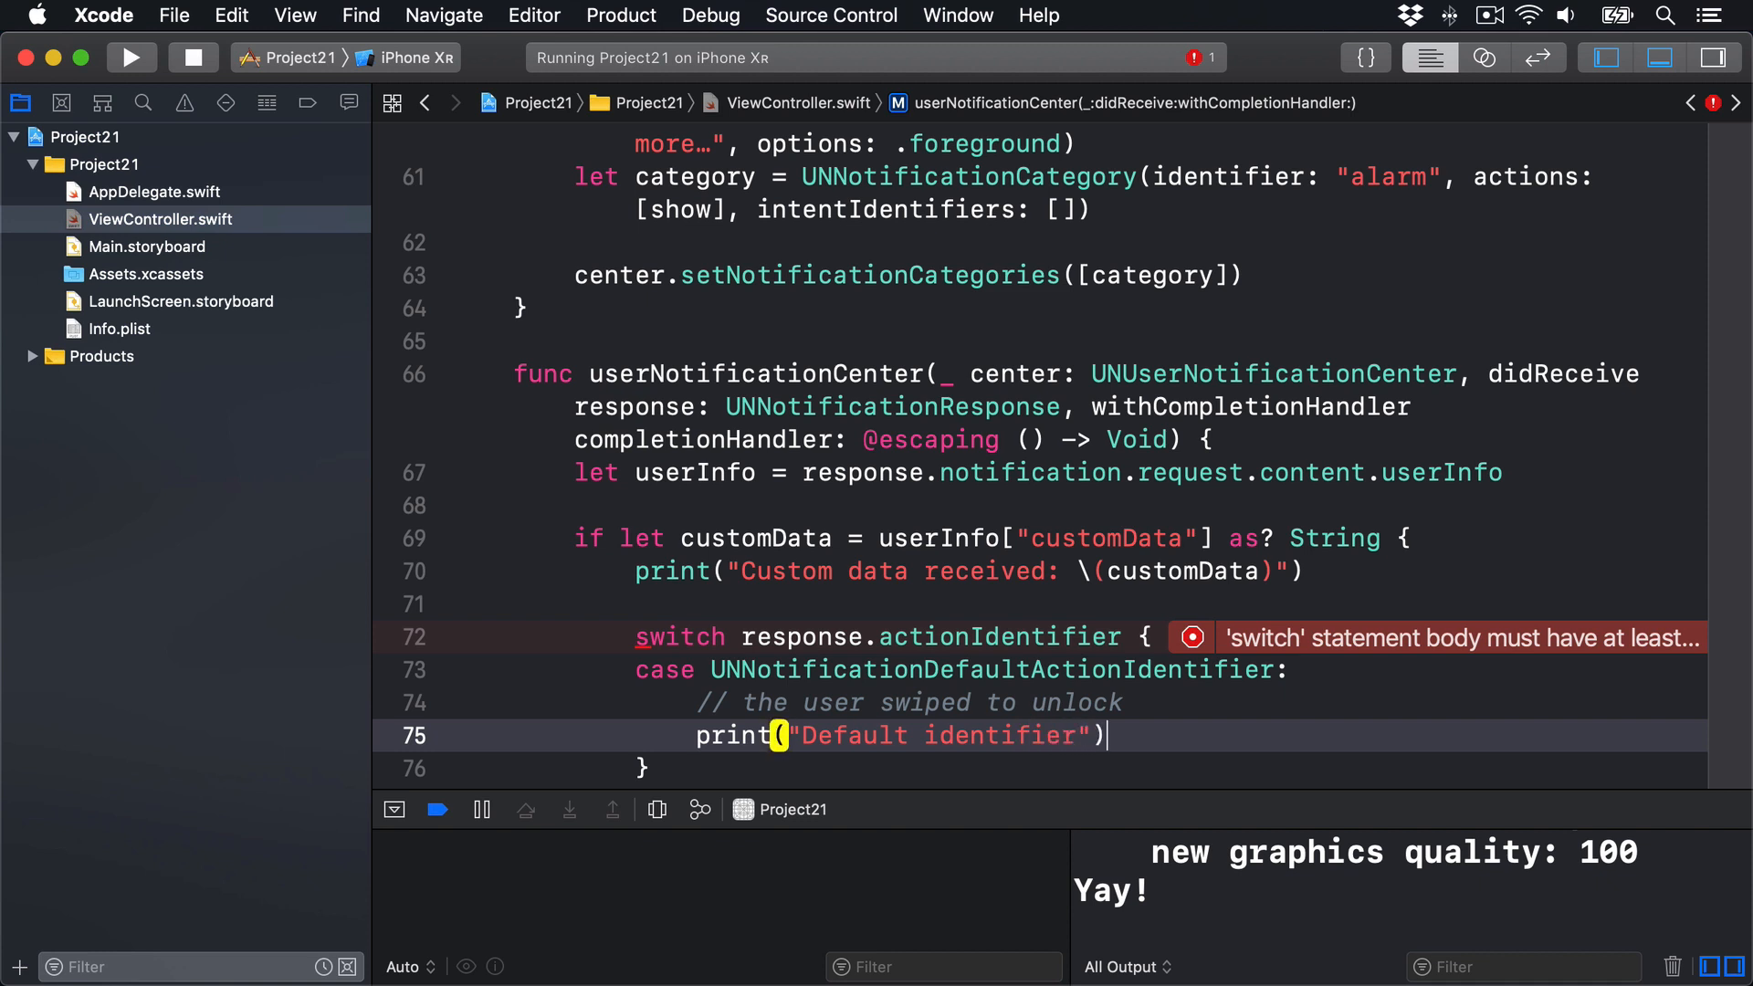
pyautogui.write('case "')
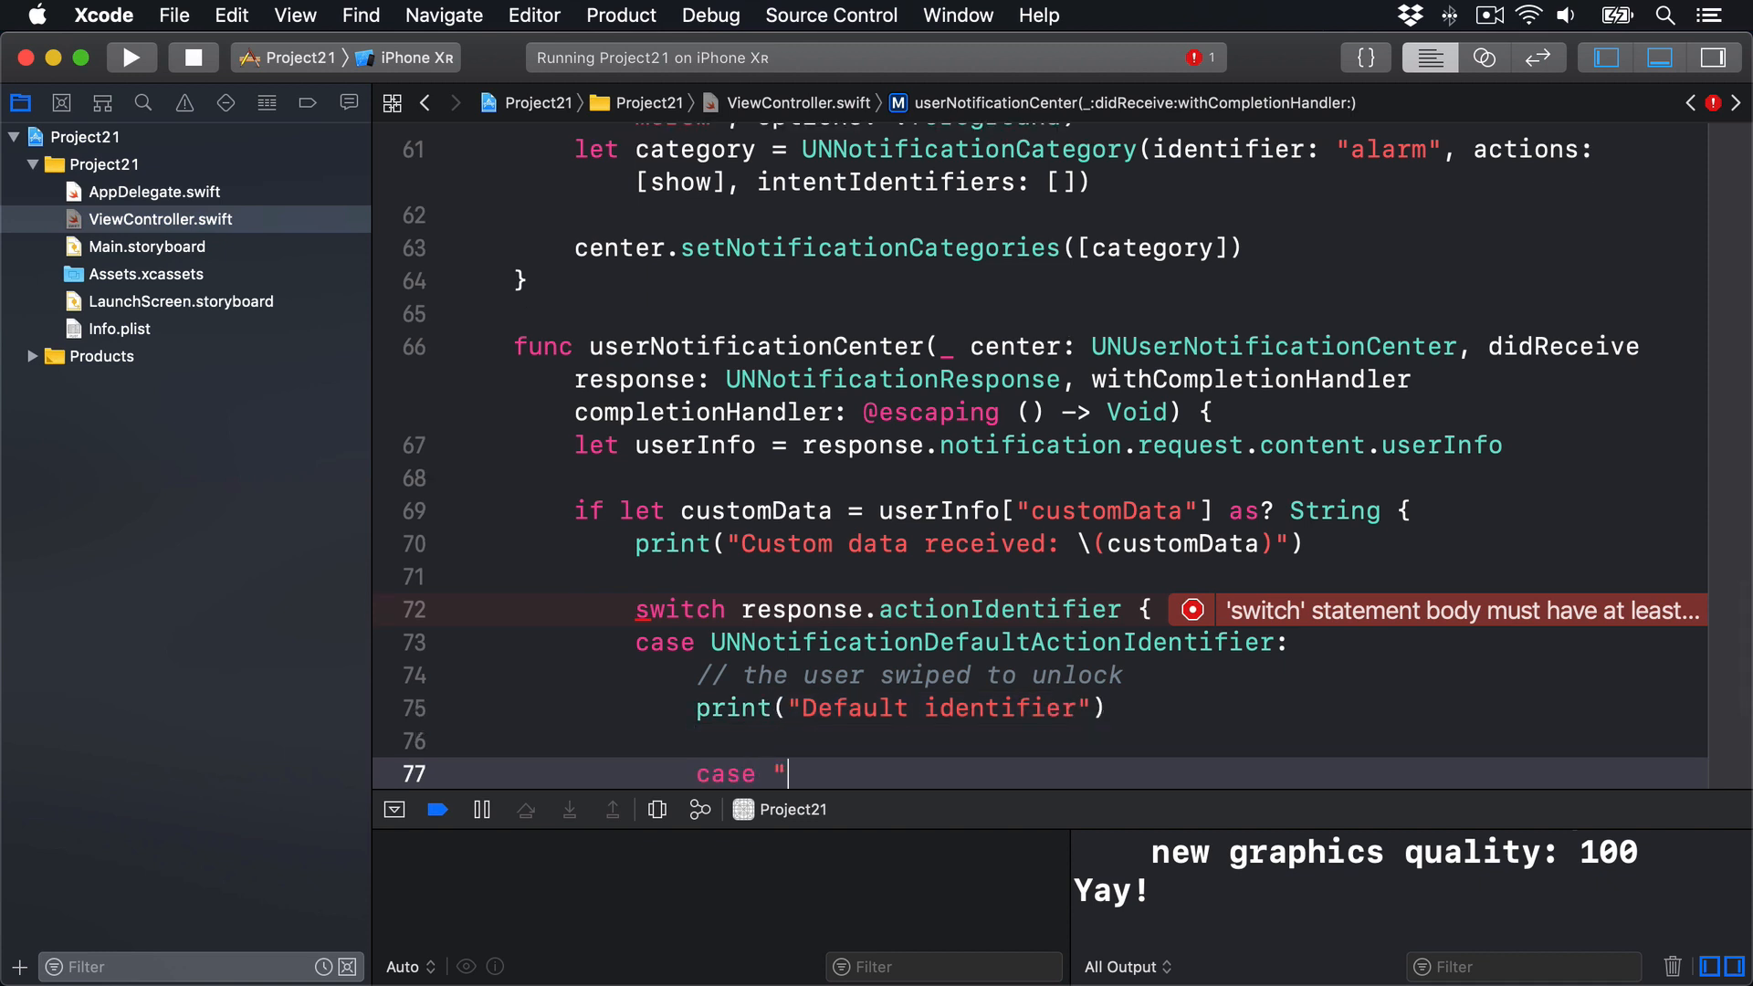
pyautogui.write('show":')
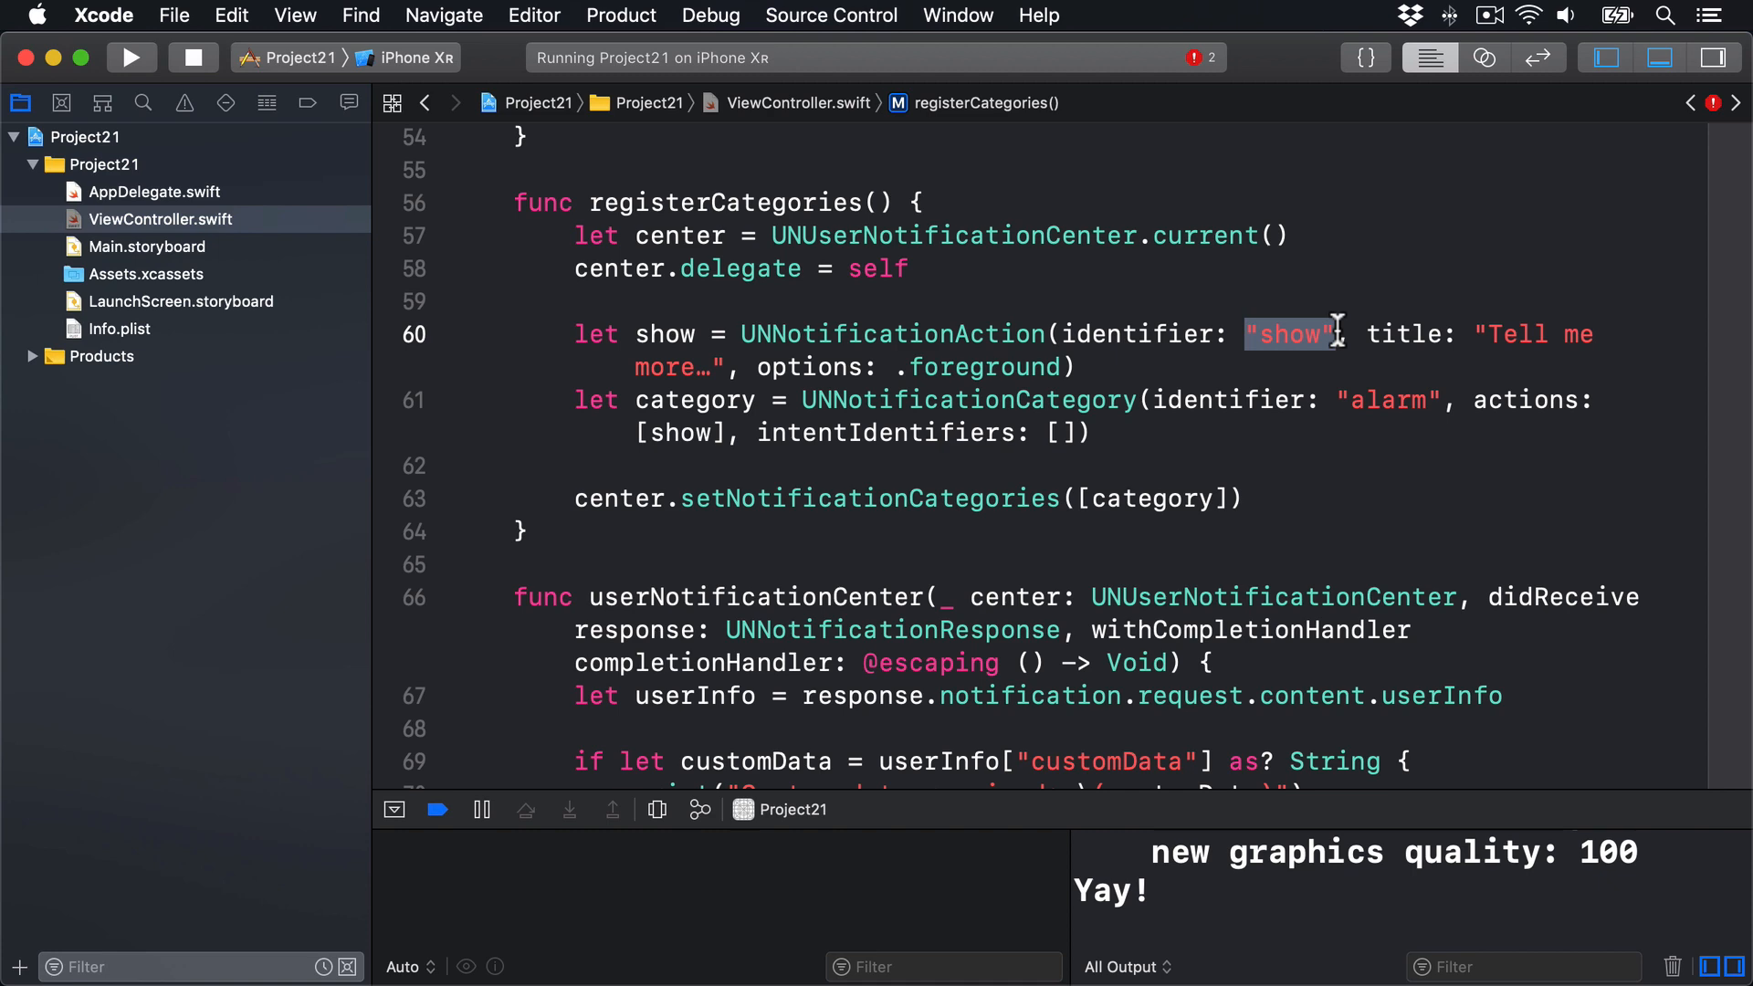
# Step: Print "Show more information…" in the "show" case and add a default: break case
pyautogui.scroll(-3)
pyautogui.write('print("')
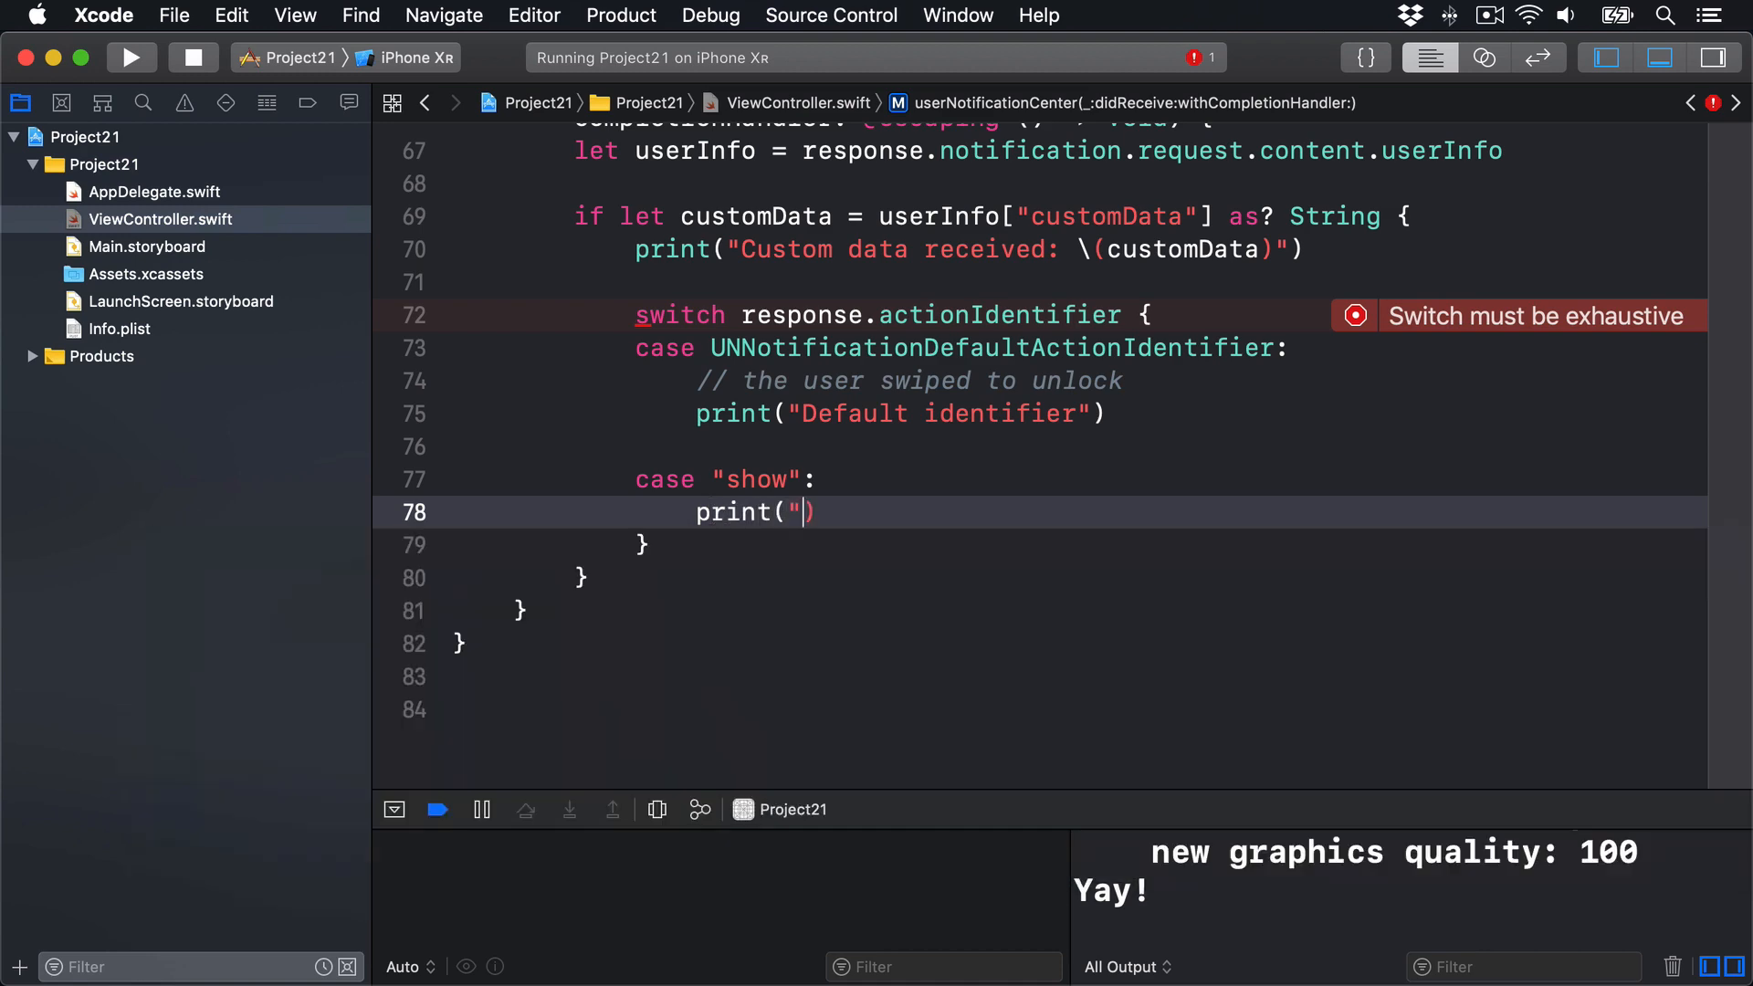
pyautogui.write('Show more information…')
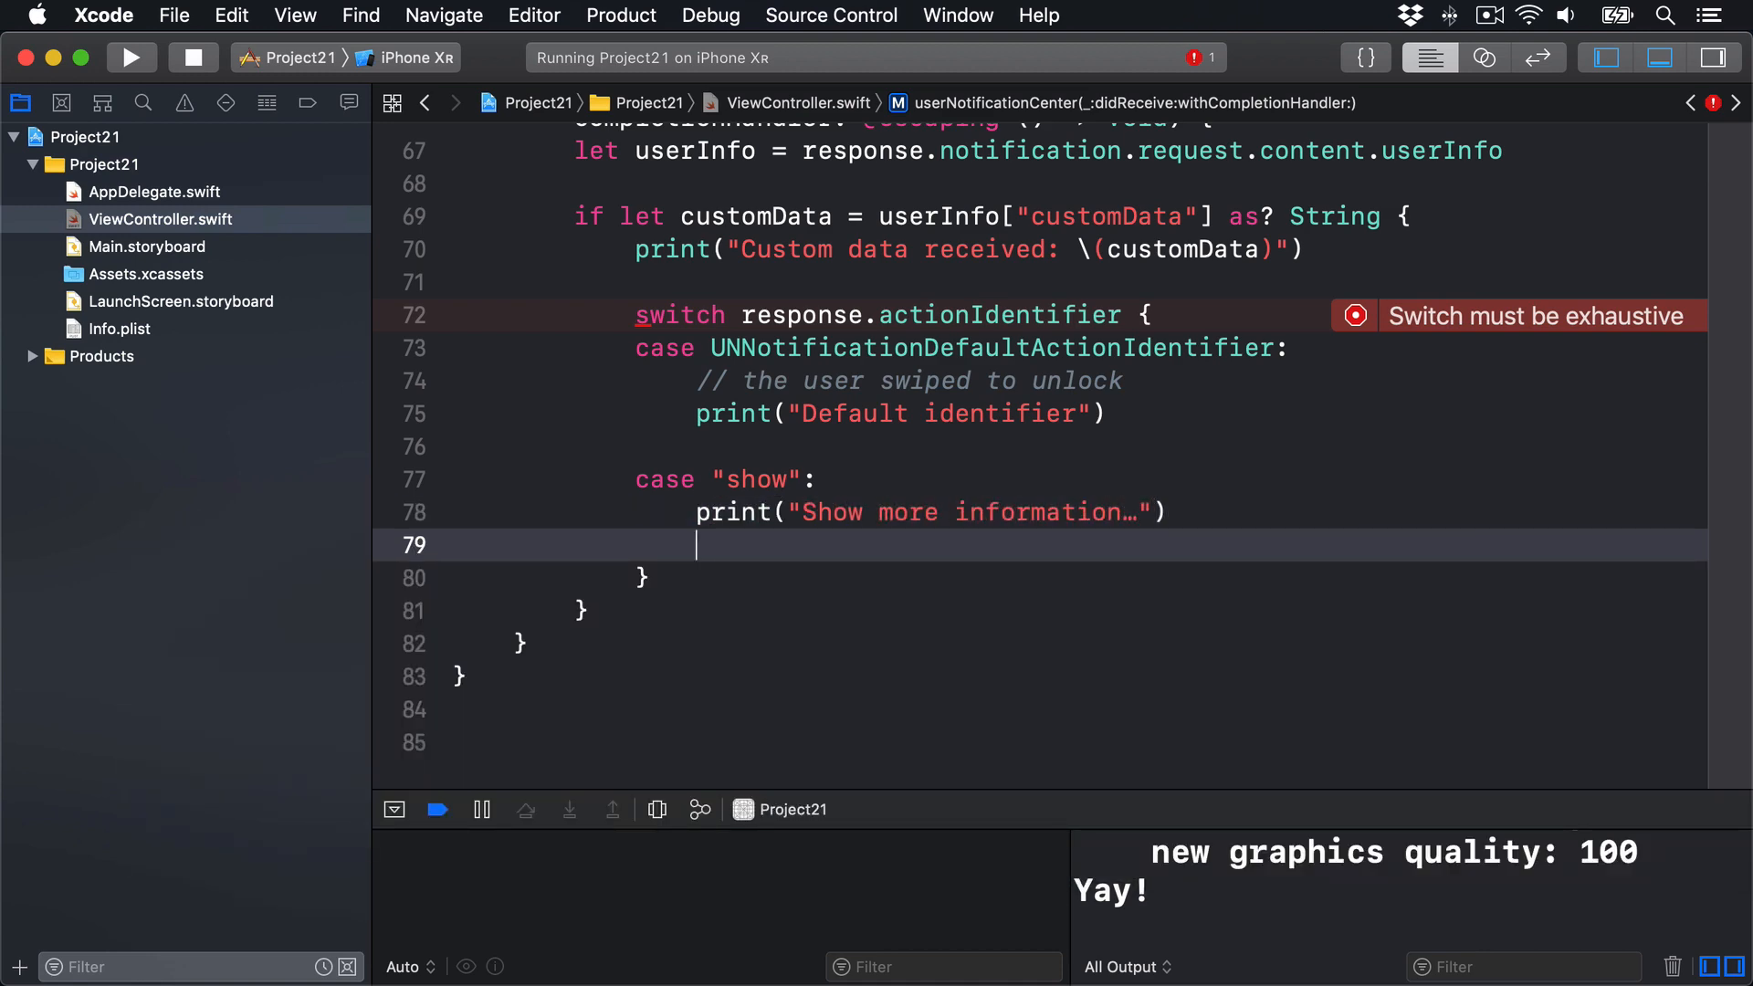
pyautogui.write('default:')
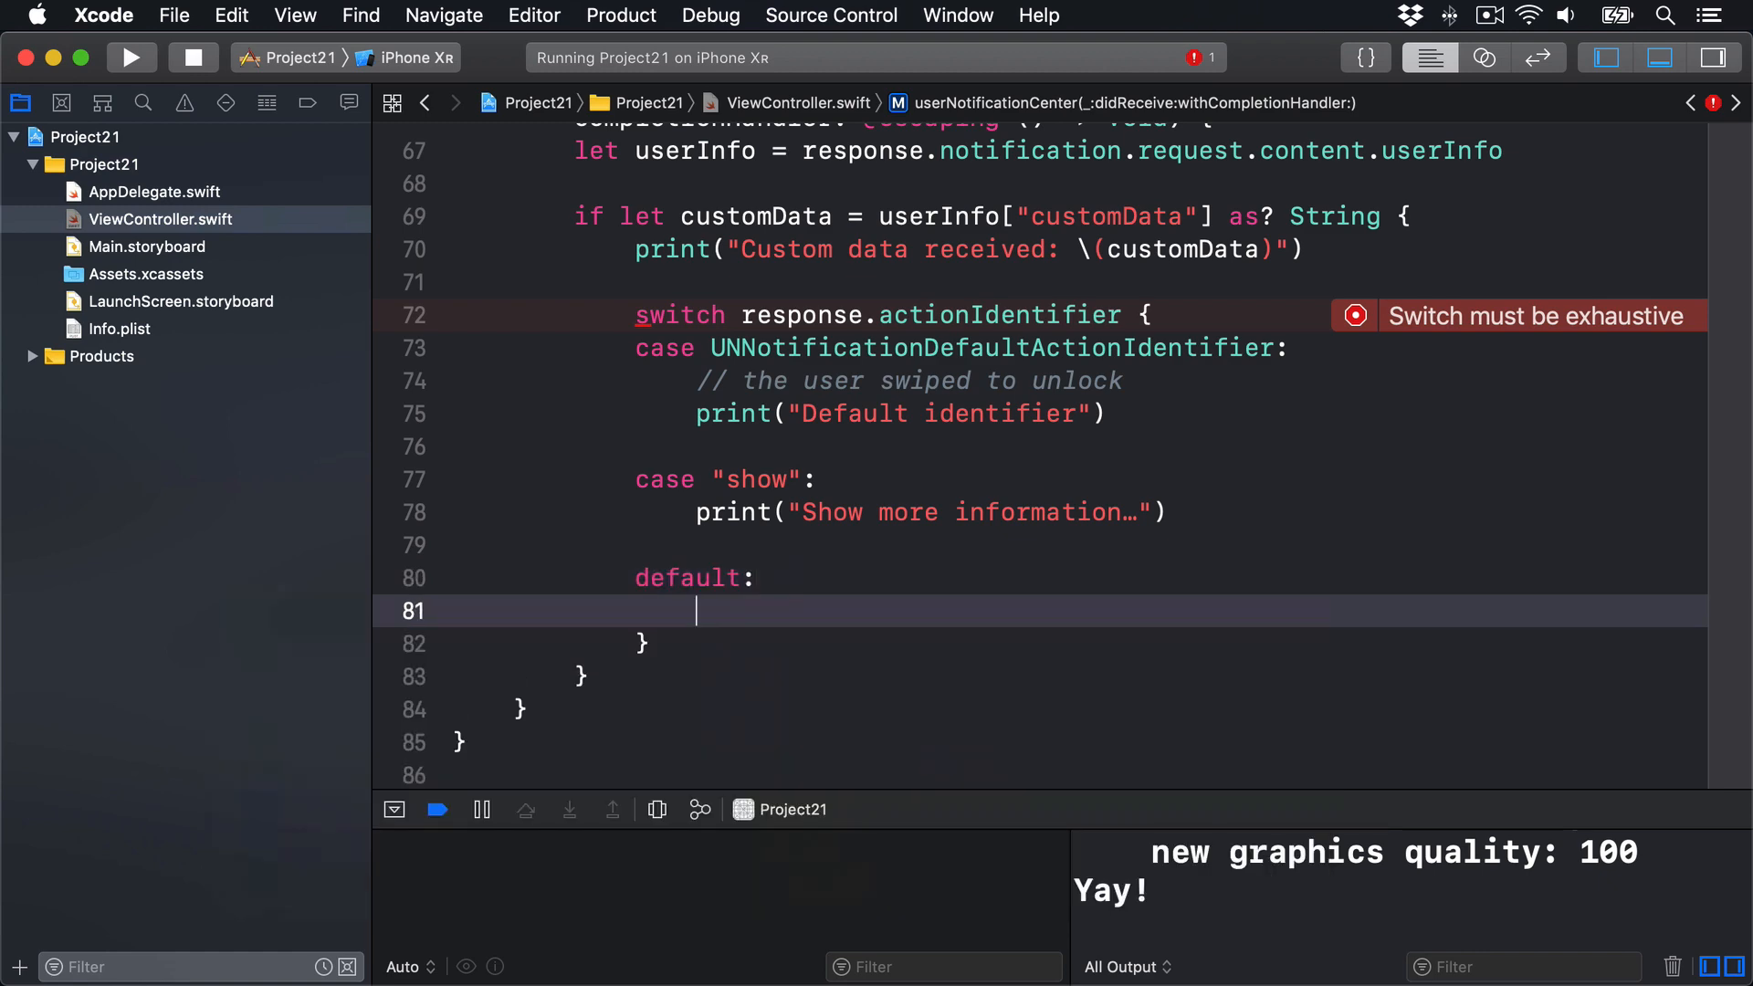
pyautogui.write('break')
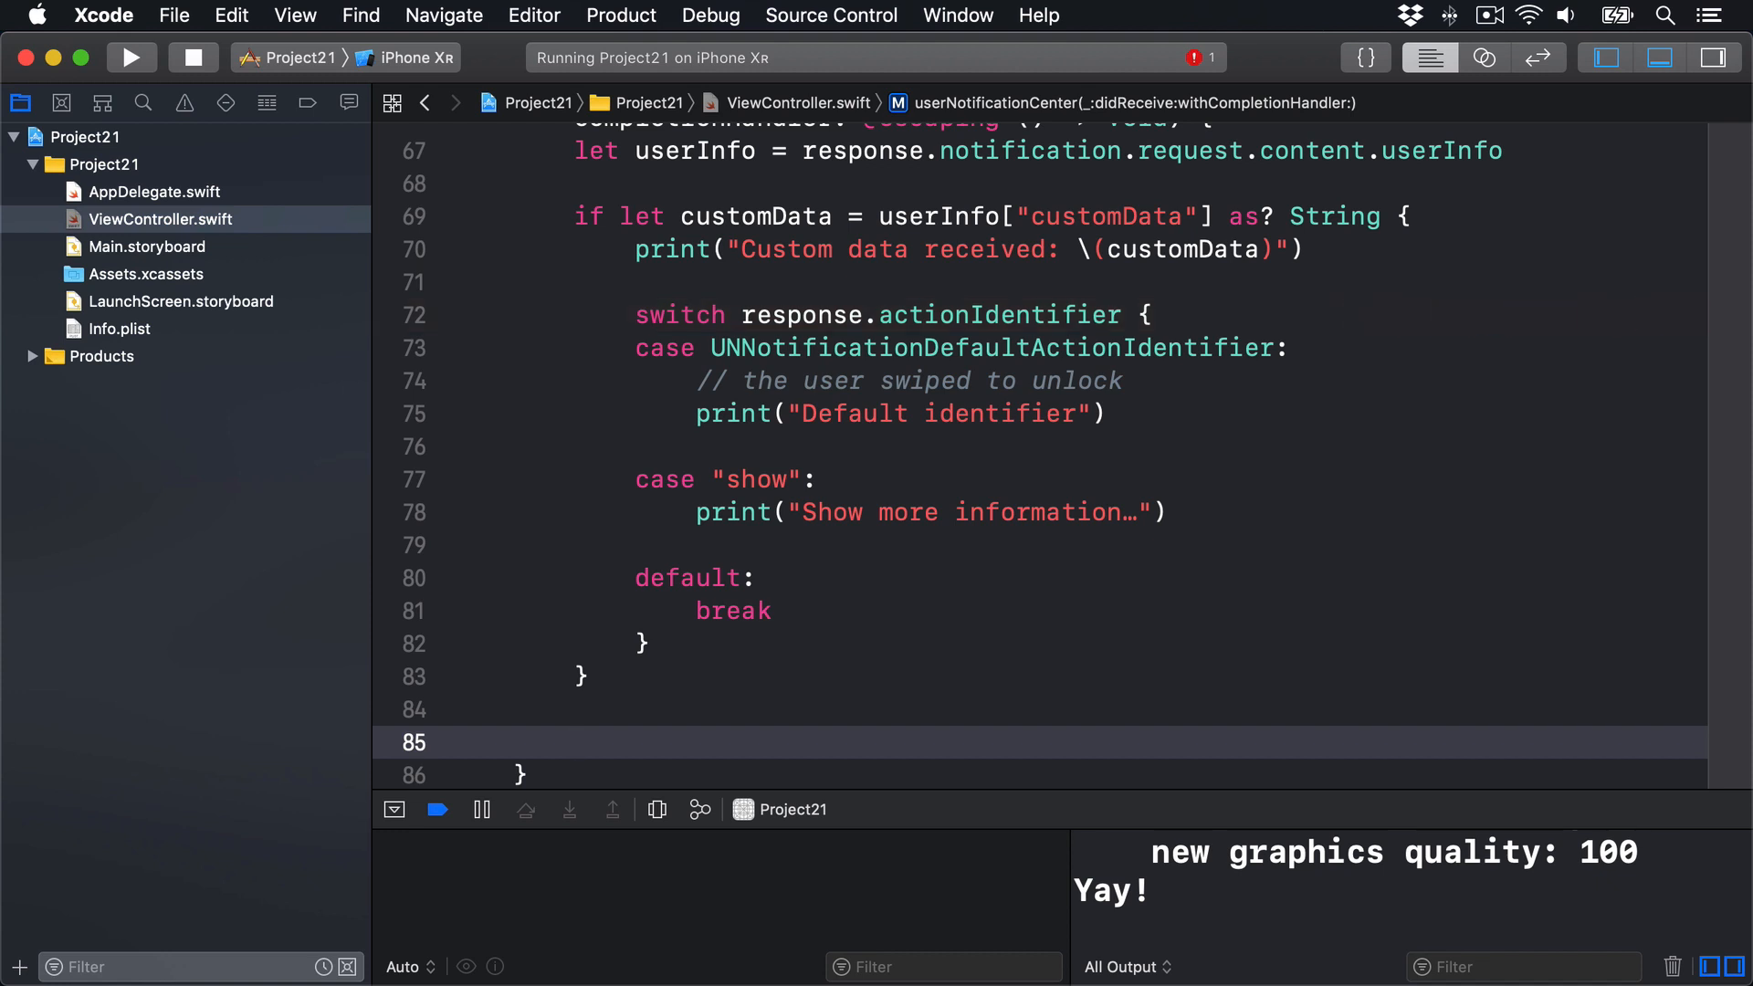
# Step: End the didReceive handler with a completionHandler() call after the if block, then rerun Project21
pyautogui.click(574, 741)
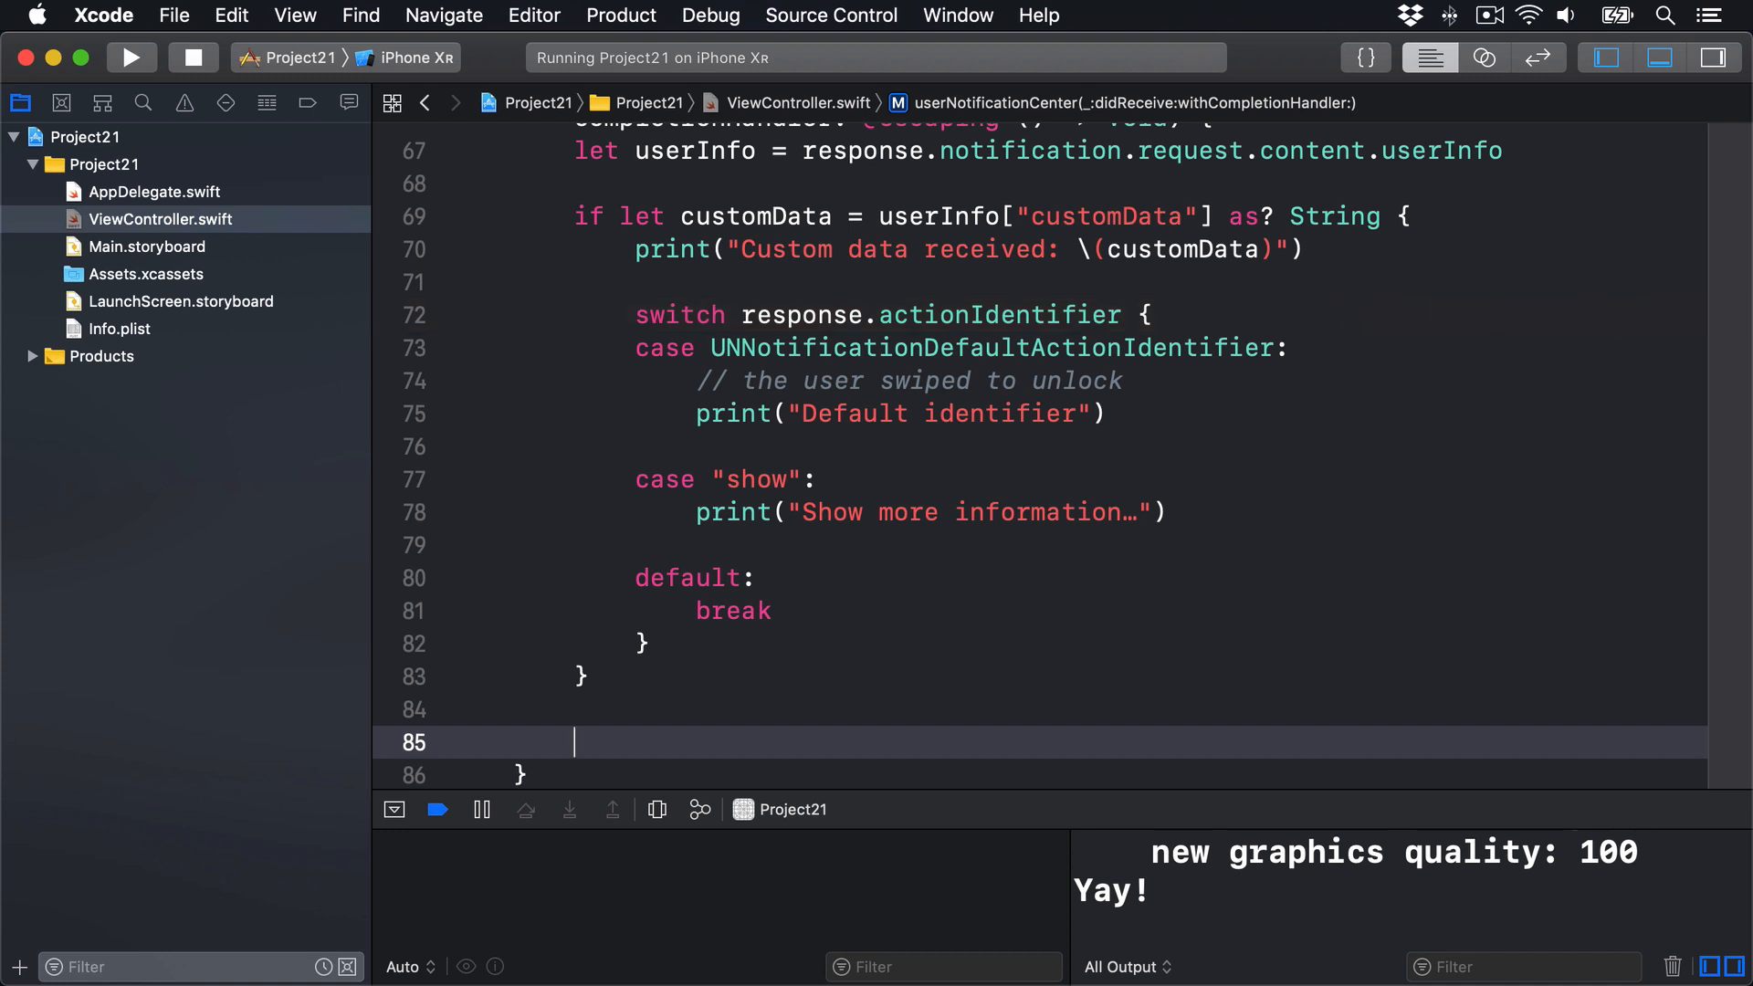
pyautogui.write('completionHandler')
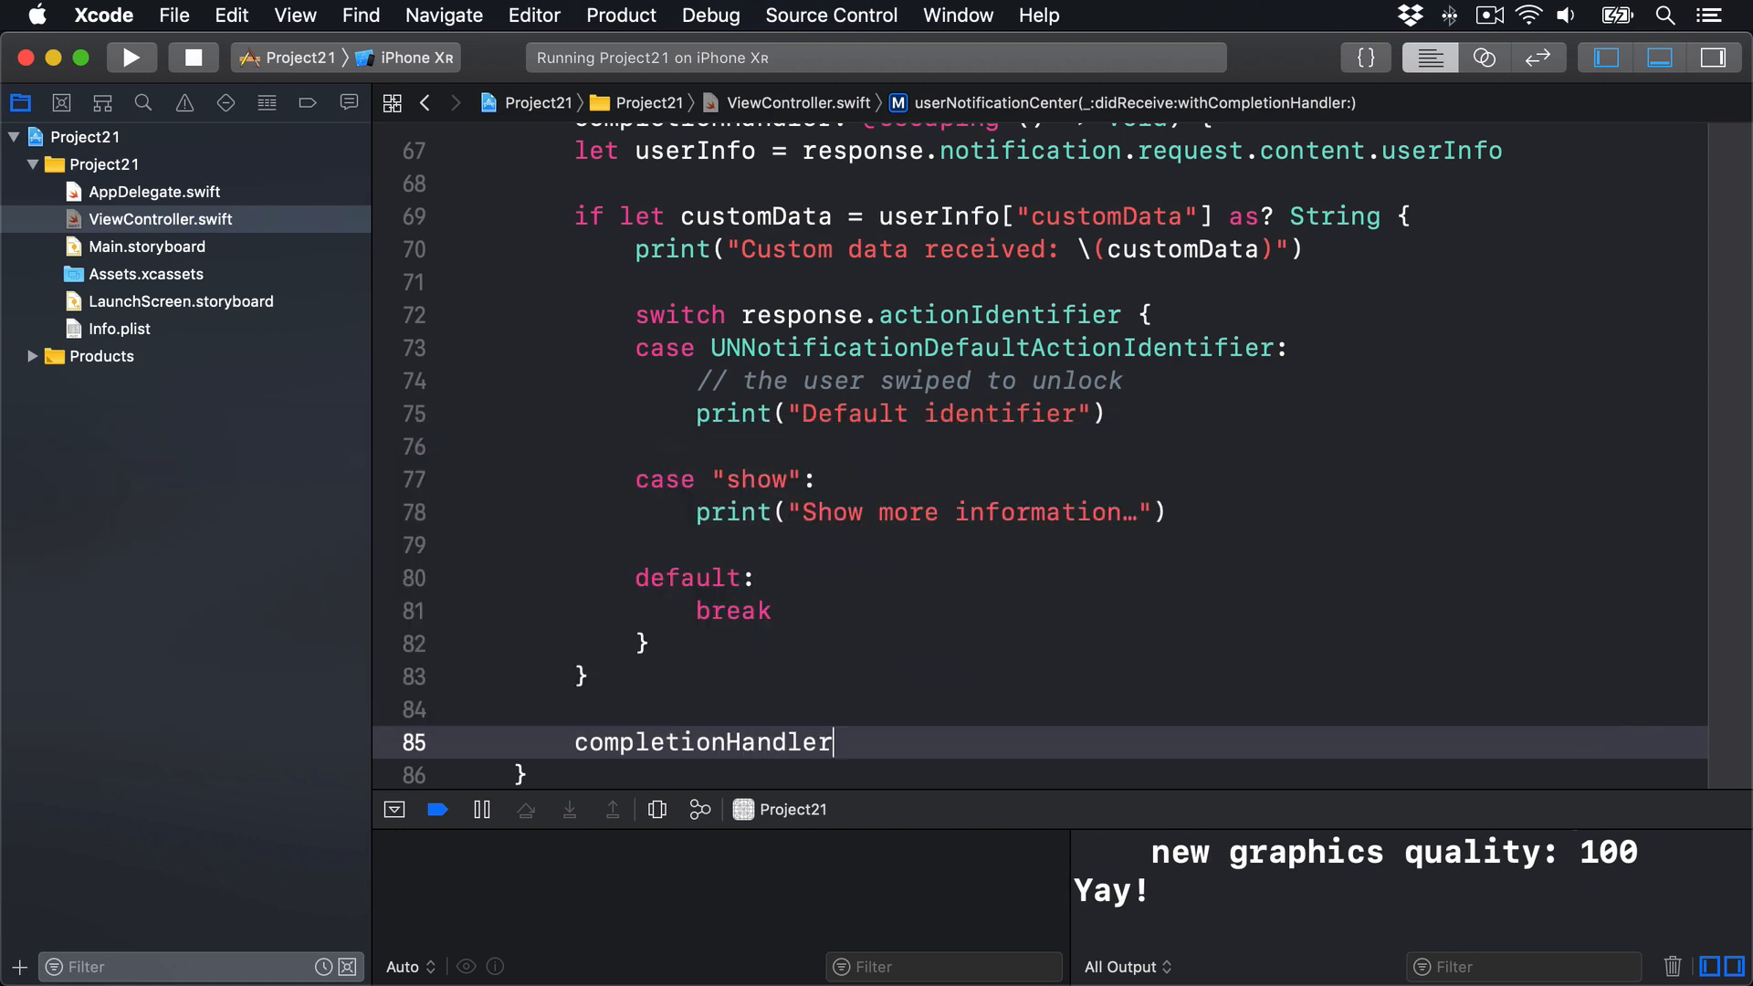
pyautogui.write('()')
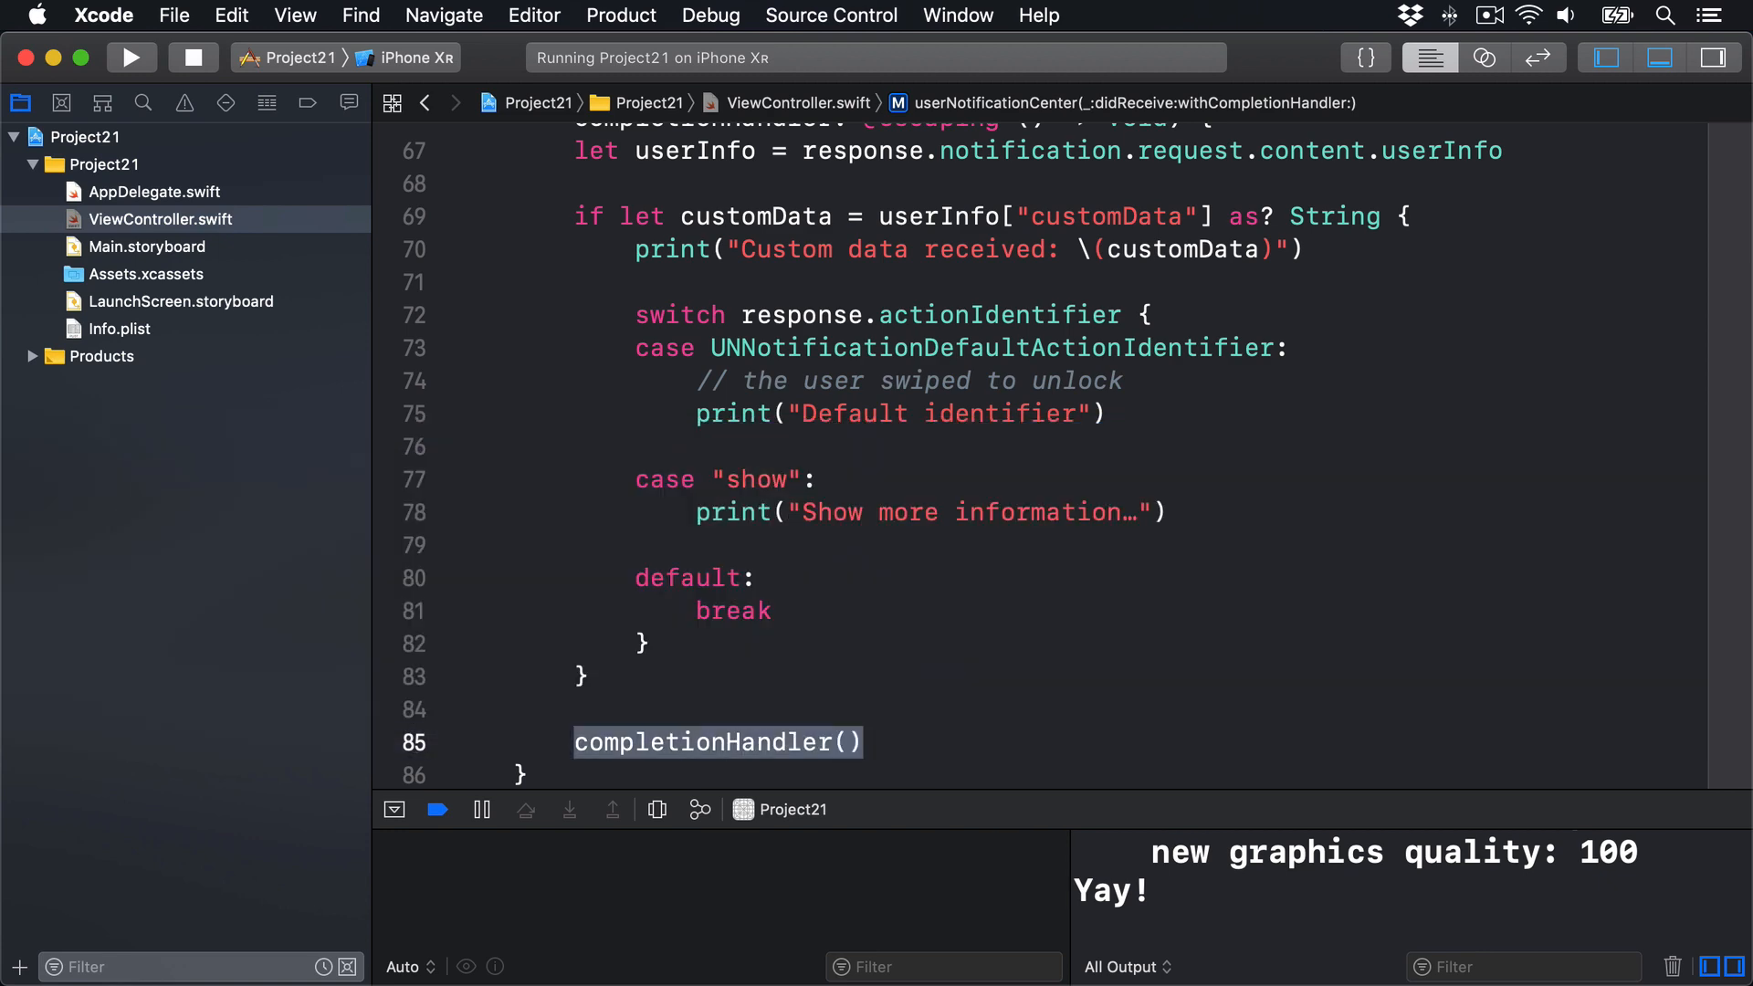
pyautogui.scroll(3)
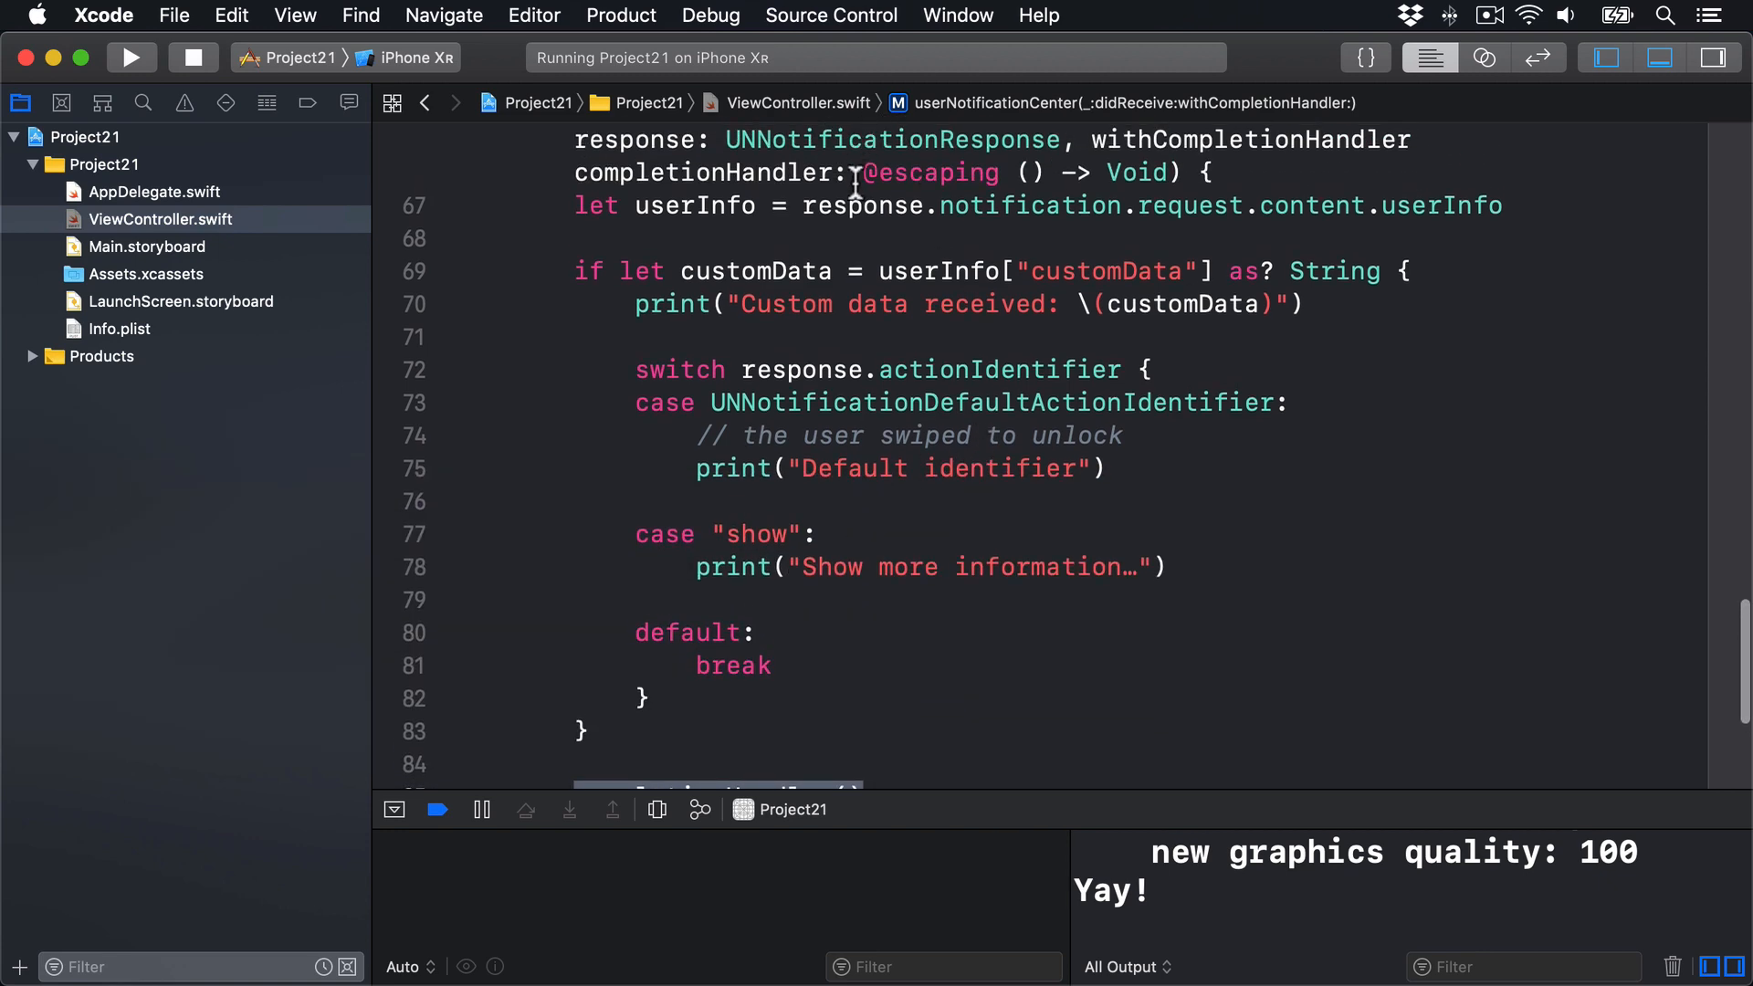
pyautogui.doubleClick(930, 172)
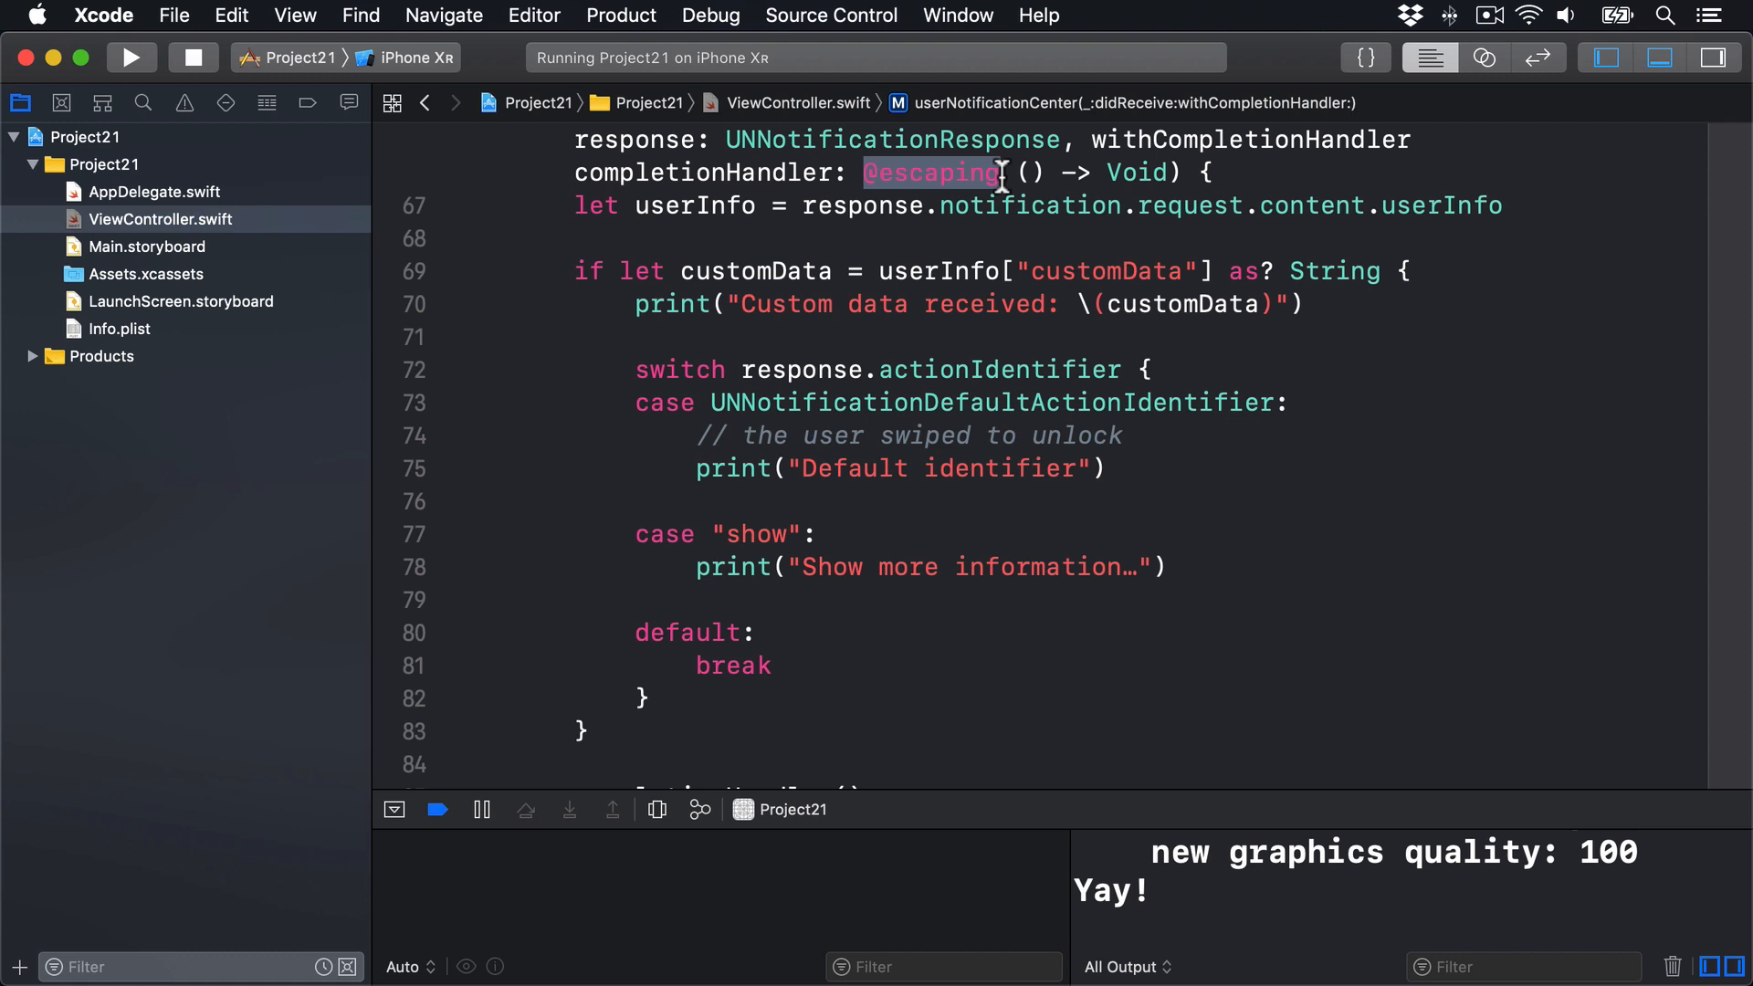
pyautogui.scroll(-3)
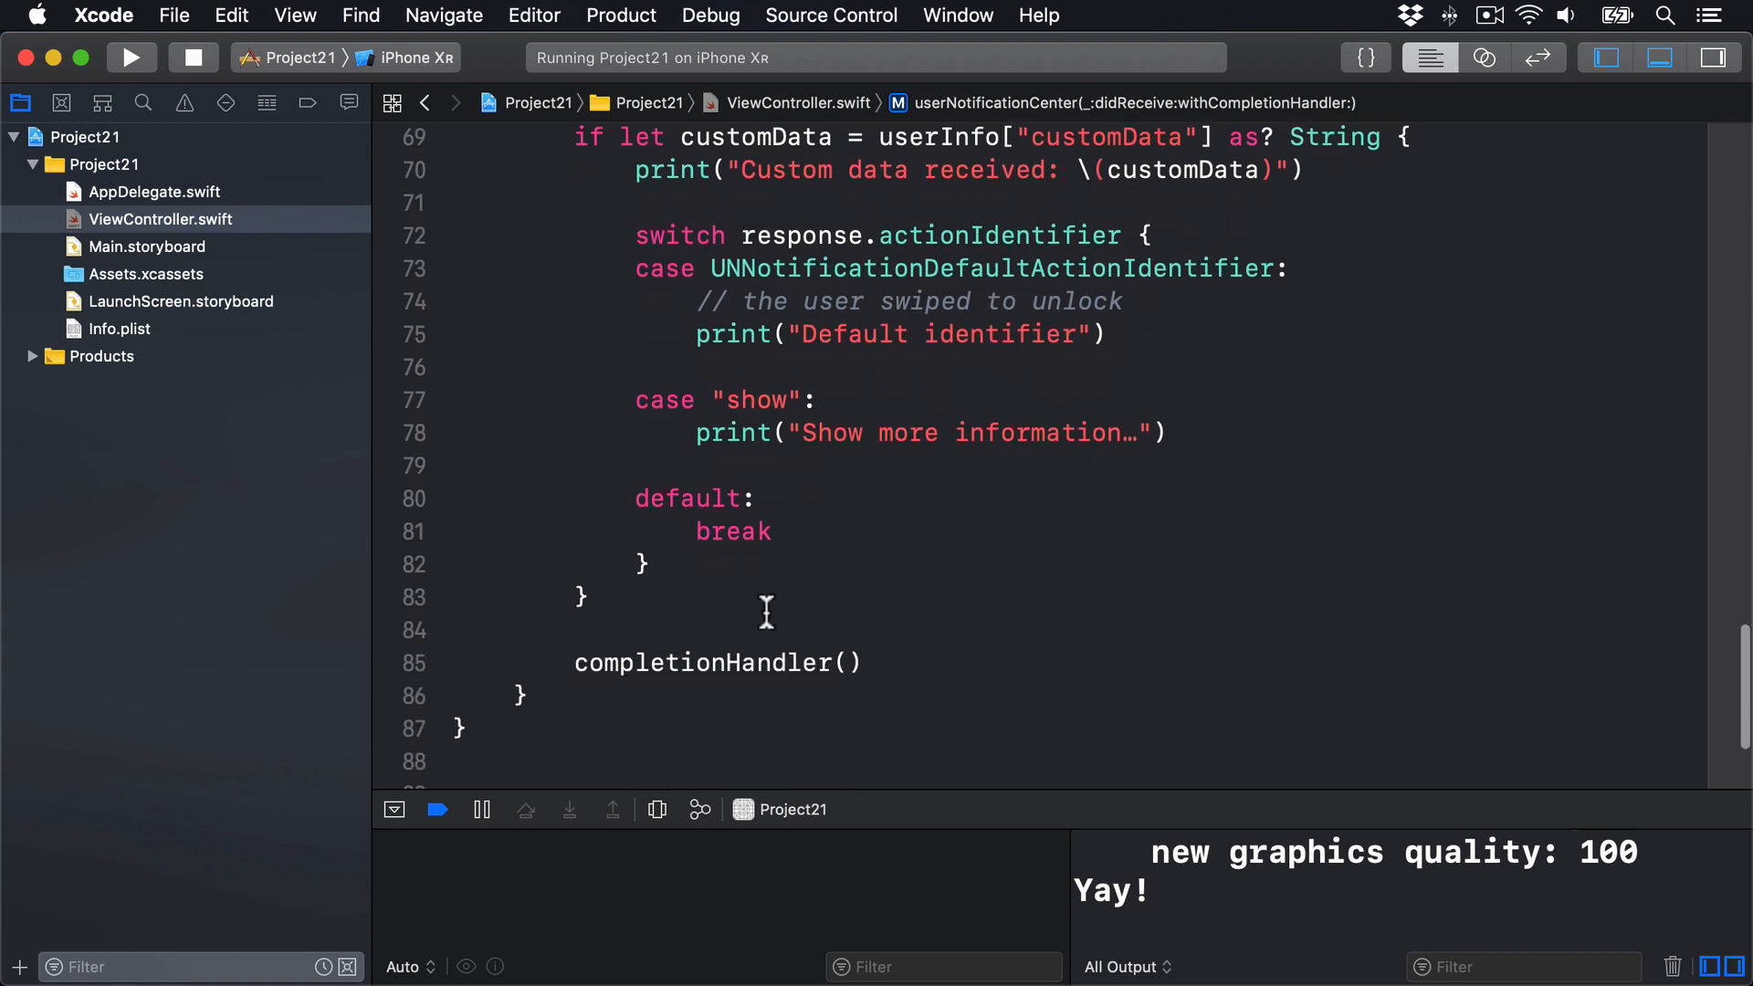
pyautogui.doubleClick(701, 662)
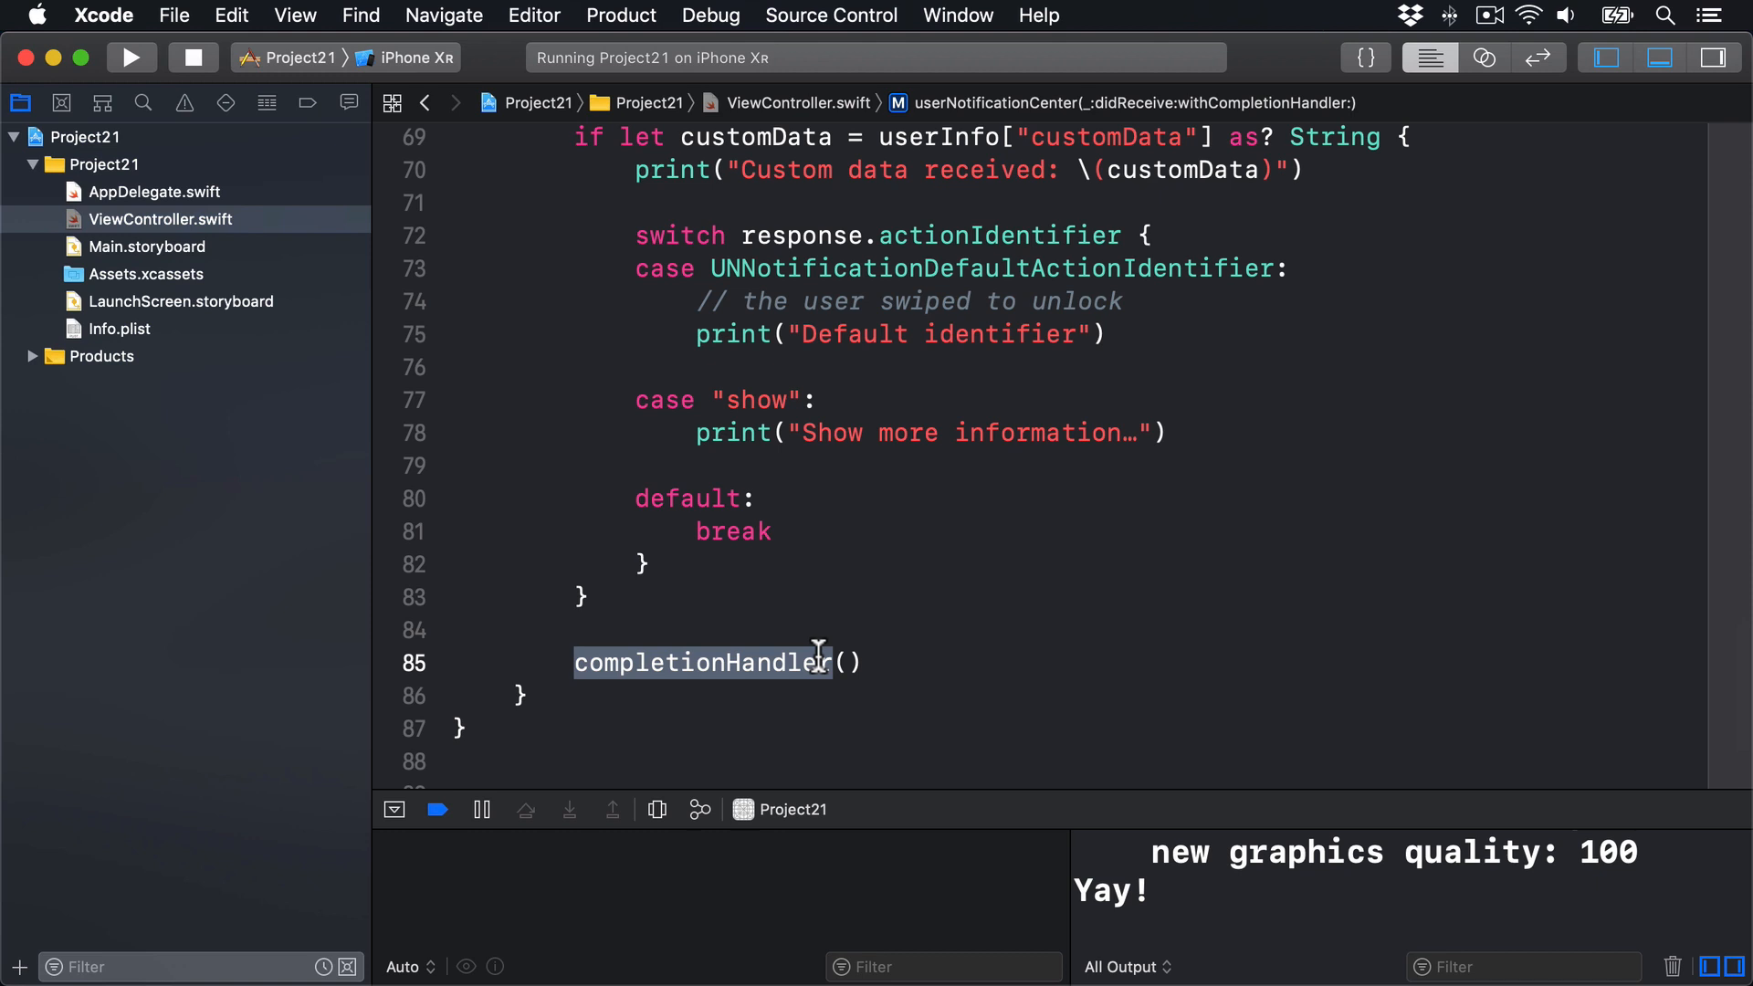
pyautogui.doubleClick(715, 663)
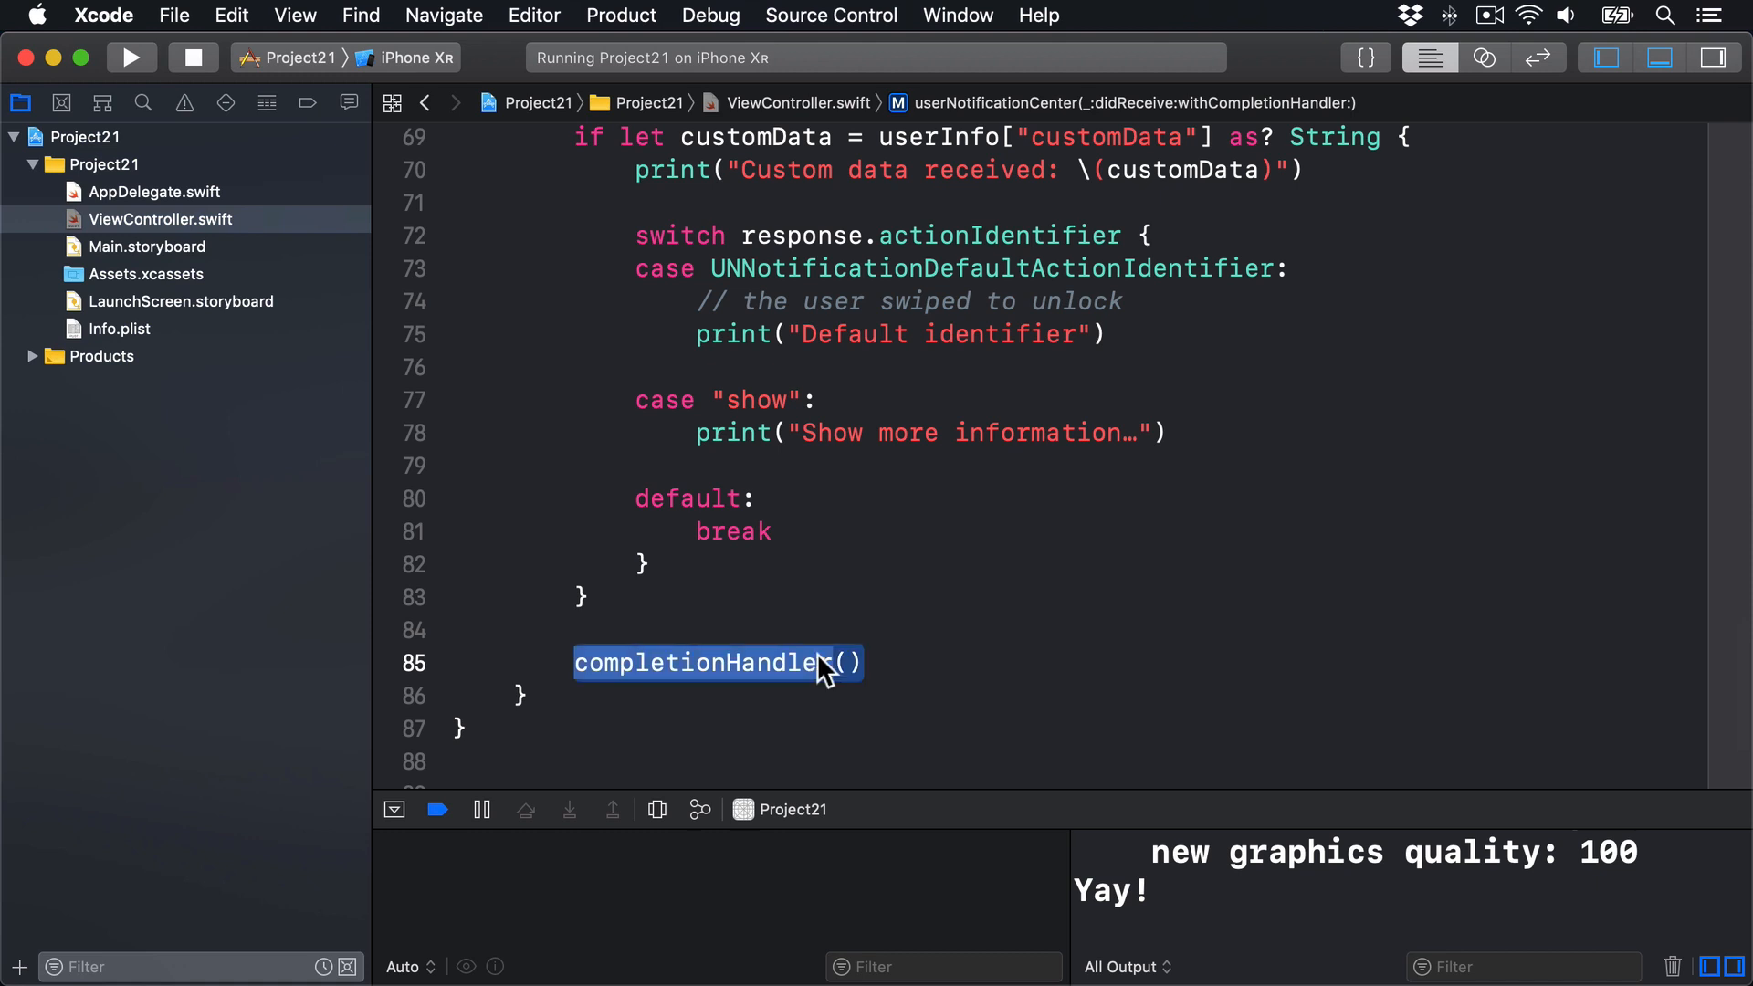
pyautogui.click(129, 57)
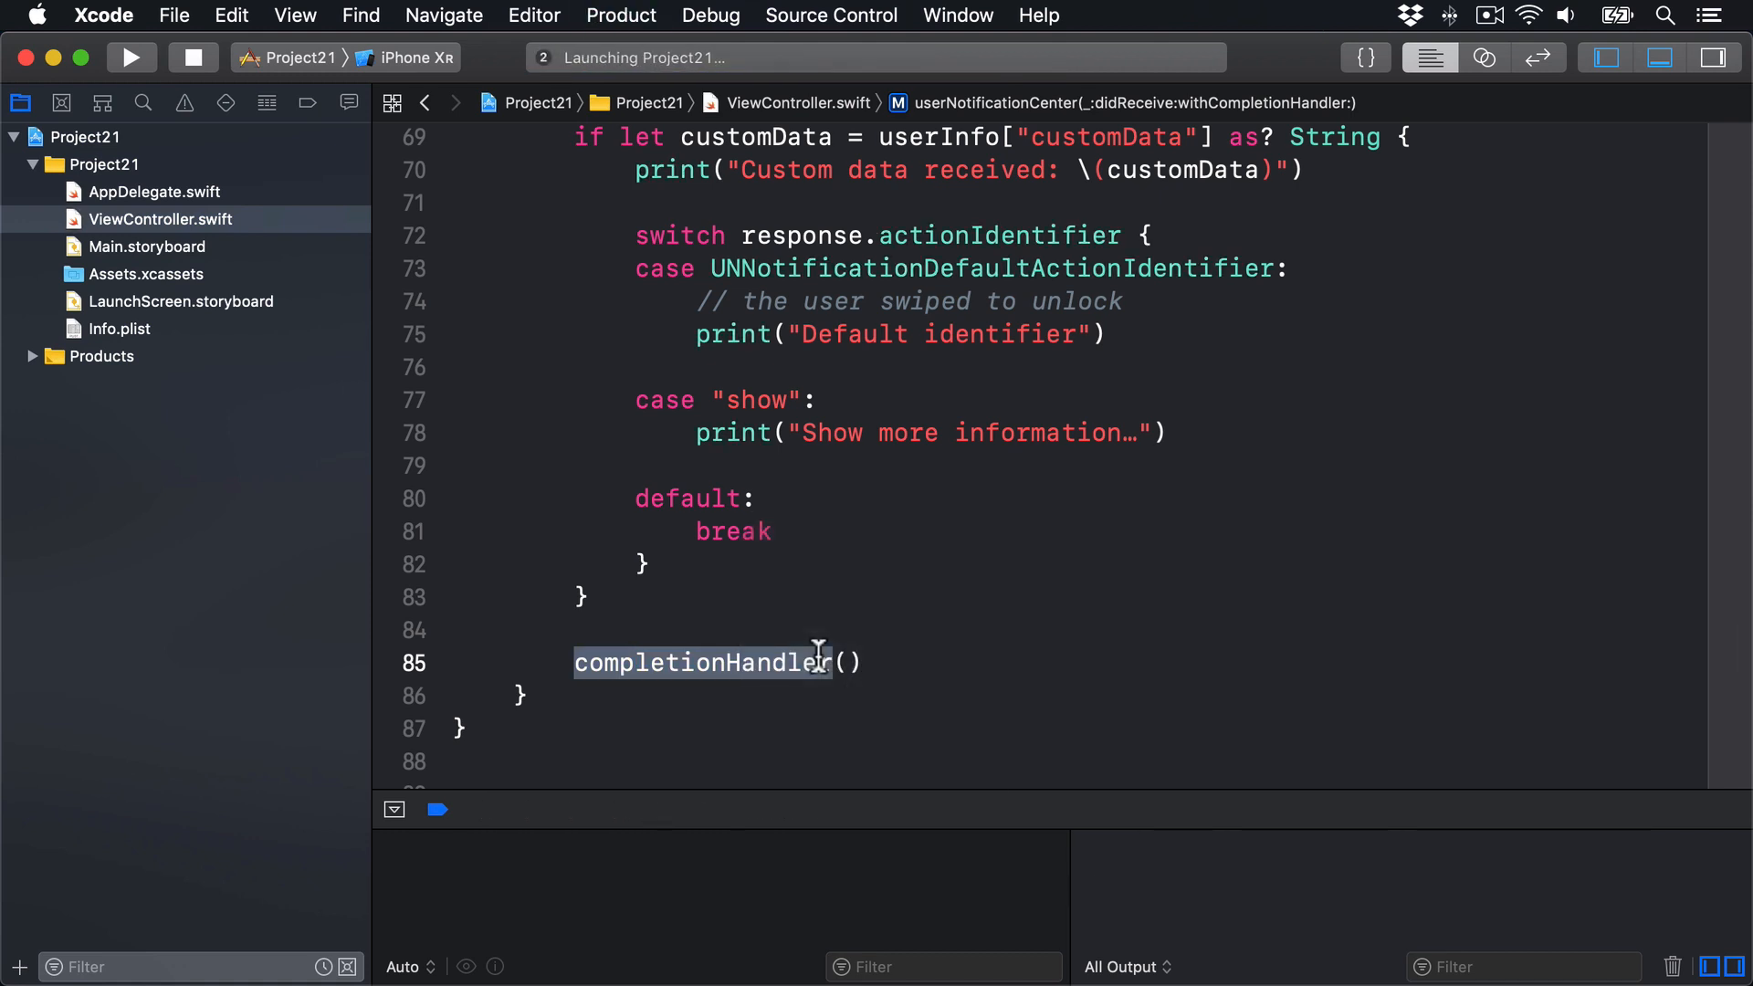
# Step: Schedule the Late wake up call notification and answer it with Tell me more…, logging fizzbuzz
pyautogui.click(130, 57)
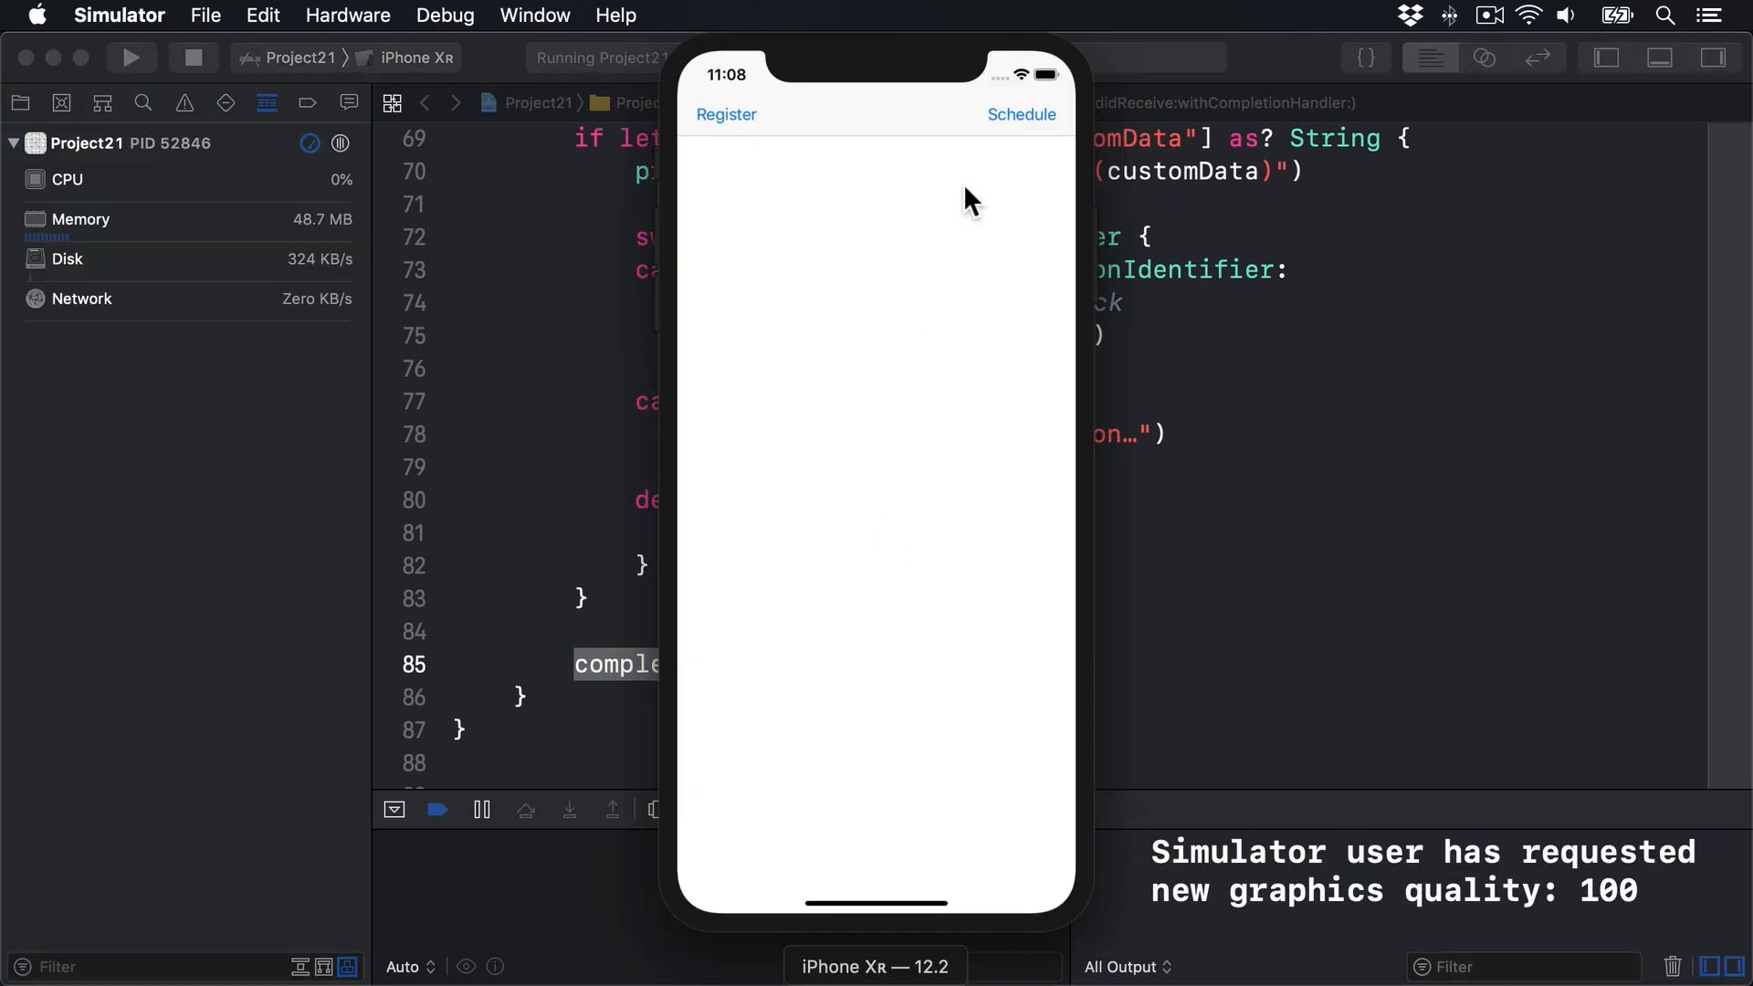
pyautogui.moveTo(1002, 308)
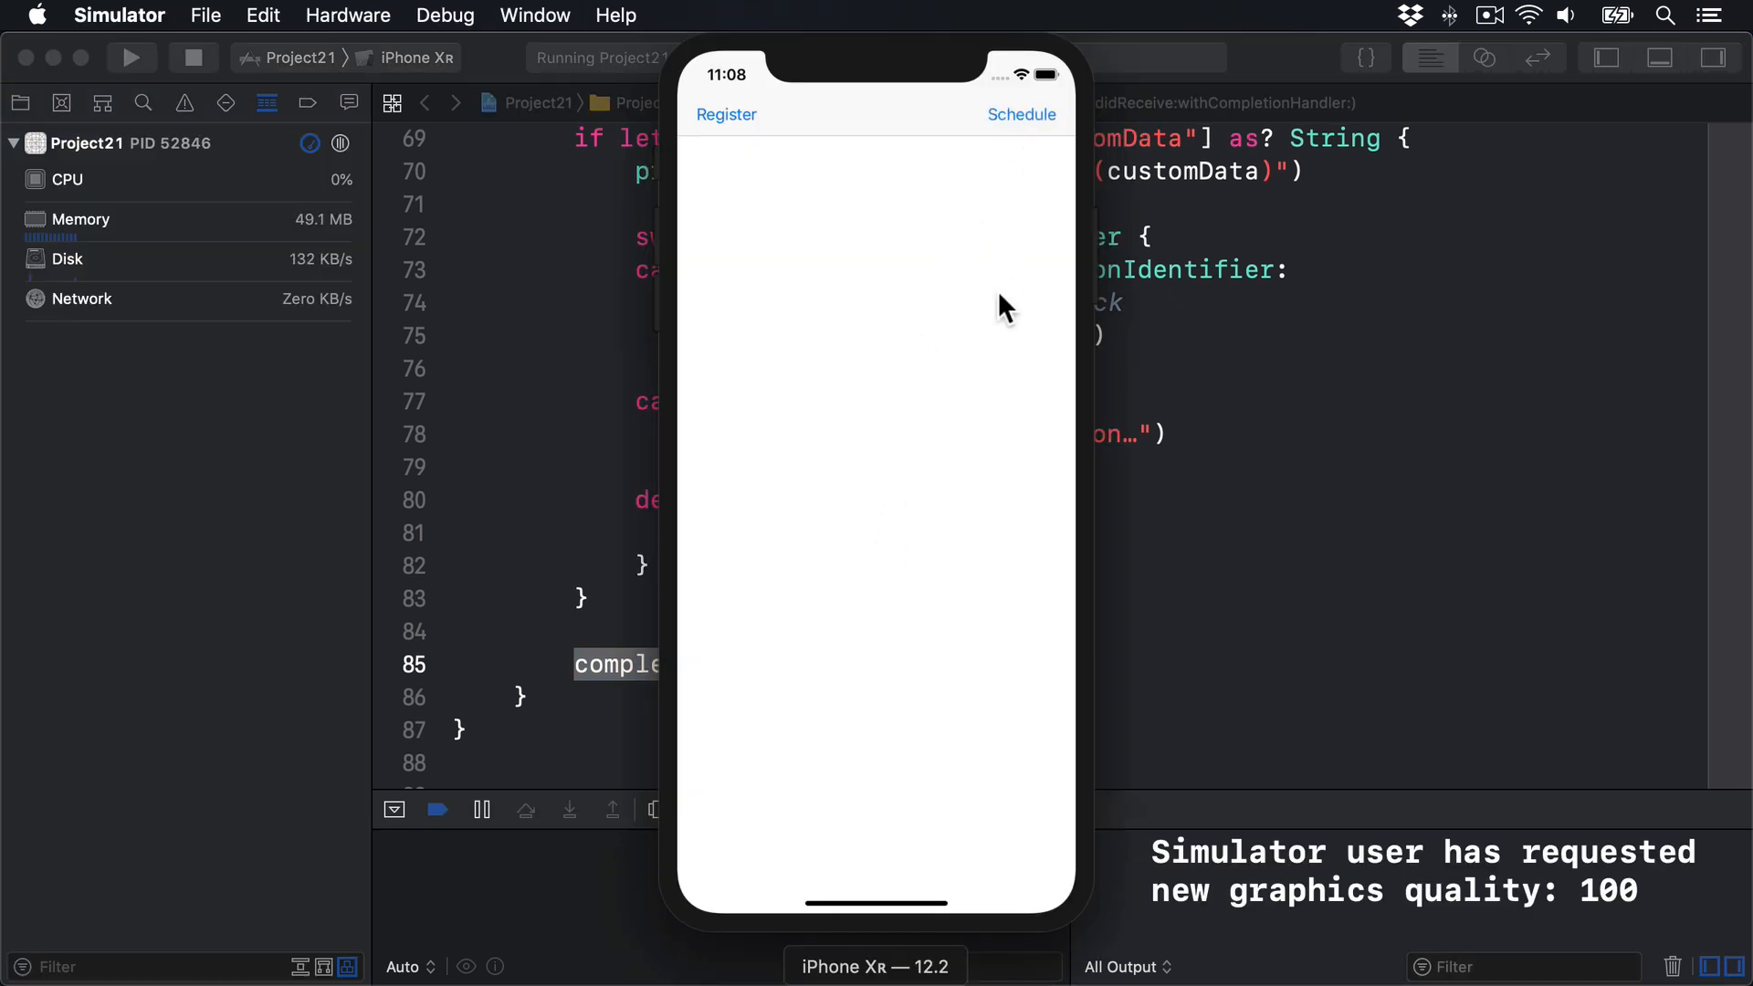
pyautogui.click(1019, 114)
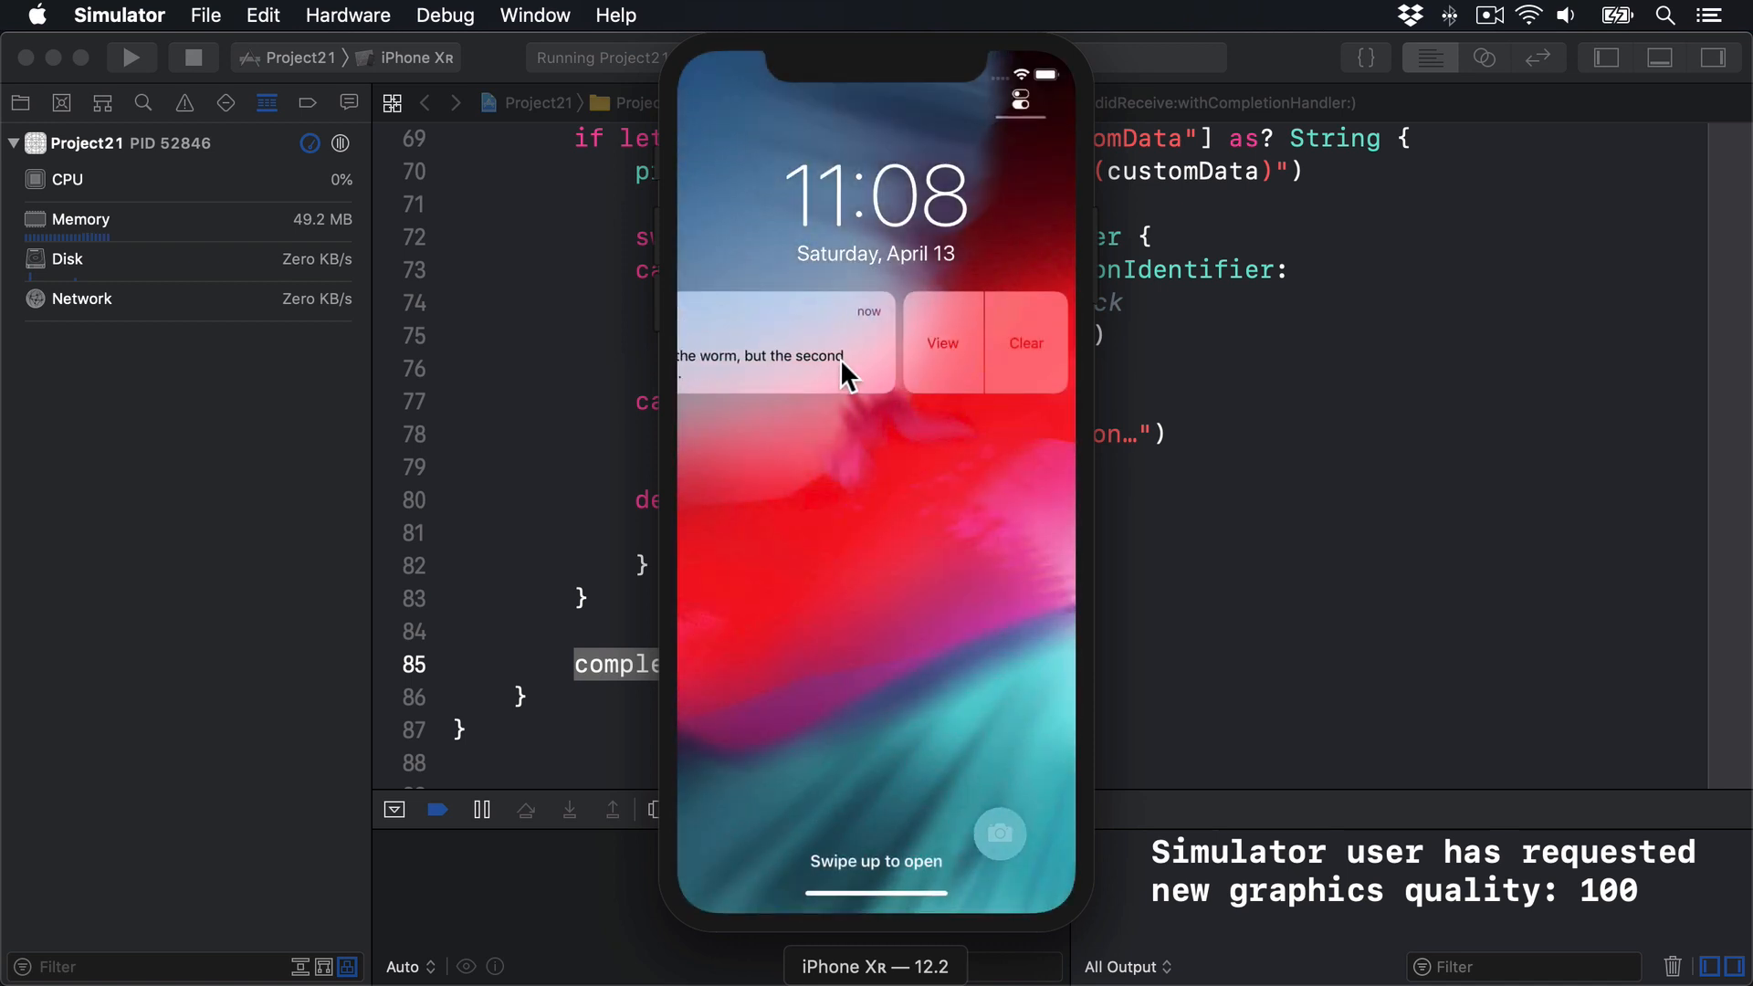
pyautogui.click(942, 343)
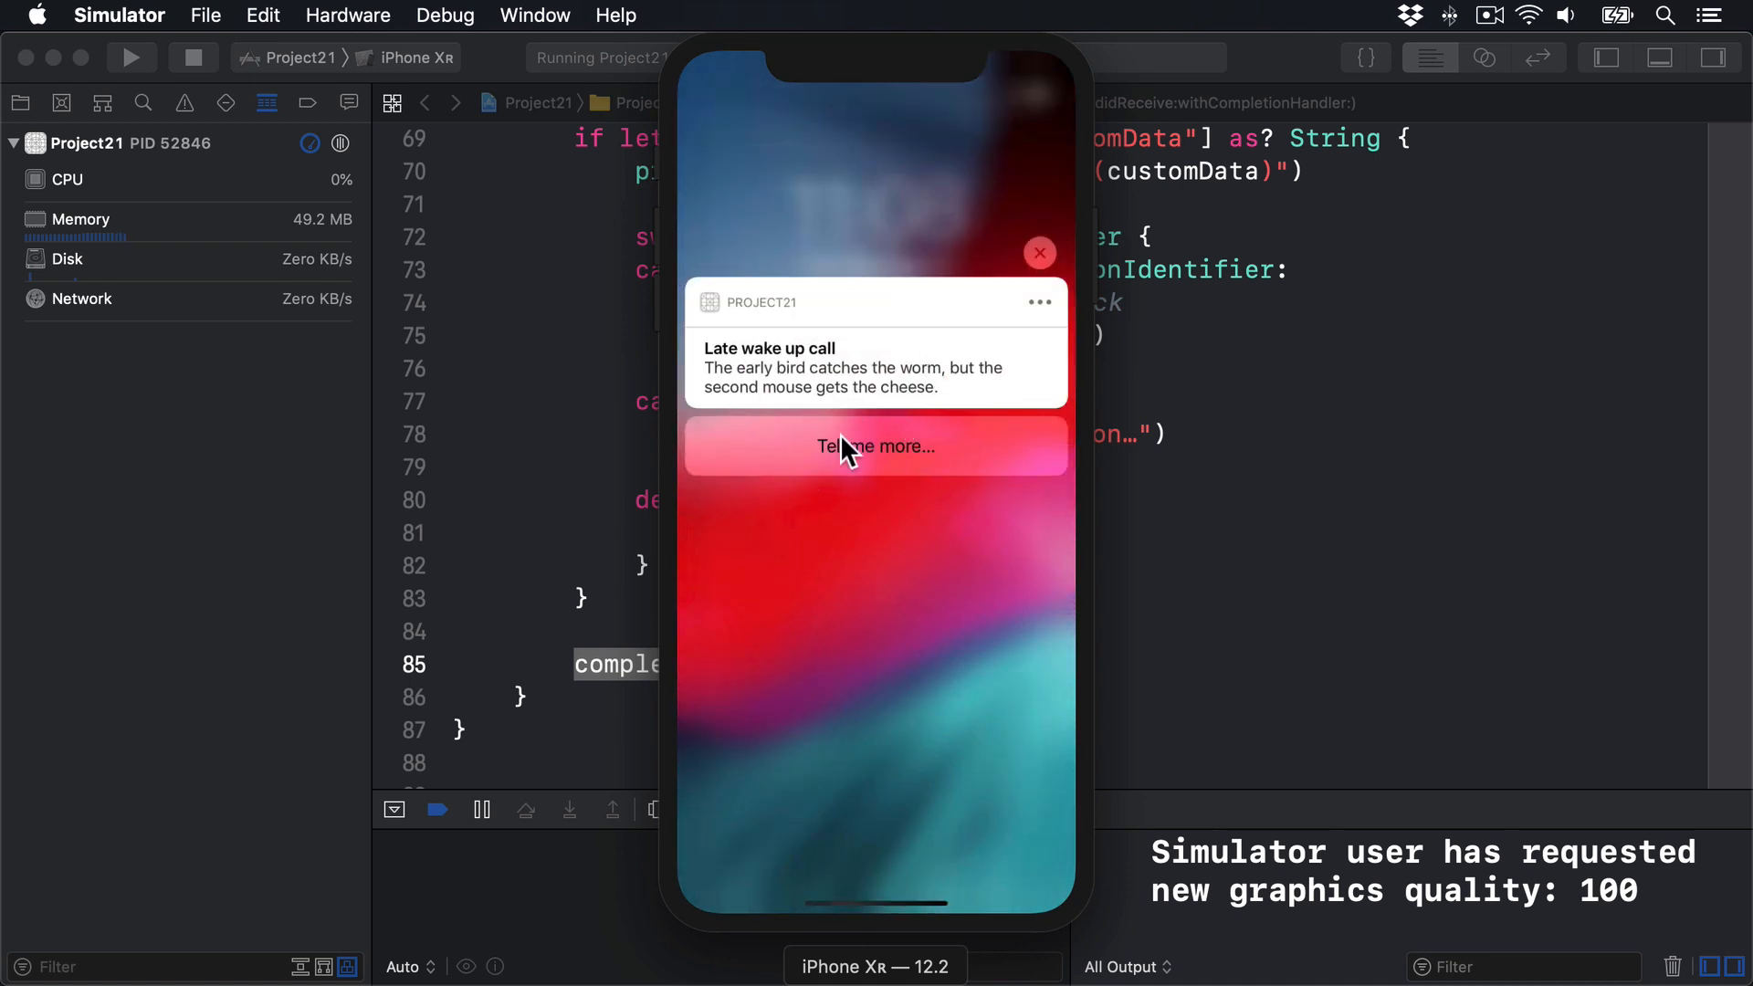
pyautogui.click(875, 447)
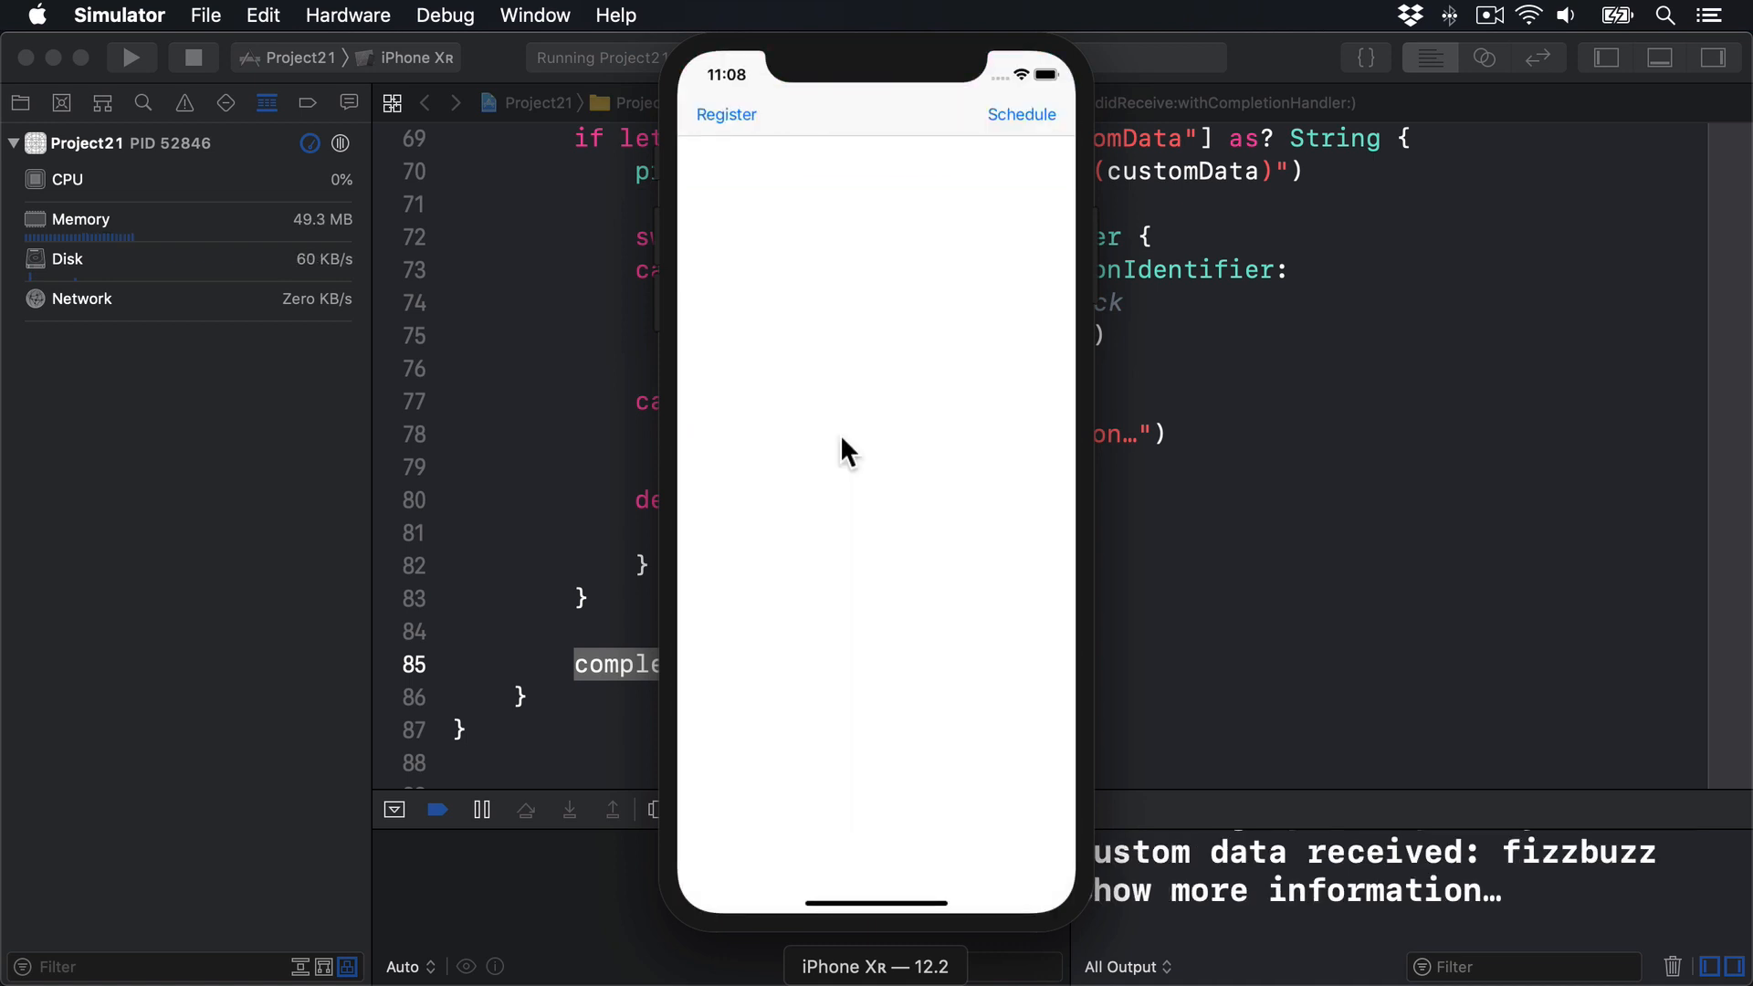
pyautogui.moveTo(1185, 734)
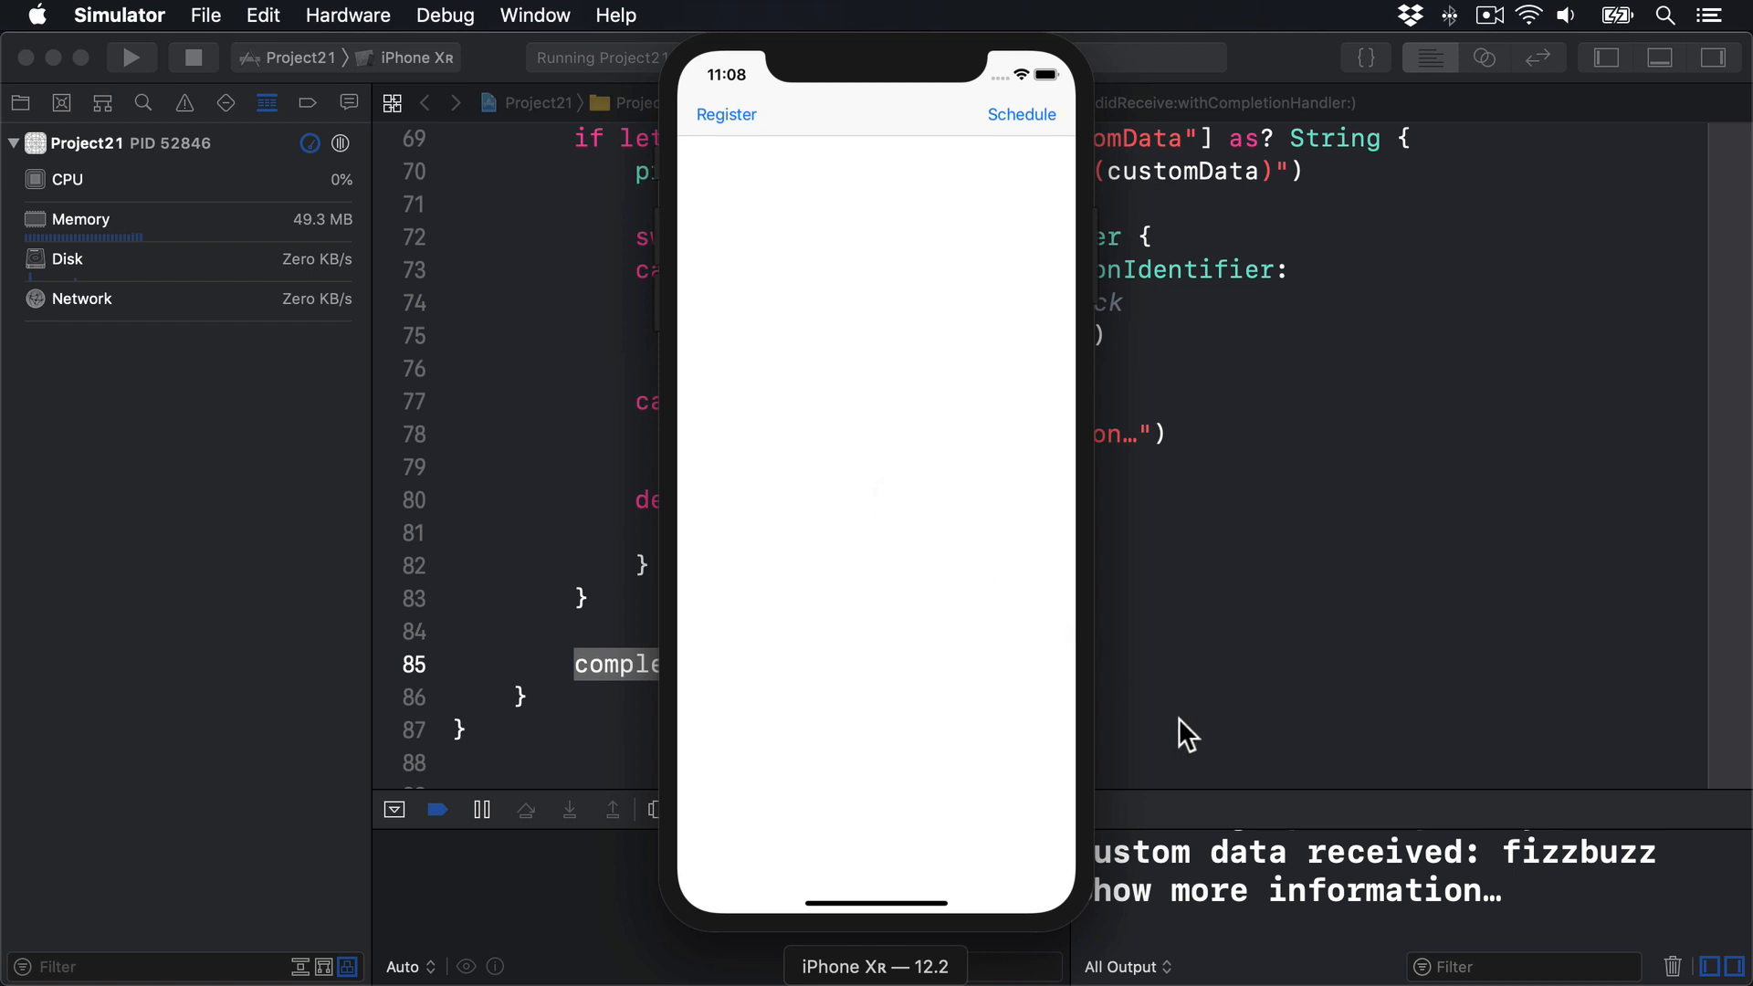